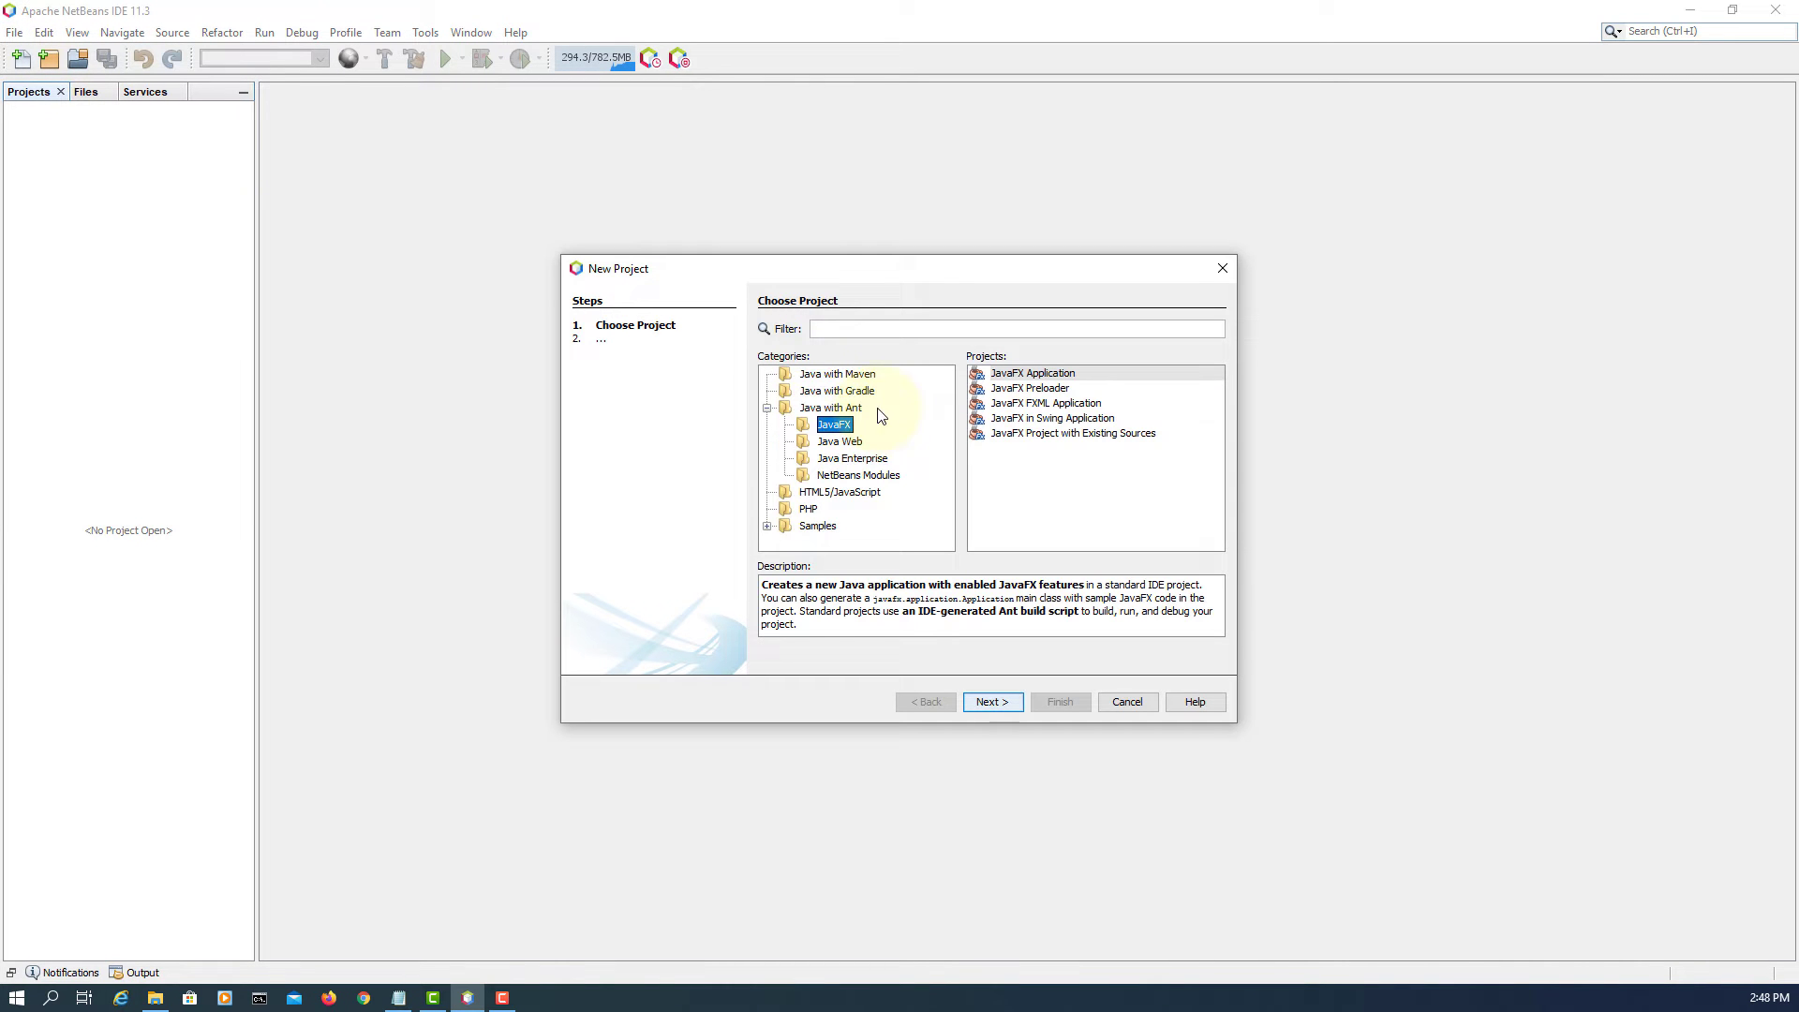
- Create a JavaFX FXML Application project named JavaFXApplication64 with default settings
{"action": "left_click", "coordinate": [1045, 403]}
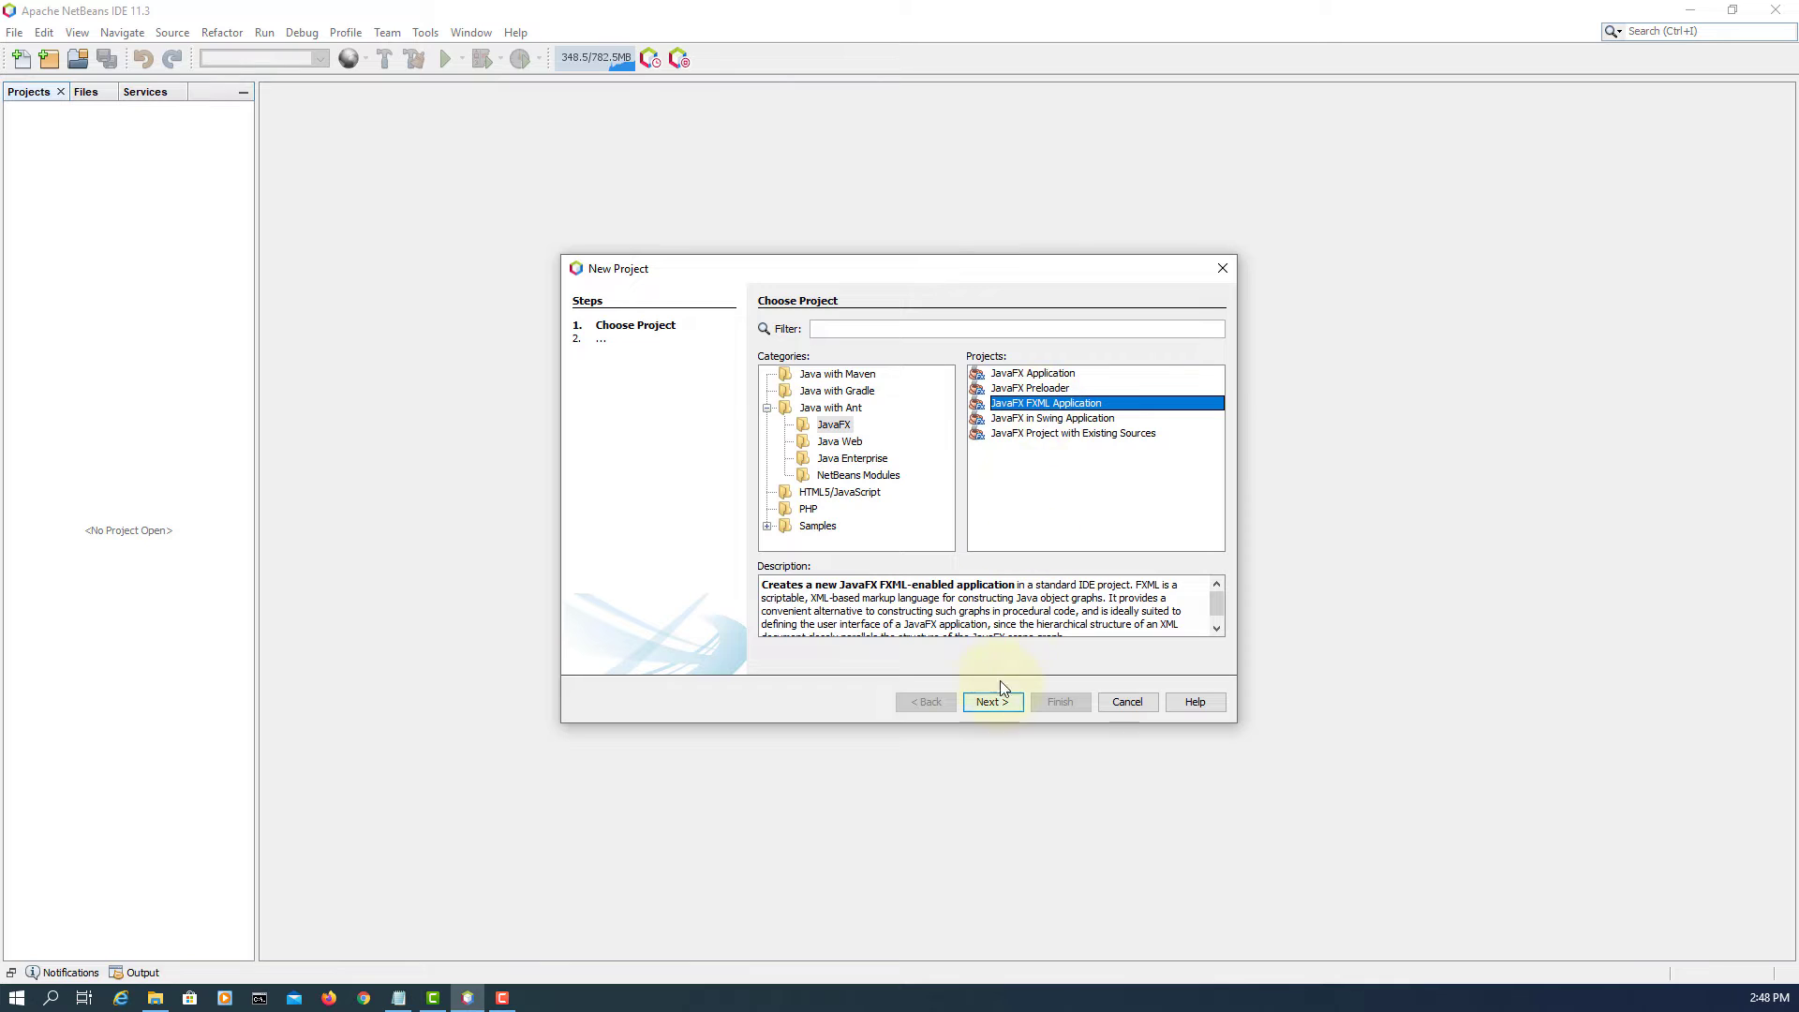
{"action": "left_click", "coordinate": [990, 701]}
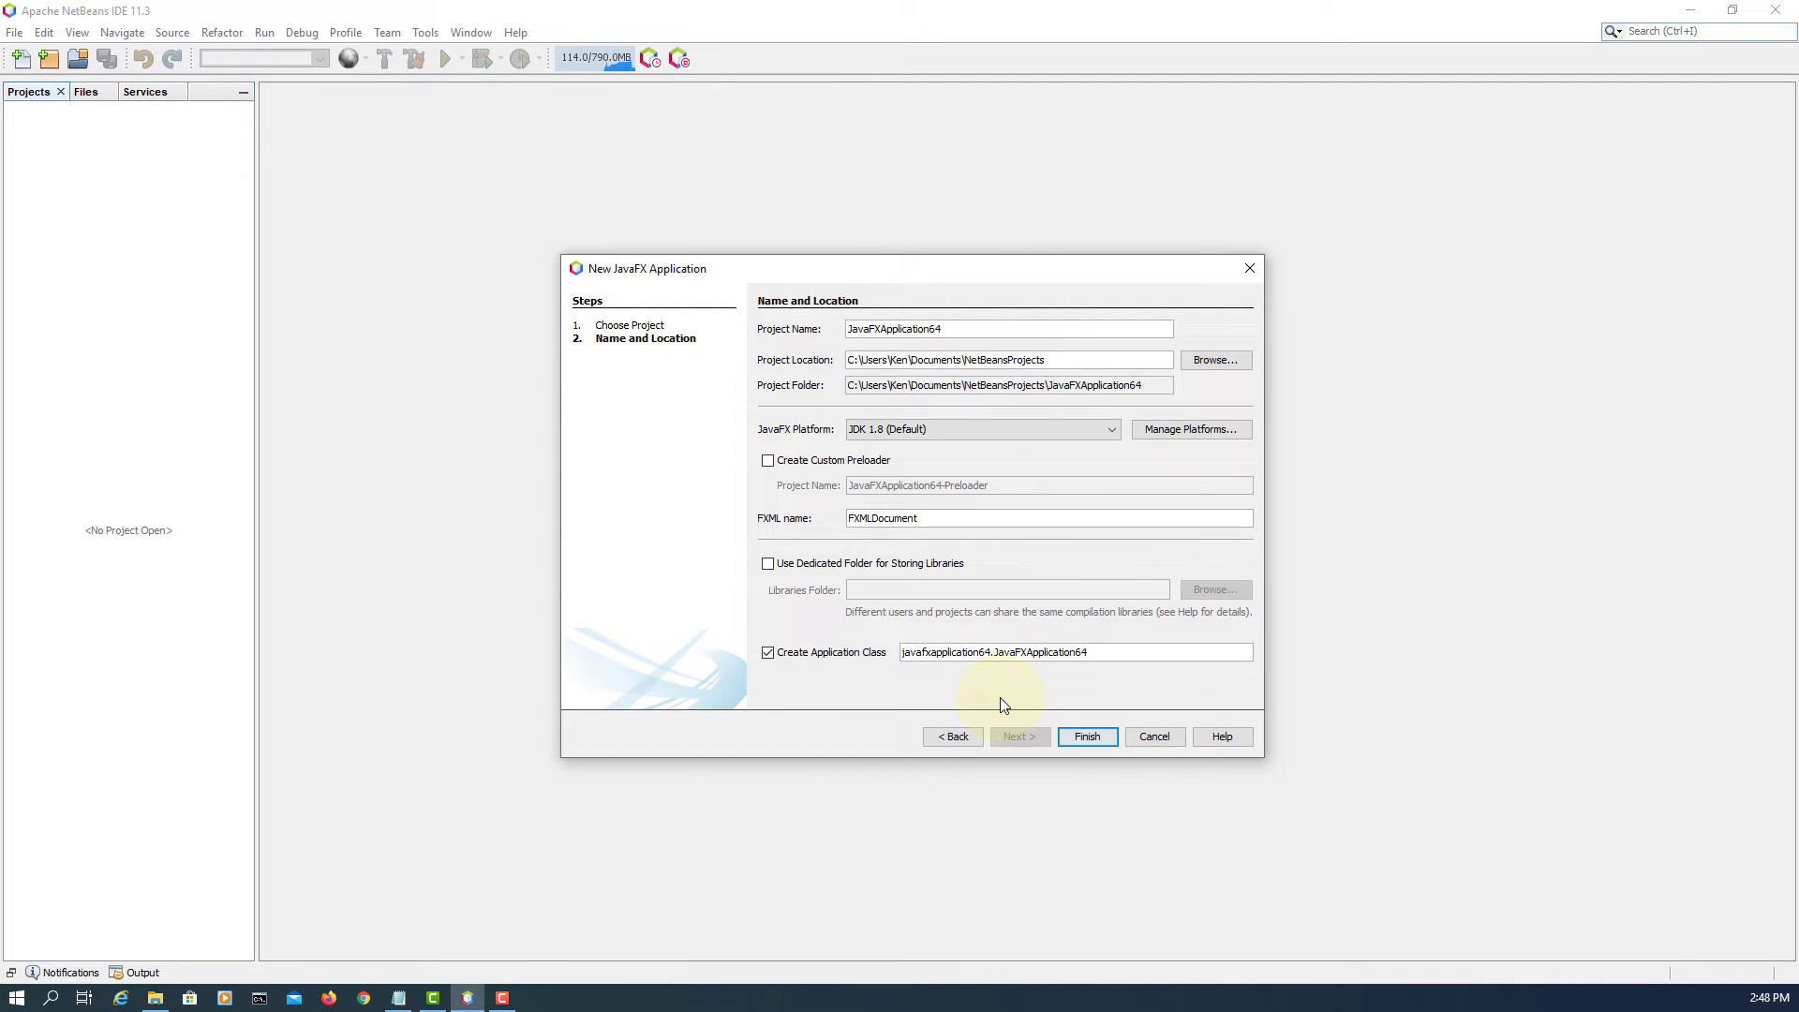
{"action": "mouse_move", "coordinate": [1022, 617]}
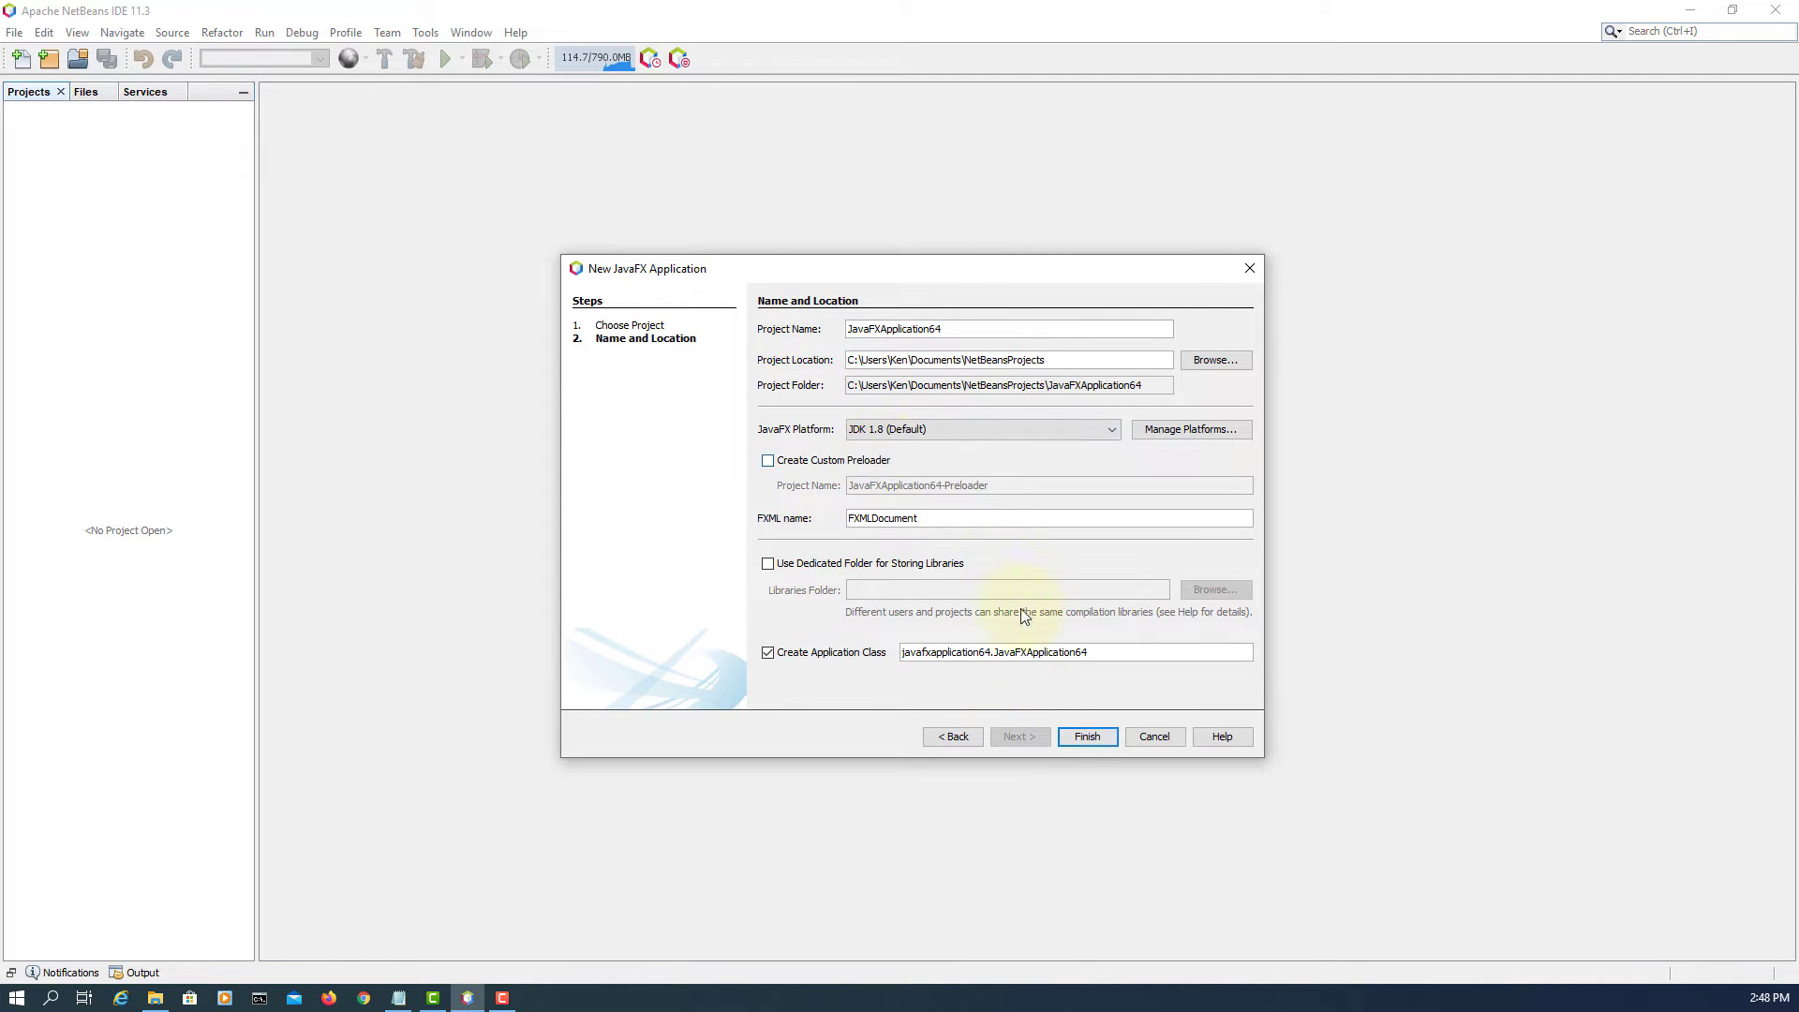
{"action": "left_click", "coordinate": [1085, 734]}
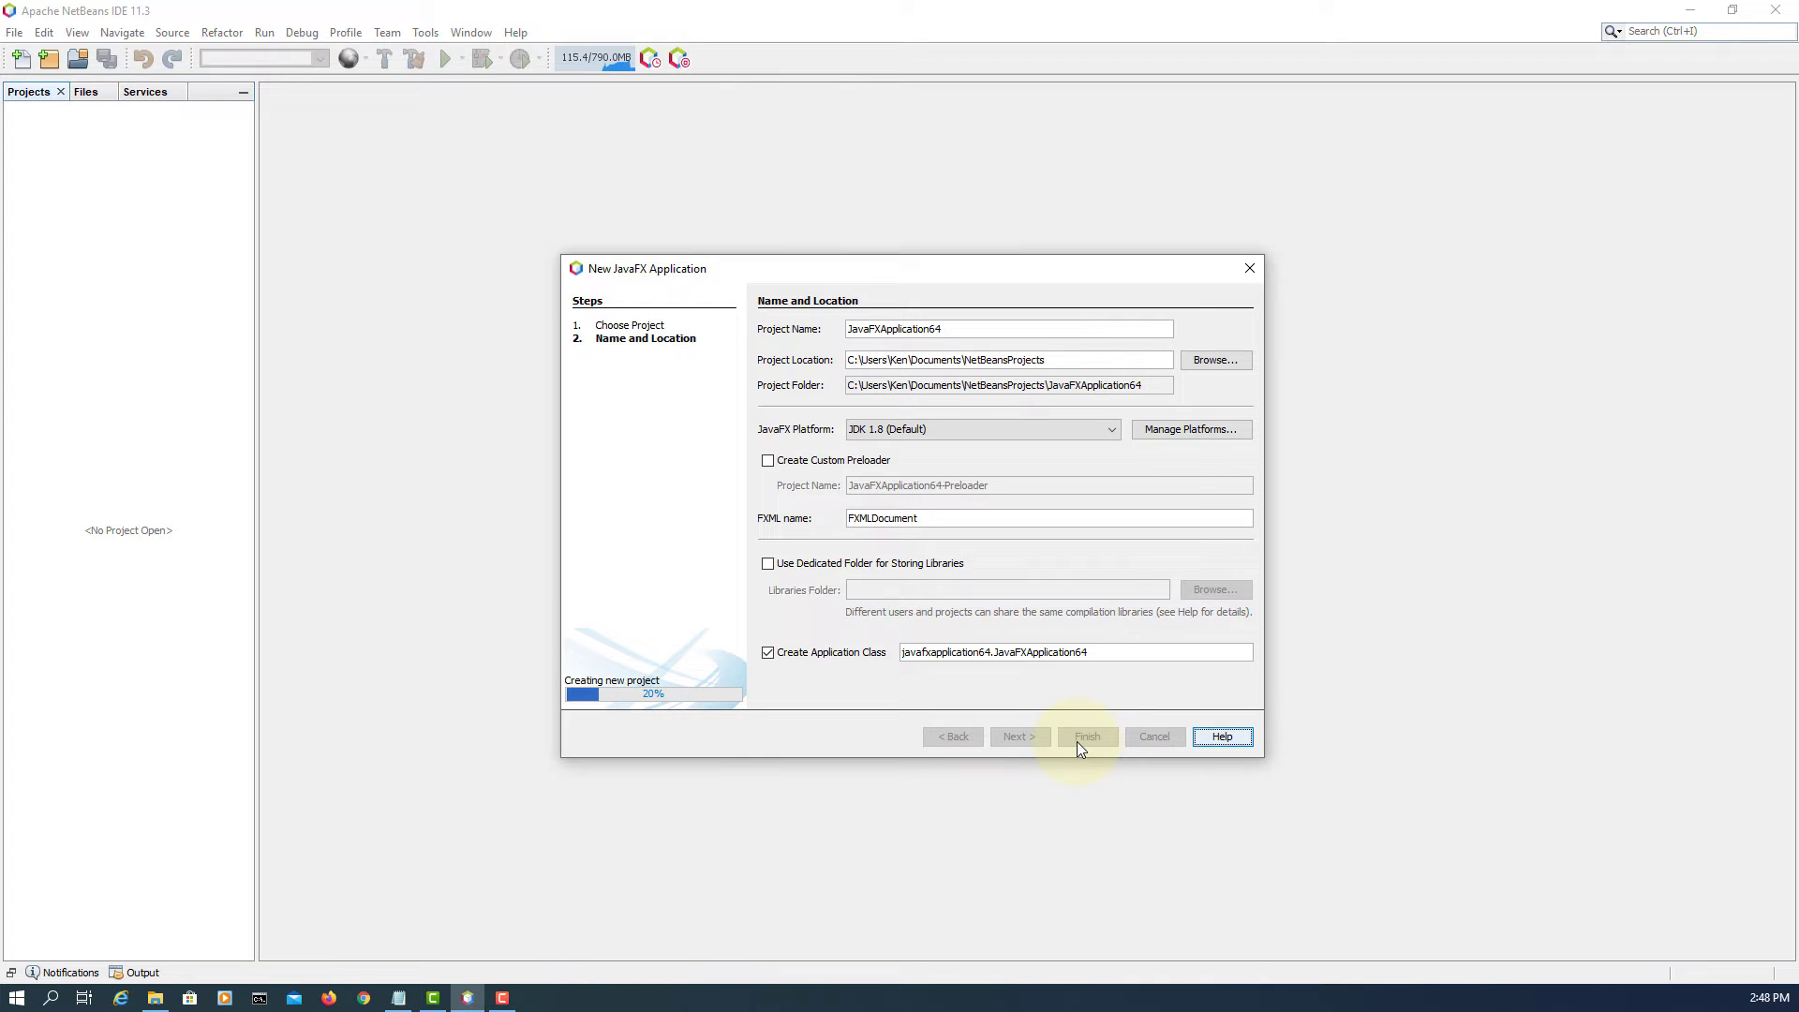
{"action": "left_click", "coordinate": [1087, 735]}
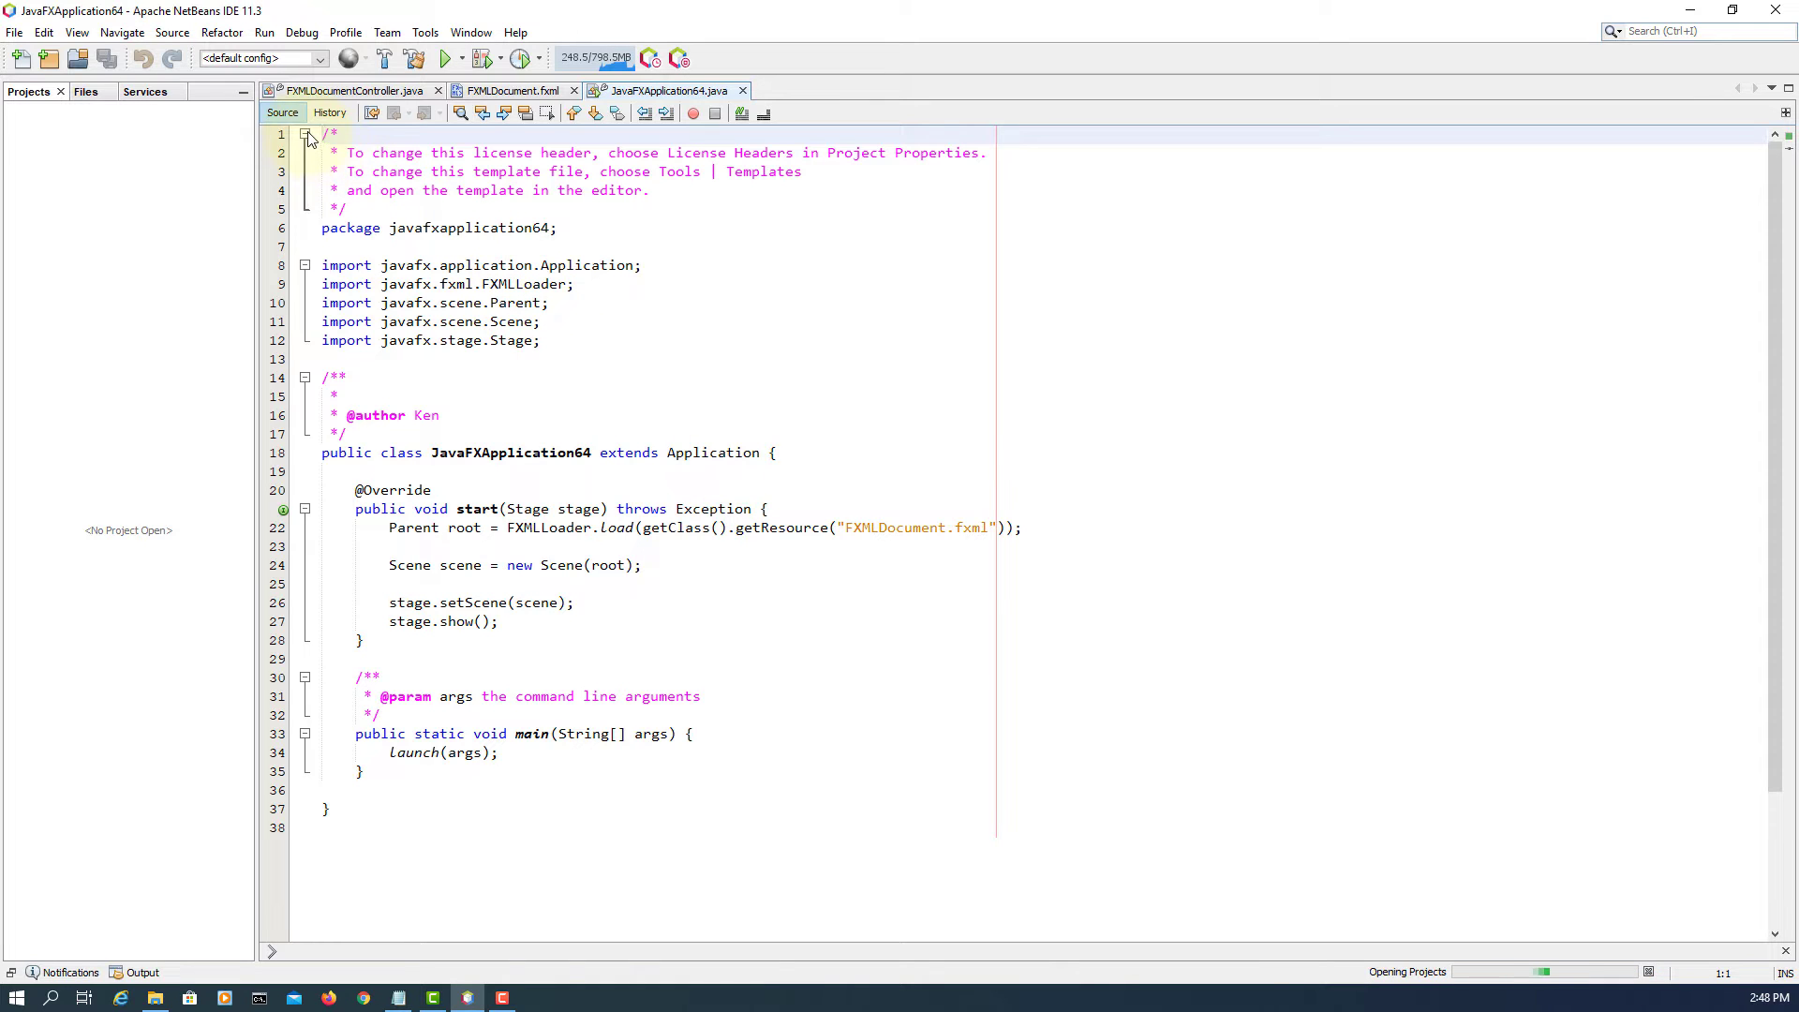
- Fold the header comment and point getResource at /javafxapplication64/FXMLDocument.fxml
{"action": "left_click", "coordinate": [306, 135]}
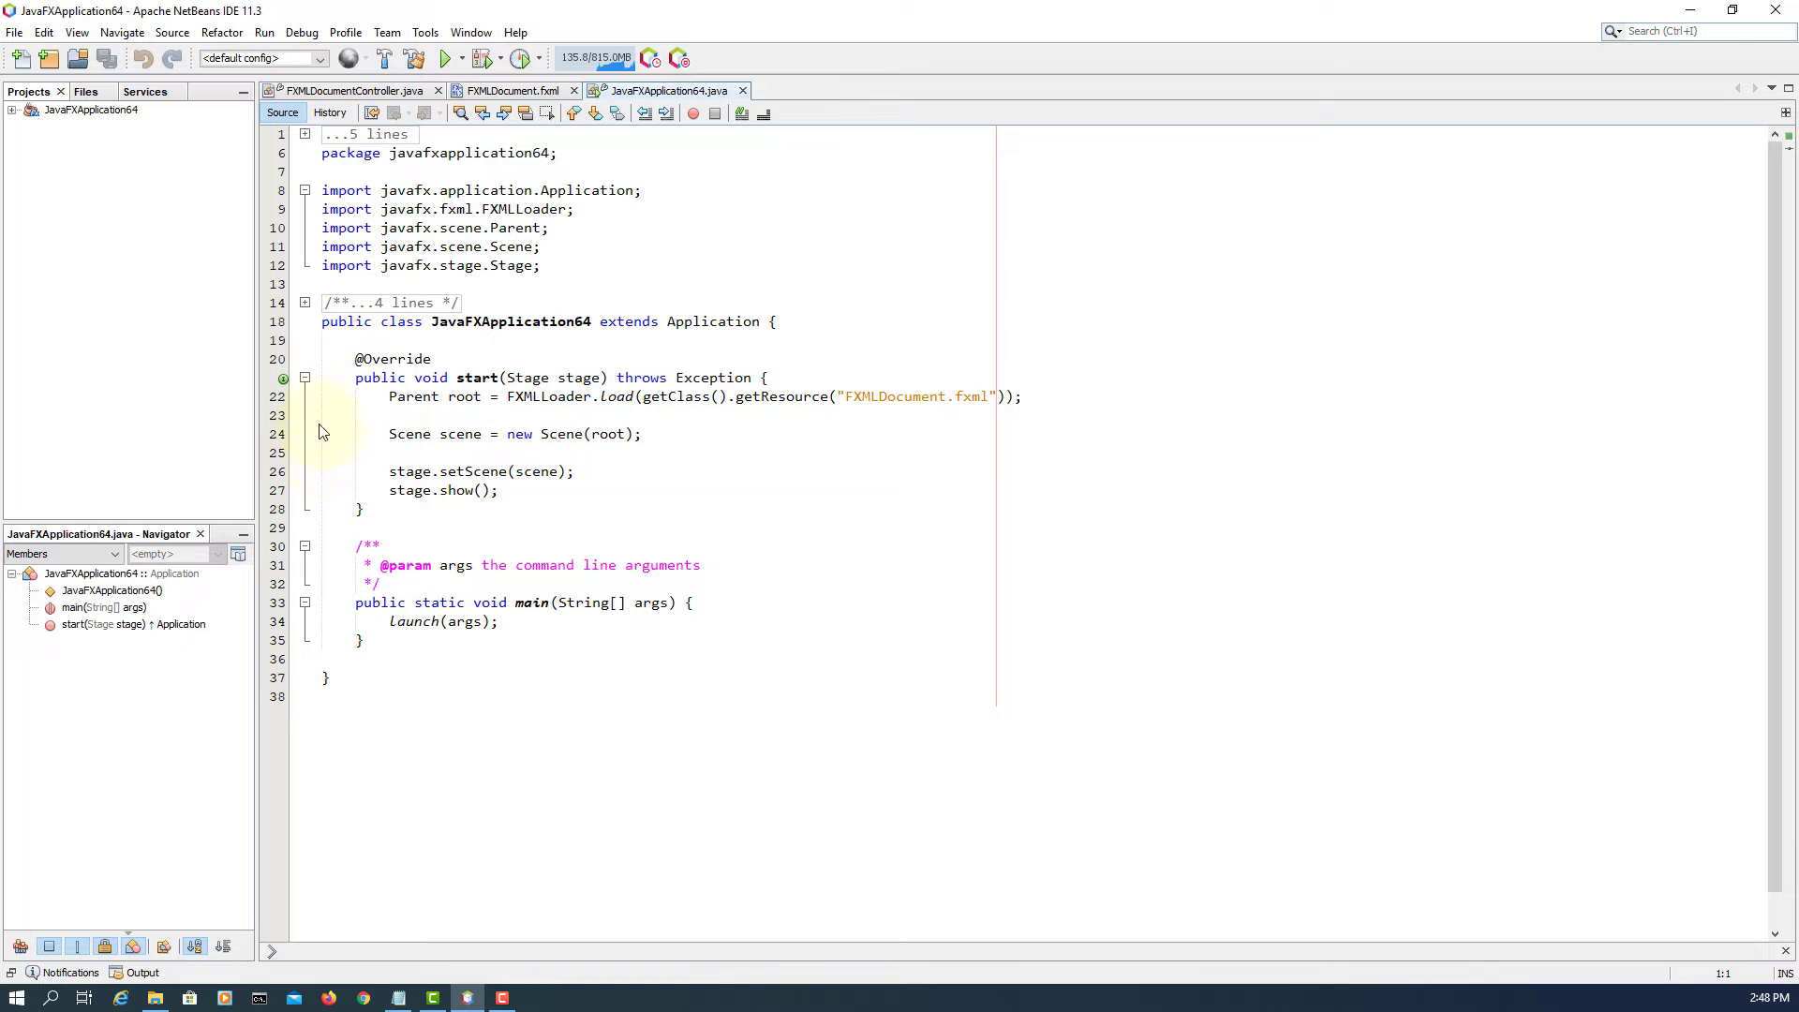
{"action": "left_click", "coordinate": [305, 545]}
{"action": "type", "text": "/javafxapplication64/"}
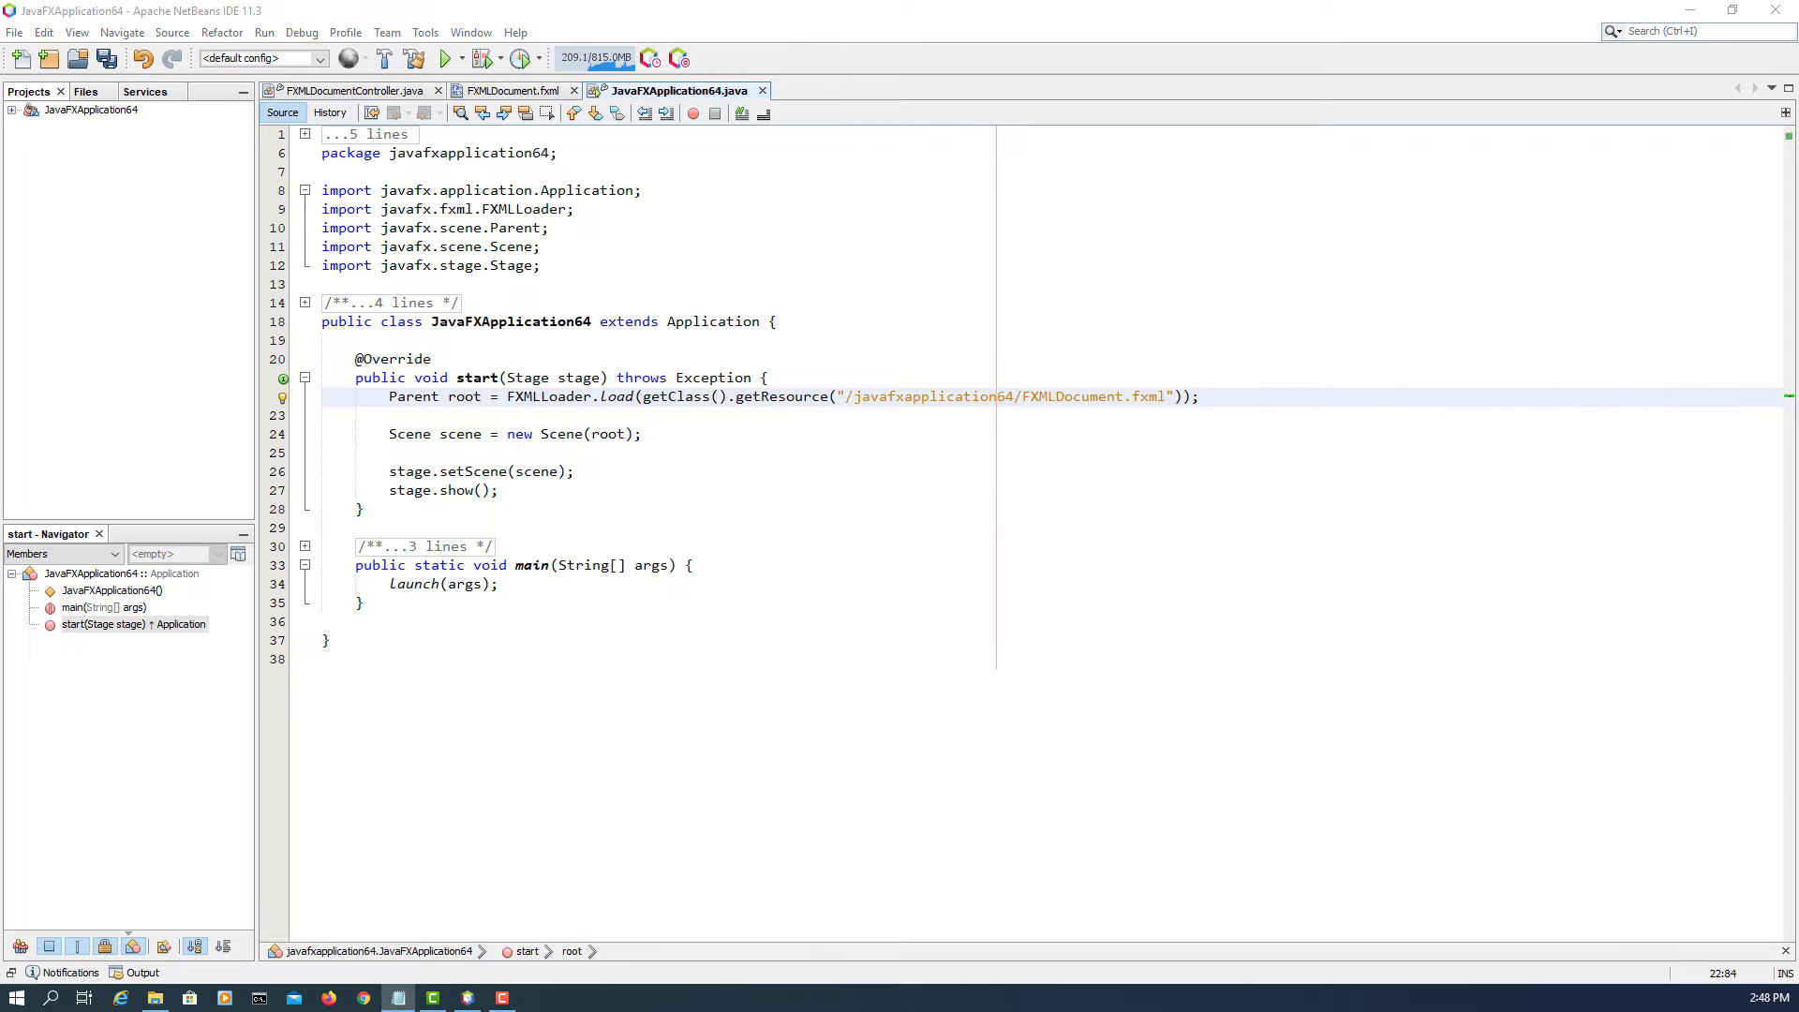
- Add stage.setTitle("Accoridion example") after the scene is set
{"action": "left_click", "coordinate": [596, 472]}
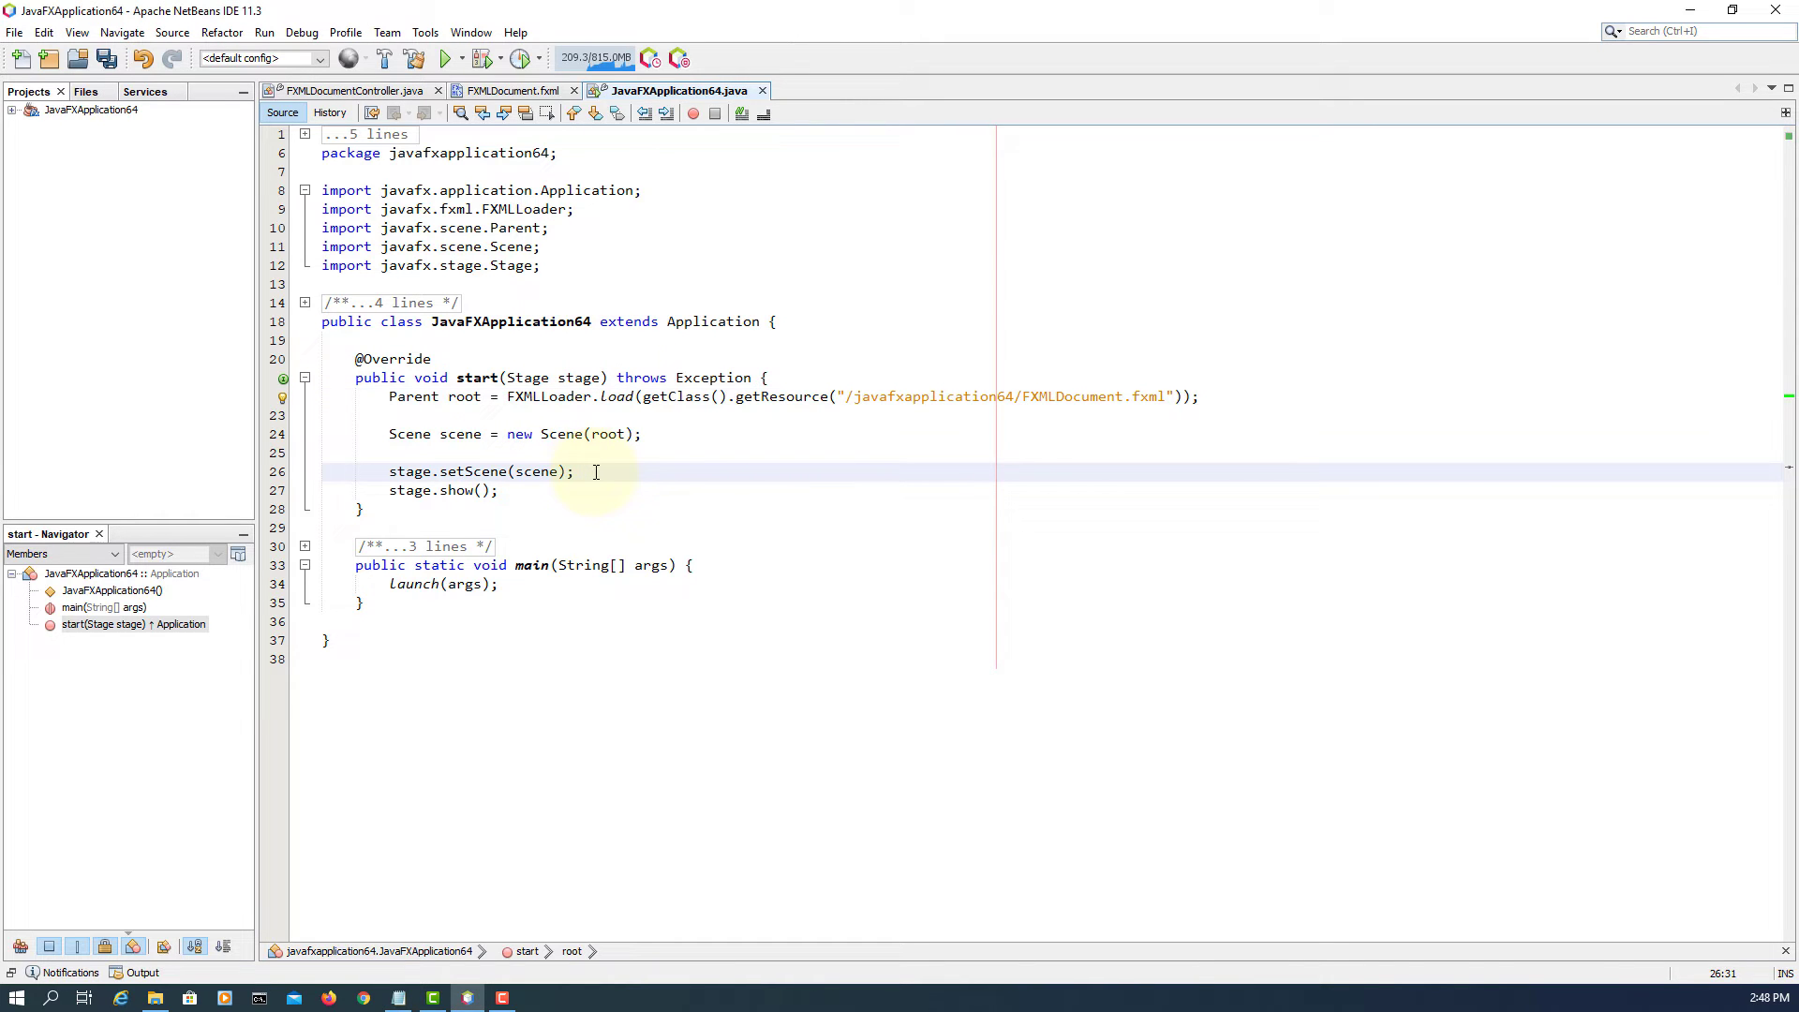
{"action": "type", "text": "st"}
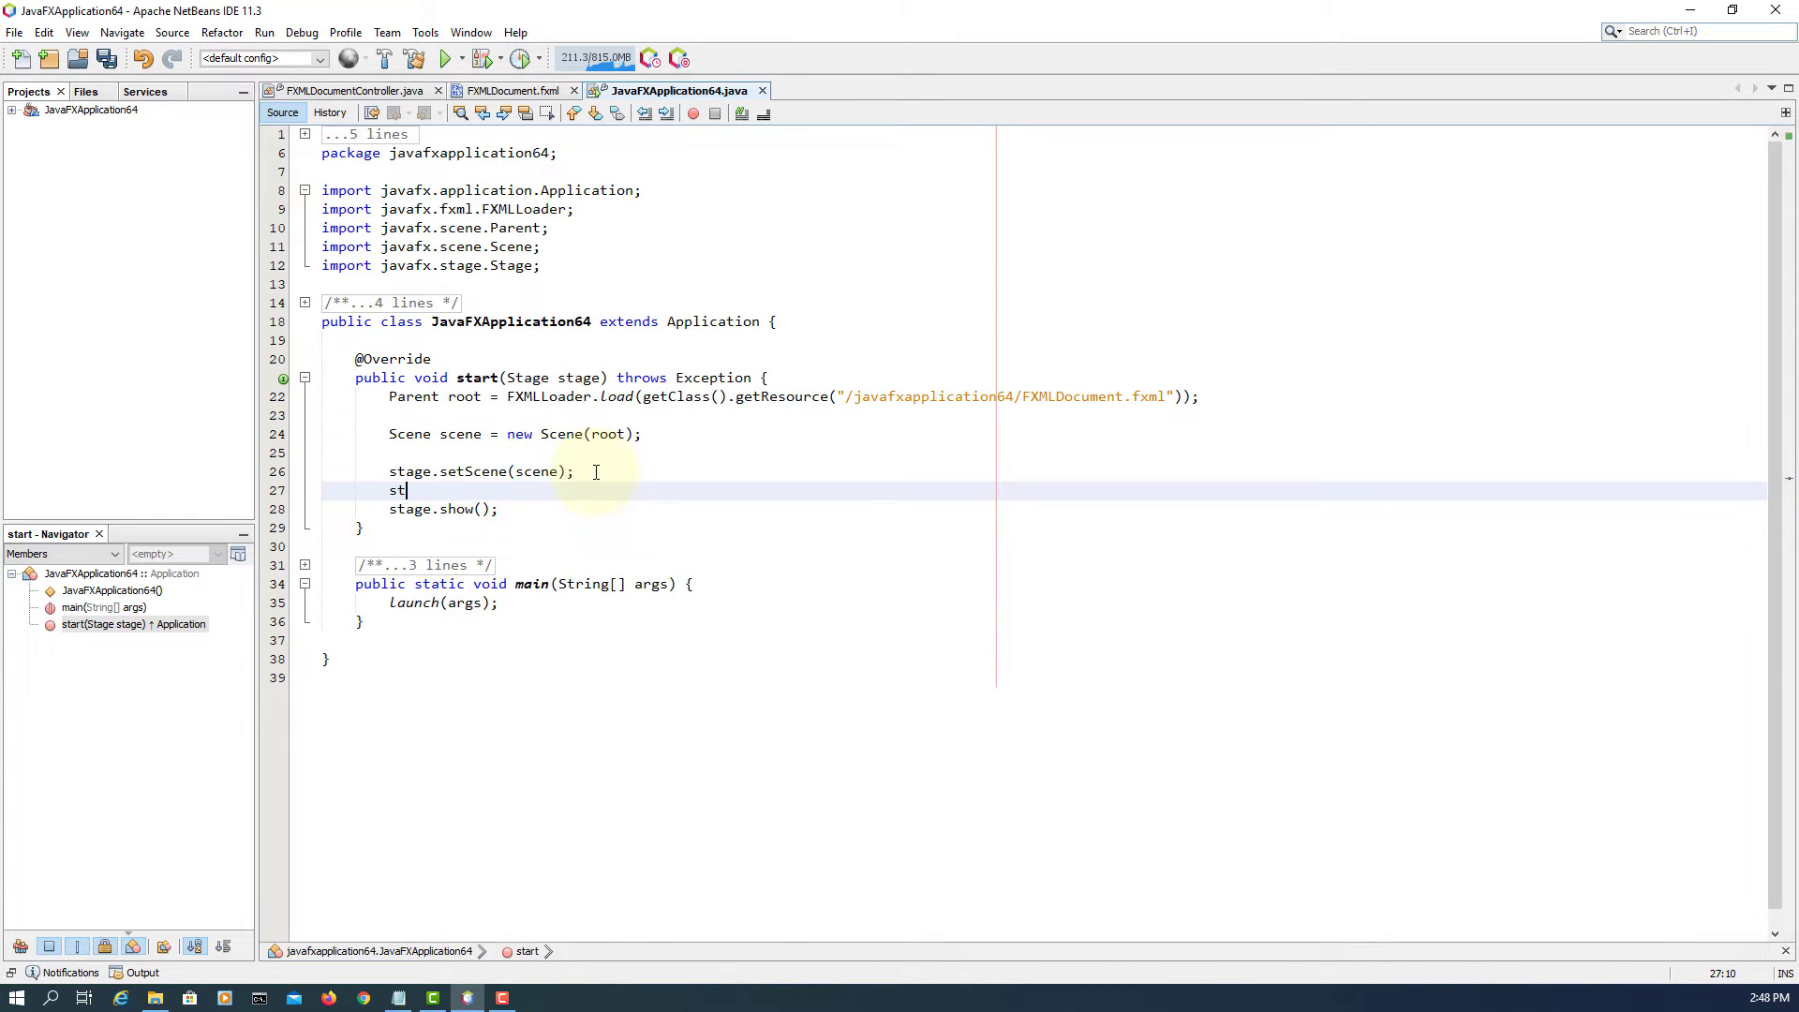
{"action": "type", "text": "age."}
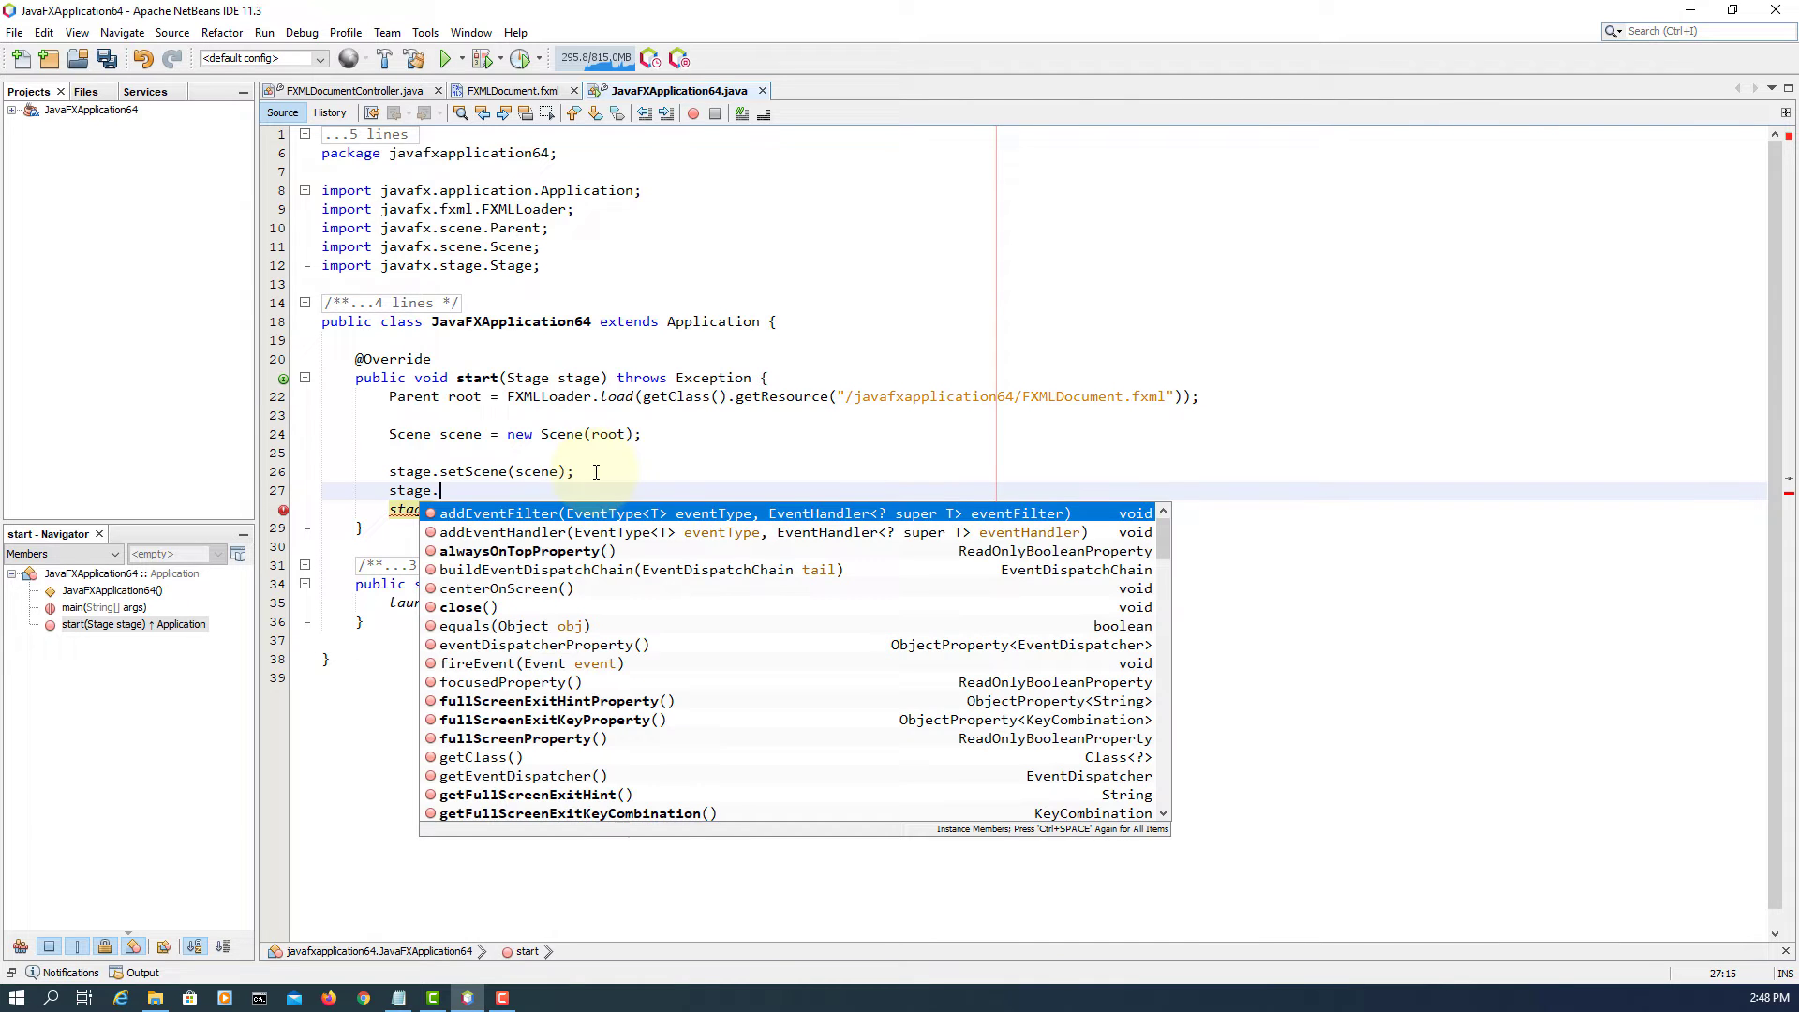
{"action": "type", "text": "setTitle(STYLESHEET_MODENA);"}
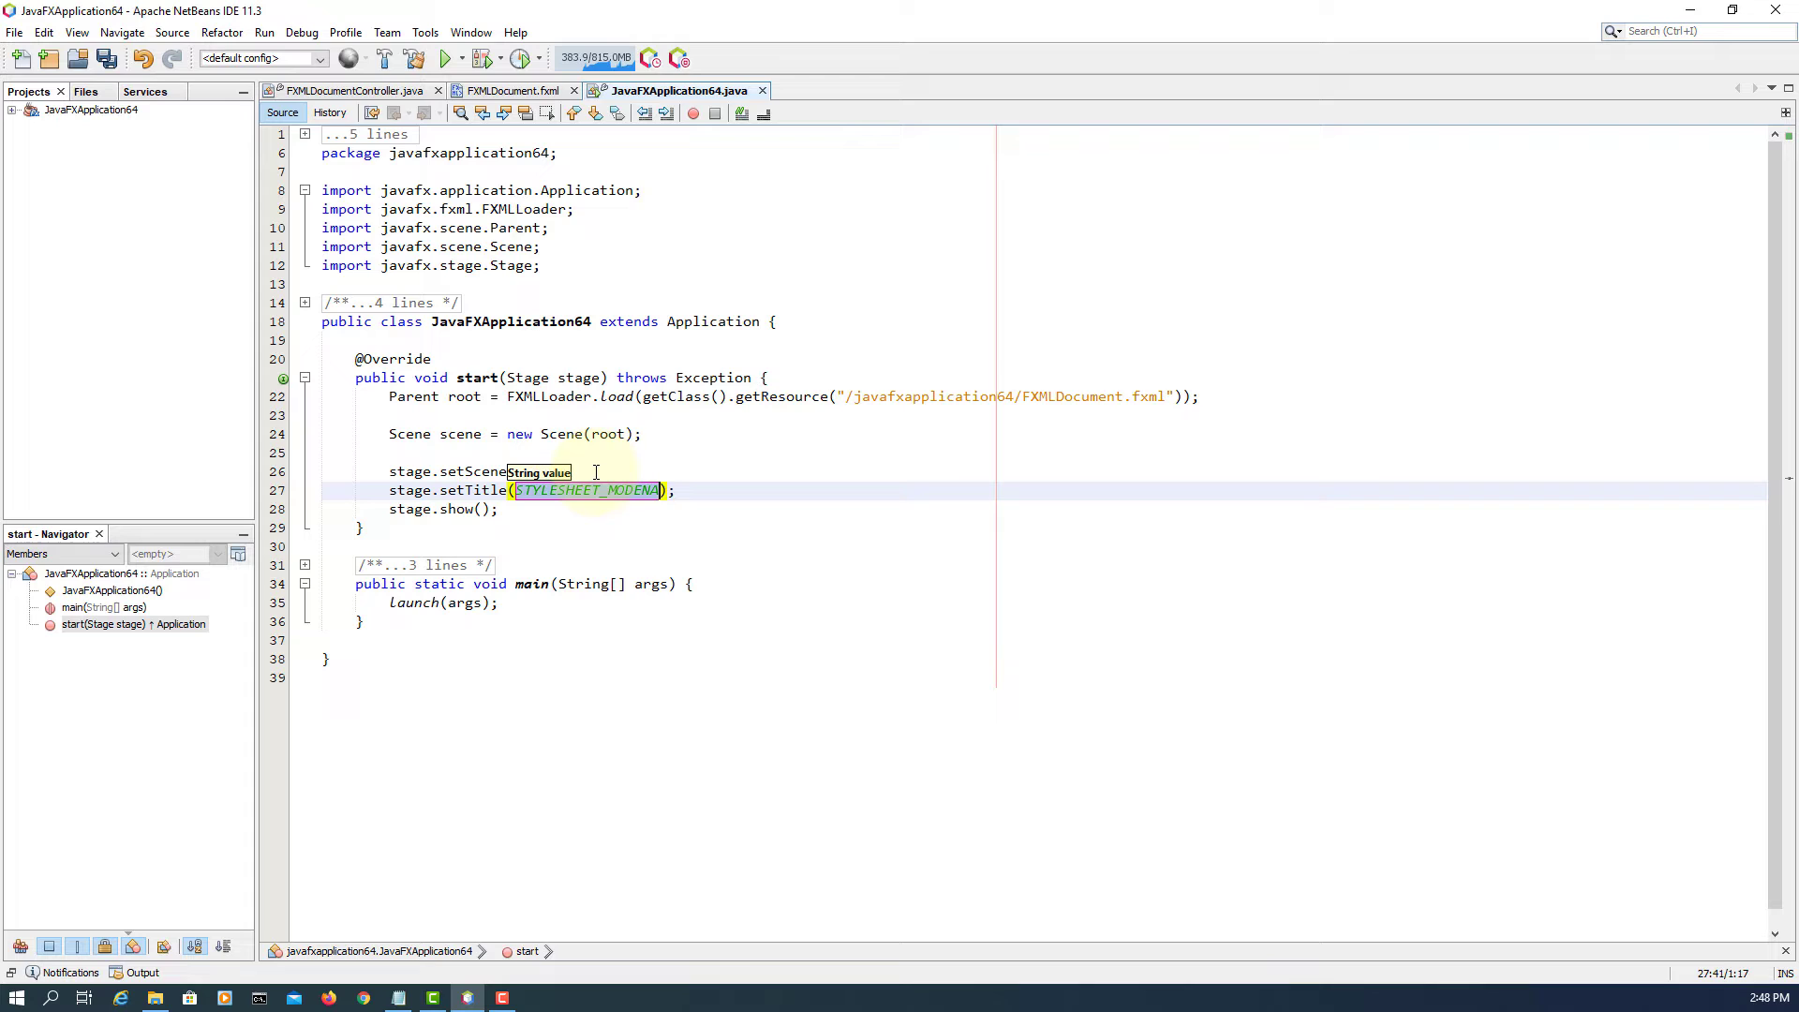
{"action": "type", "text": "\"A\""}
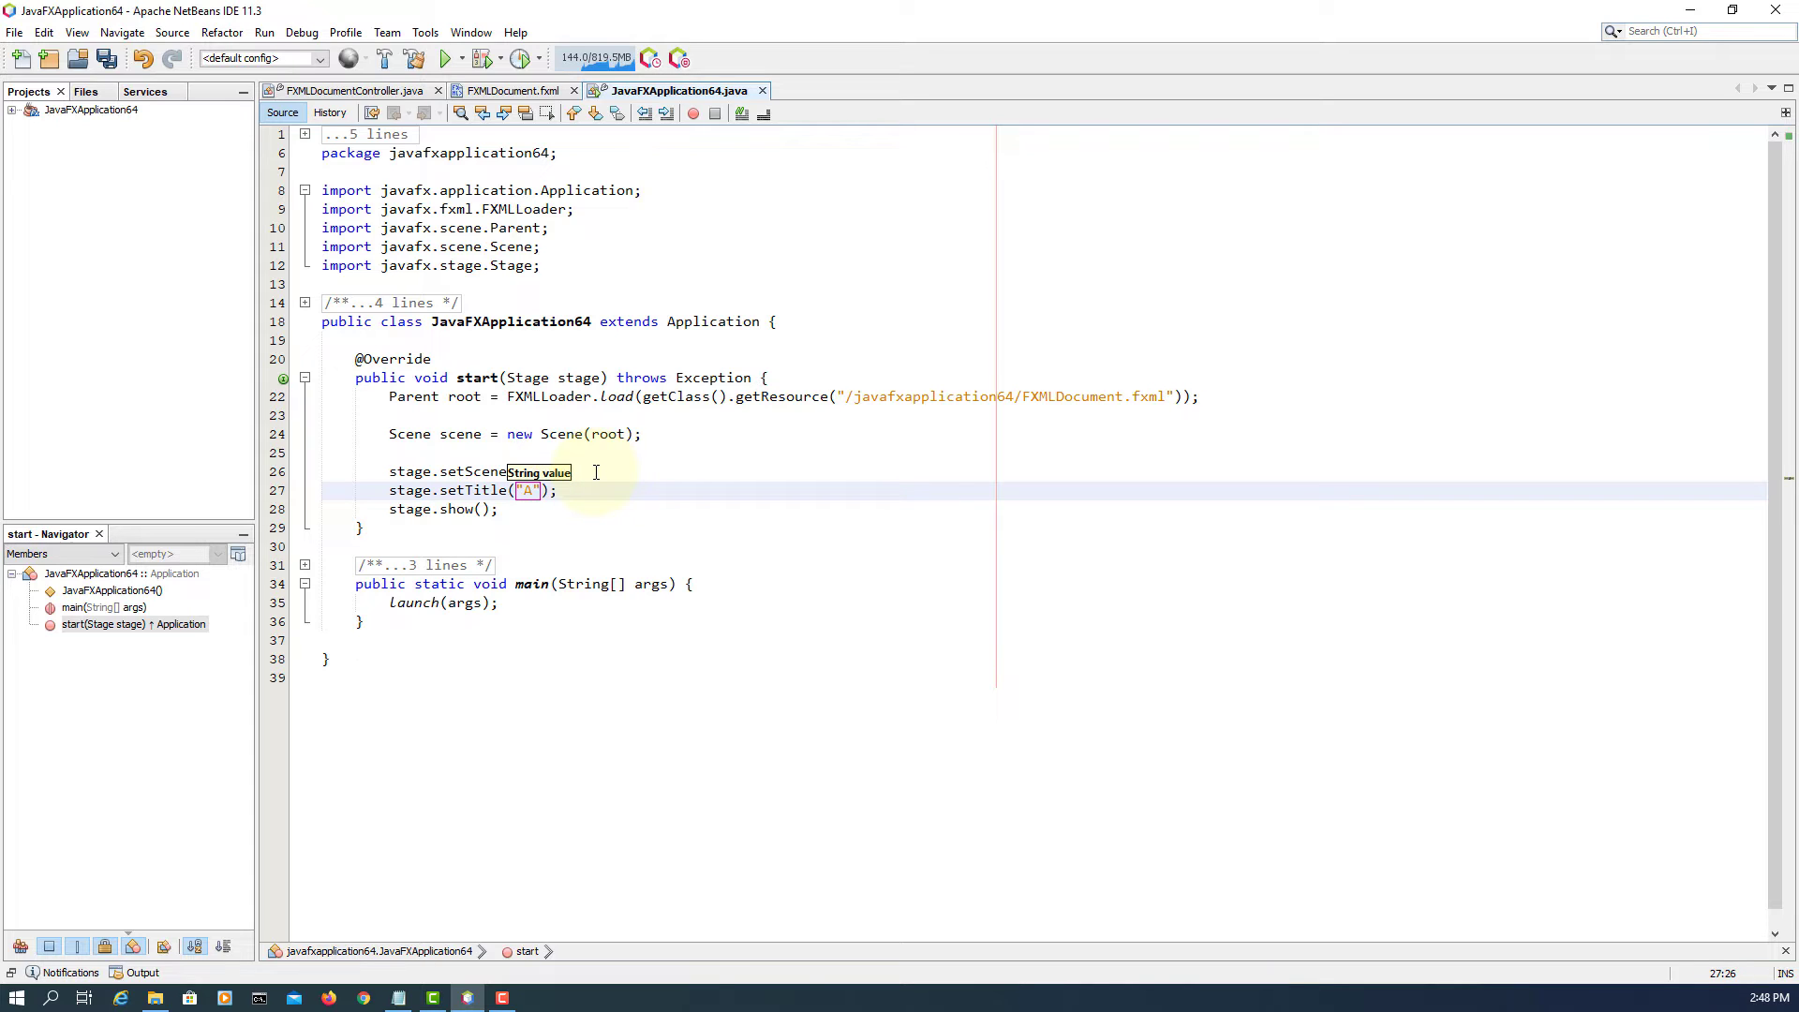
{"action": "type", "text": "ccorid"}
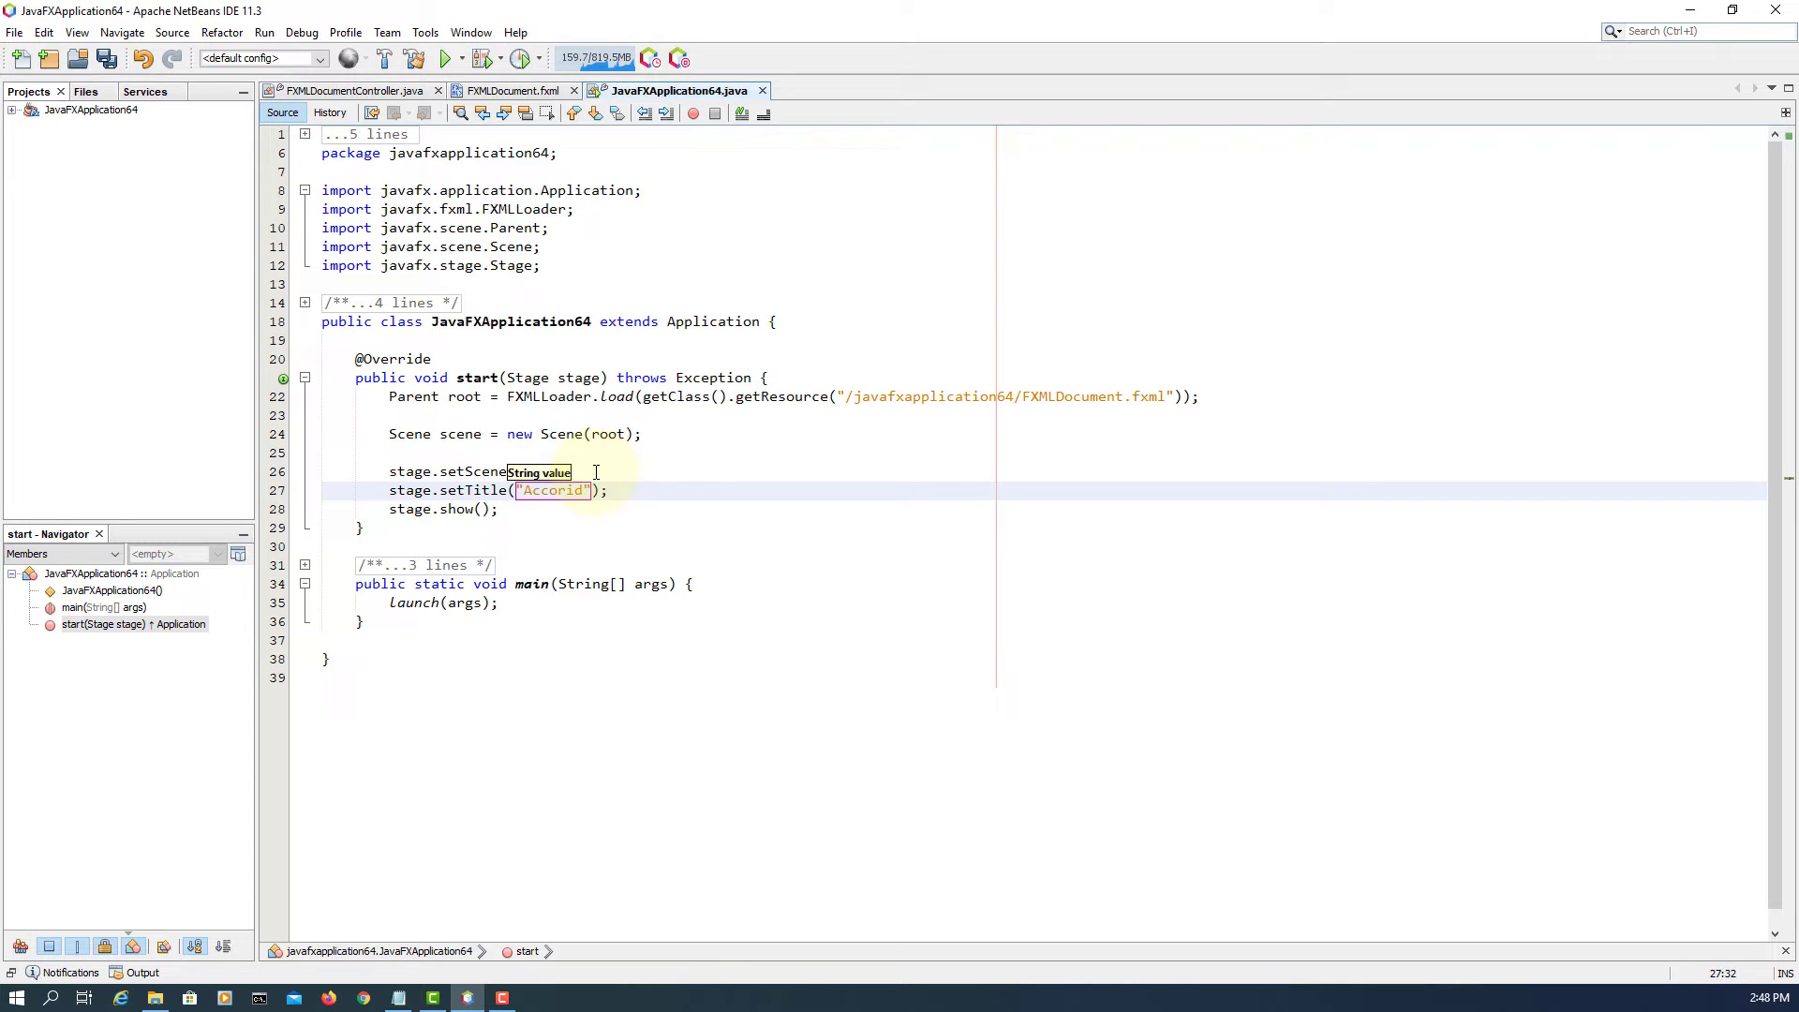
{"action": "type", "text": "ion exam"}
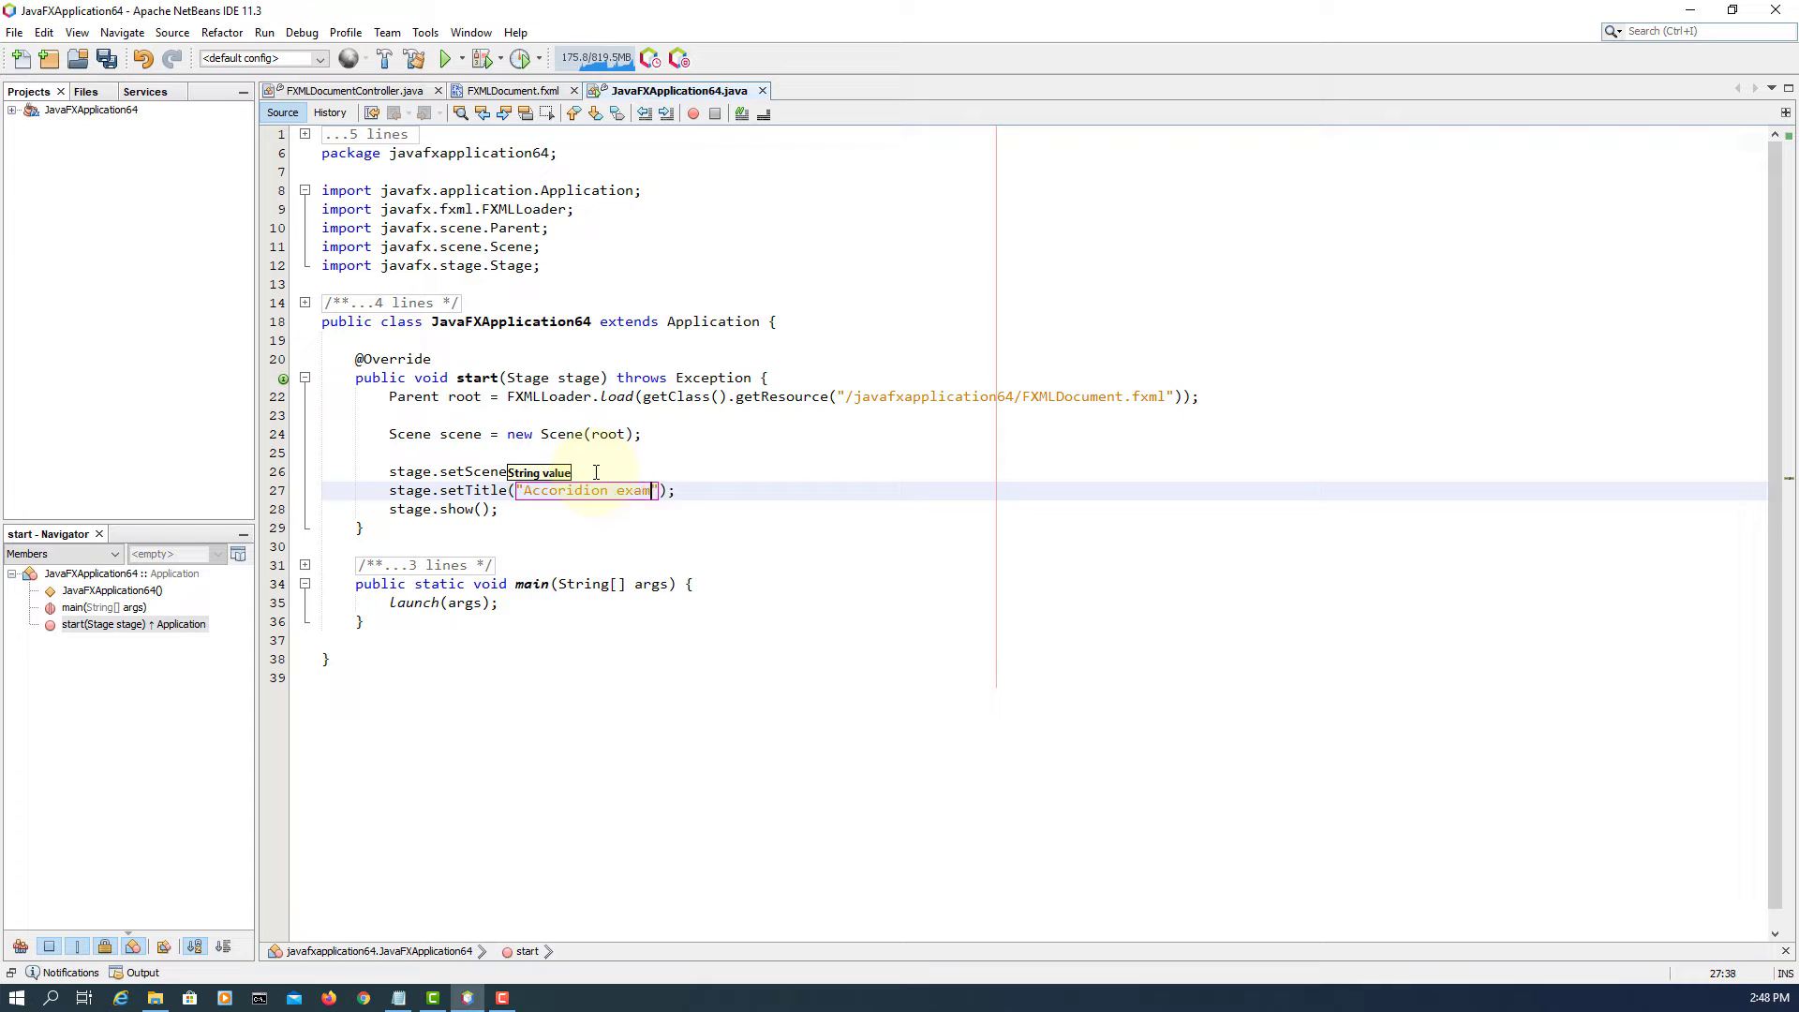
{"action": "type", "text": "ple"}
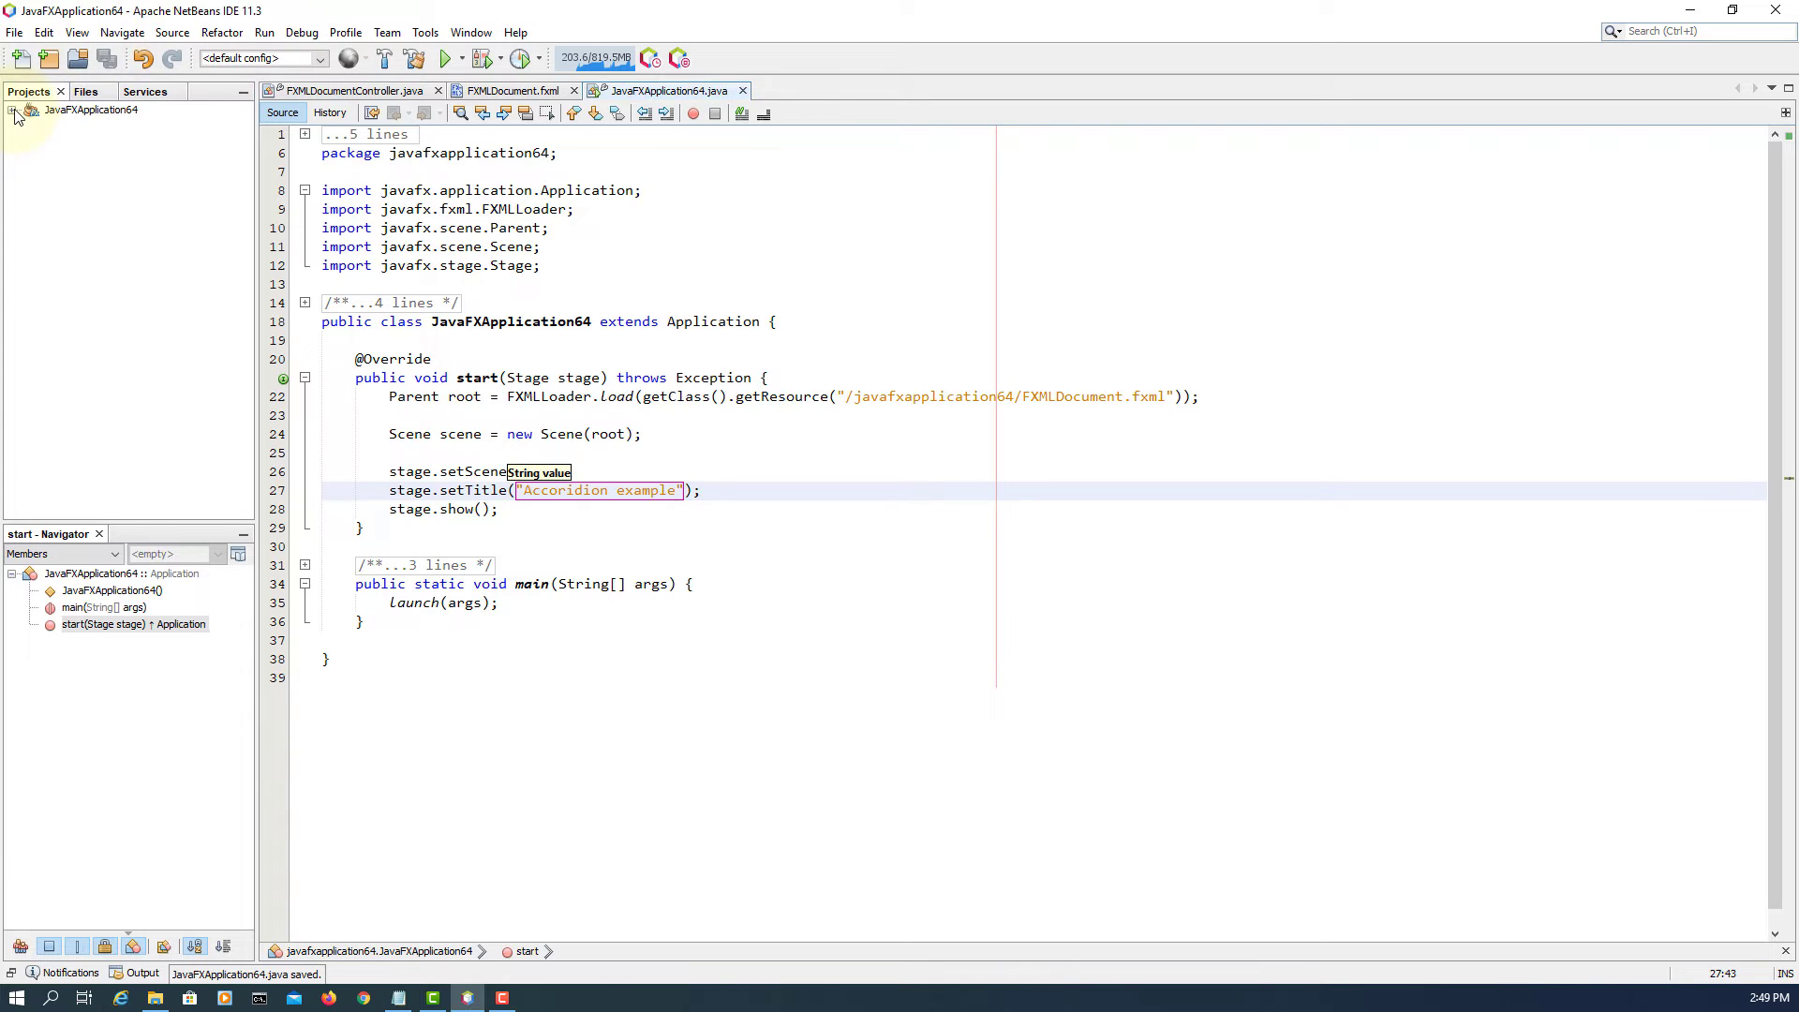
- Expand the project's Source Packages to show the javafxapplication64 package files
{"action": "left_click", "coordinate": [12, 109]}
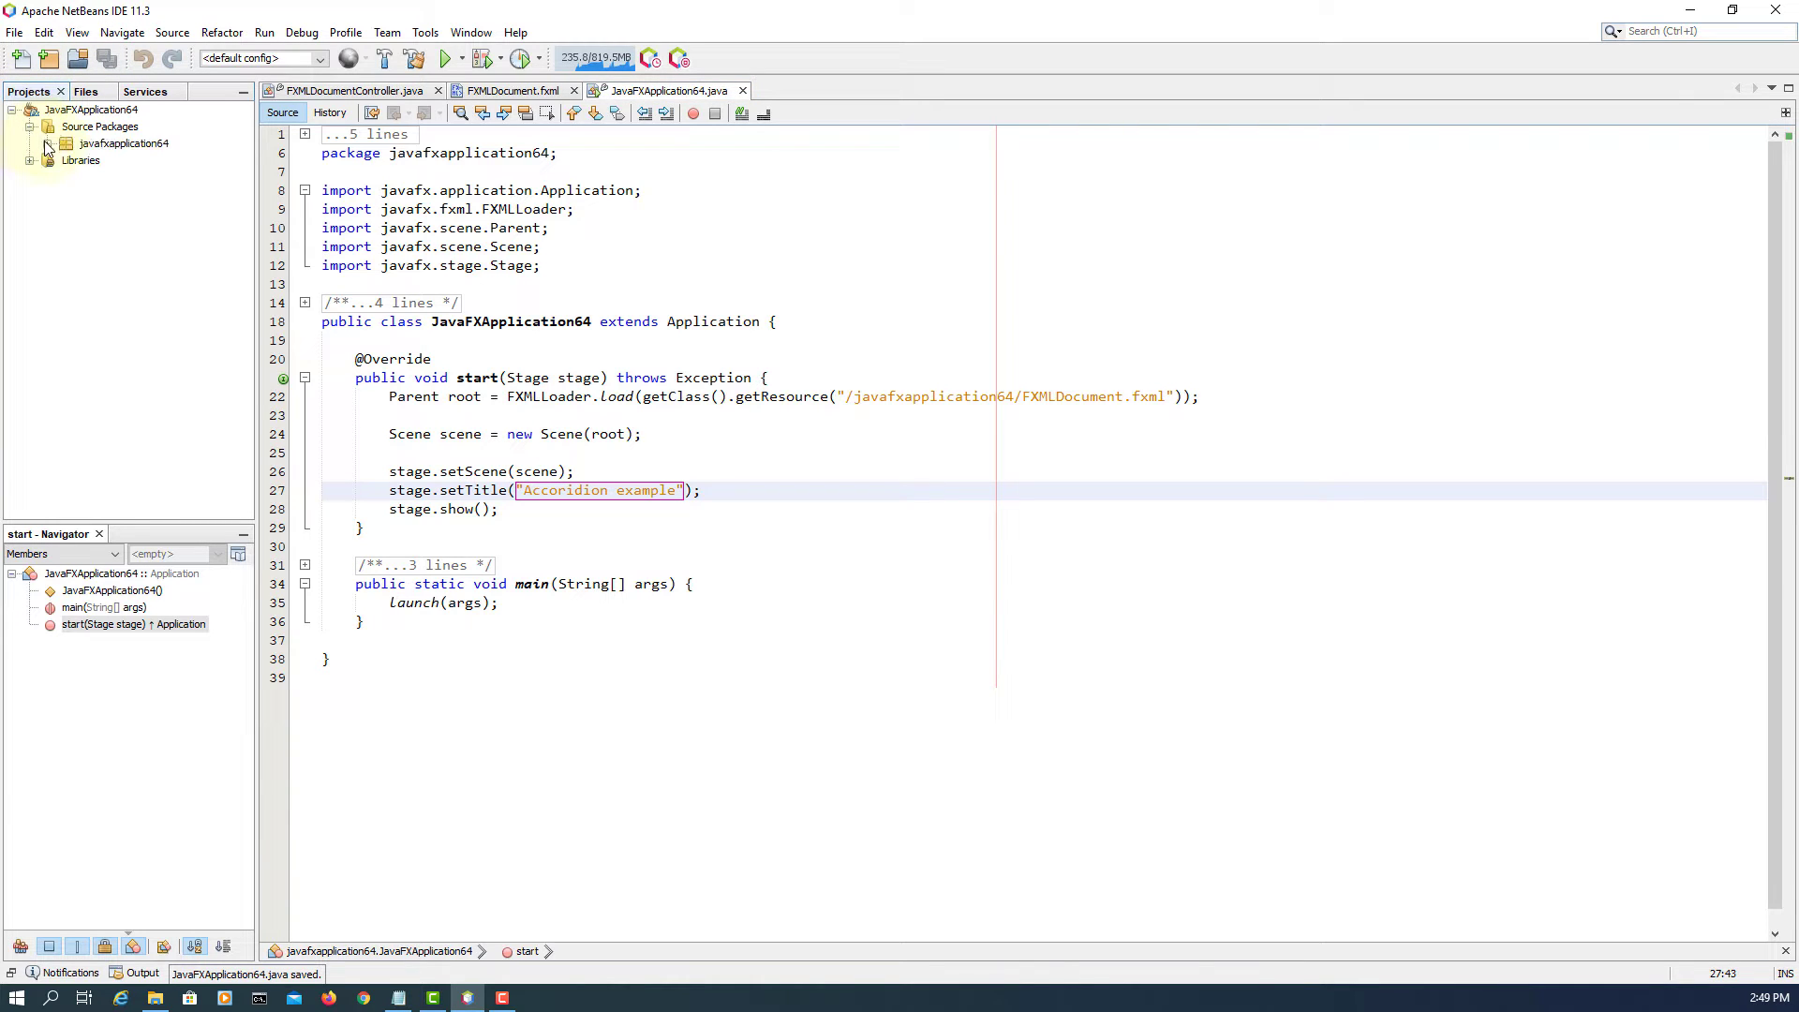
{"action": "left_click", "coordinate": [48, 145]}
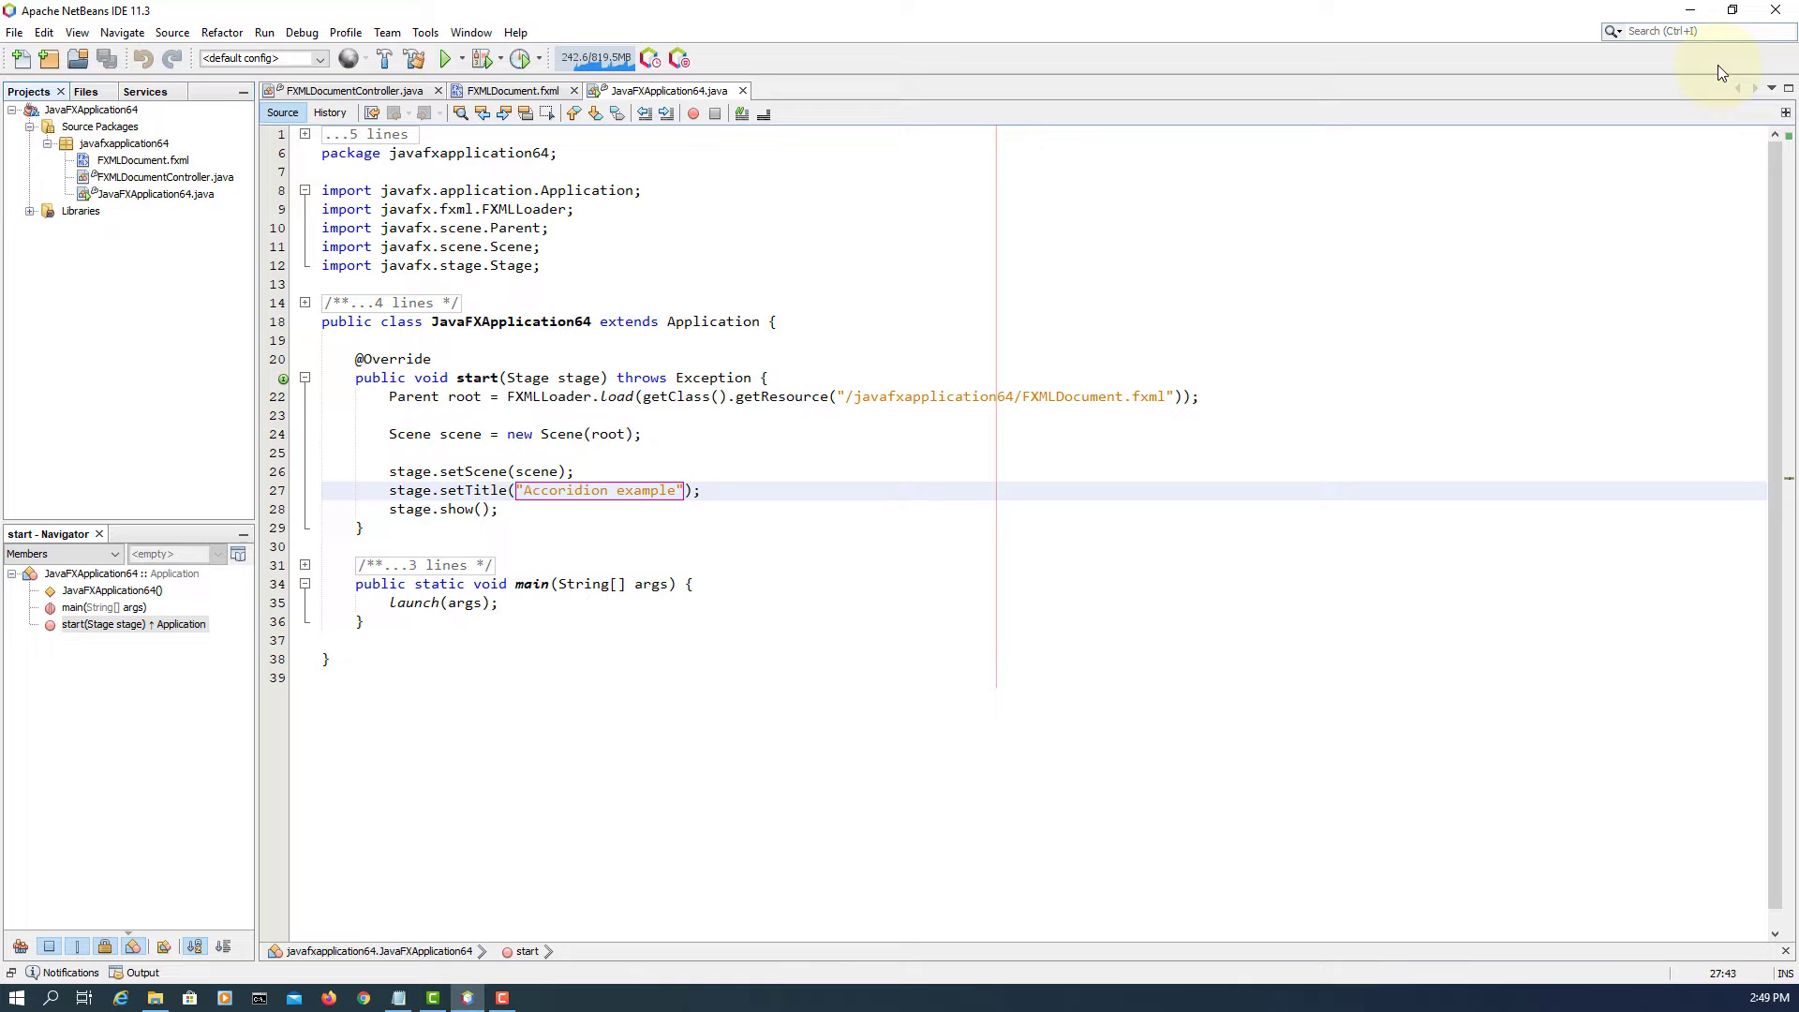
- Drag the desktop images folder into the javafxapplication64 package and maximize the IDE again
{"action": "left_click", "coordinate": [1732, 11]}
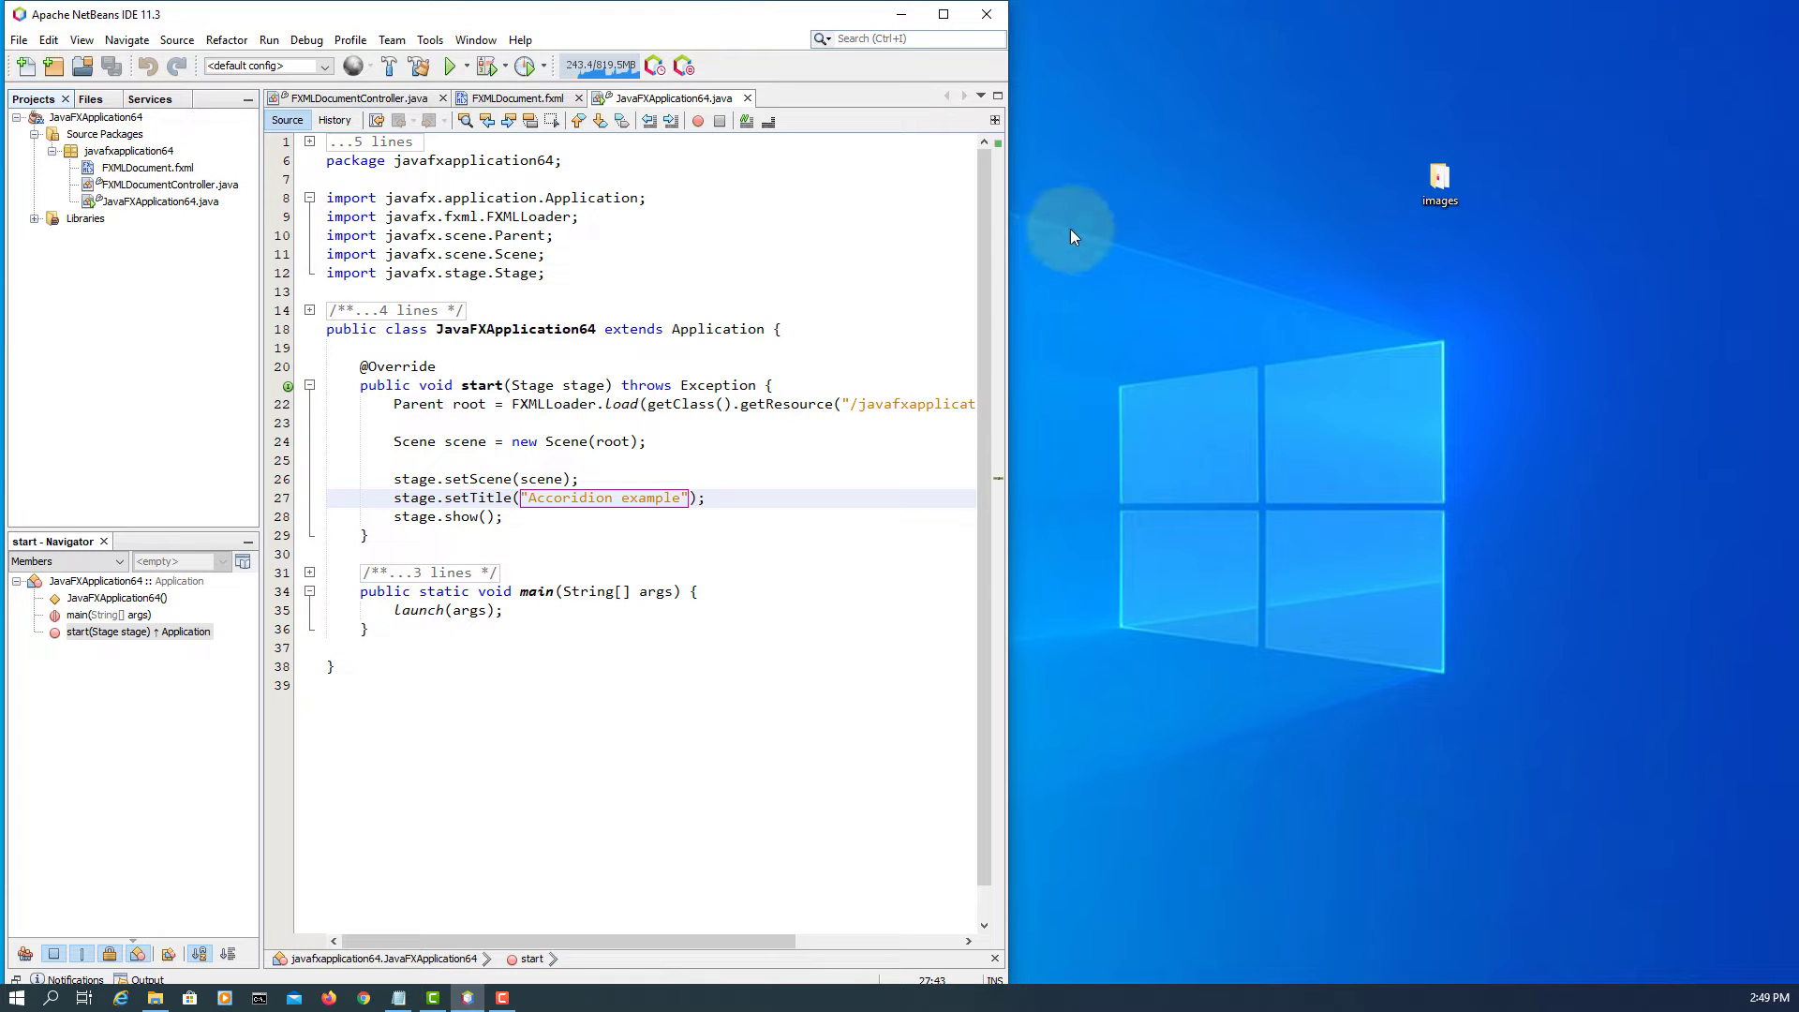
{"action": "double_click", "coordinate": [1438, 184]}
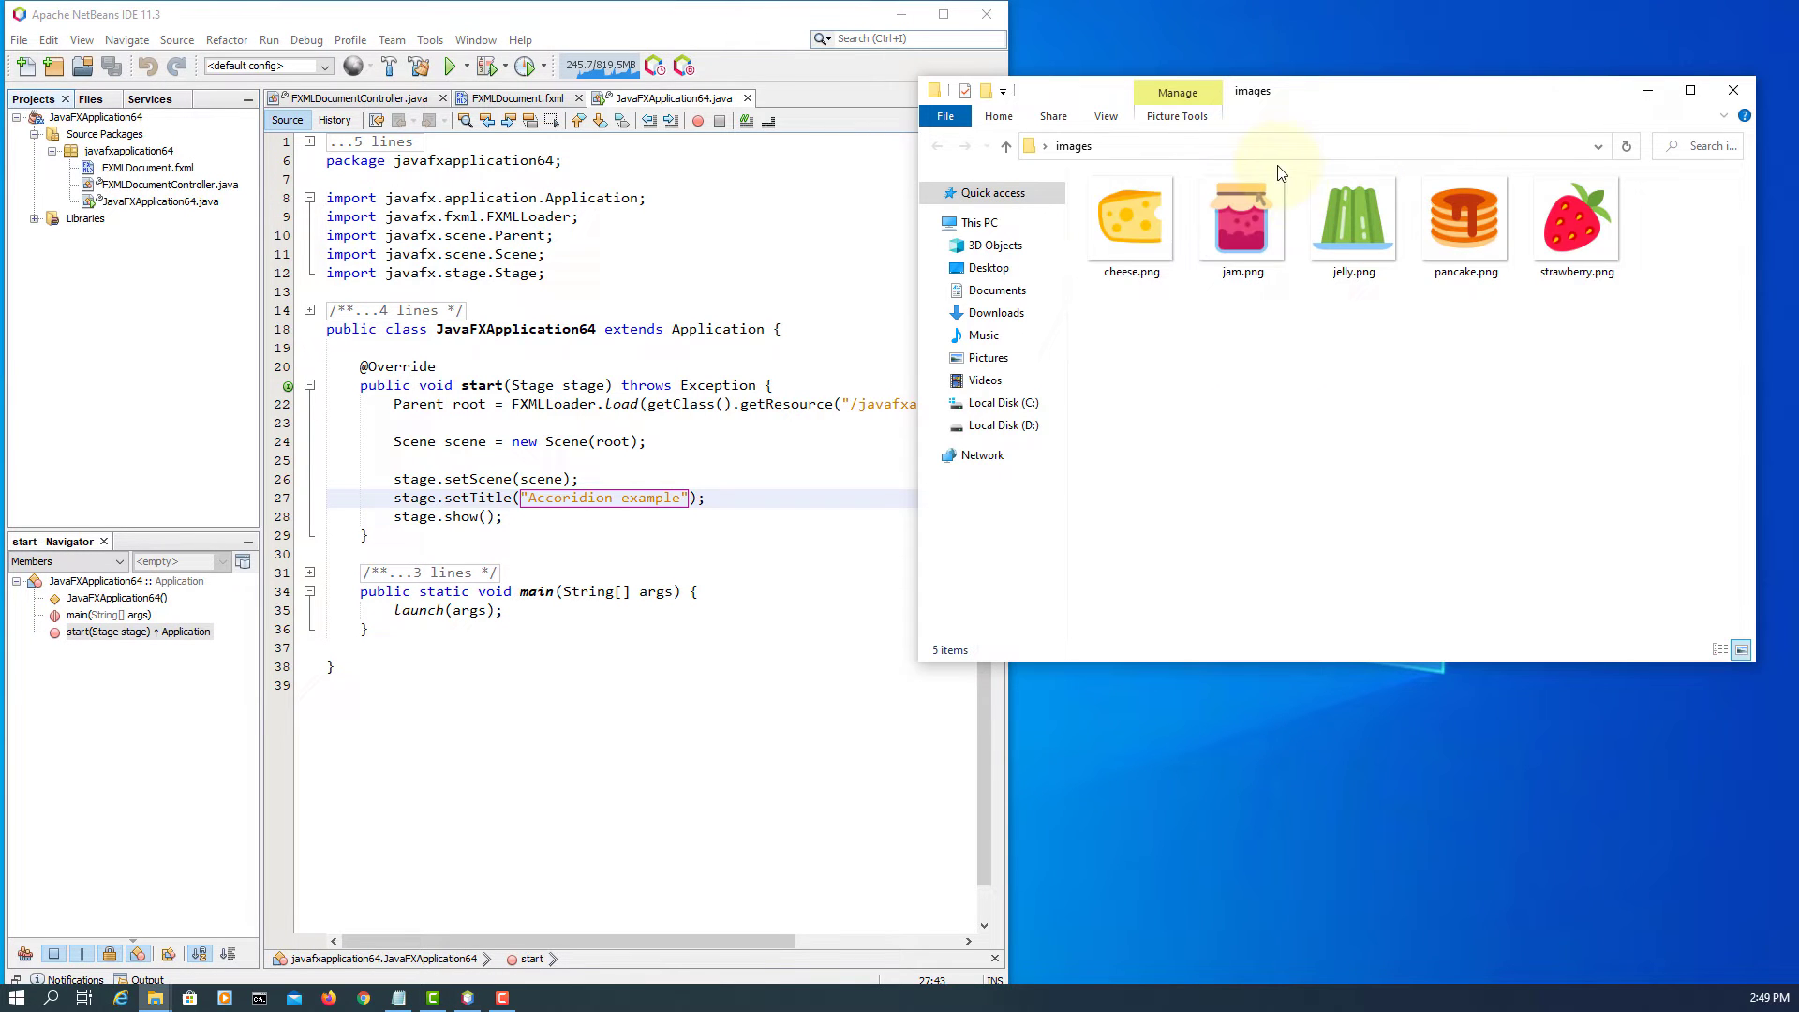
{"action": "mouse_move", "coordinate": [1368, 321]}
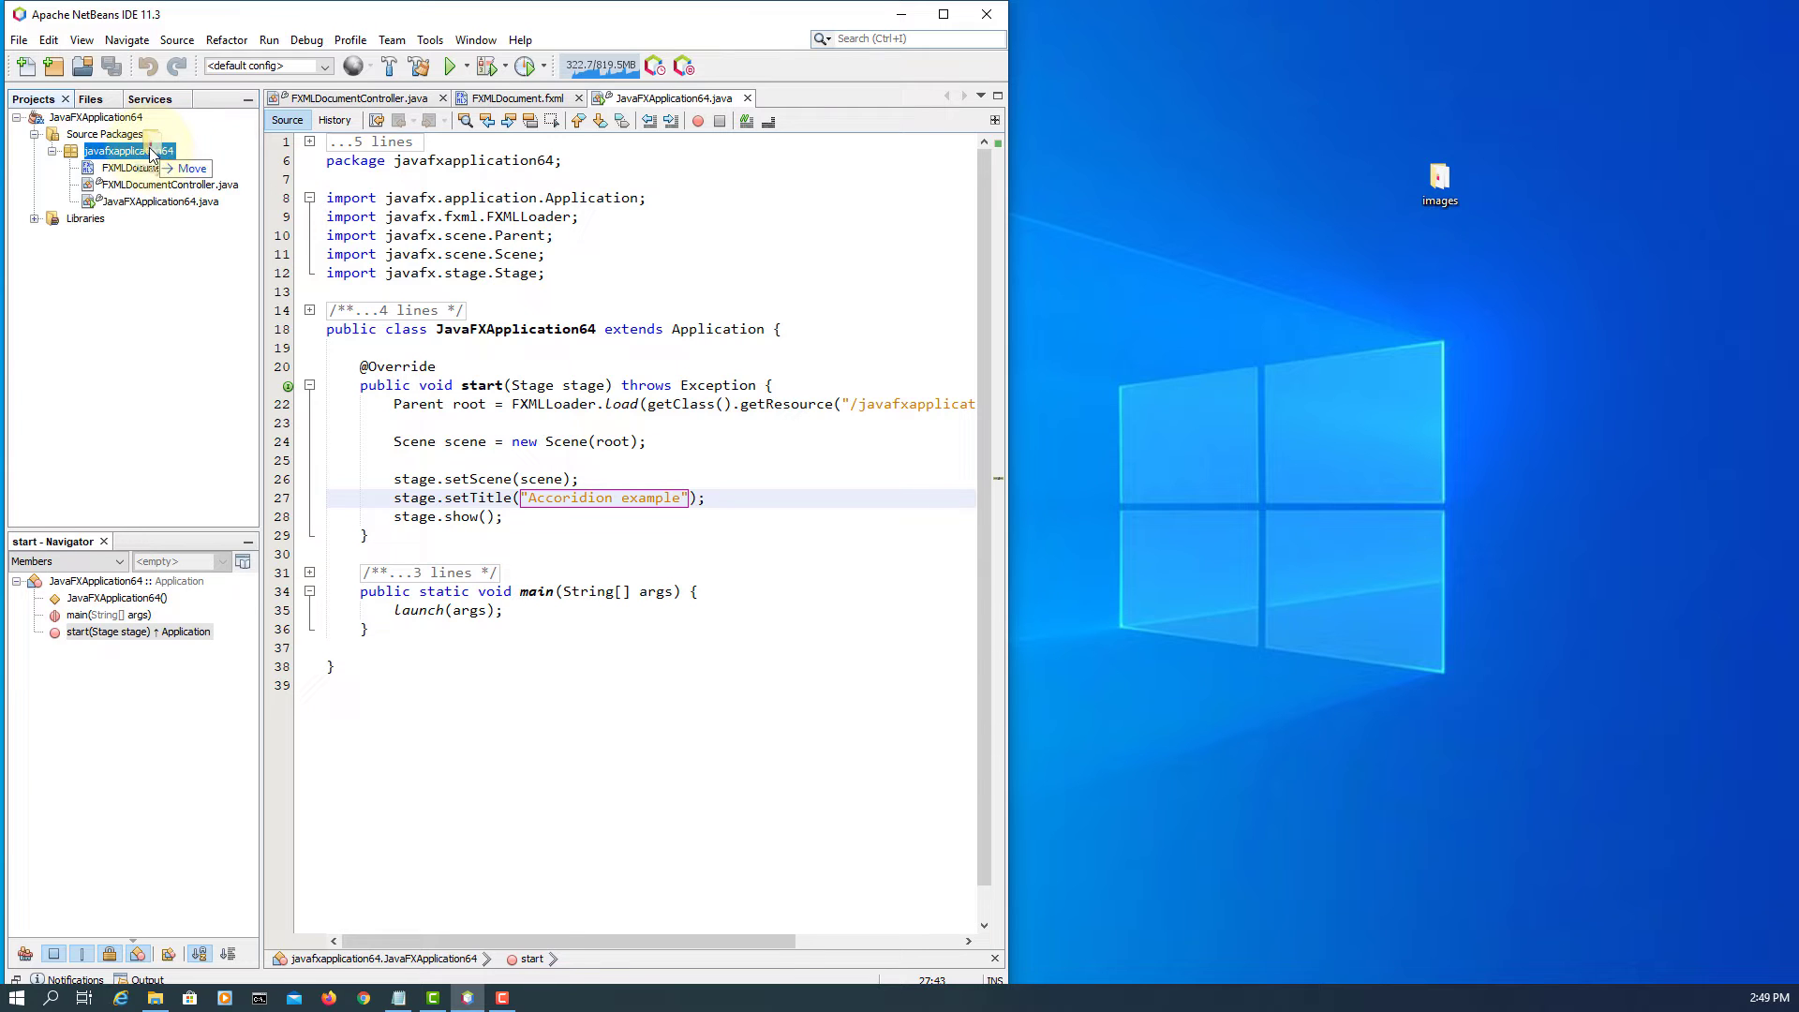
{"action": "left_click", "coordinate": [55, 218]}
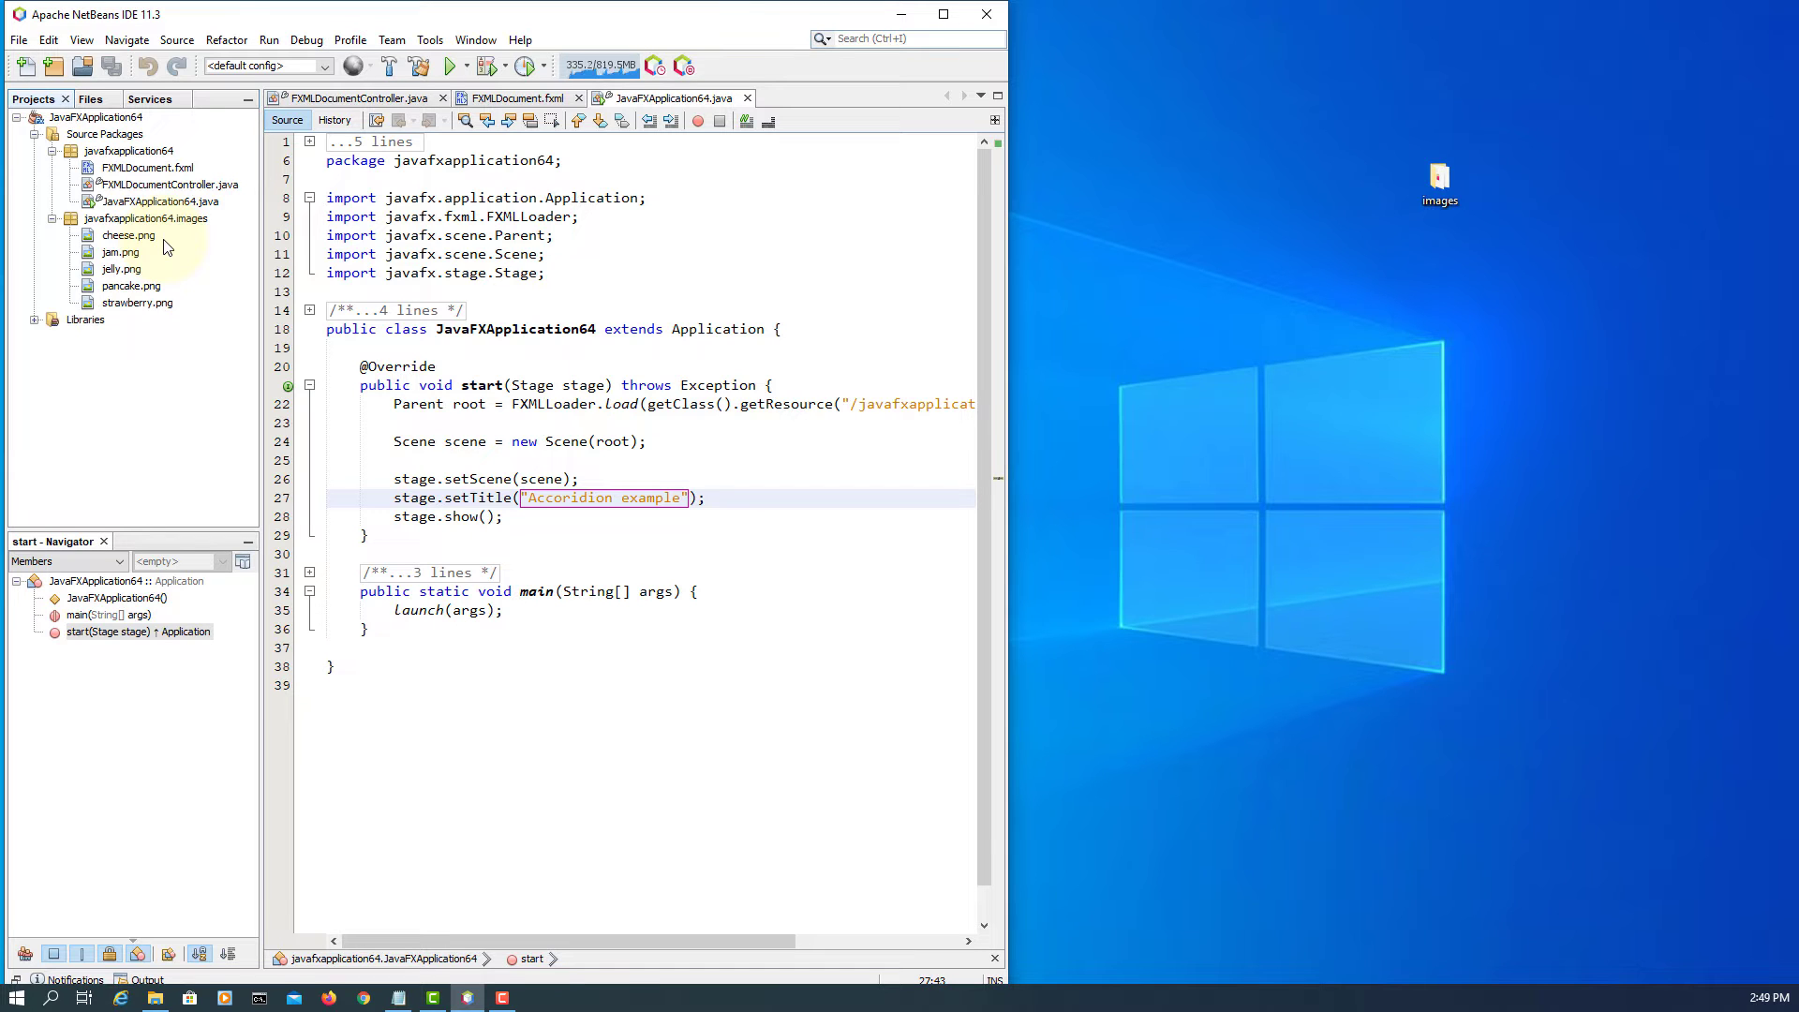
{"action": "left_click", "coordinate": [130, 150]}
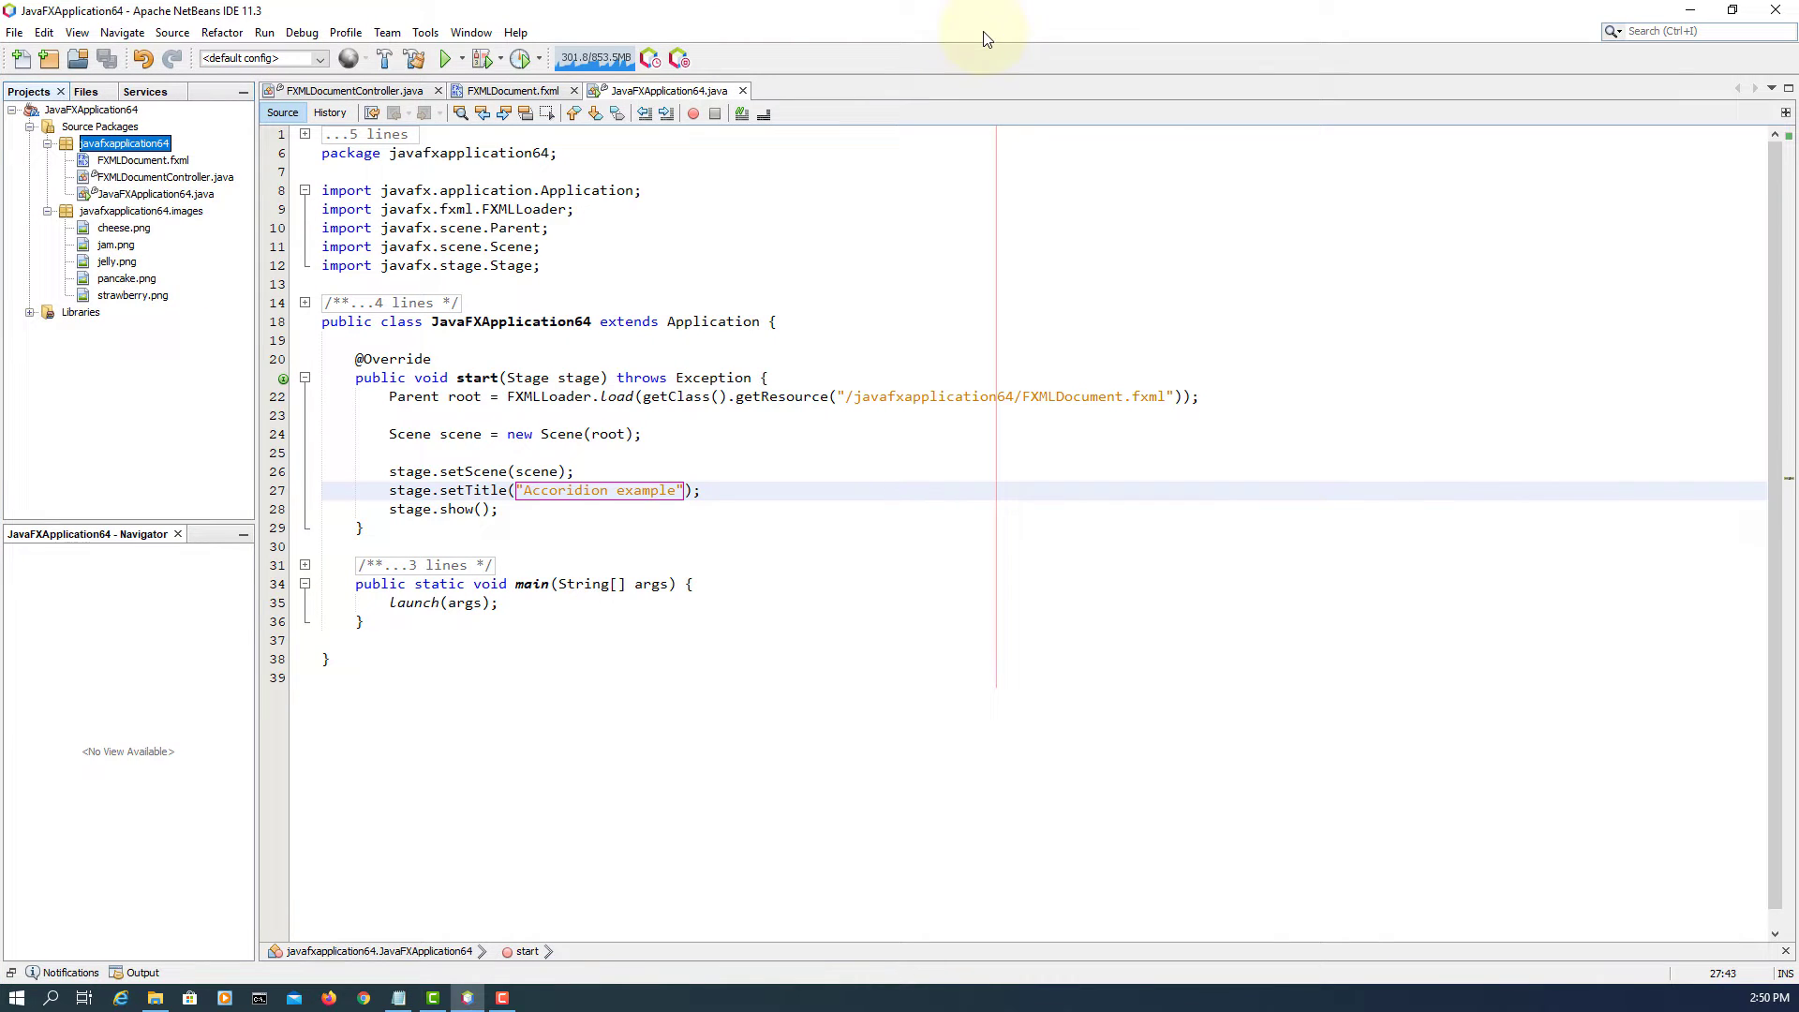
- Open FXMLDocument.fxml in Scene Builder and delete its default root AnchorPane
{"action": "right_click", "coordinate": [137, 159]}
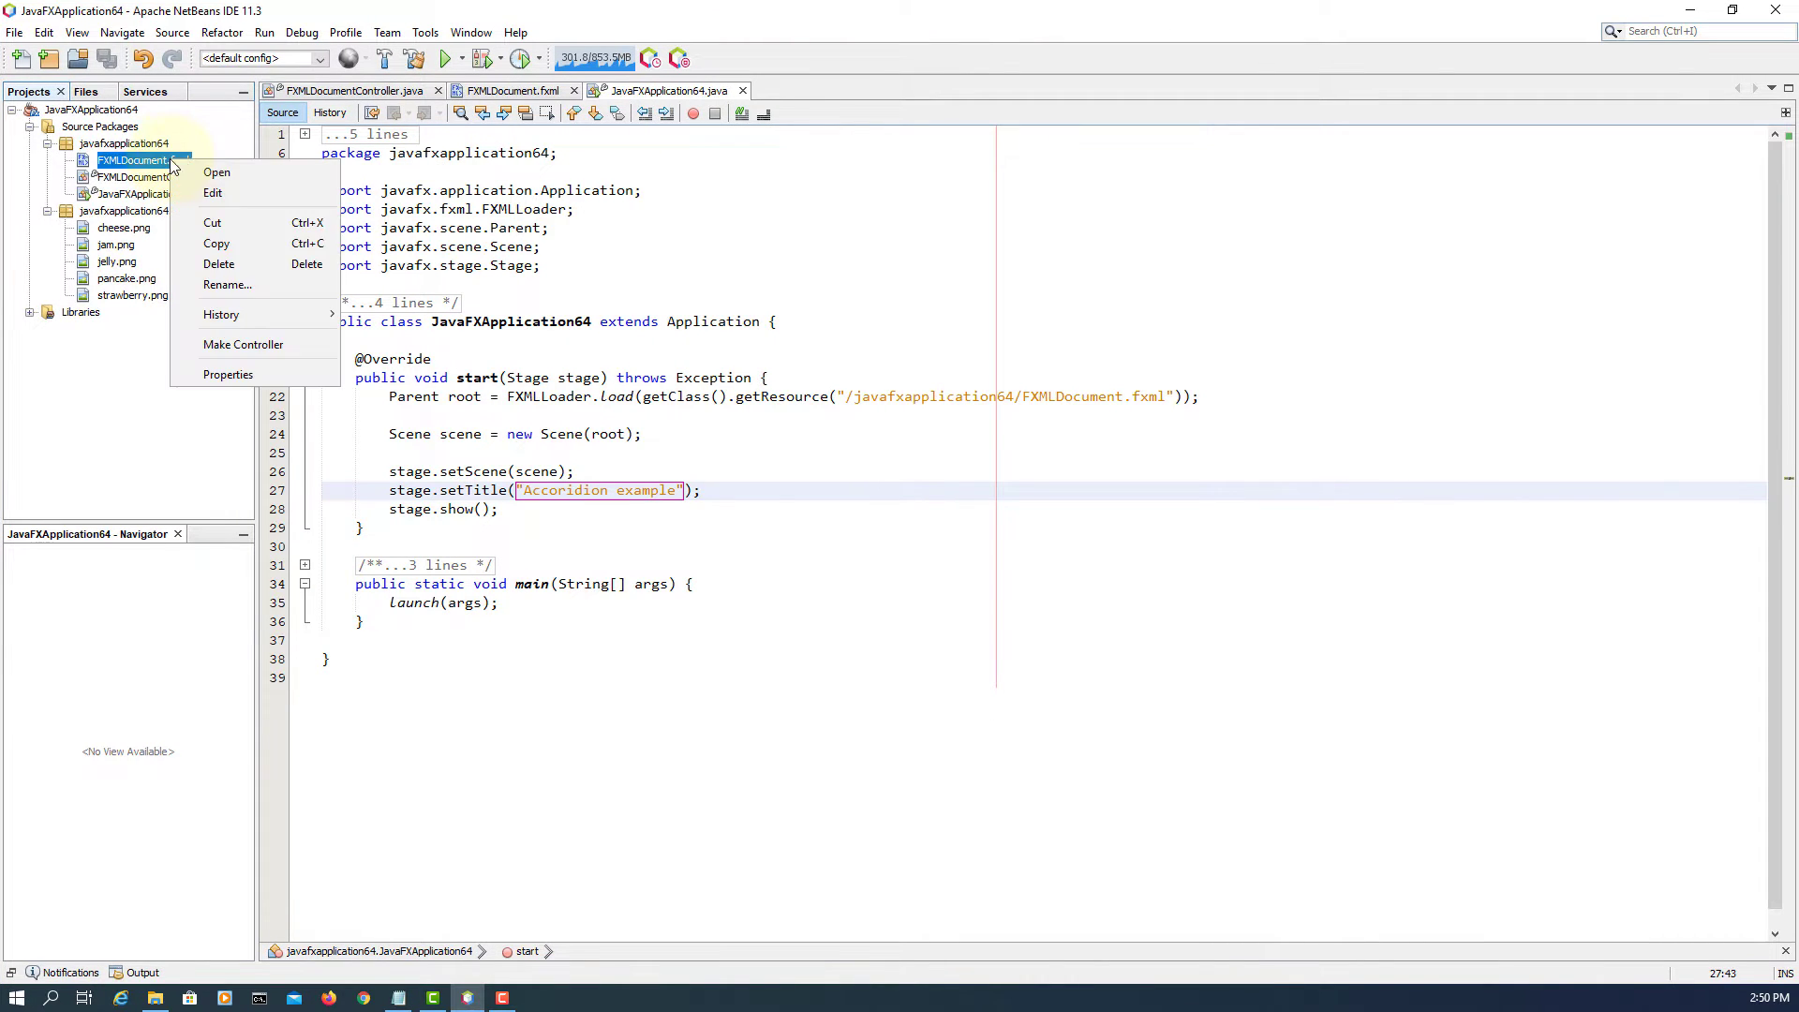
{"action": "left_click", "coordinate": [216, 173]}
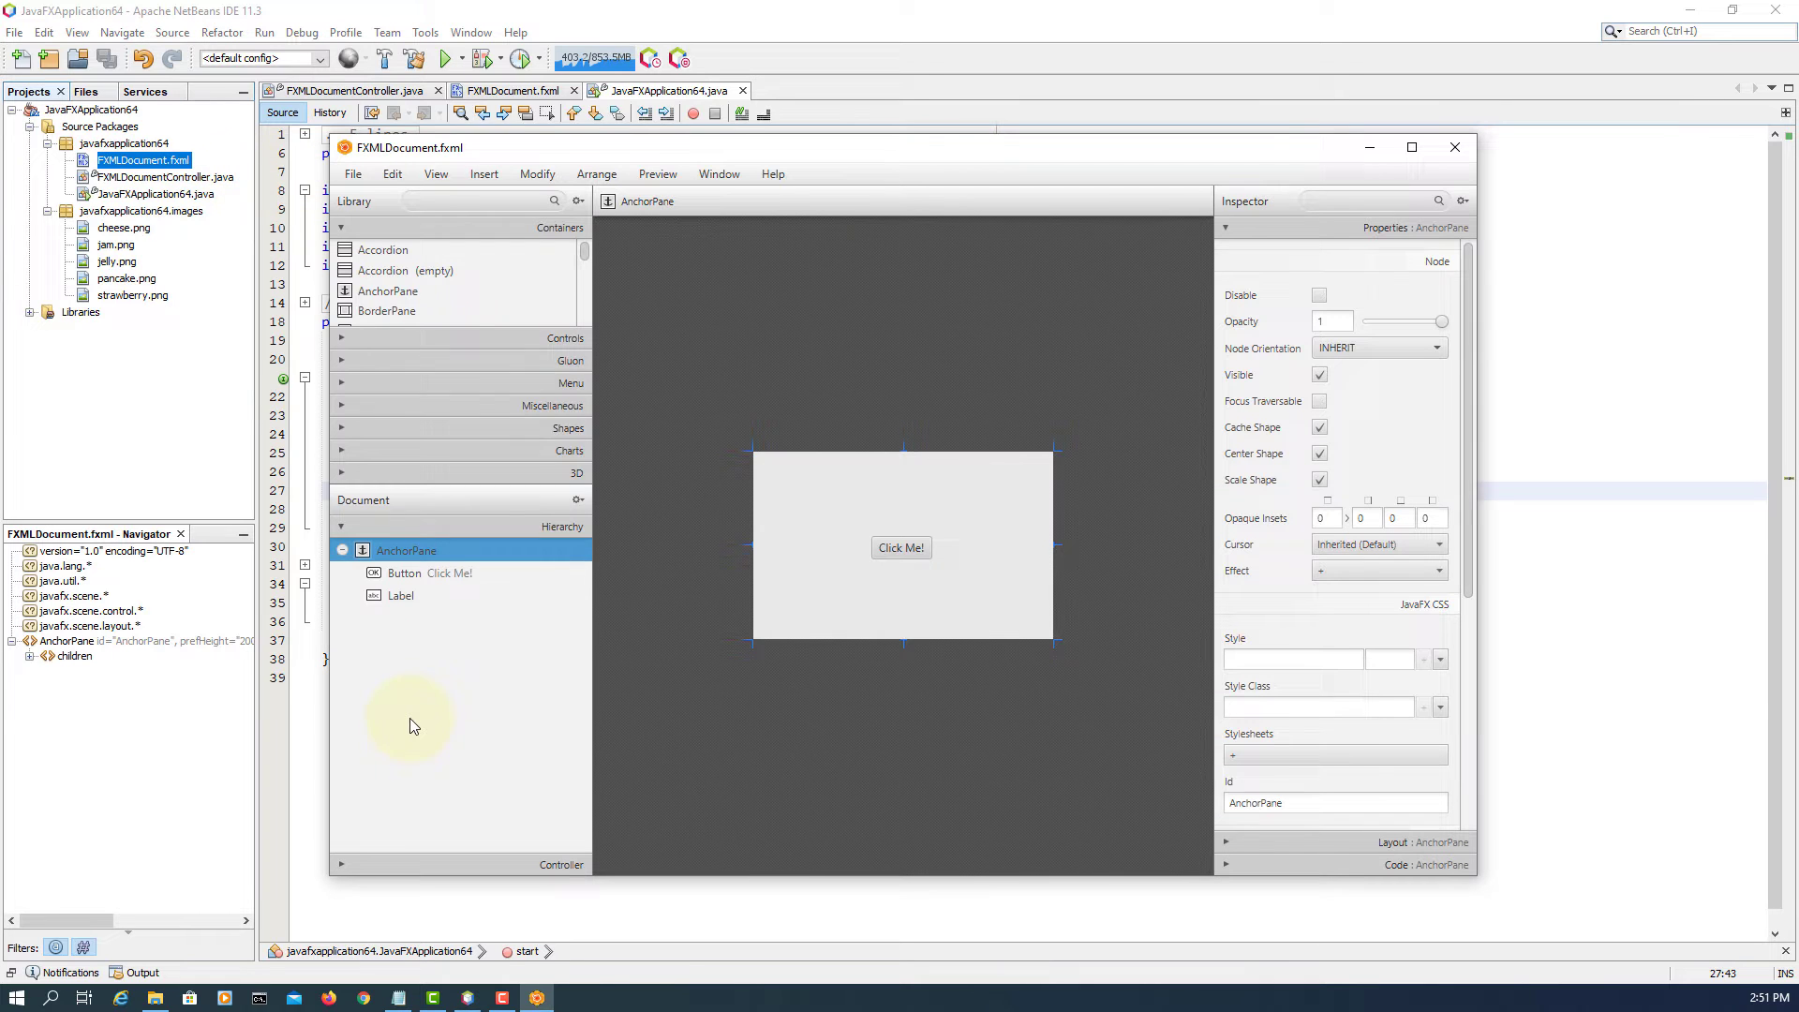
{"action": "right_click", "coordinate": [407, 551]}
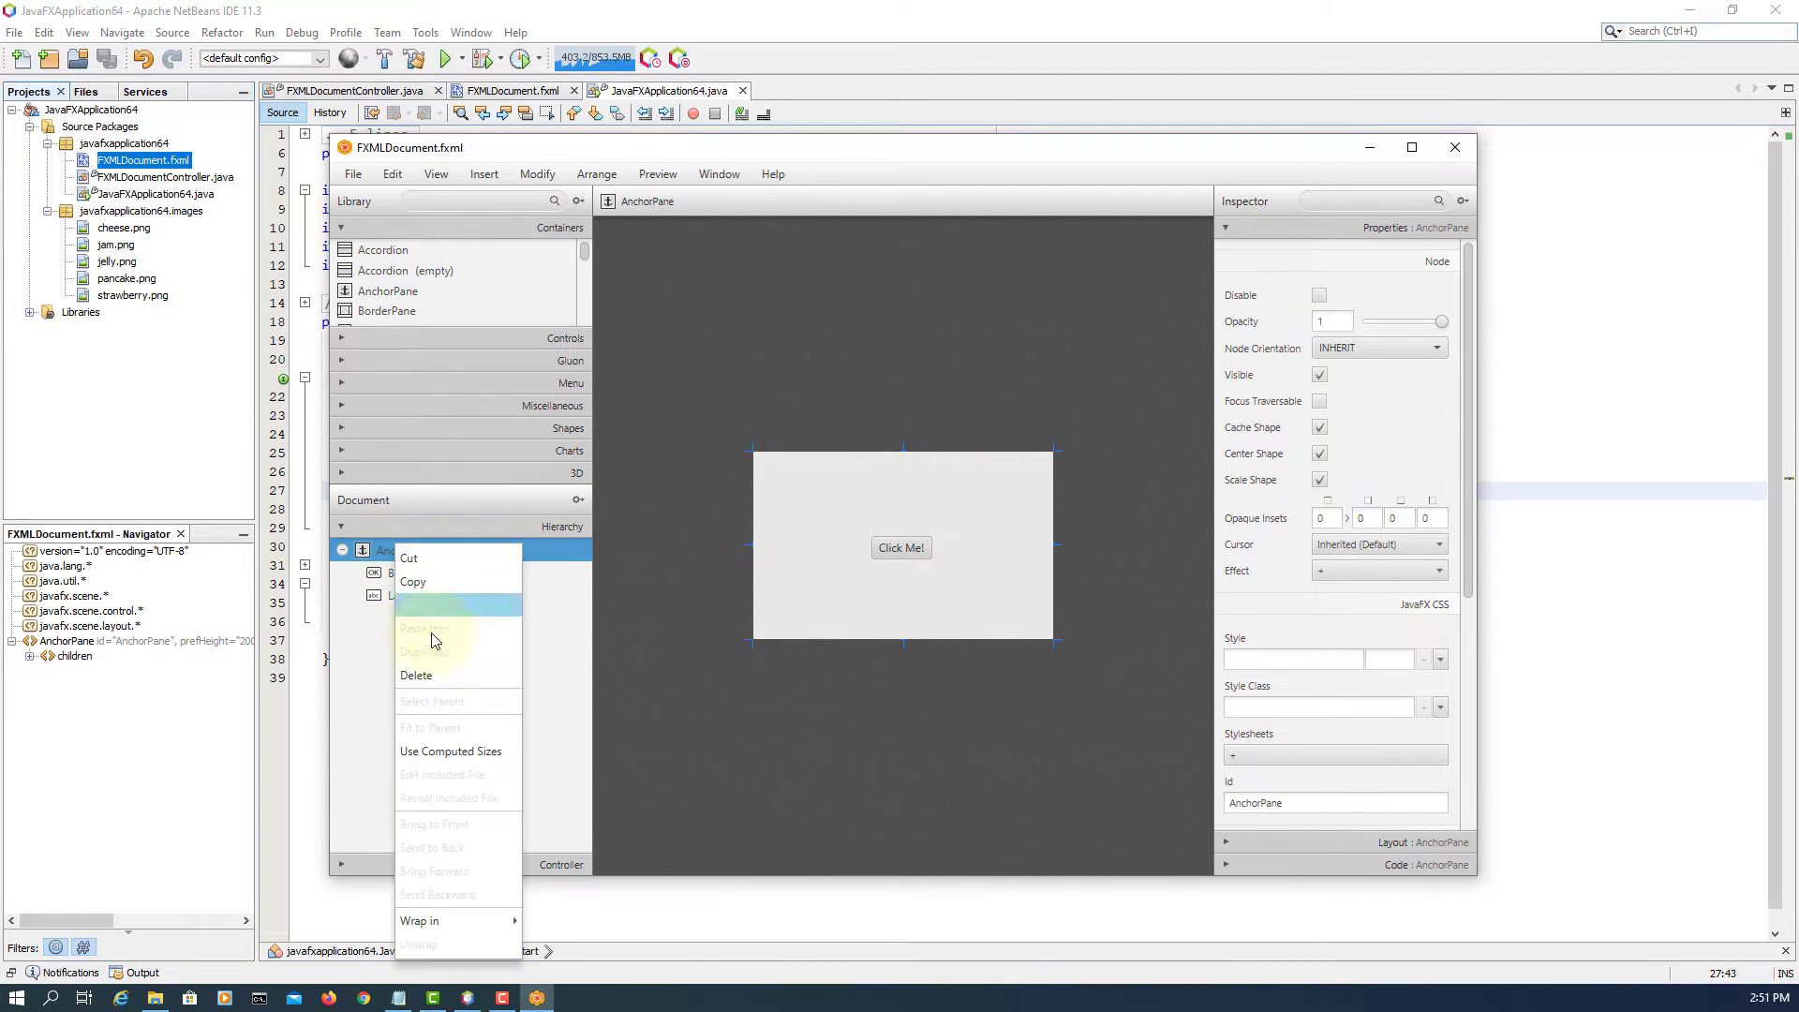
{"action": "left_click", "coordinate": [416, 675]}
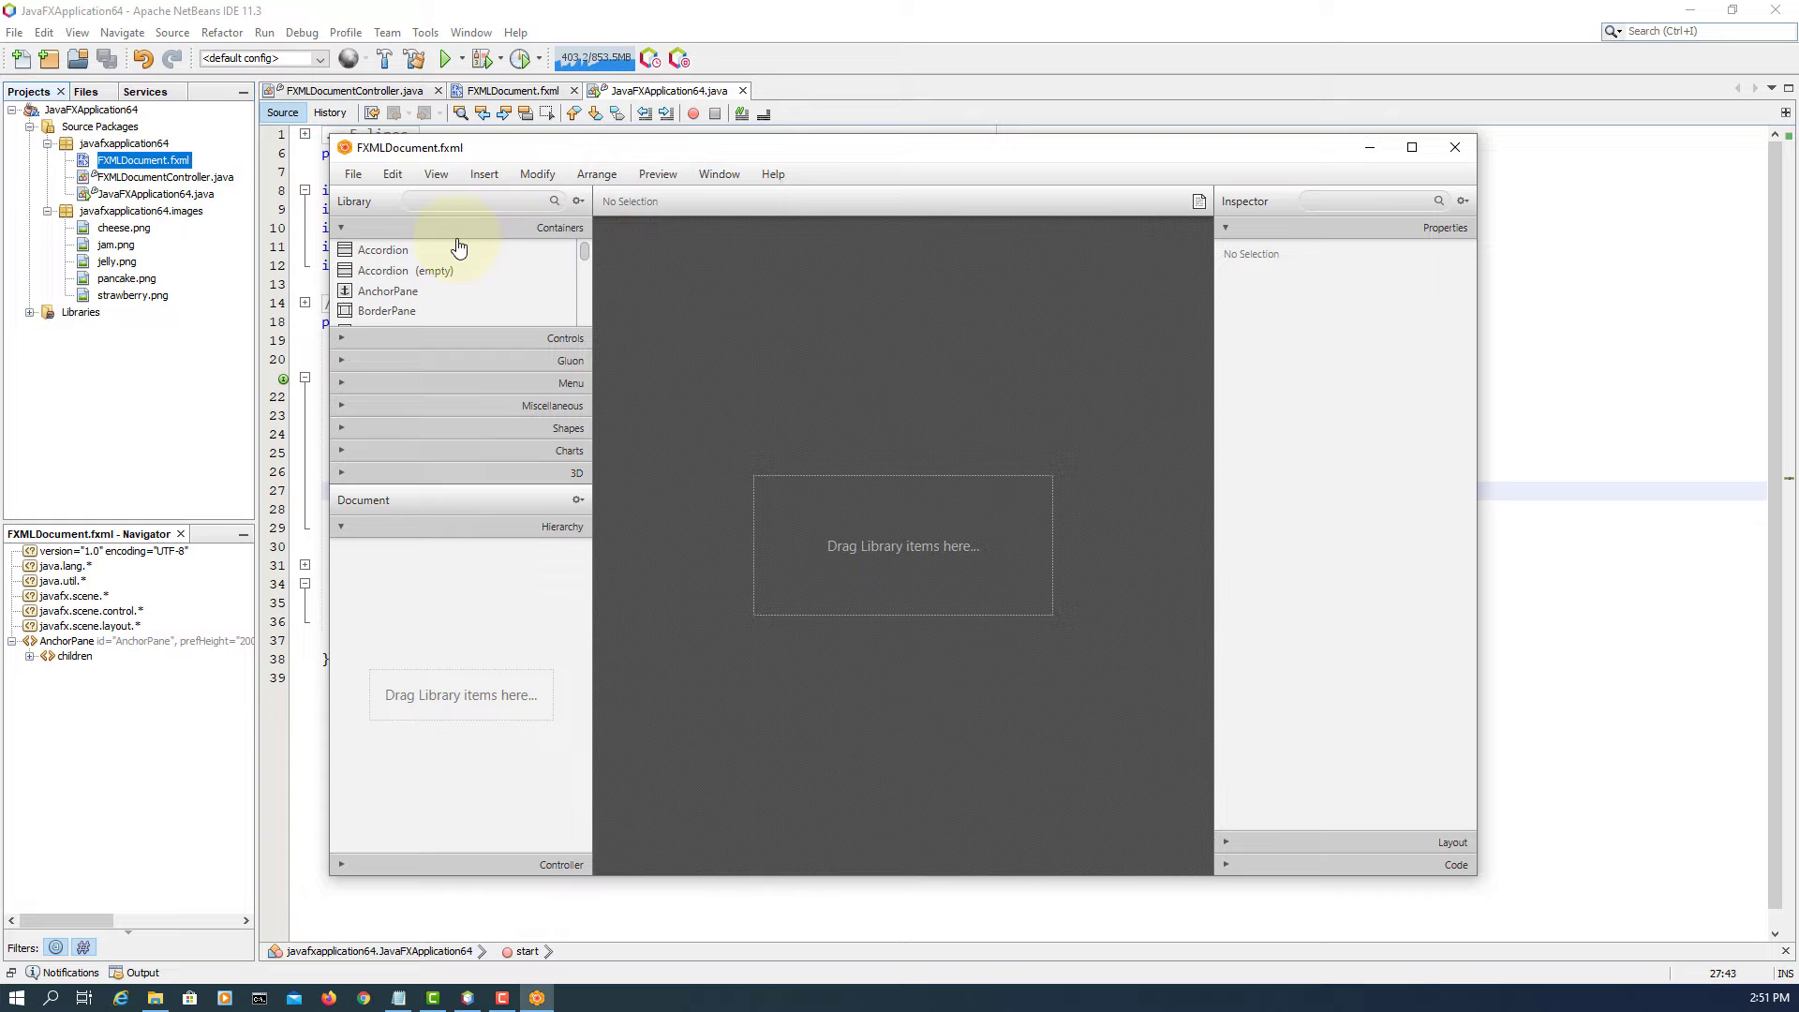
- Add an Accordion as the root and select the first pane's AnchorPane
{"action": "left_click_drag", "start_coordinate": [383, 249], "coordinate": [849, 540]}
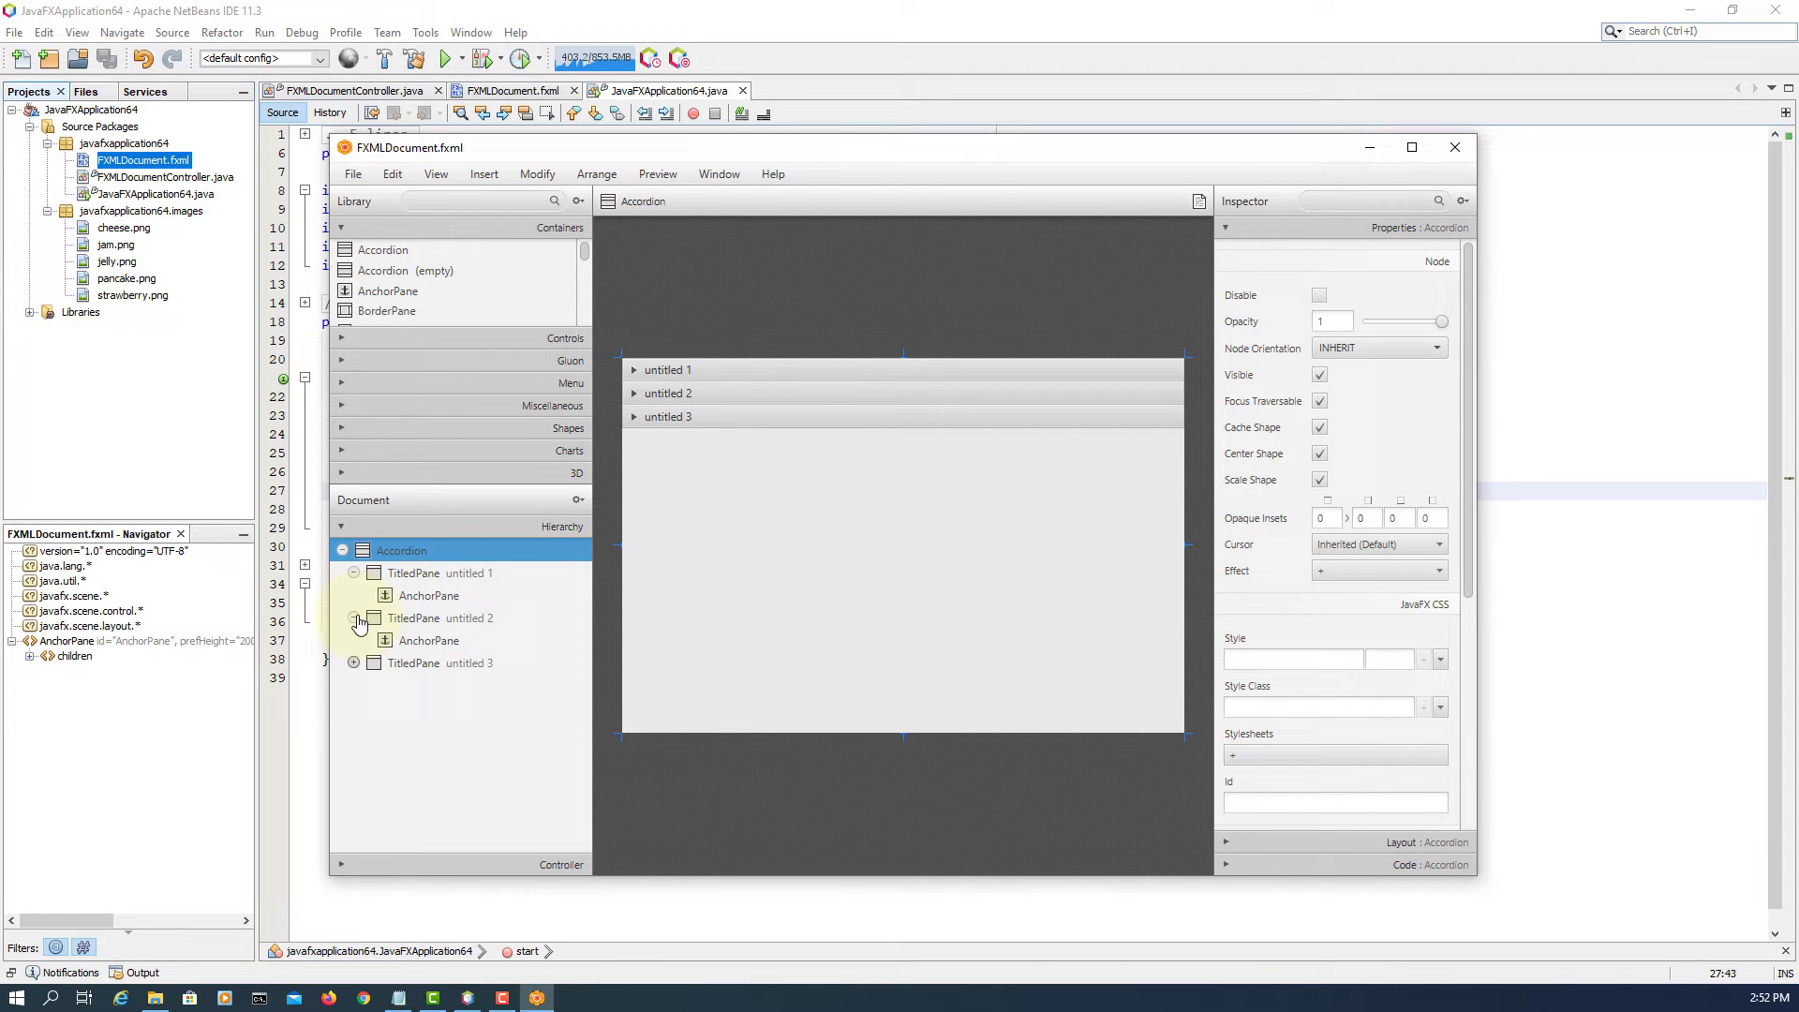
{"action": "left_click", "coordinate": [355, 661]}
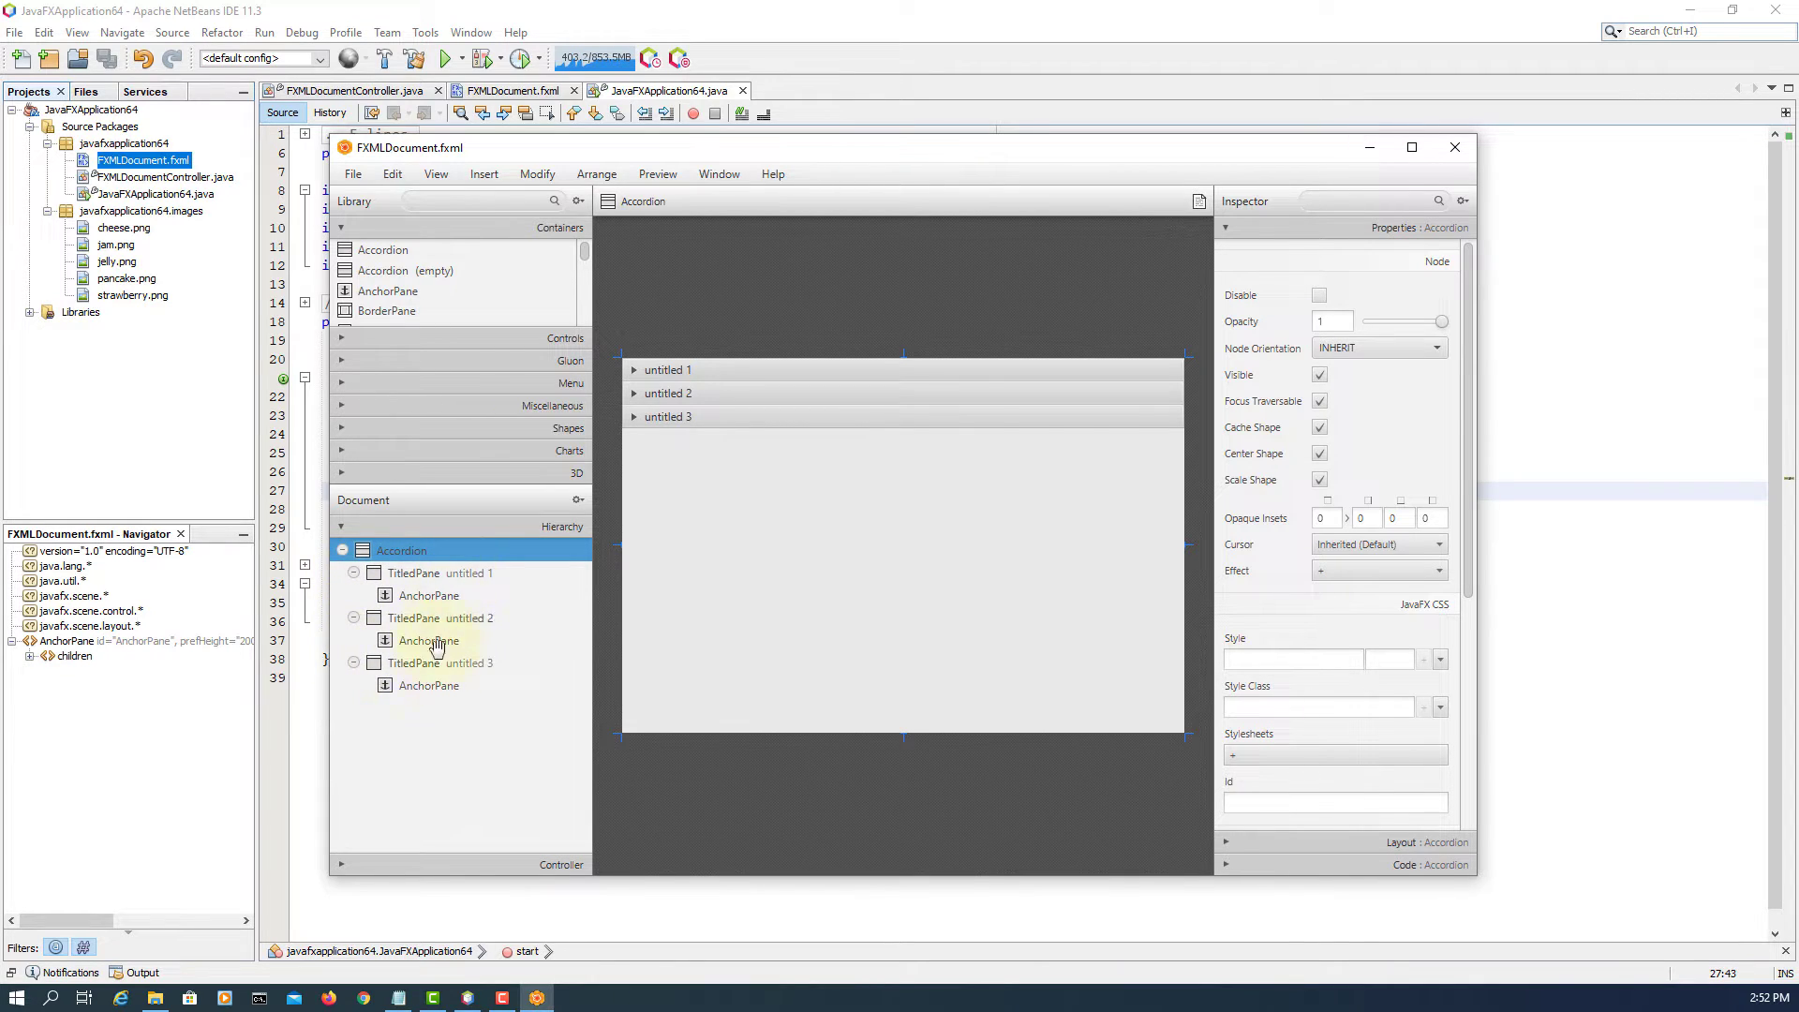
{"action": "left_click", "coordinate": [431, 594]}
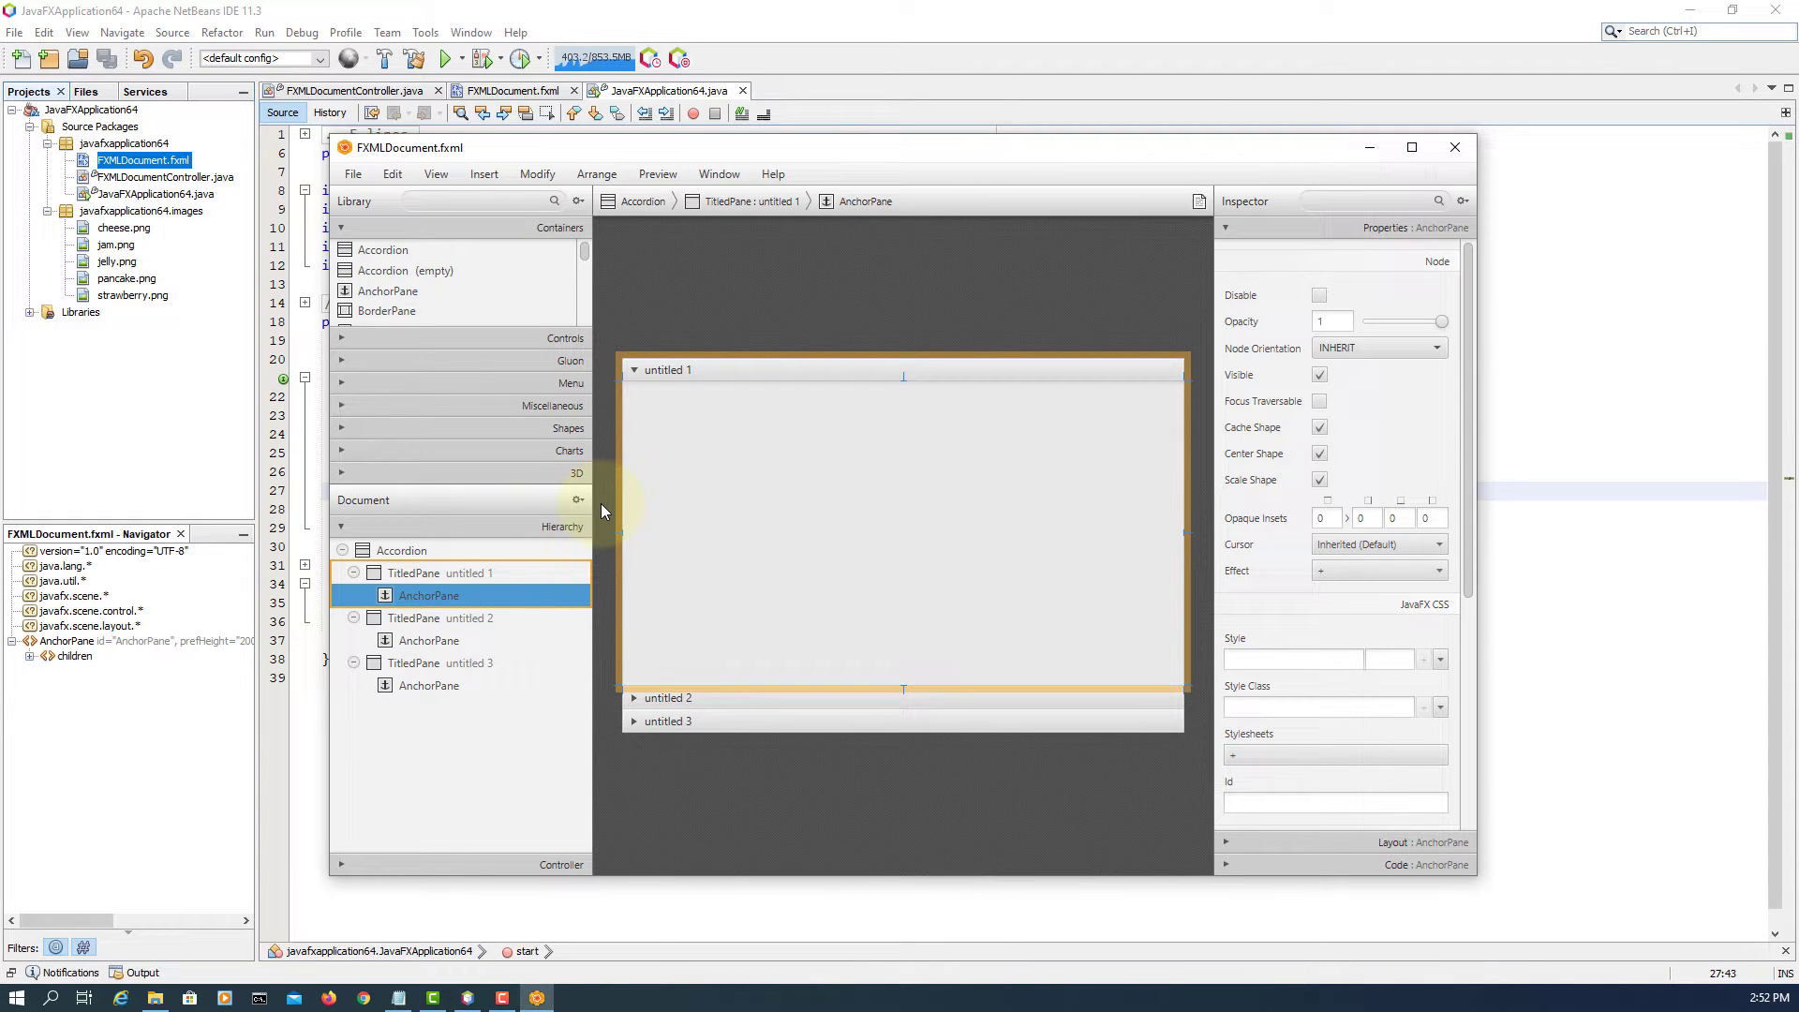
{"action": "mouse_move", "coordinate": [554, 351]}
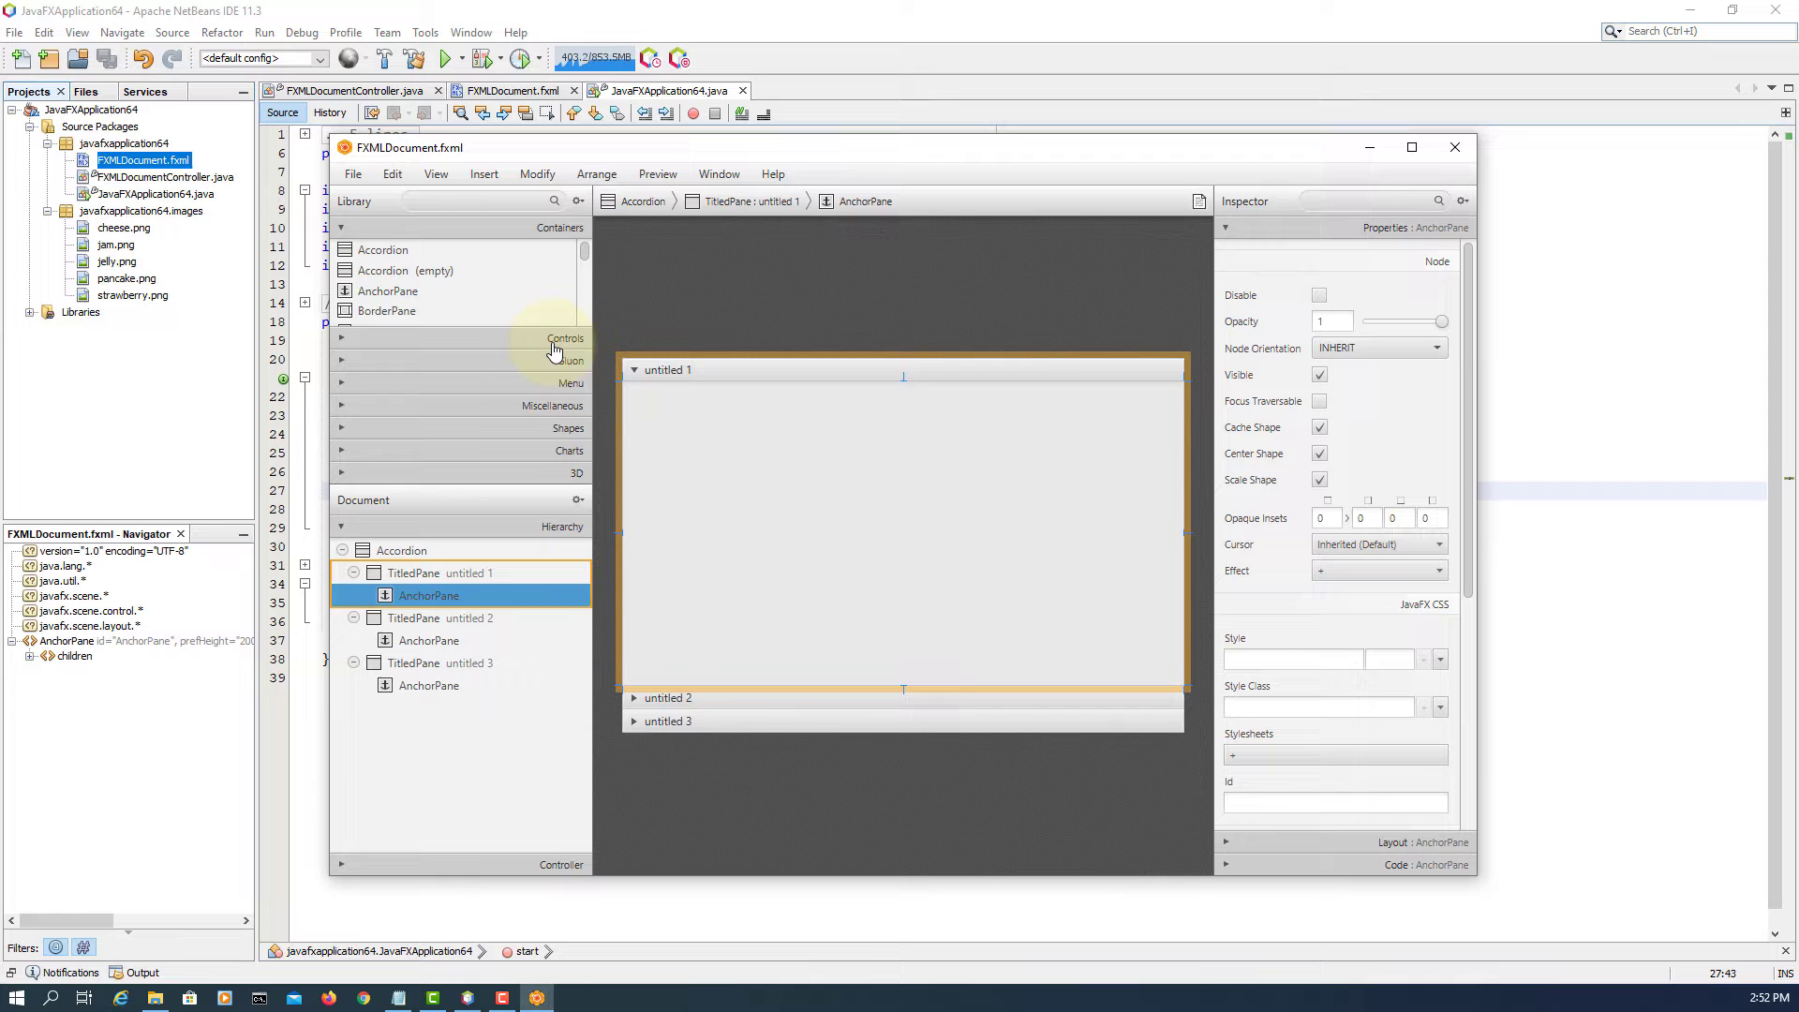
- Show the Controls library section and pick the ImageView control
{"action": "left_click", "coordinate": [566, 337]}
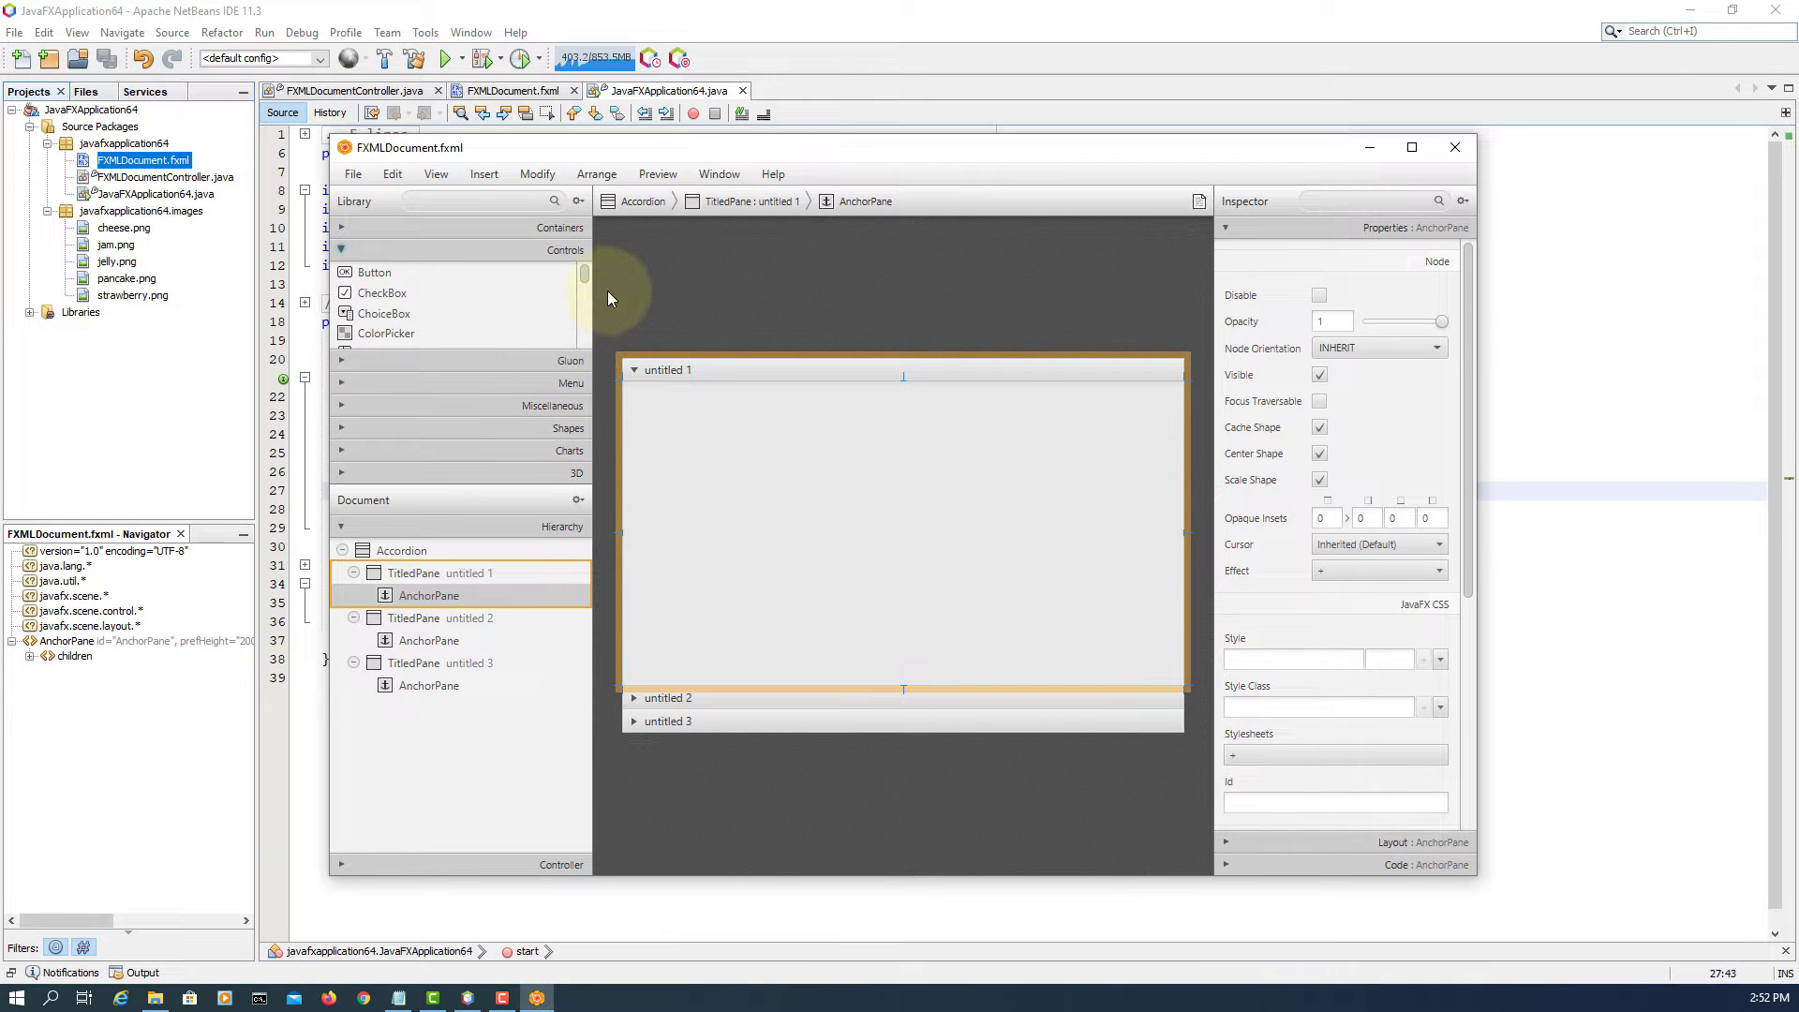
{"action": "mouse_move", "coordinate": [339, 155]}
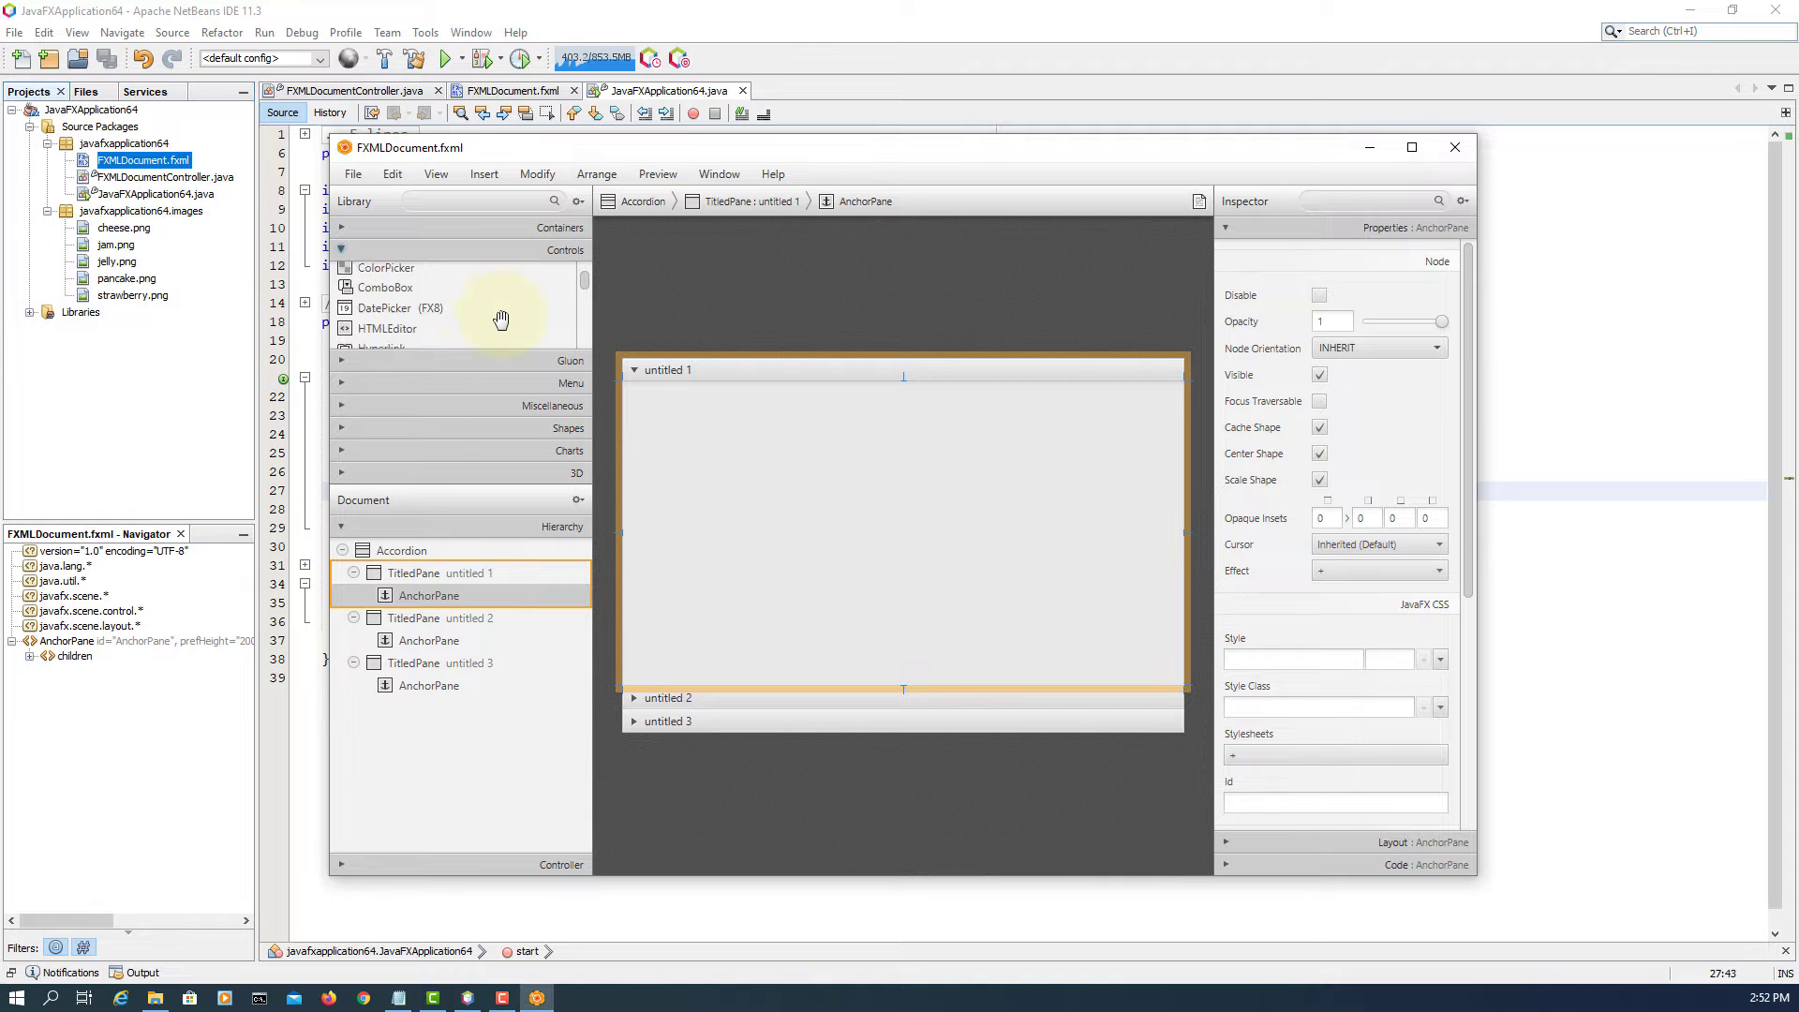
{"action": "scroll", "scroll_direction": "down", "scroll_amount": 3}
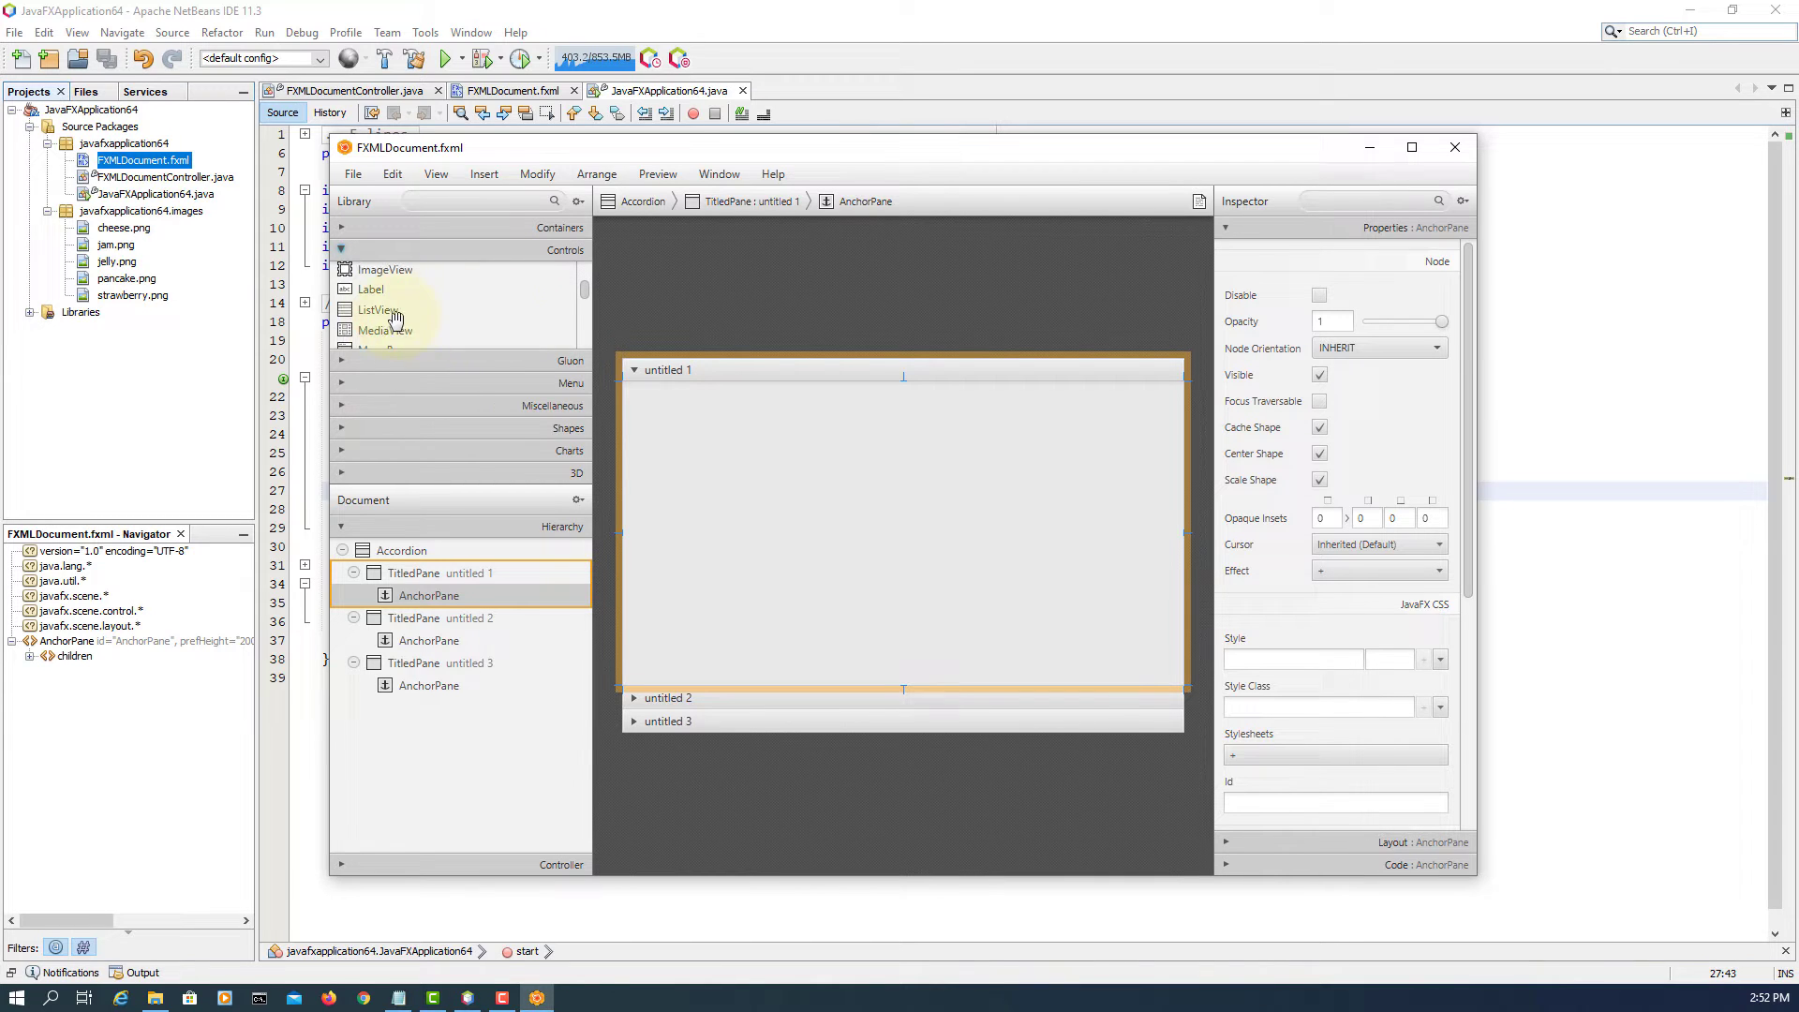
{"action": "left_click", "coordinate": [377, 309]}
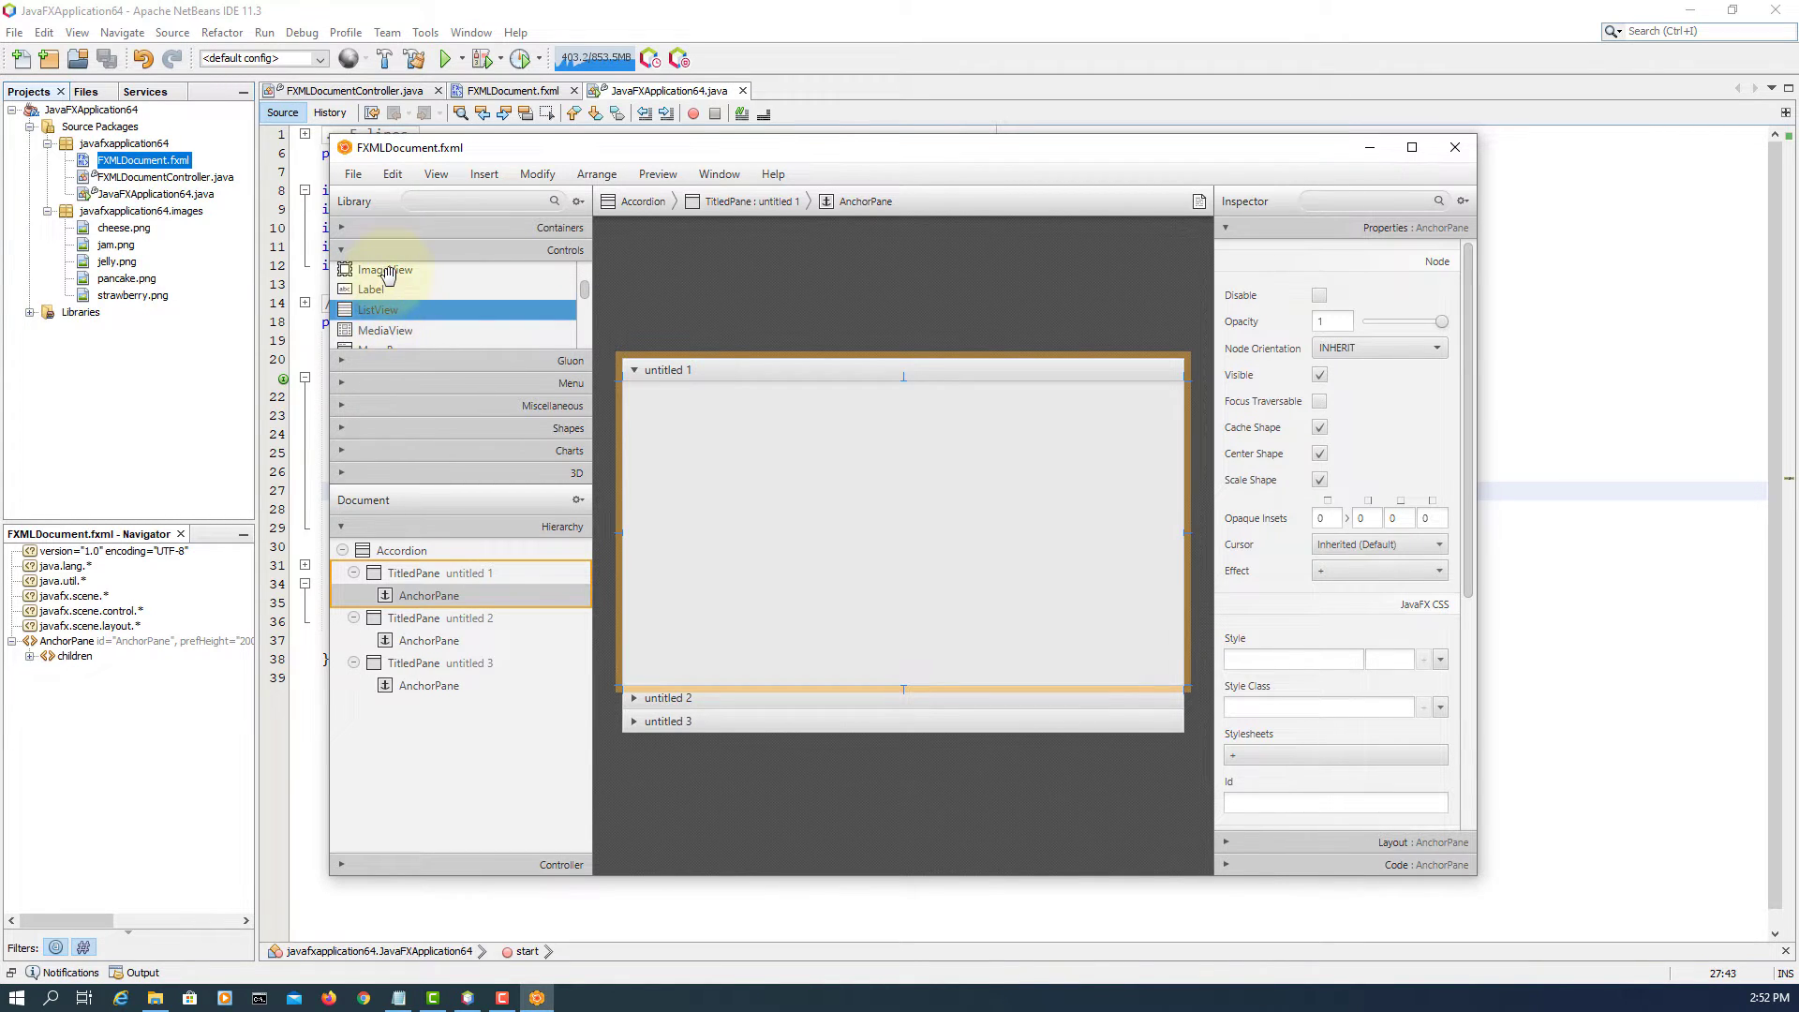
- Drop an ImageView into the first pane's AnchorPane and select cheese.png in the project files
{"action": "left_click_drag", "start_coordinate": [382, 268], "coordinate": [732, 471]}
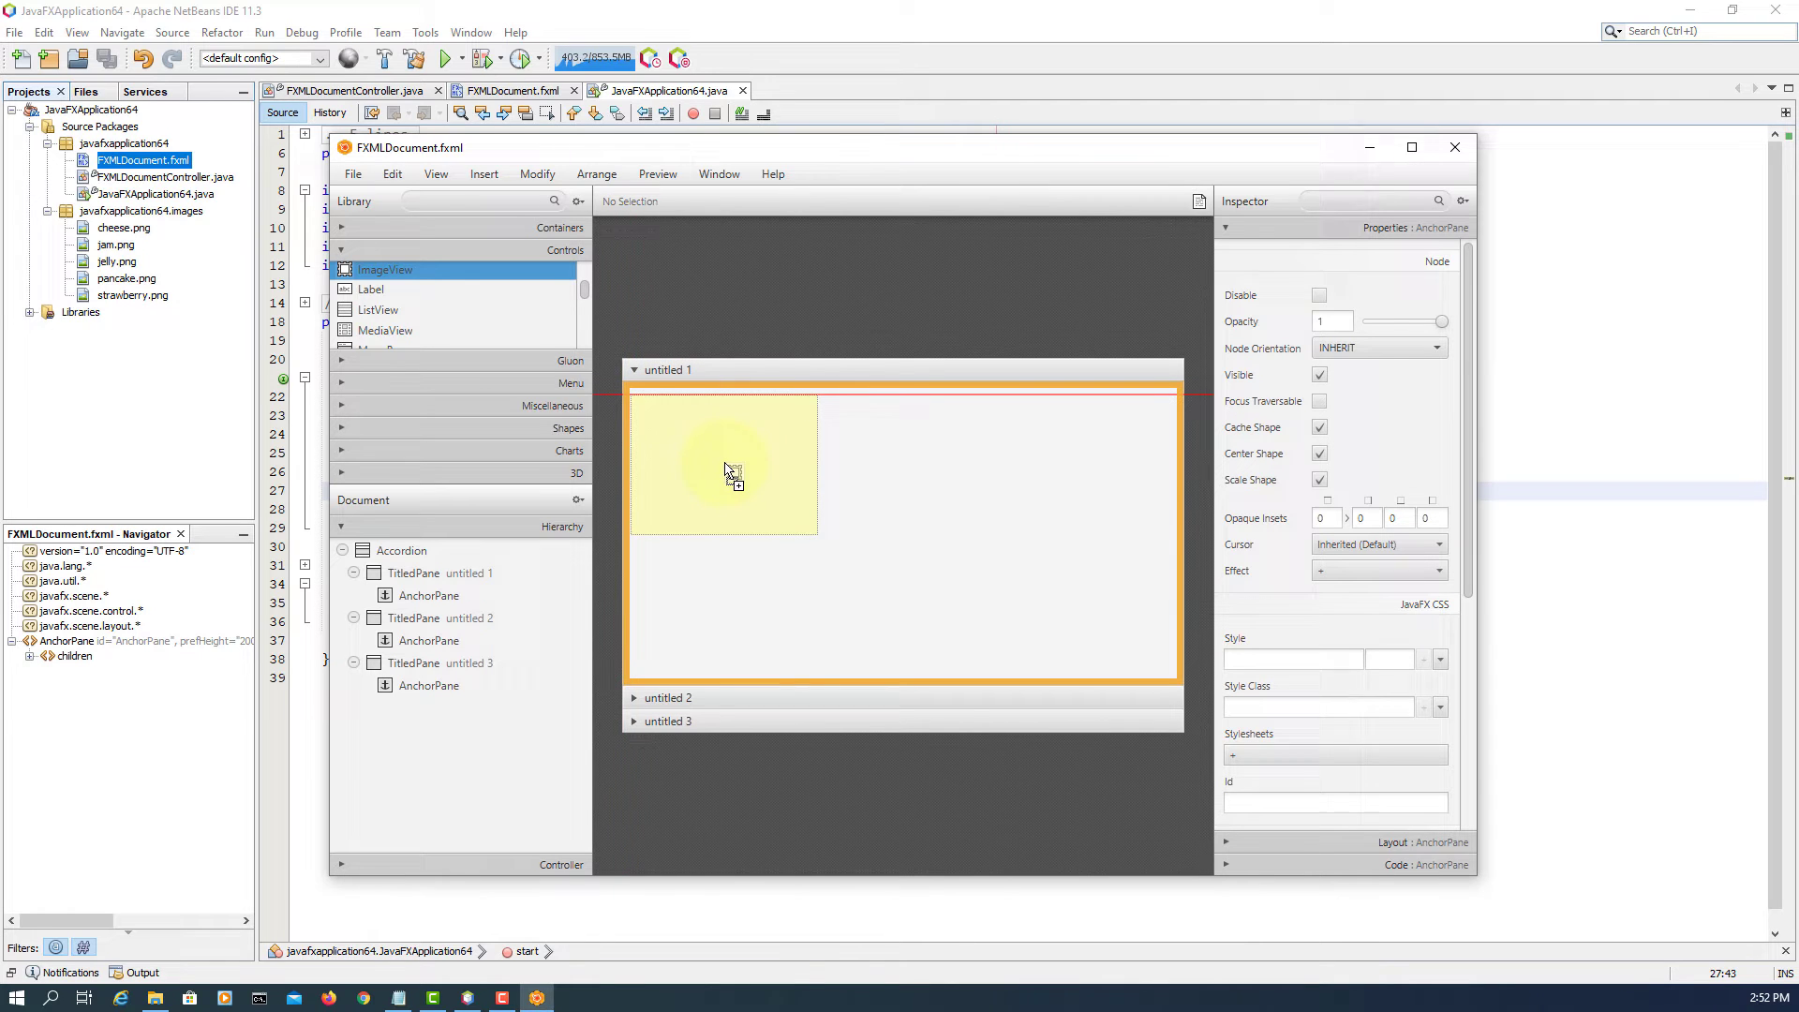
{"action": "left_click_drag", "start_coordinate": [384, 270], "coordinate": [723, 465]}
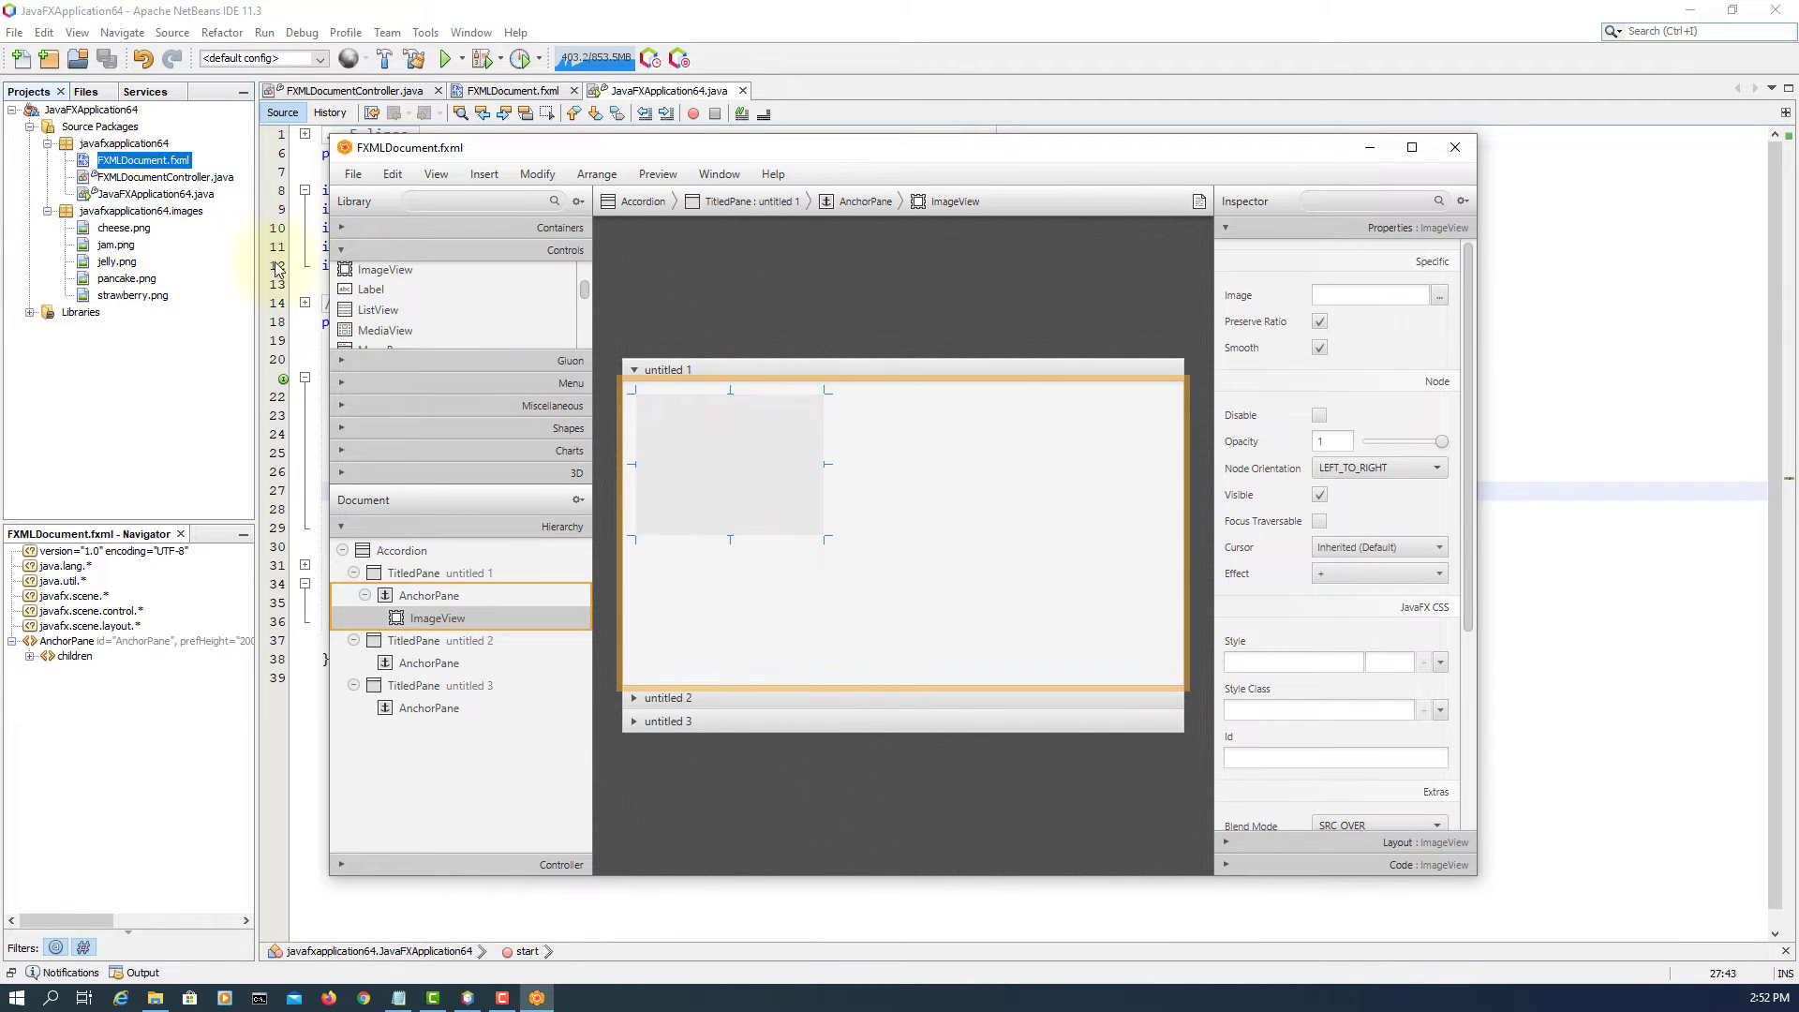
{"action": "left_click", "coordinate": [123, 227]}
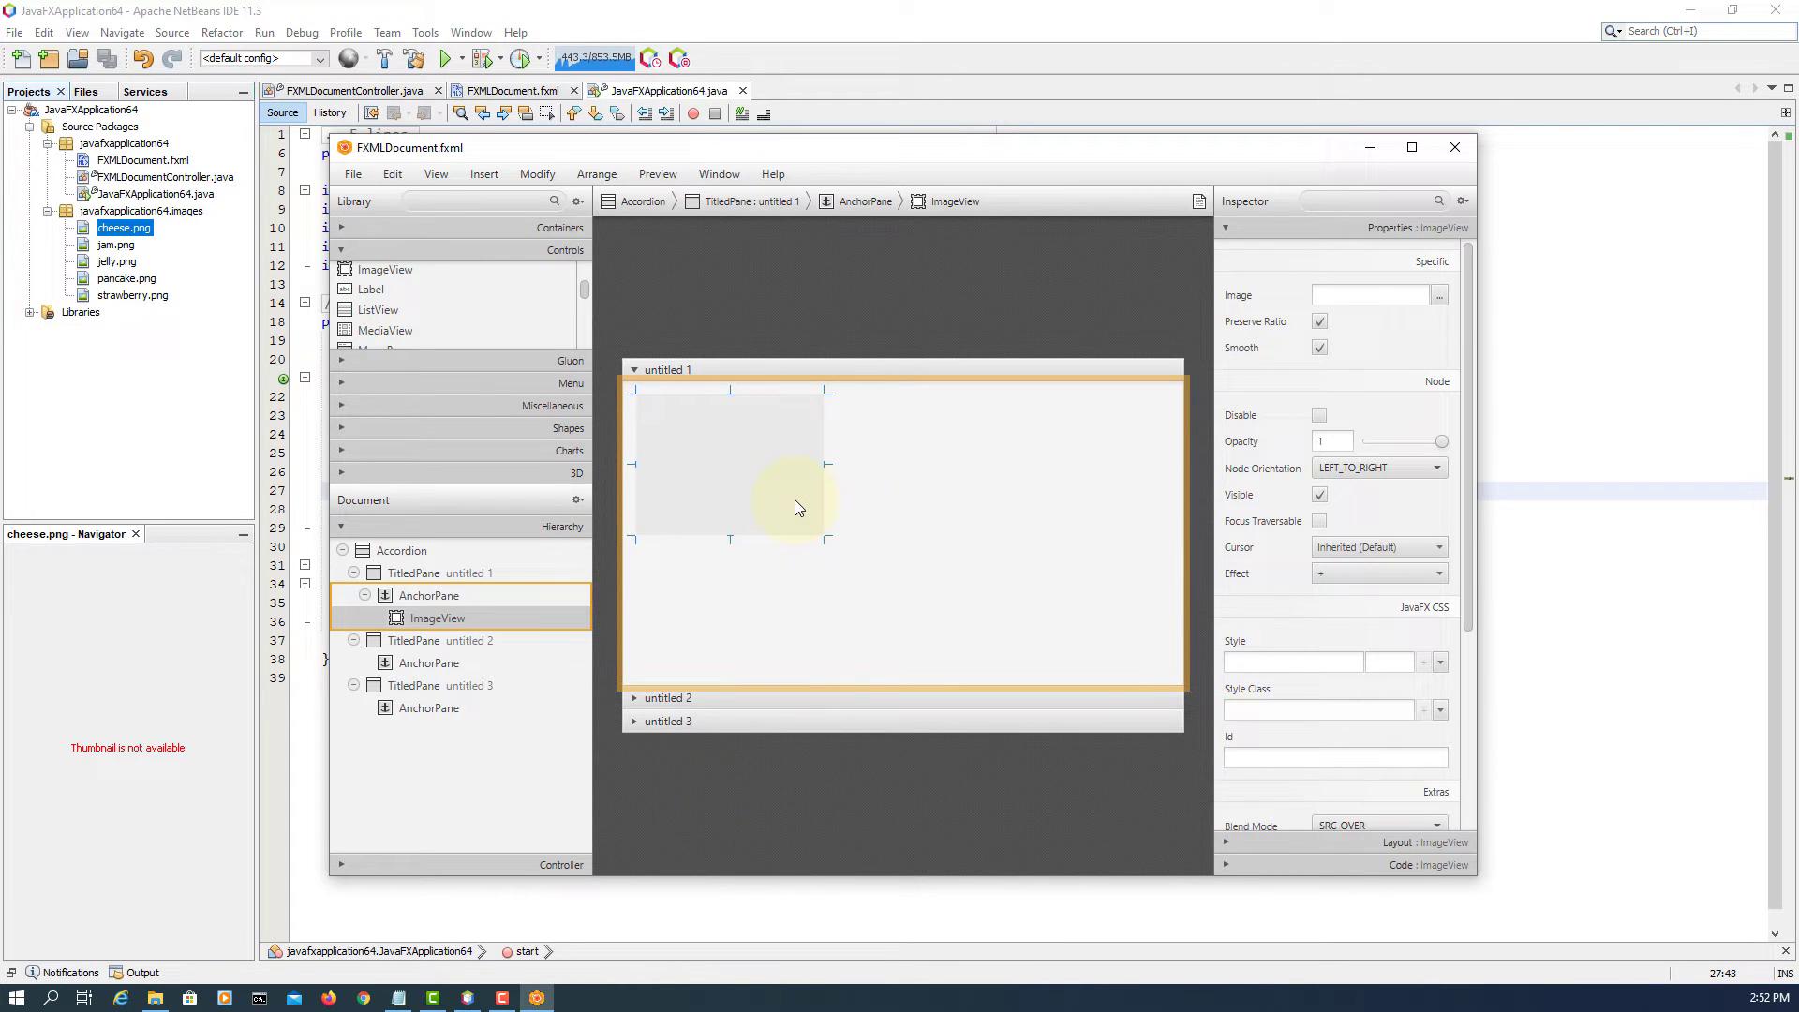
{"action": "mouse_move", "coordinate": [810, 482]}
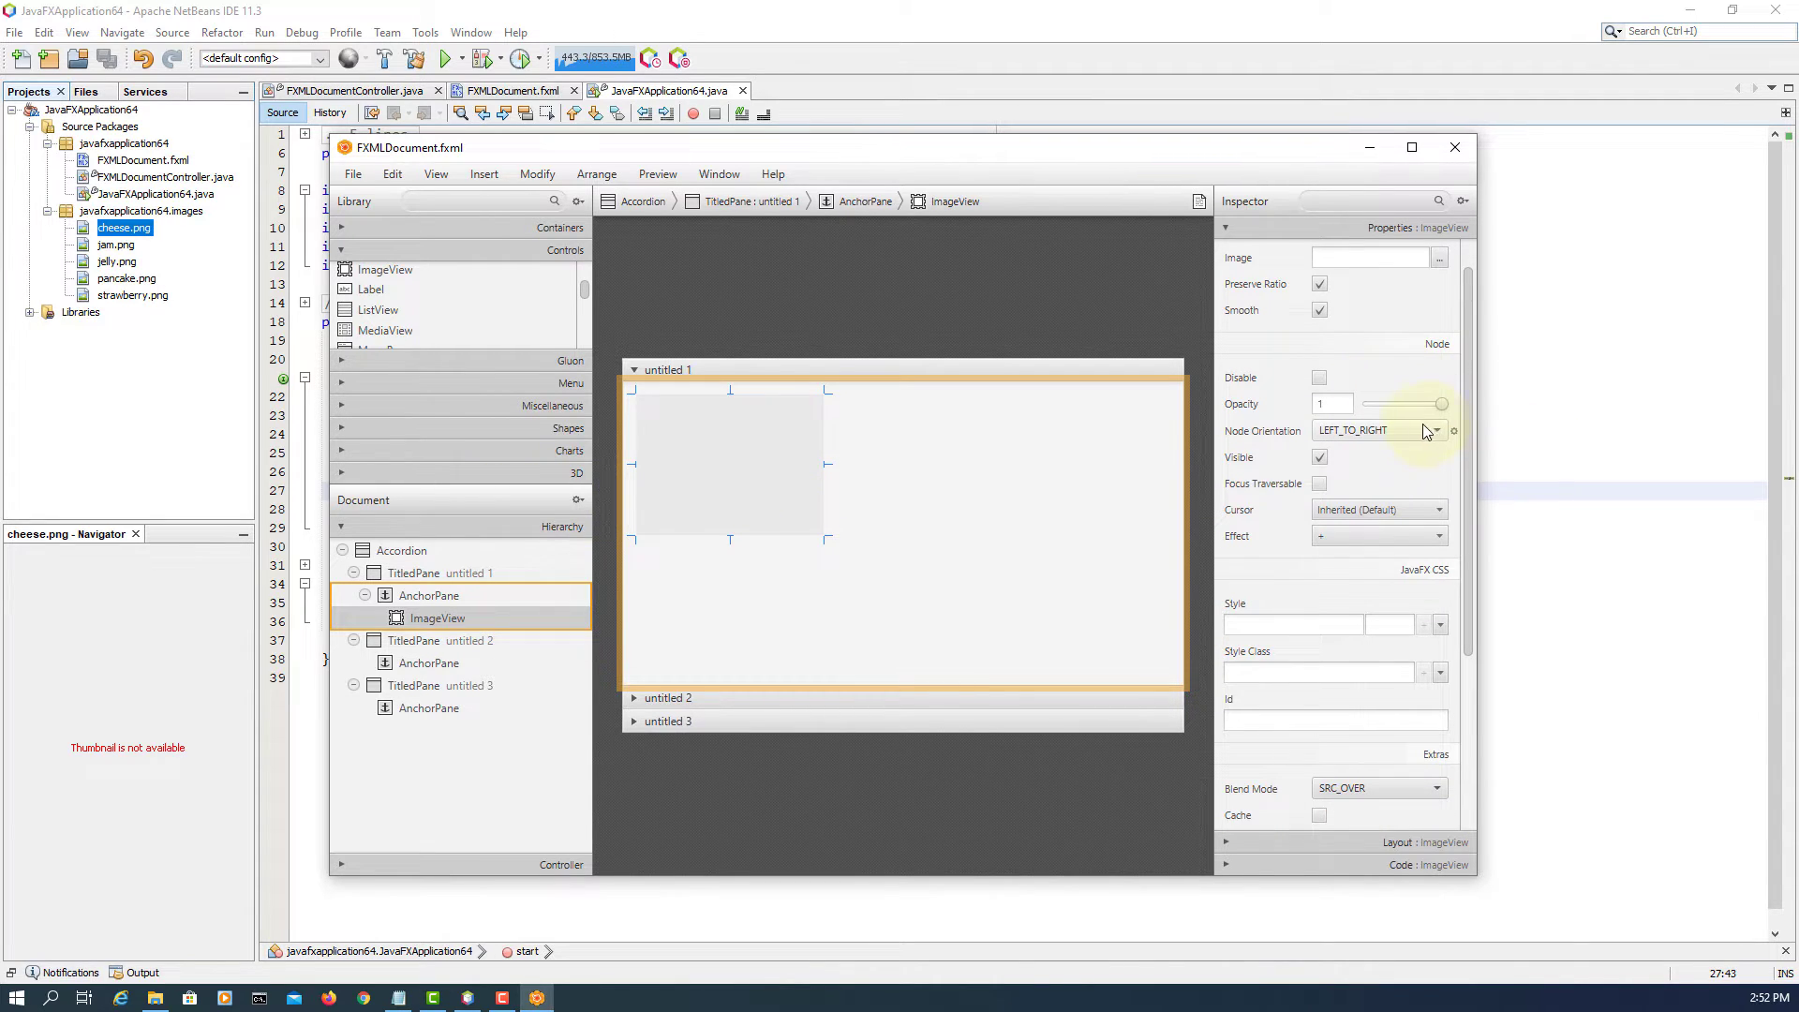
- Assign cheese.png and jam.png from the images folder to the first pane's image views
{"action": "left_click", "coordinate": [1437, 257]}
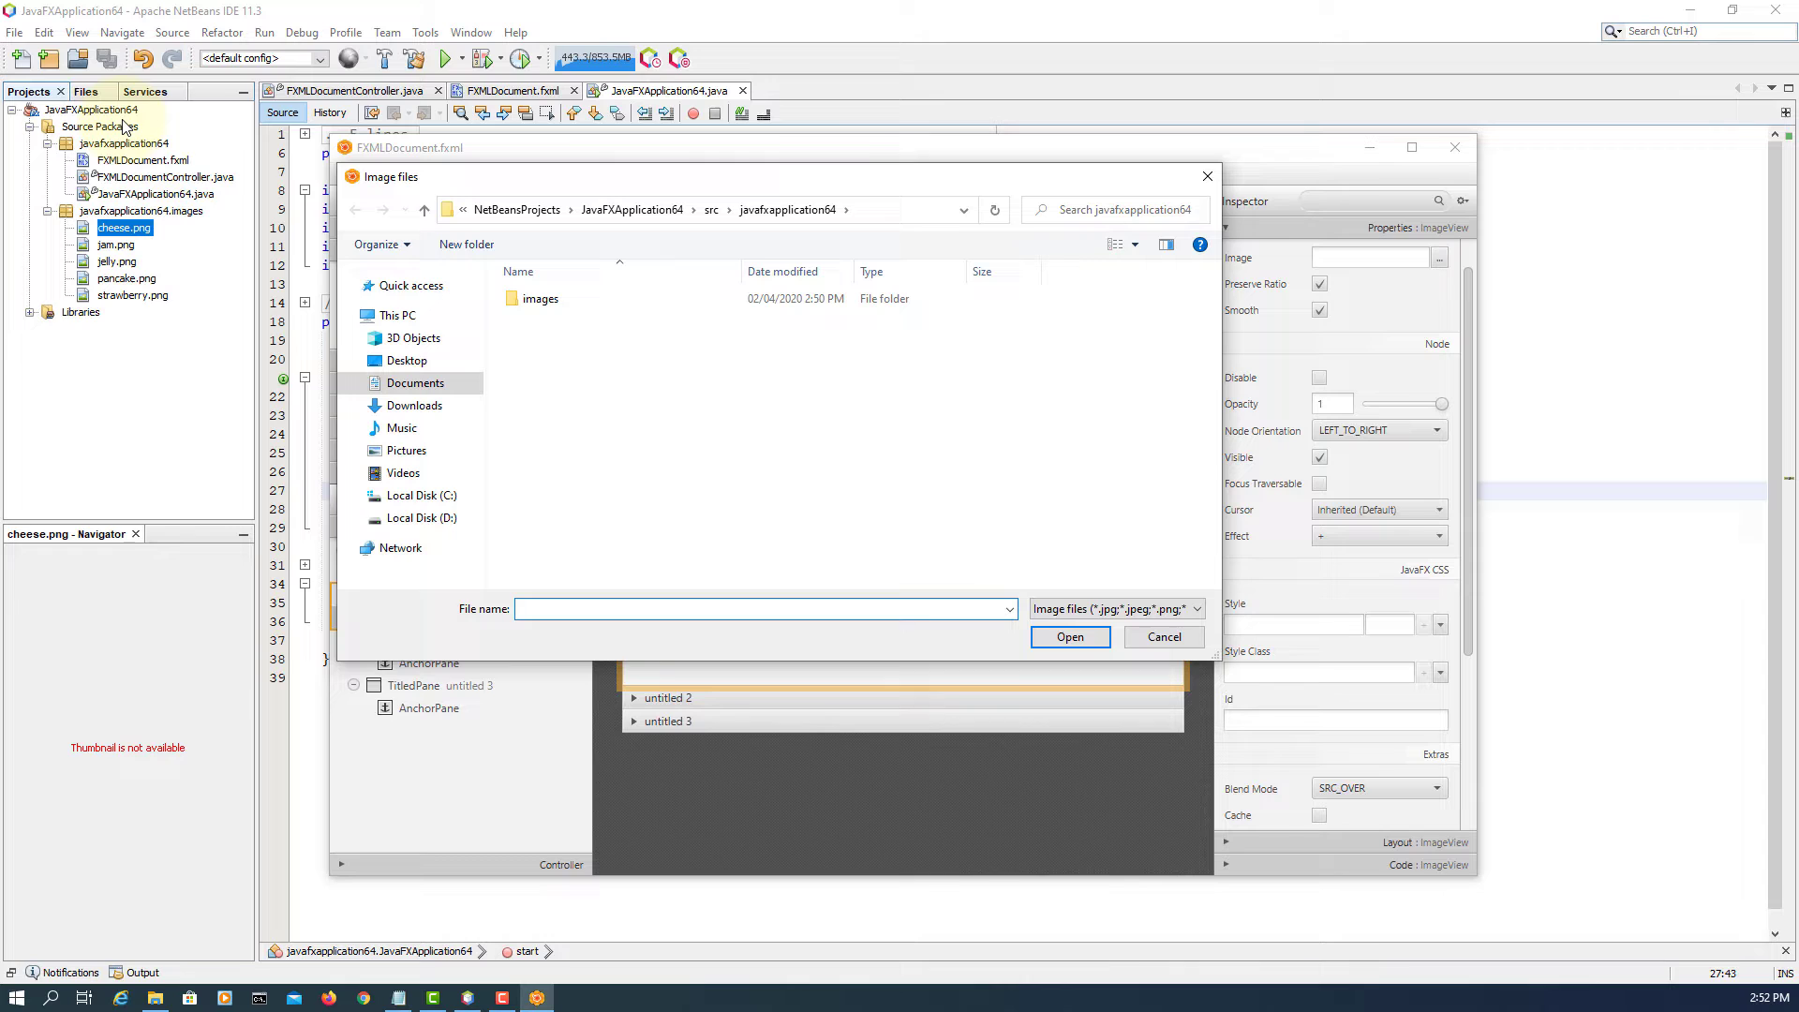
{"action": "left_click", "coordinate": [540, 298]}
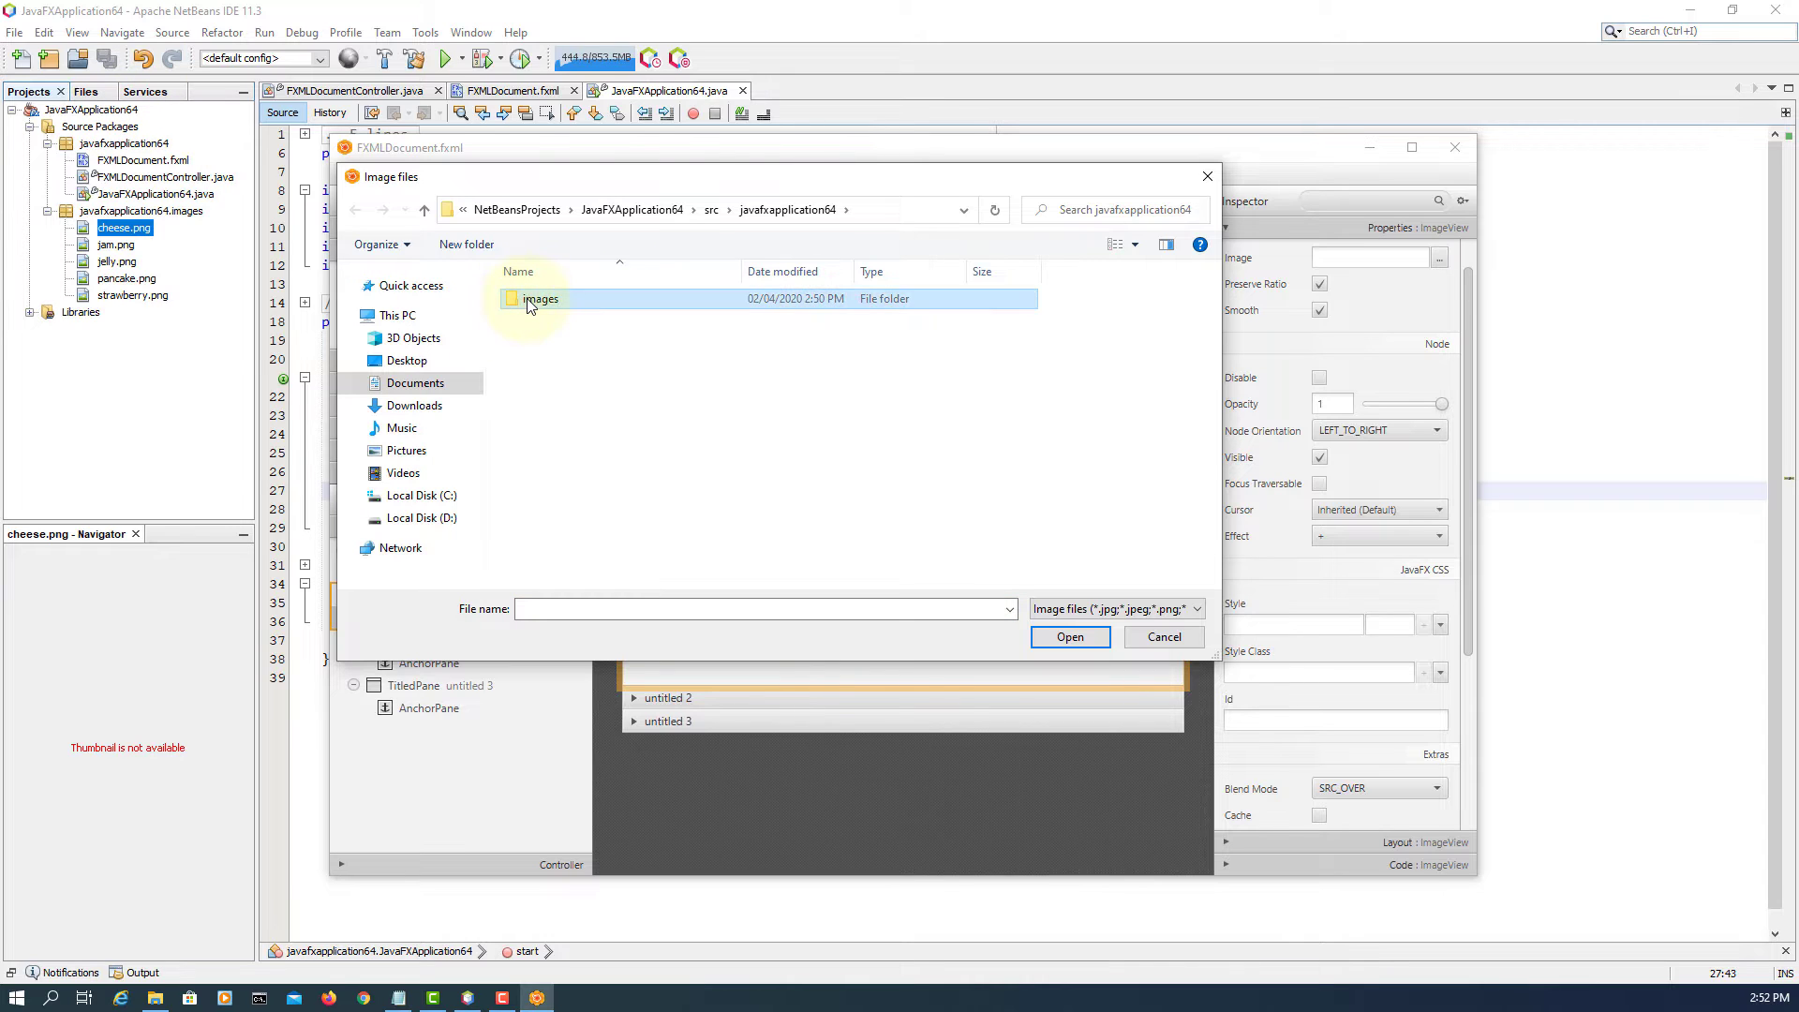
{"action": "double_click", "coordinate": [540, 298]}
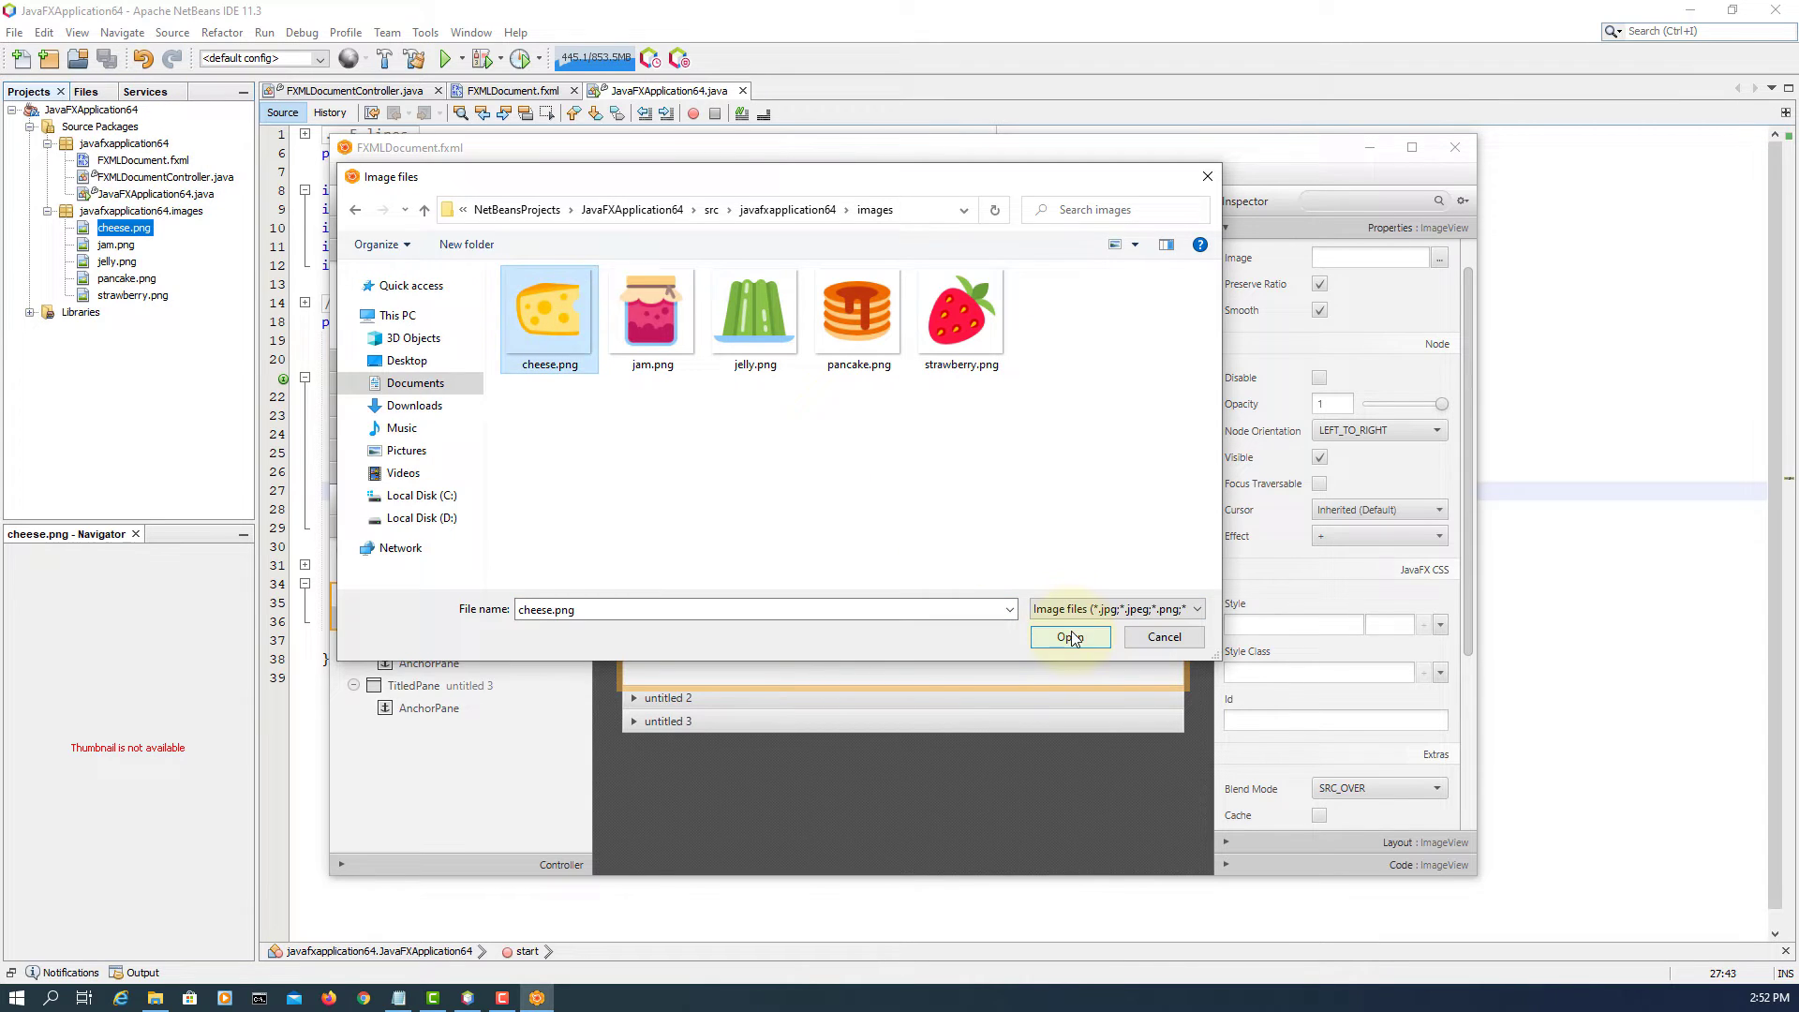
{"action": "left_click", "coordinate": [1067, 638]}
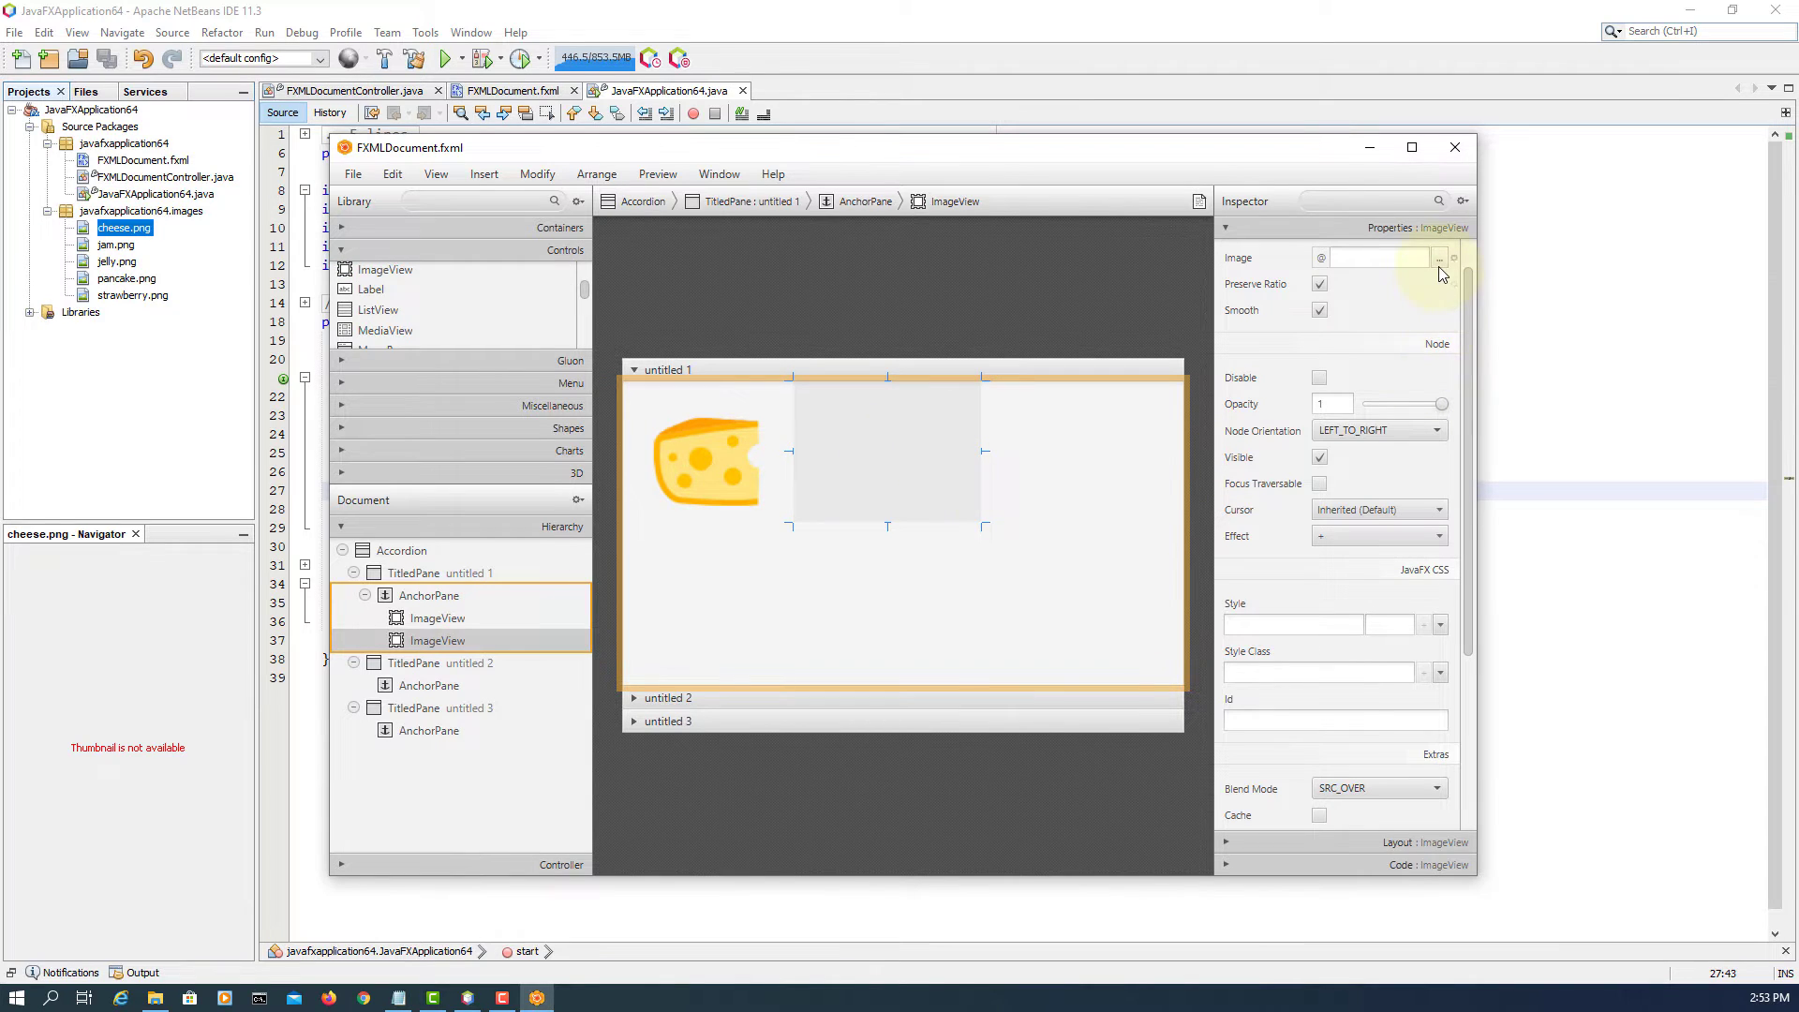
{"action": "left_click", "coordinate": [1427, 257]}
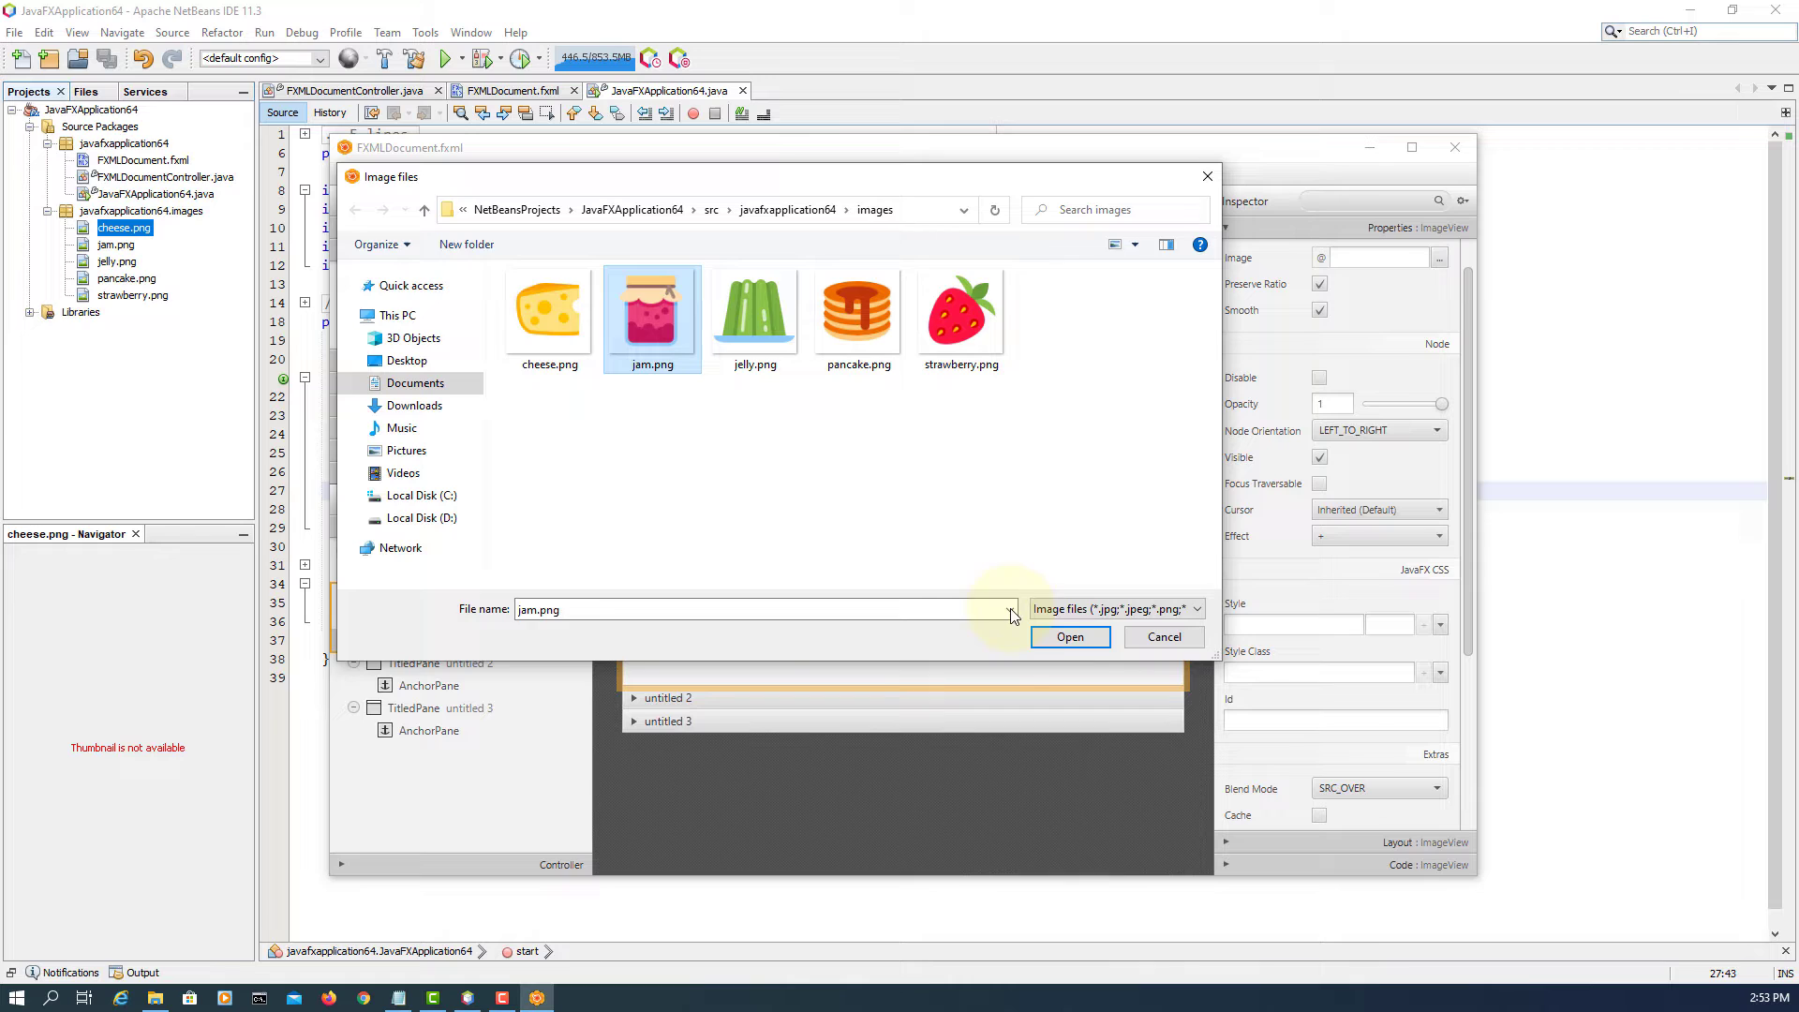
{"action": "left_click", "coordinate": [1066, 637]}
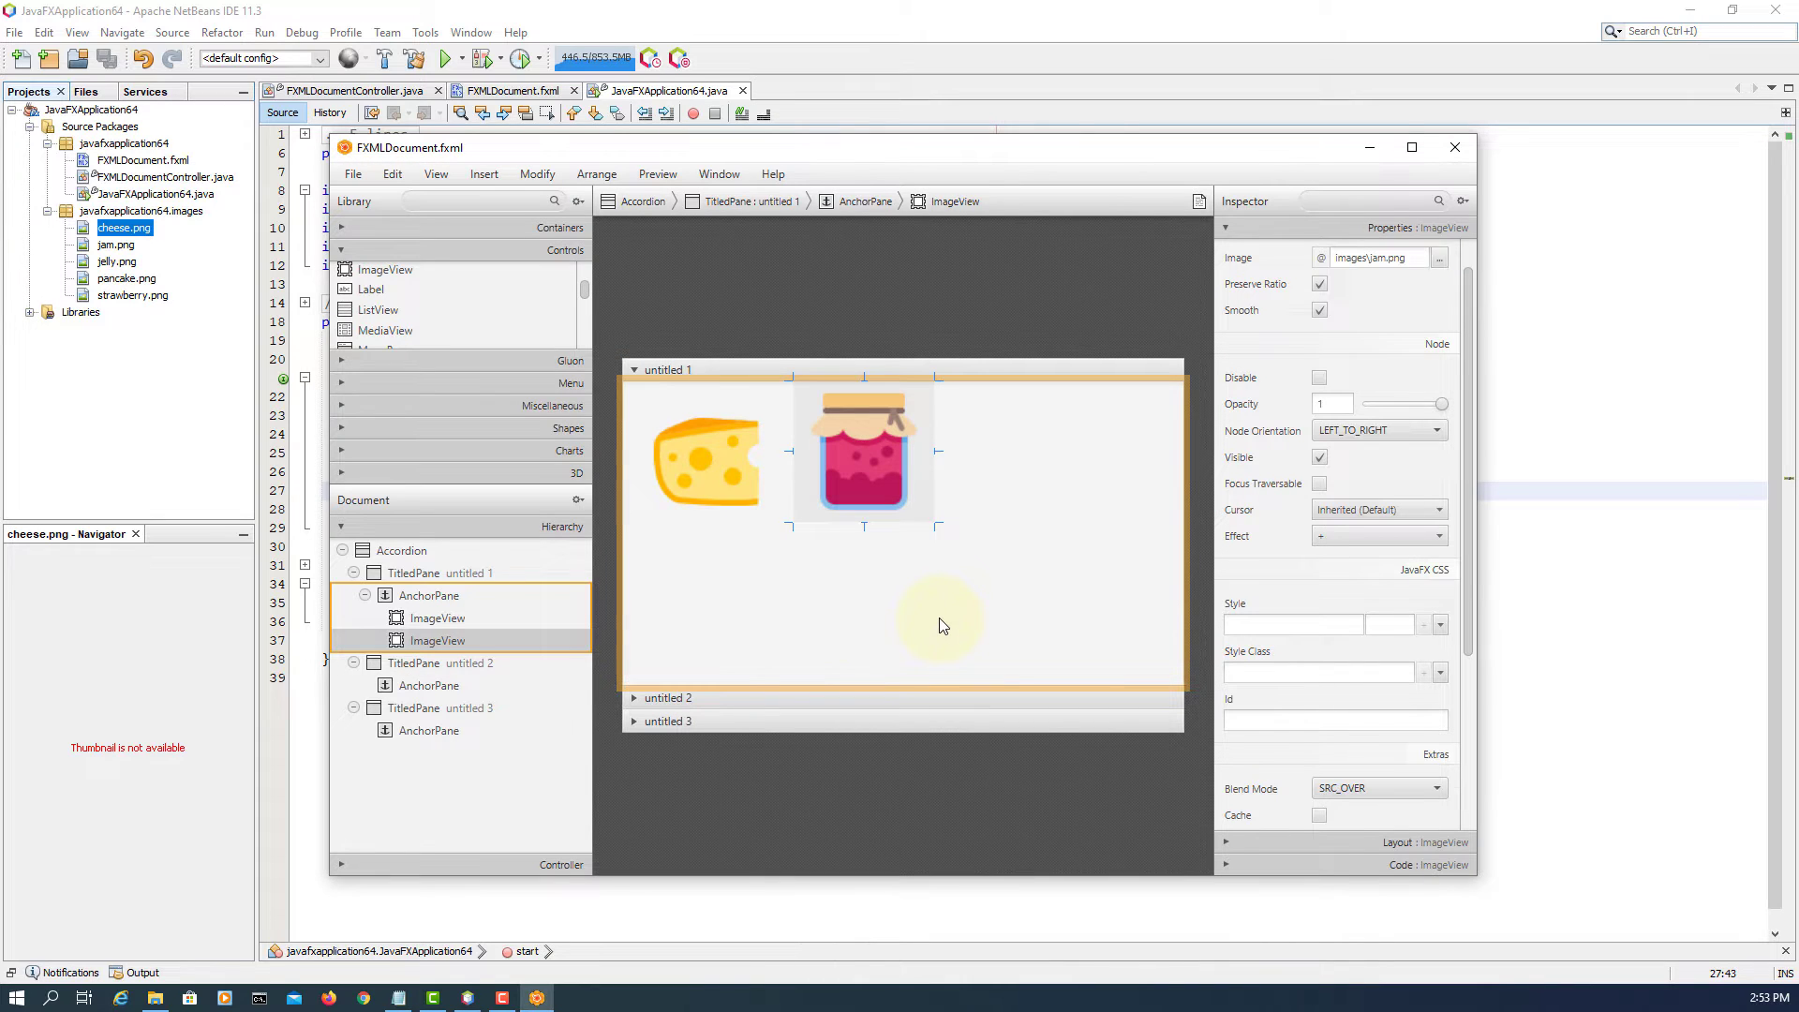
- Add an ImageView to the second pane and give it jelly.png
{"action": "left_click", "coordinate": [431, 594]}
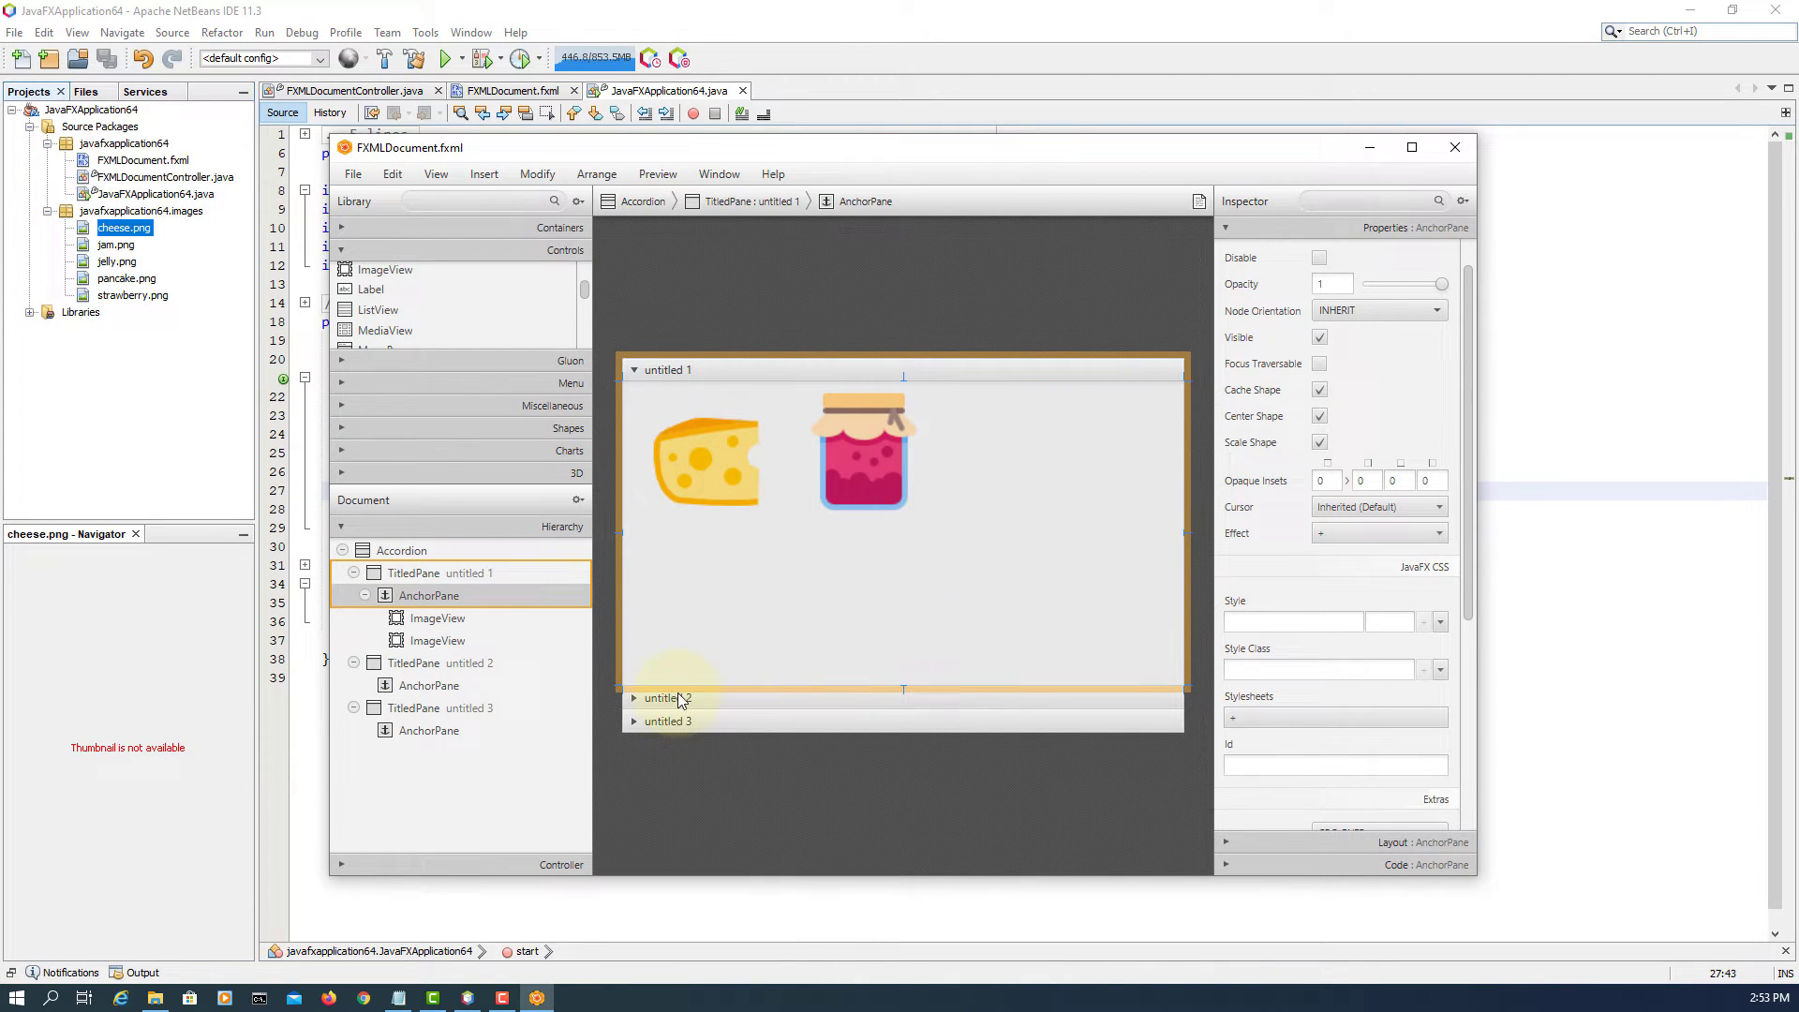
{"action": "left_click", "coordinate": [665, 697]}
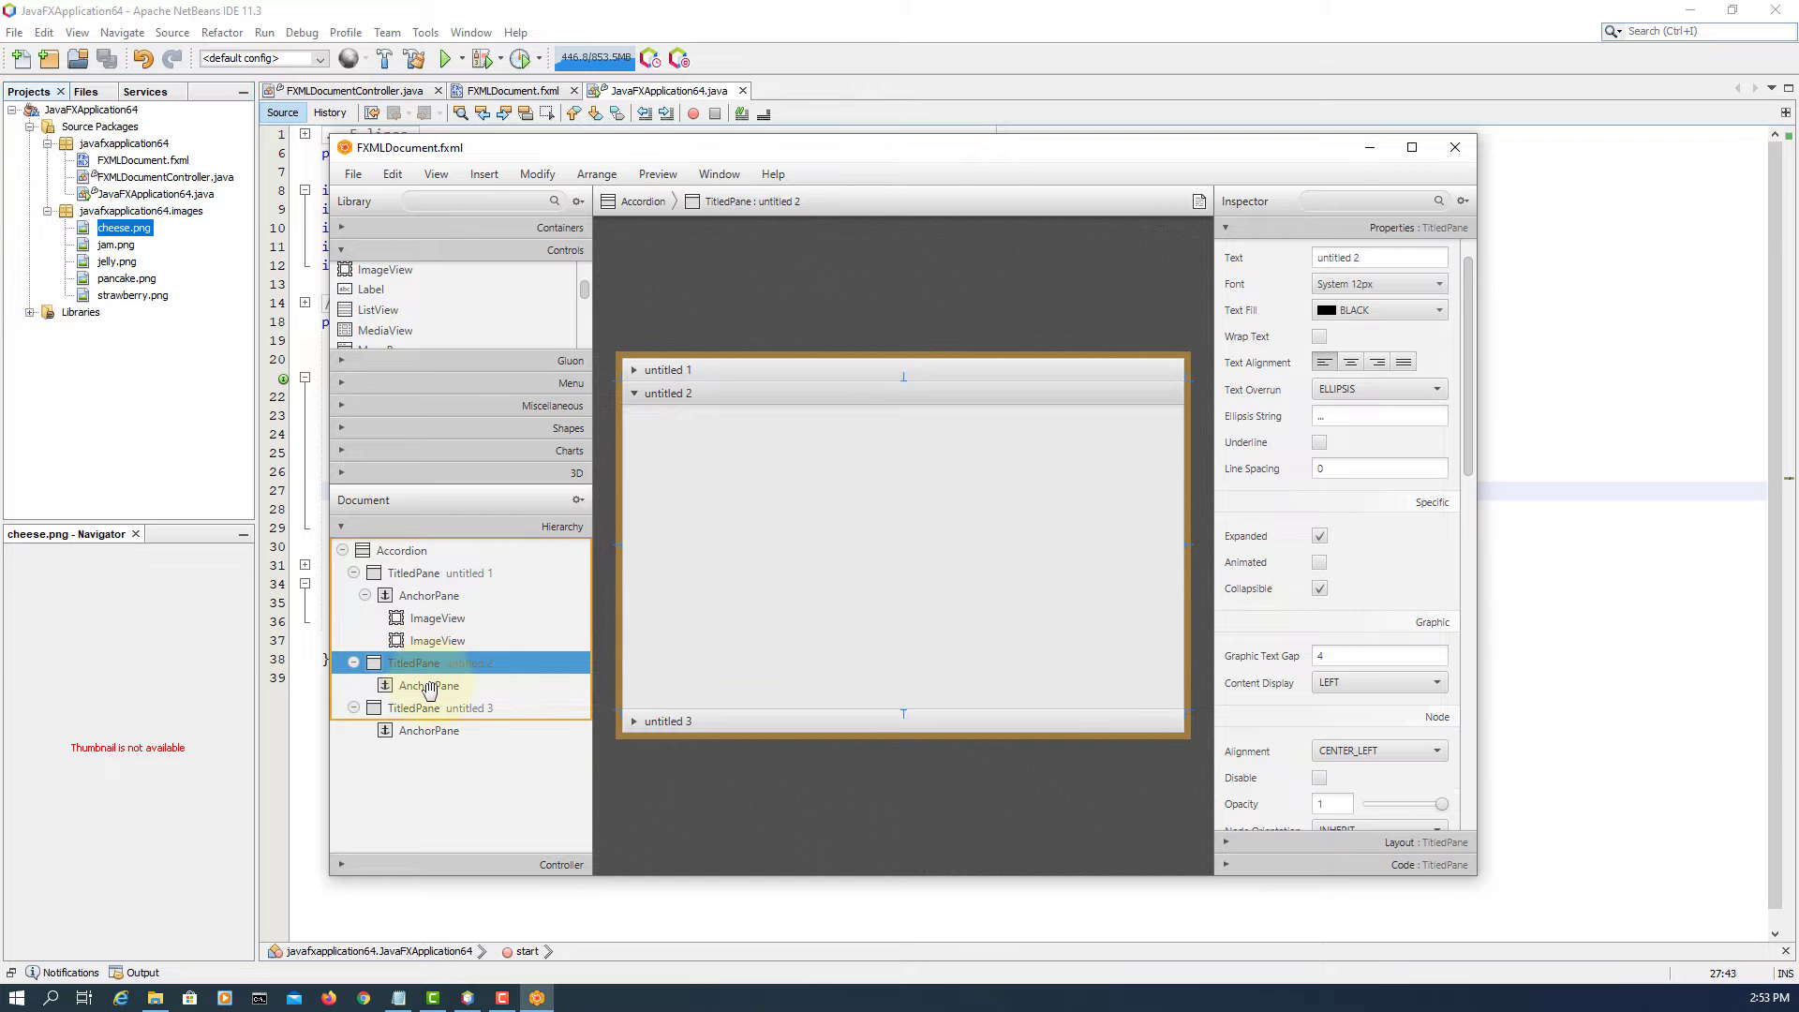
{"action": "left_click", "coordinate": [431, 686]}
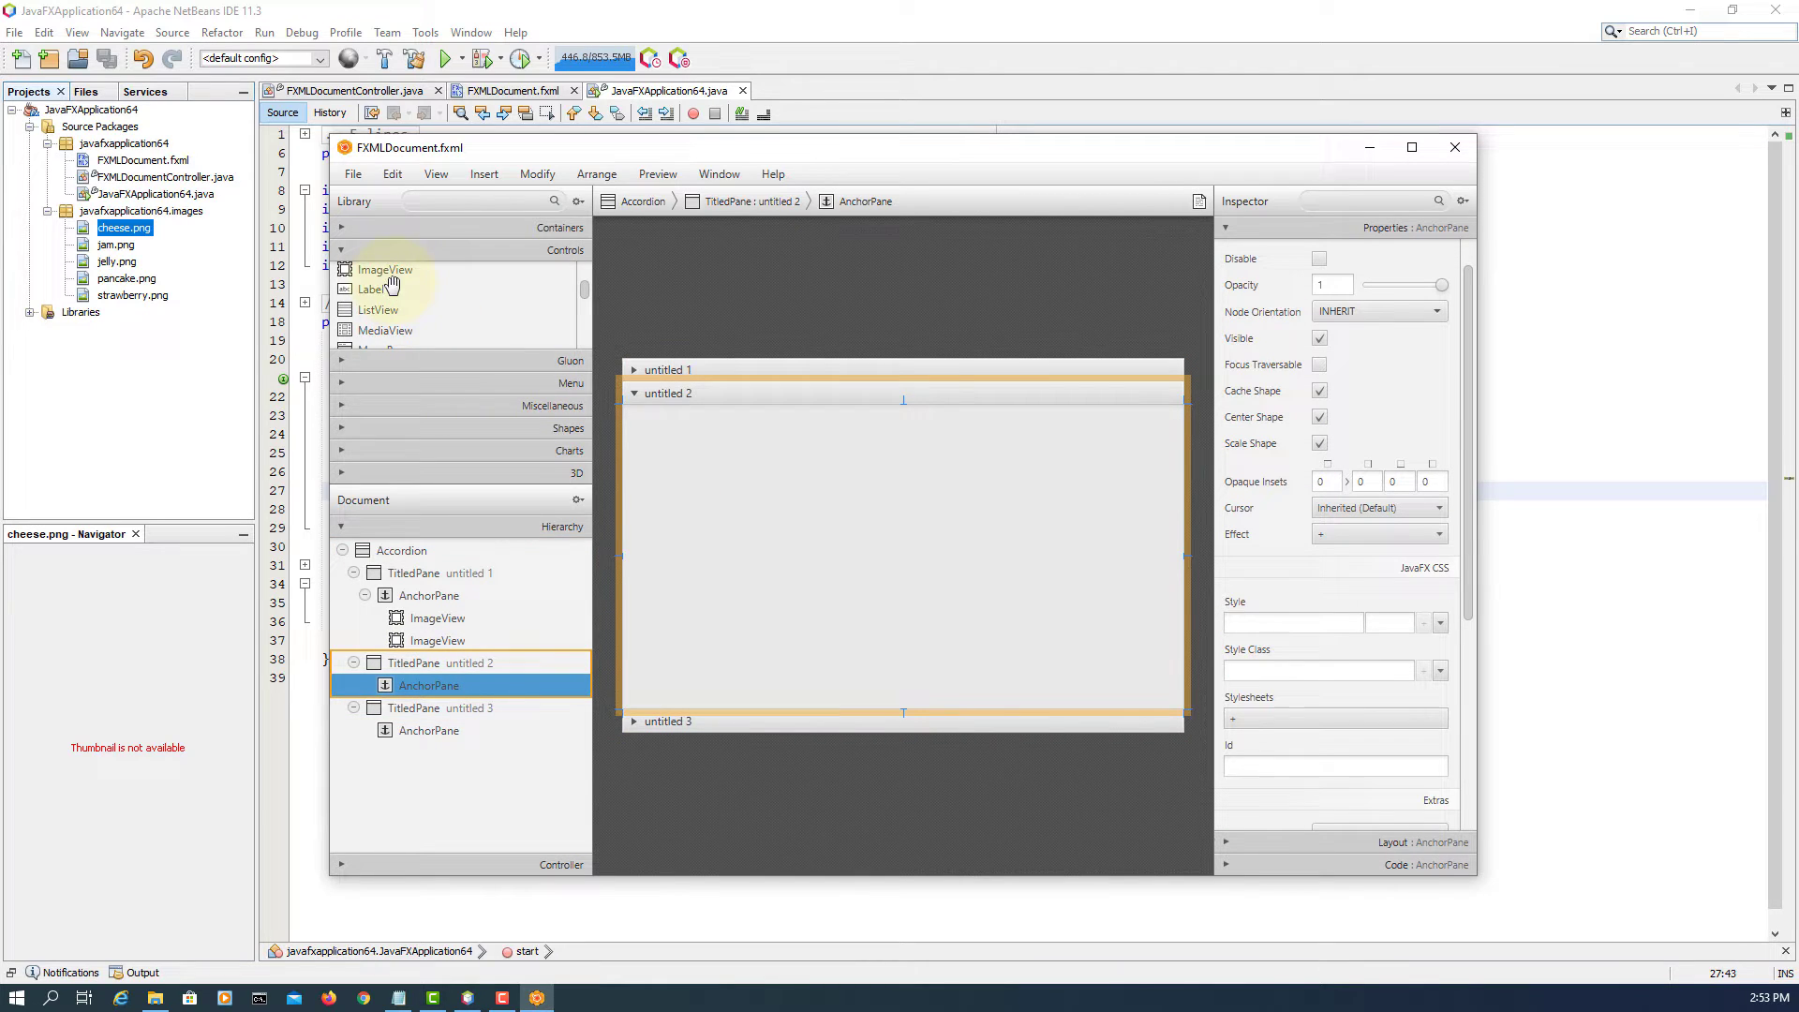
{"action": "left_click_drag", "start_coordinate": [384, 269], "coordinate": [729, 487]}
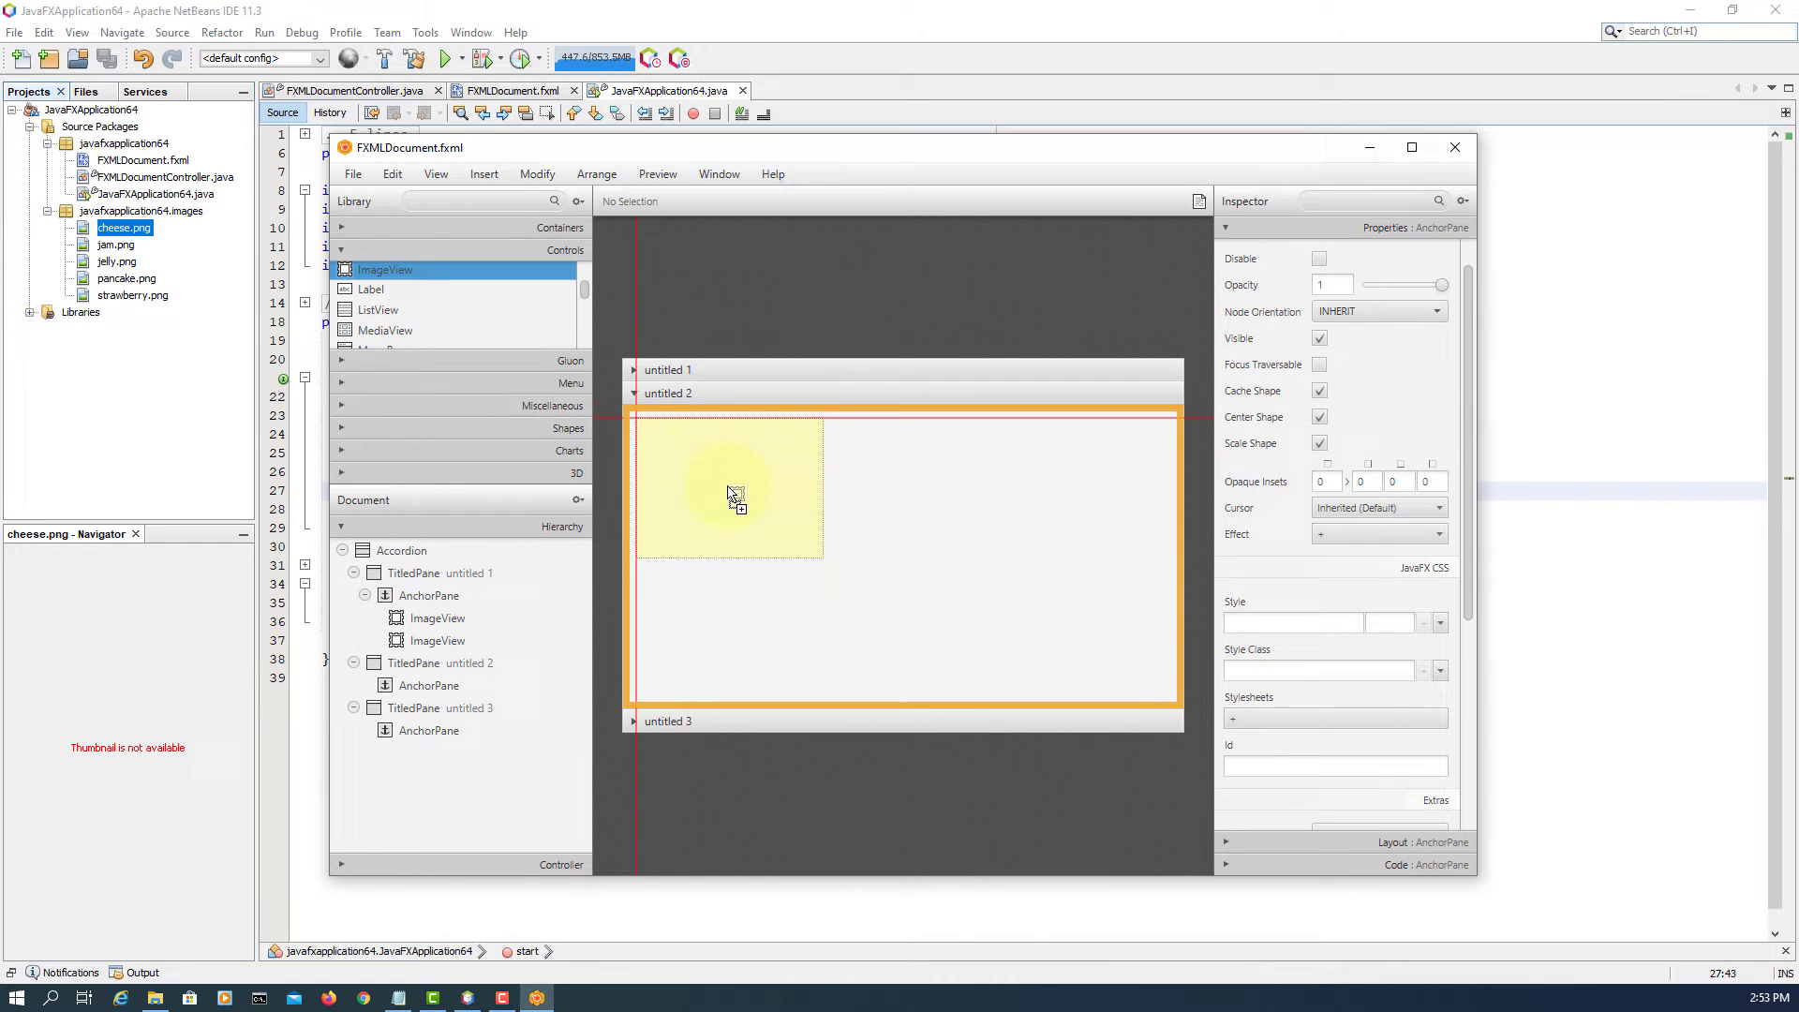
{"action": "left_click", "coordinate": [729, 486]}
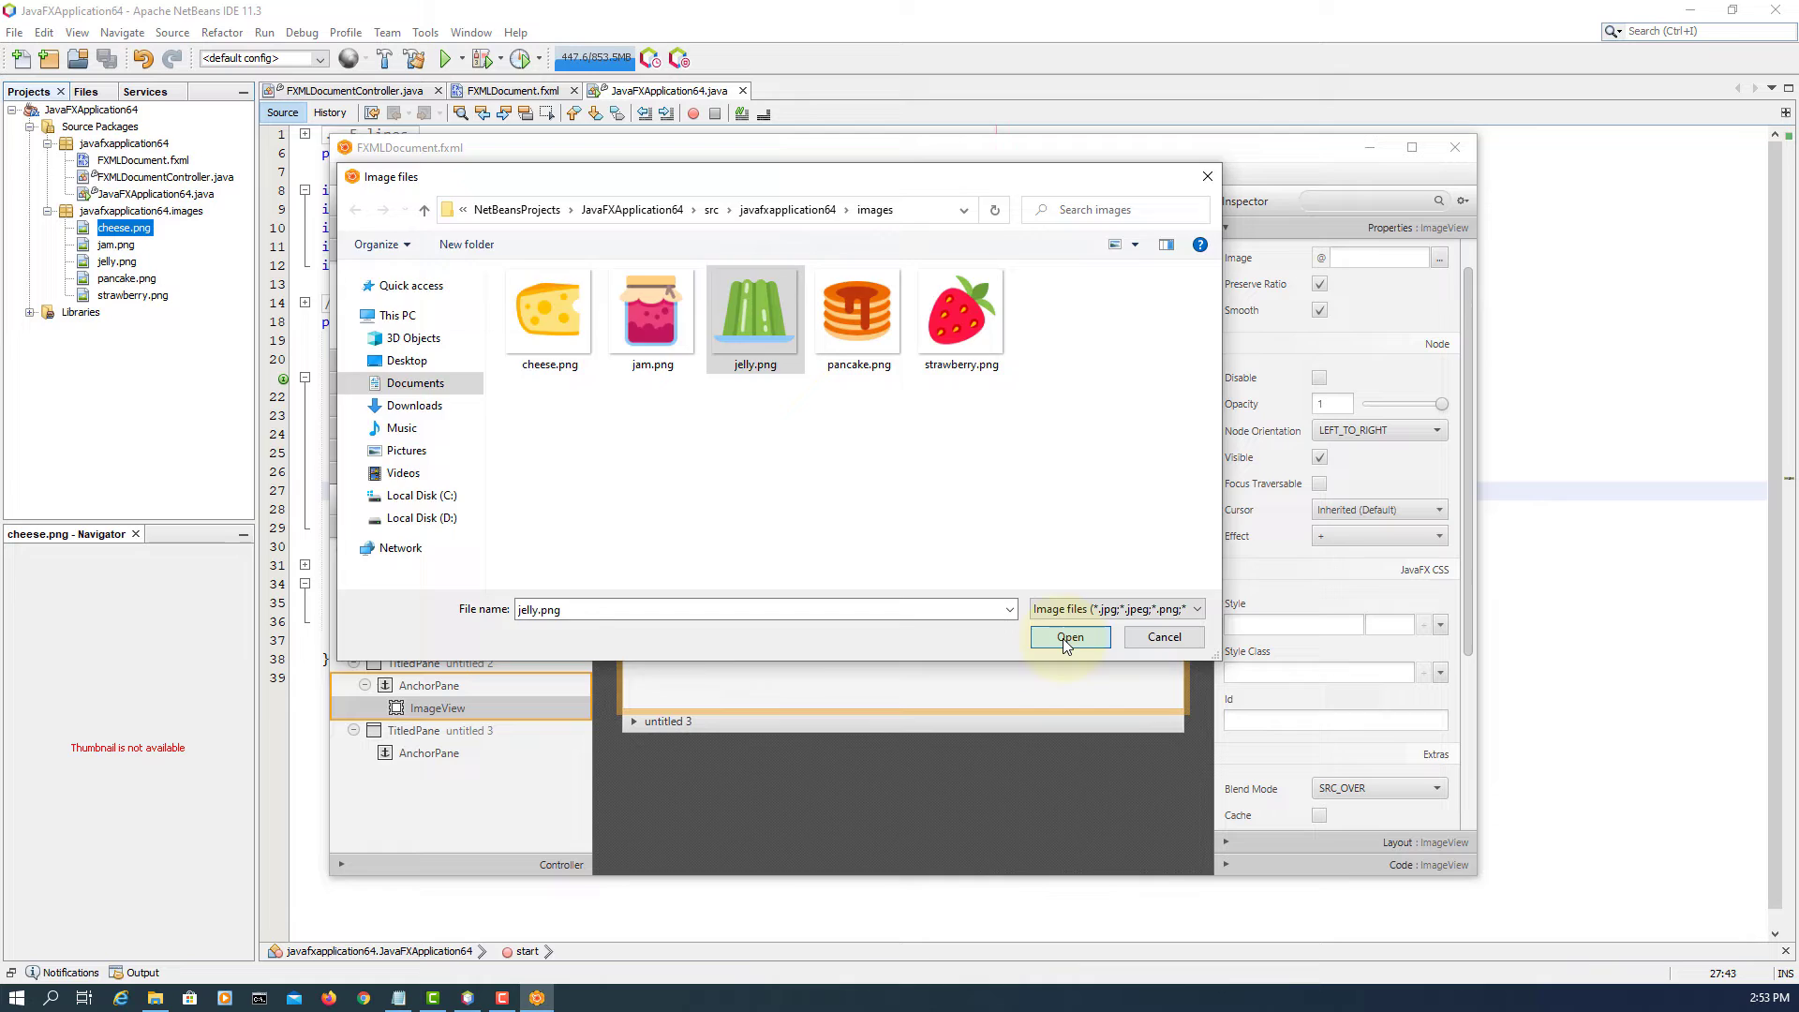
{"action": "left_click", "coordinate": [1066, 637]}
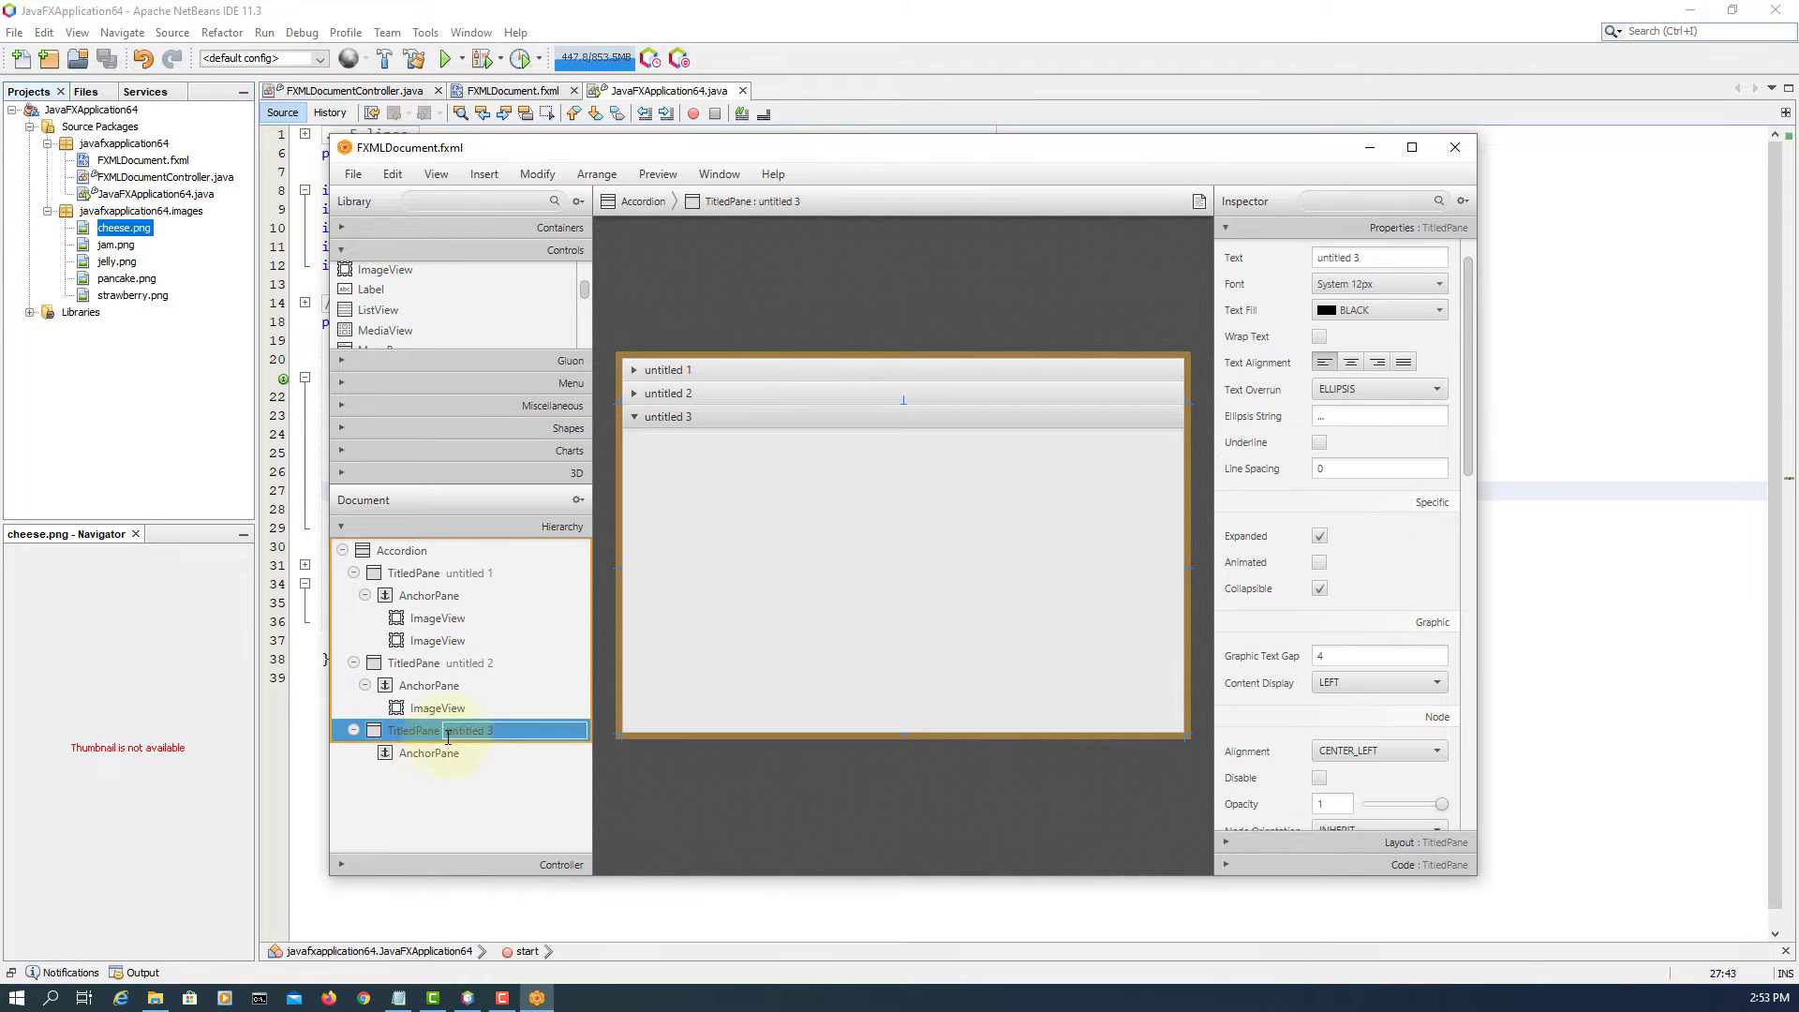
- Add image views to the third pane showing pancake.png and strawberry.png
{"action": "left_click", "coordinate": [430, 754]}
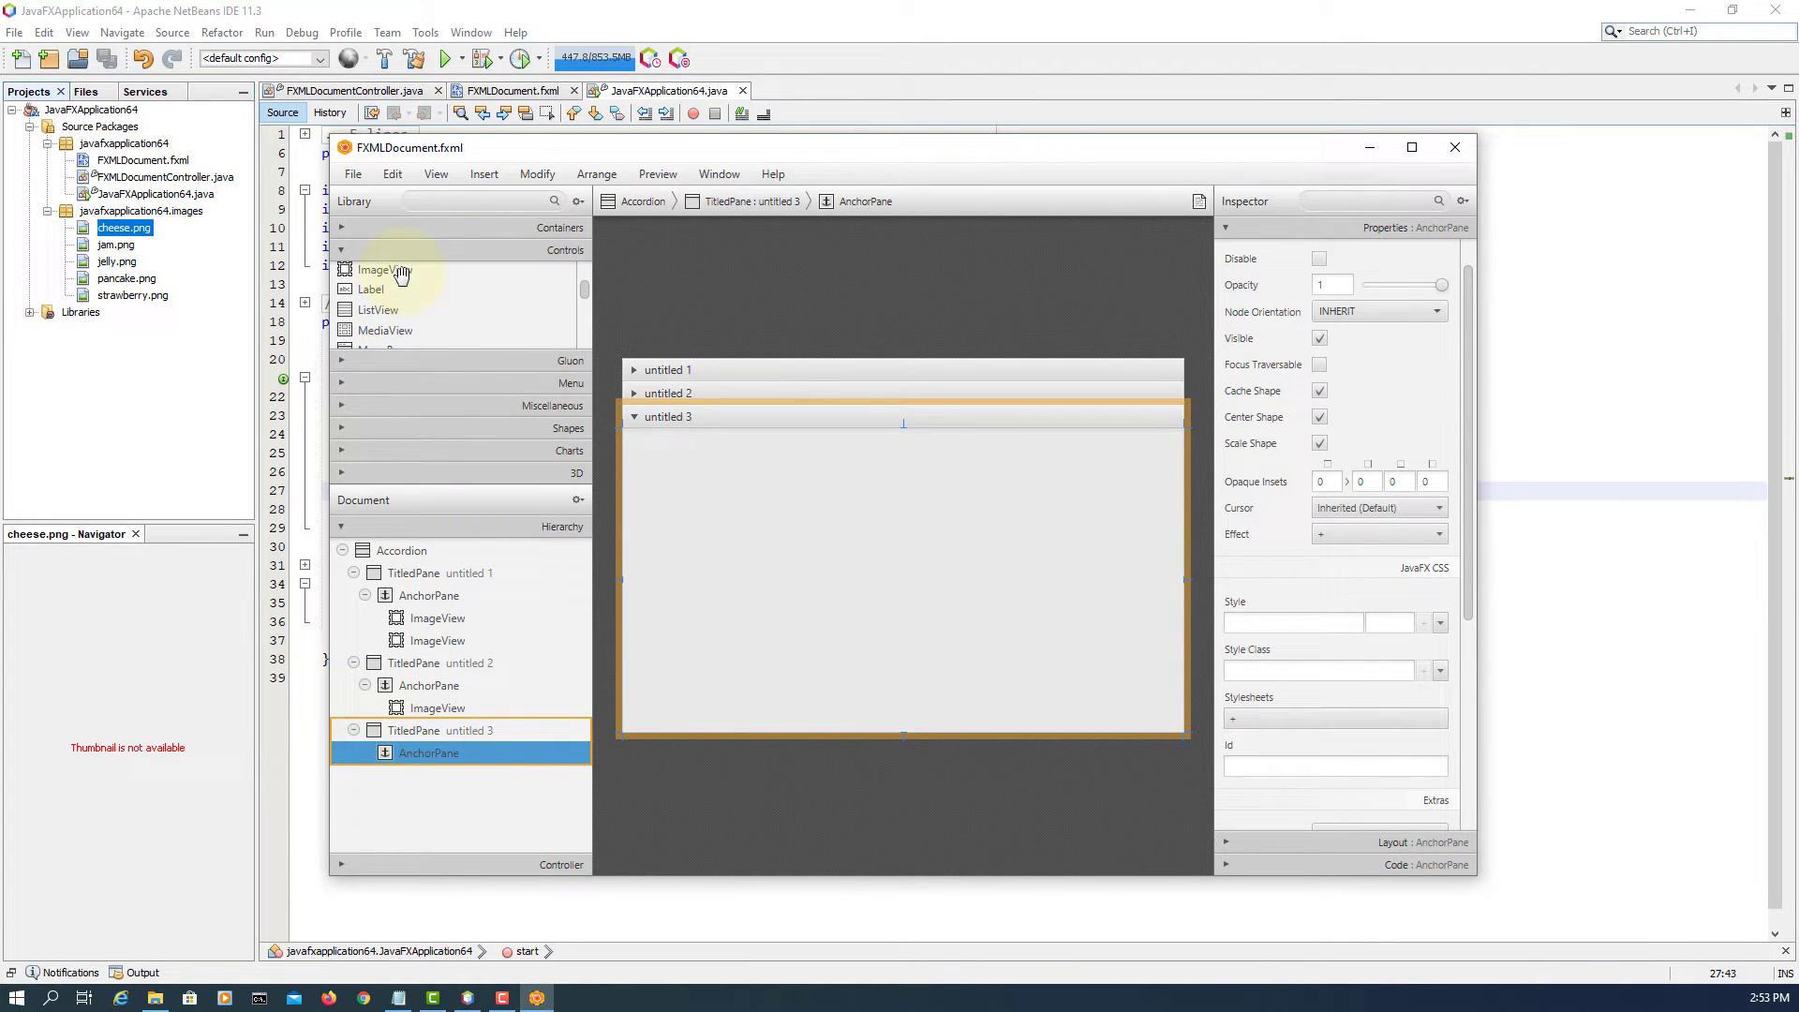
{"action": "left_click_drag", "start_coordinate": [384, 270], "coordinate": [735, 517]}
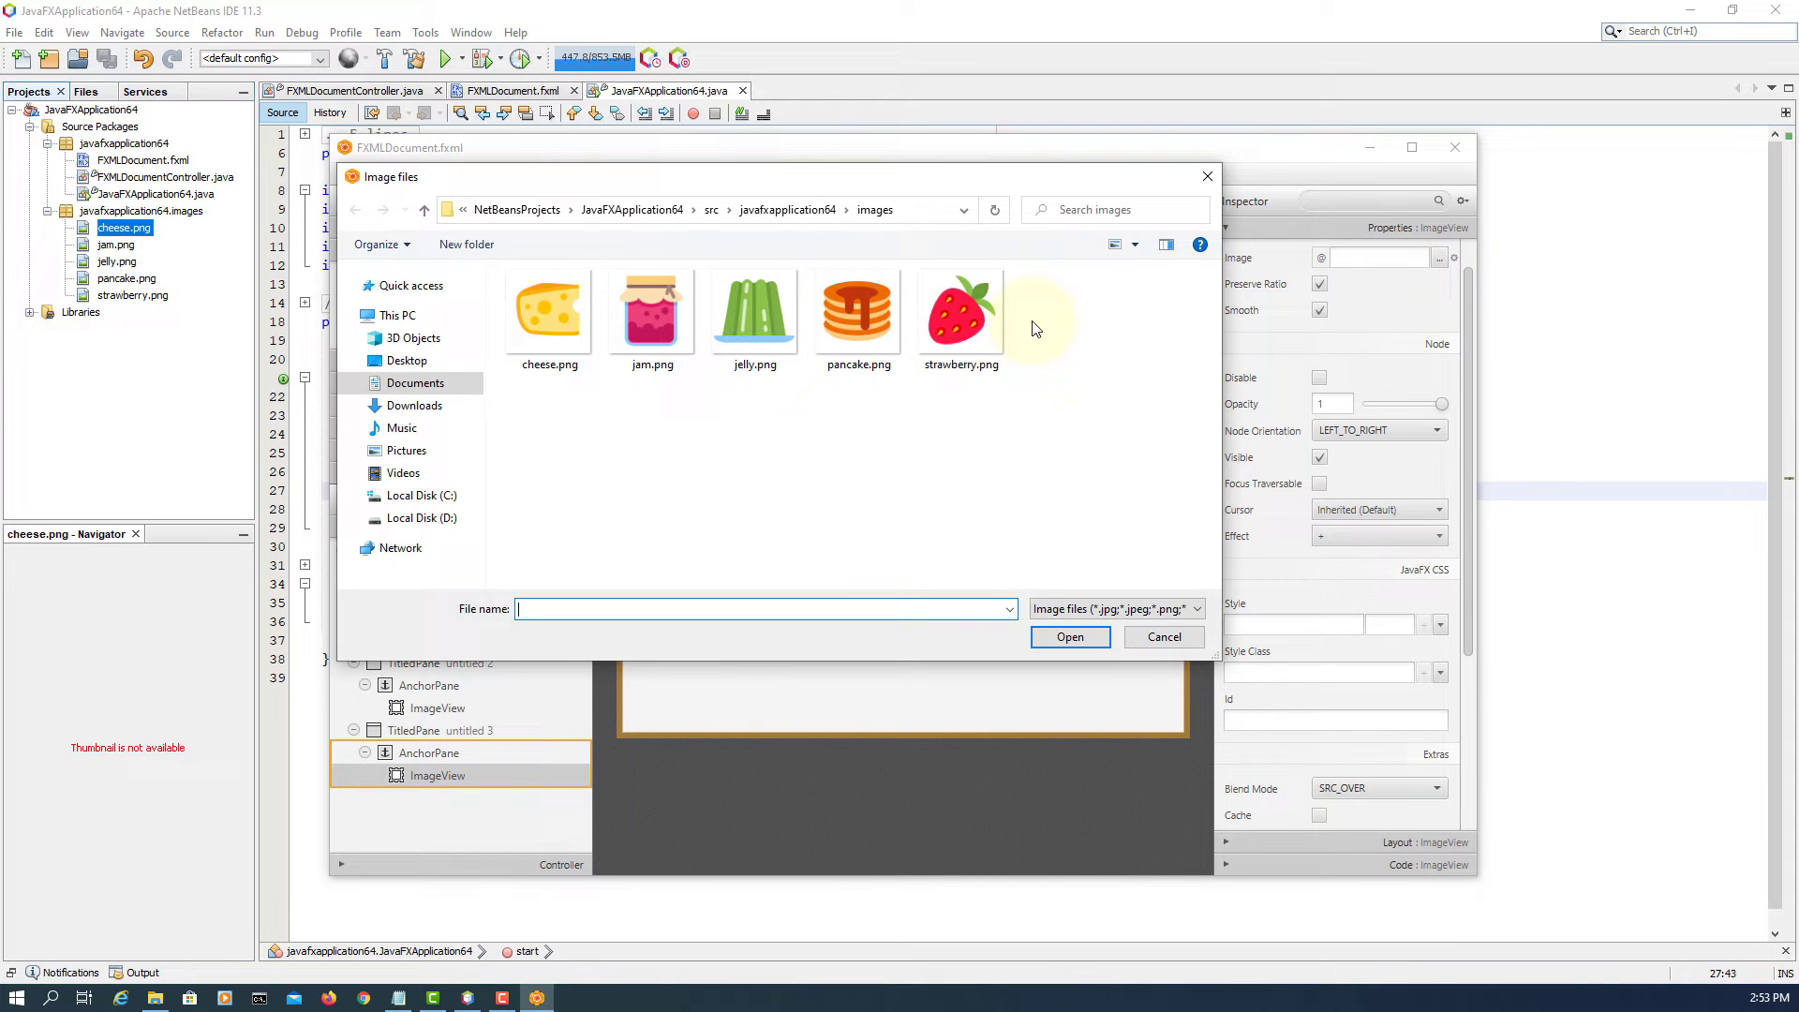
{"action": "double_click", "coordinate": [857, 309]}
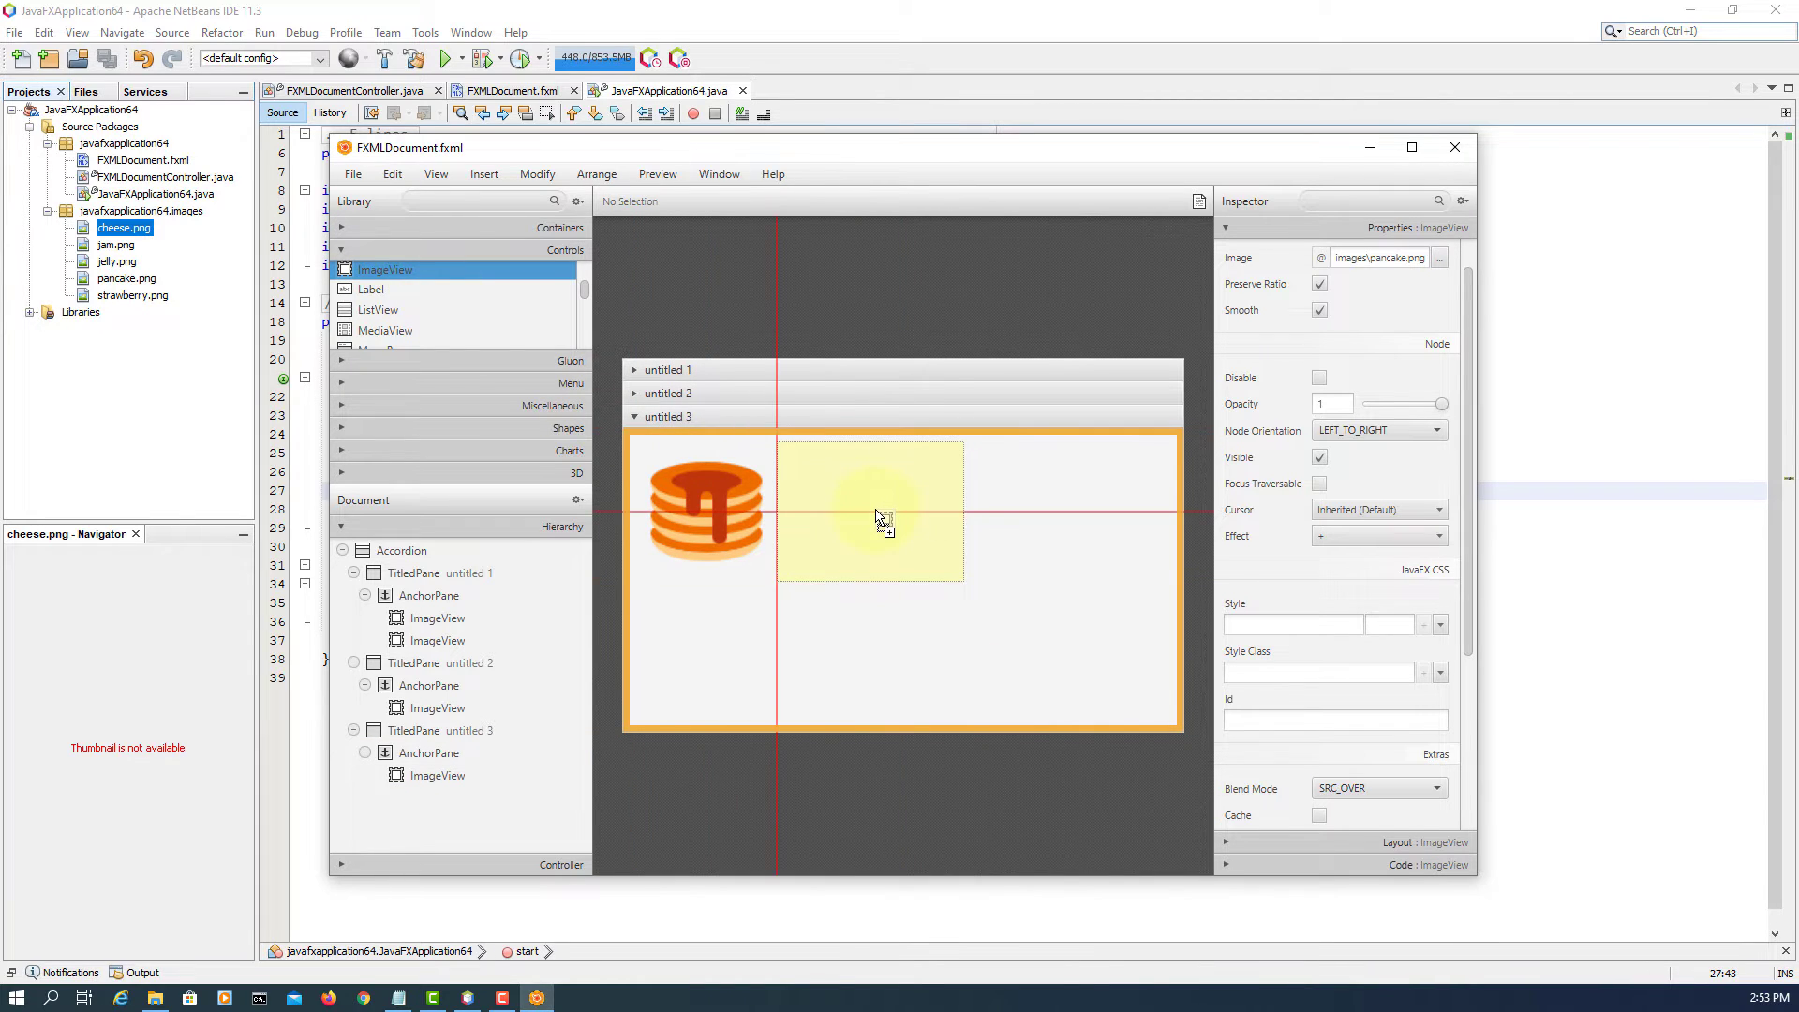
{"action": "left_click", "coordinate": [1438, 257]}
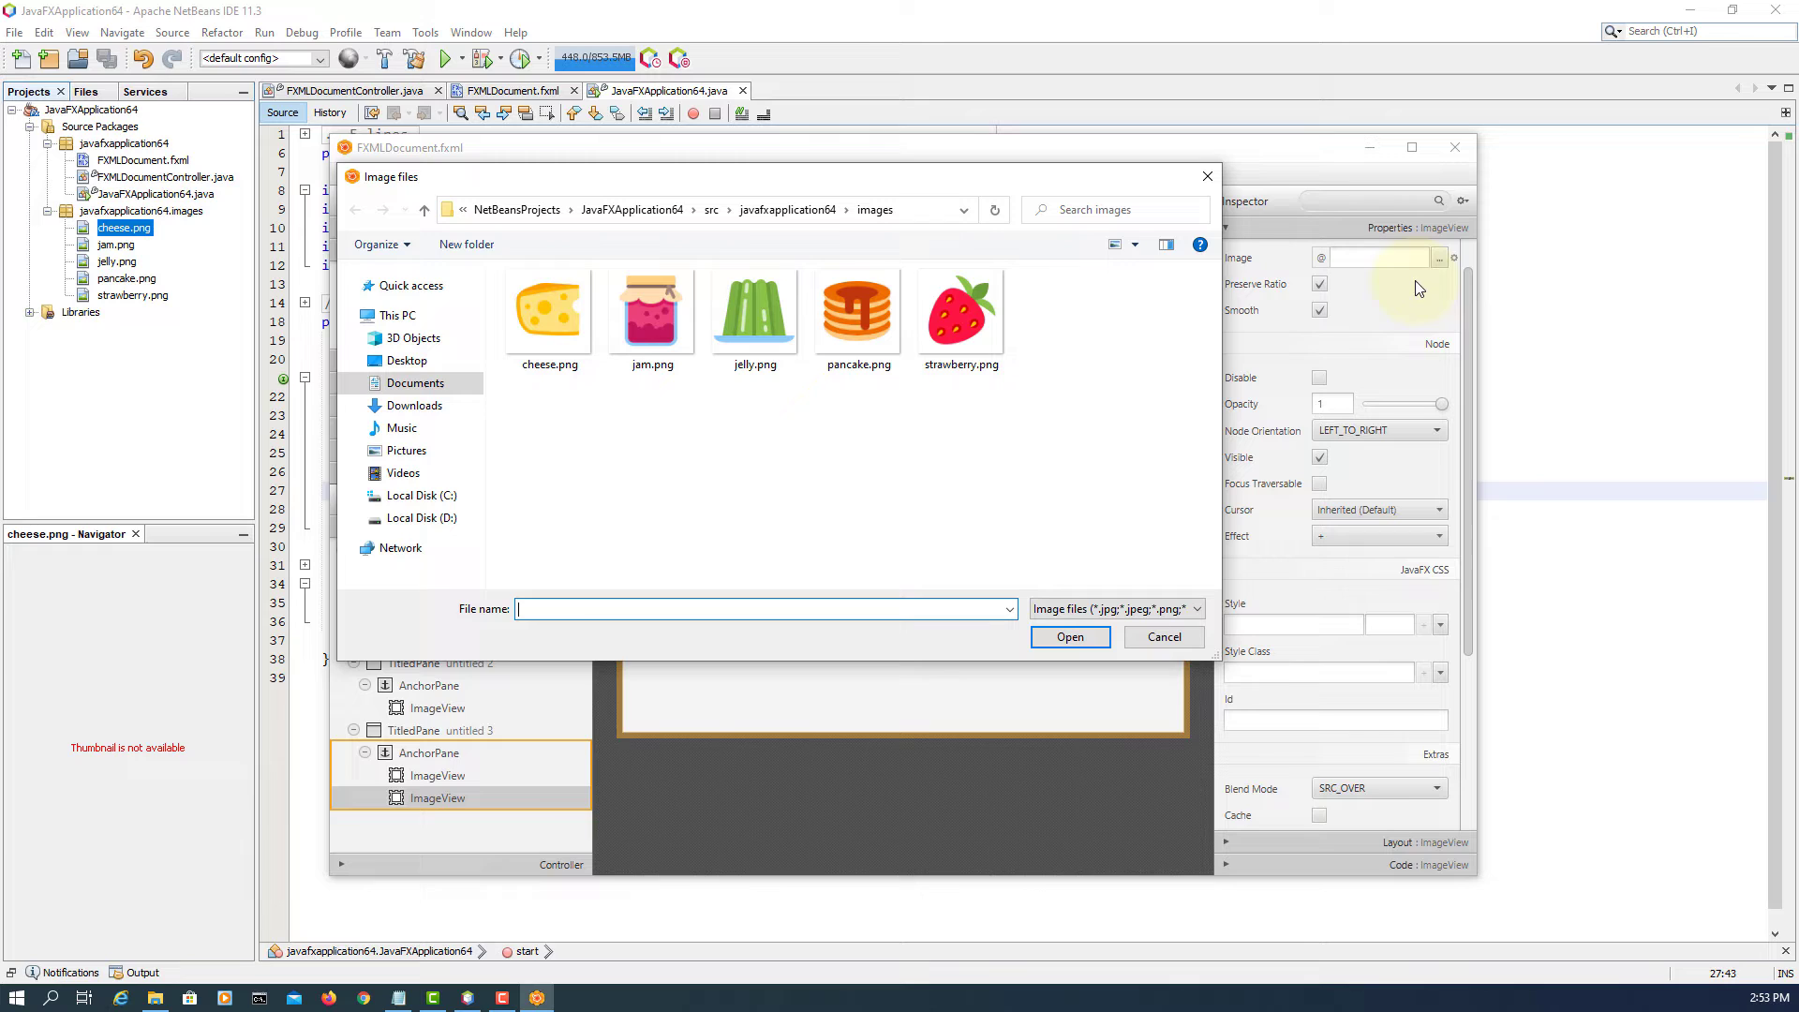
{"action": "left_click", "coordinate": [1066, 637]}
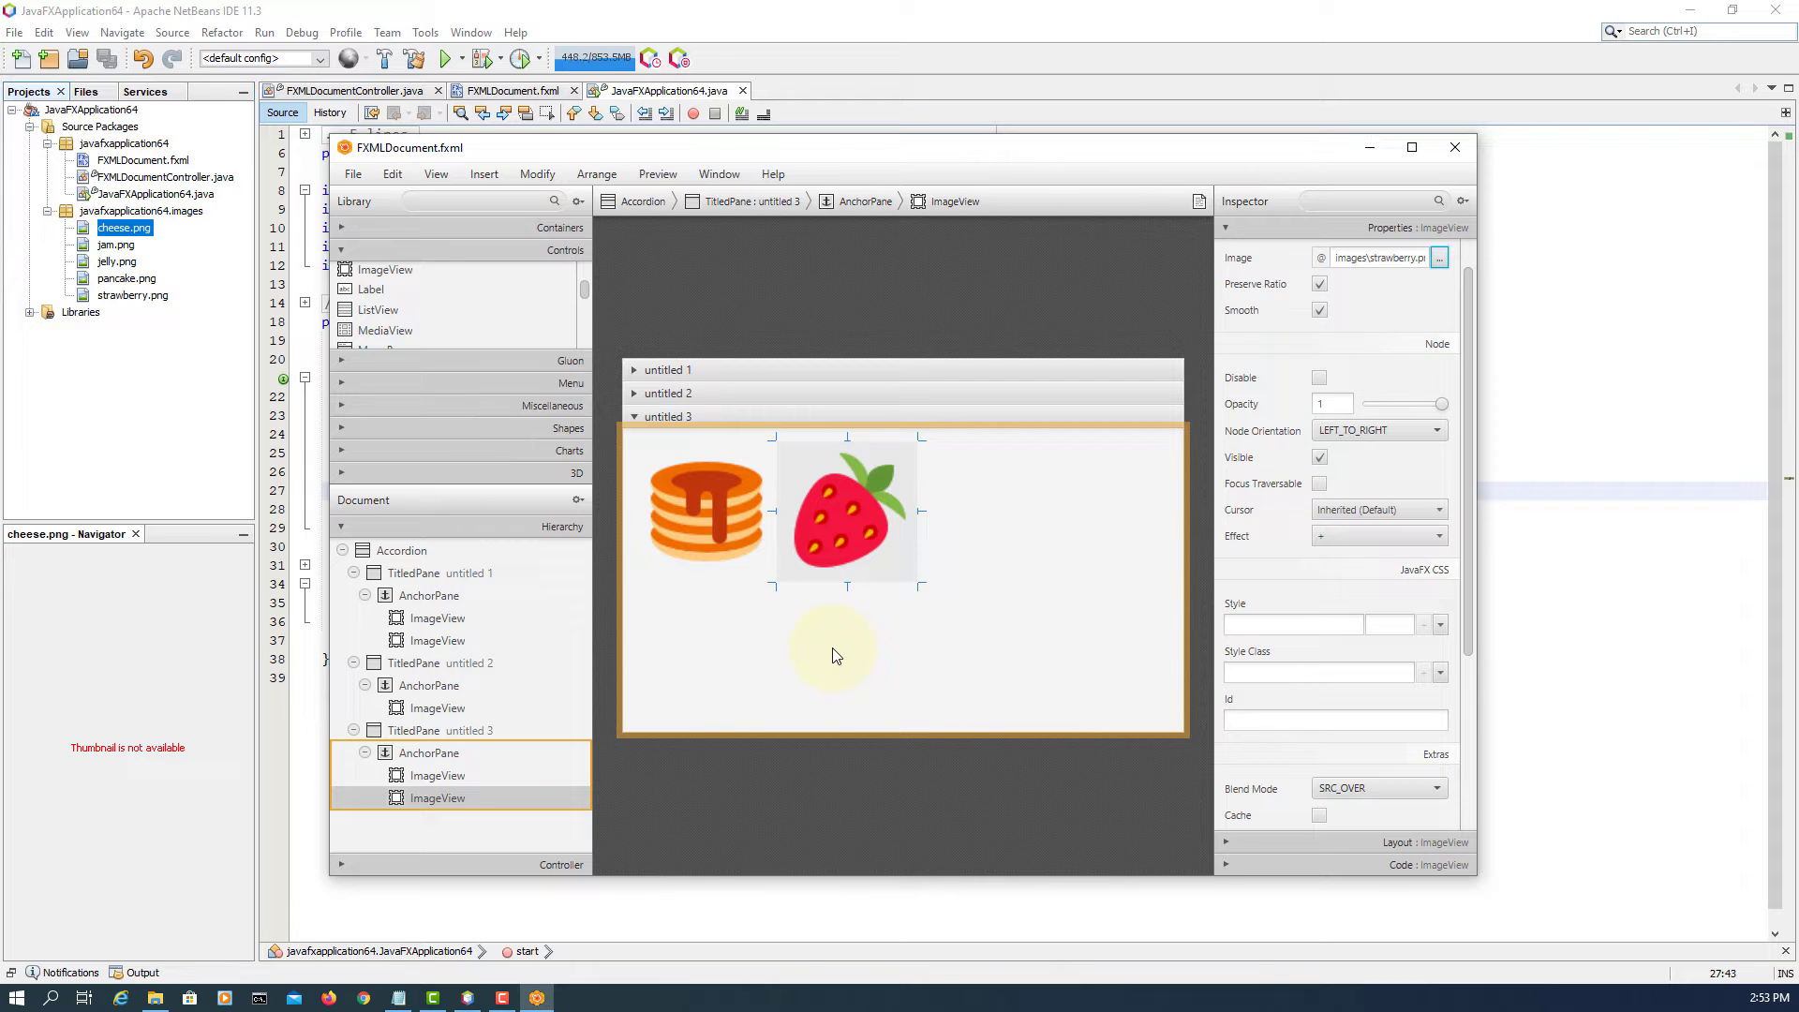
{"action": "left_click", "coordinate": [354, 173]}
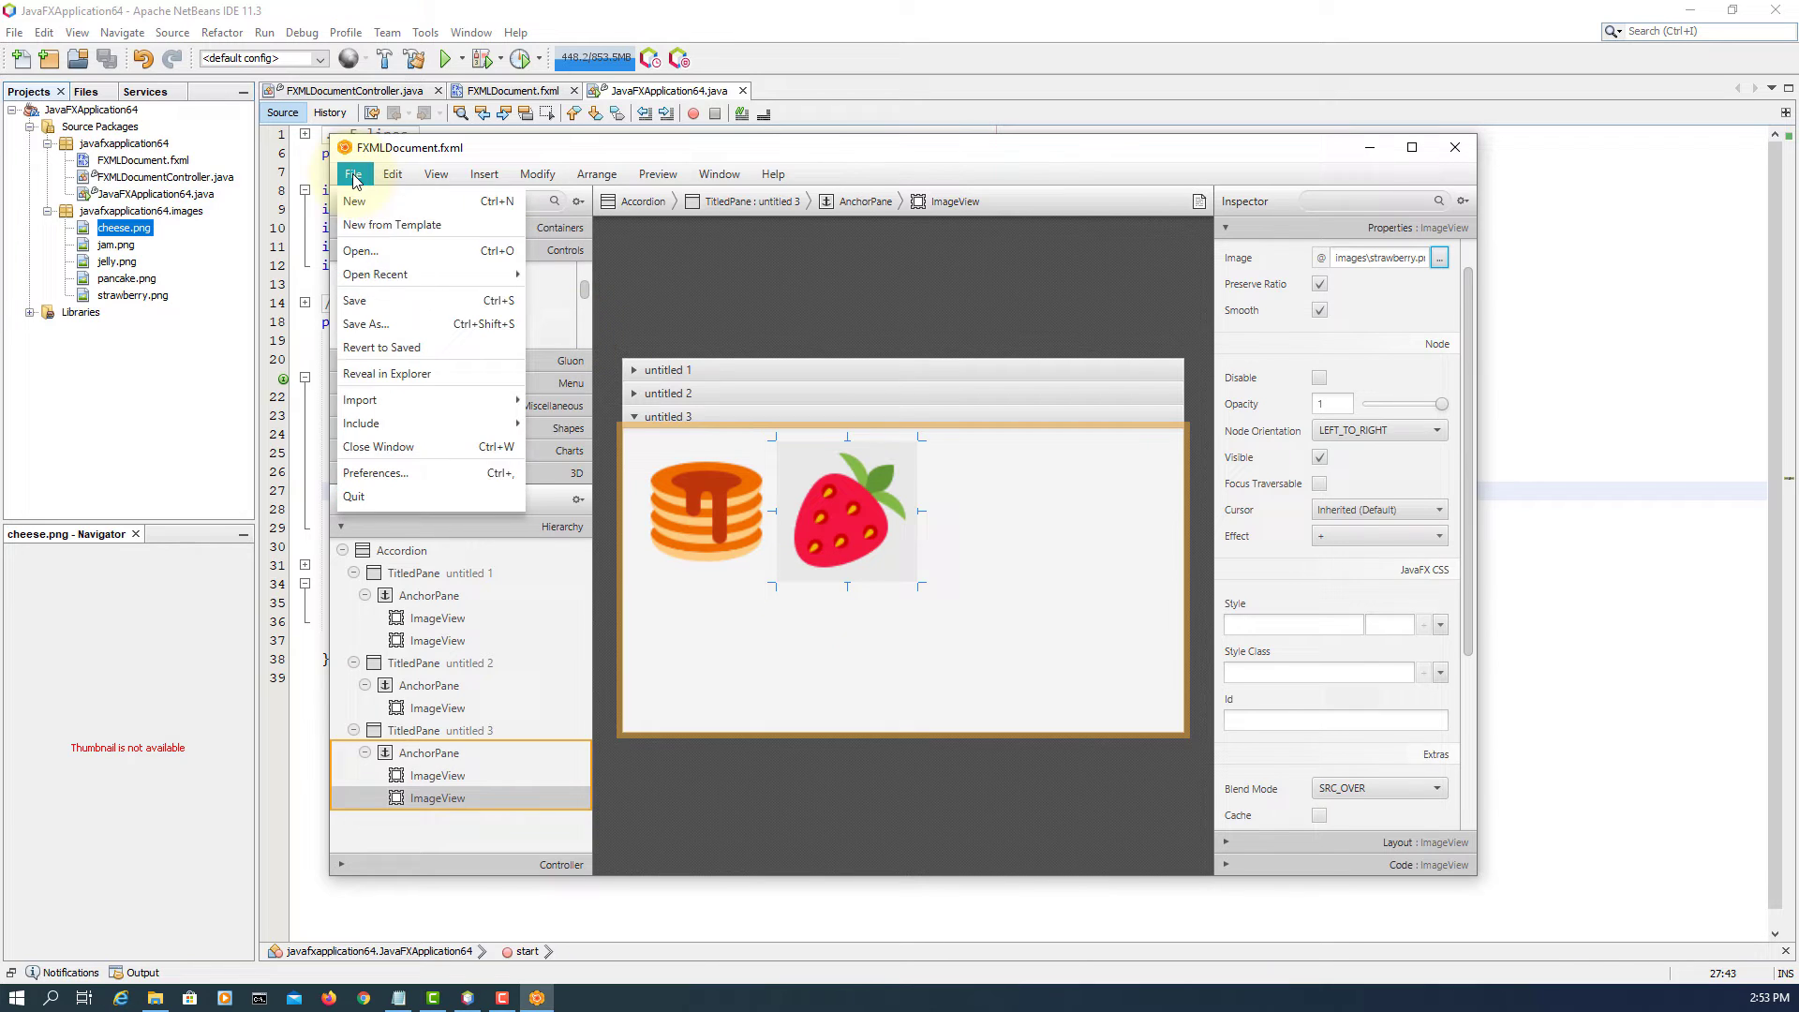
{"action": "mouse_move", "coordinate": [395, 306]}
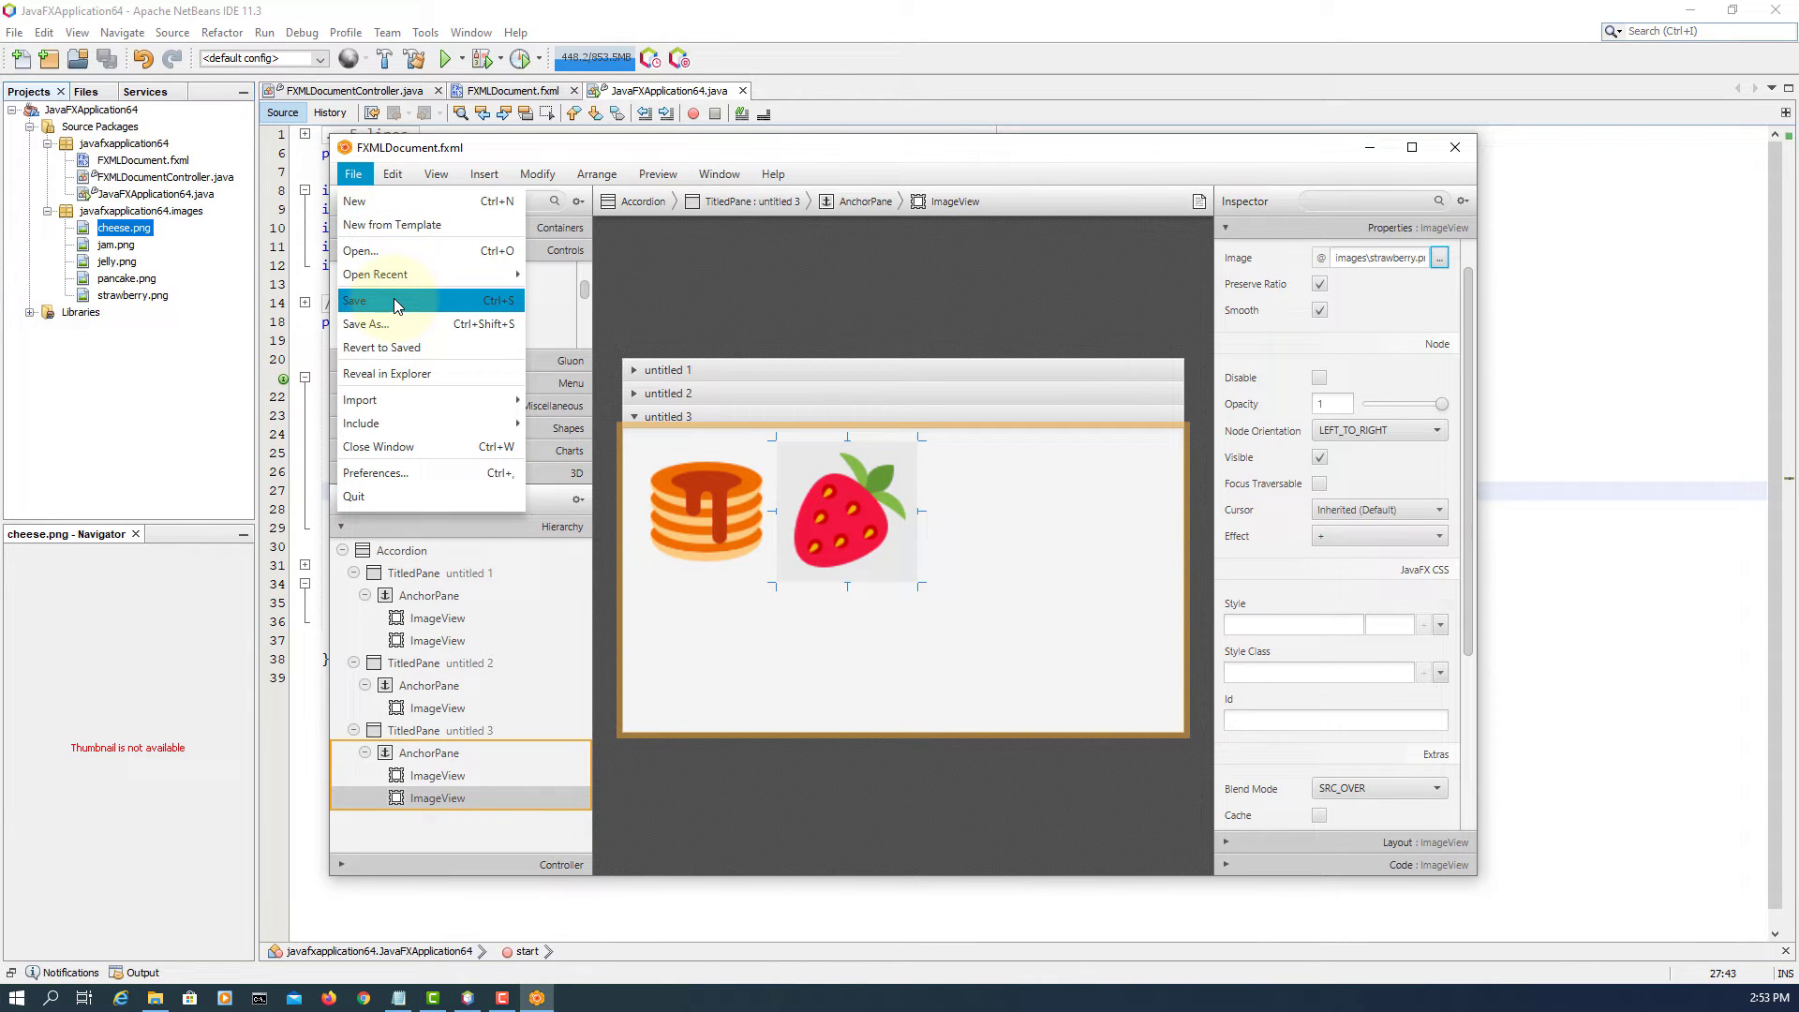
- Save the accordion layout to FXMLDocument.fxml via File > Save
{"action": "left_click", "coordinate": [356, 300]}
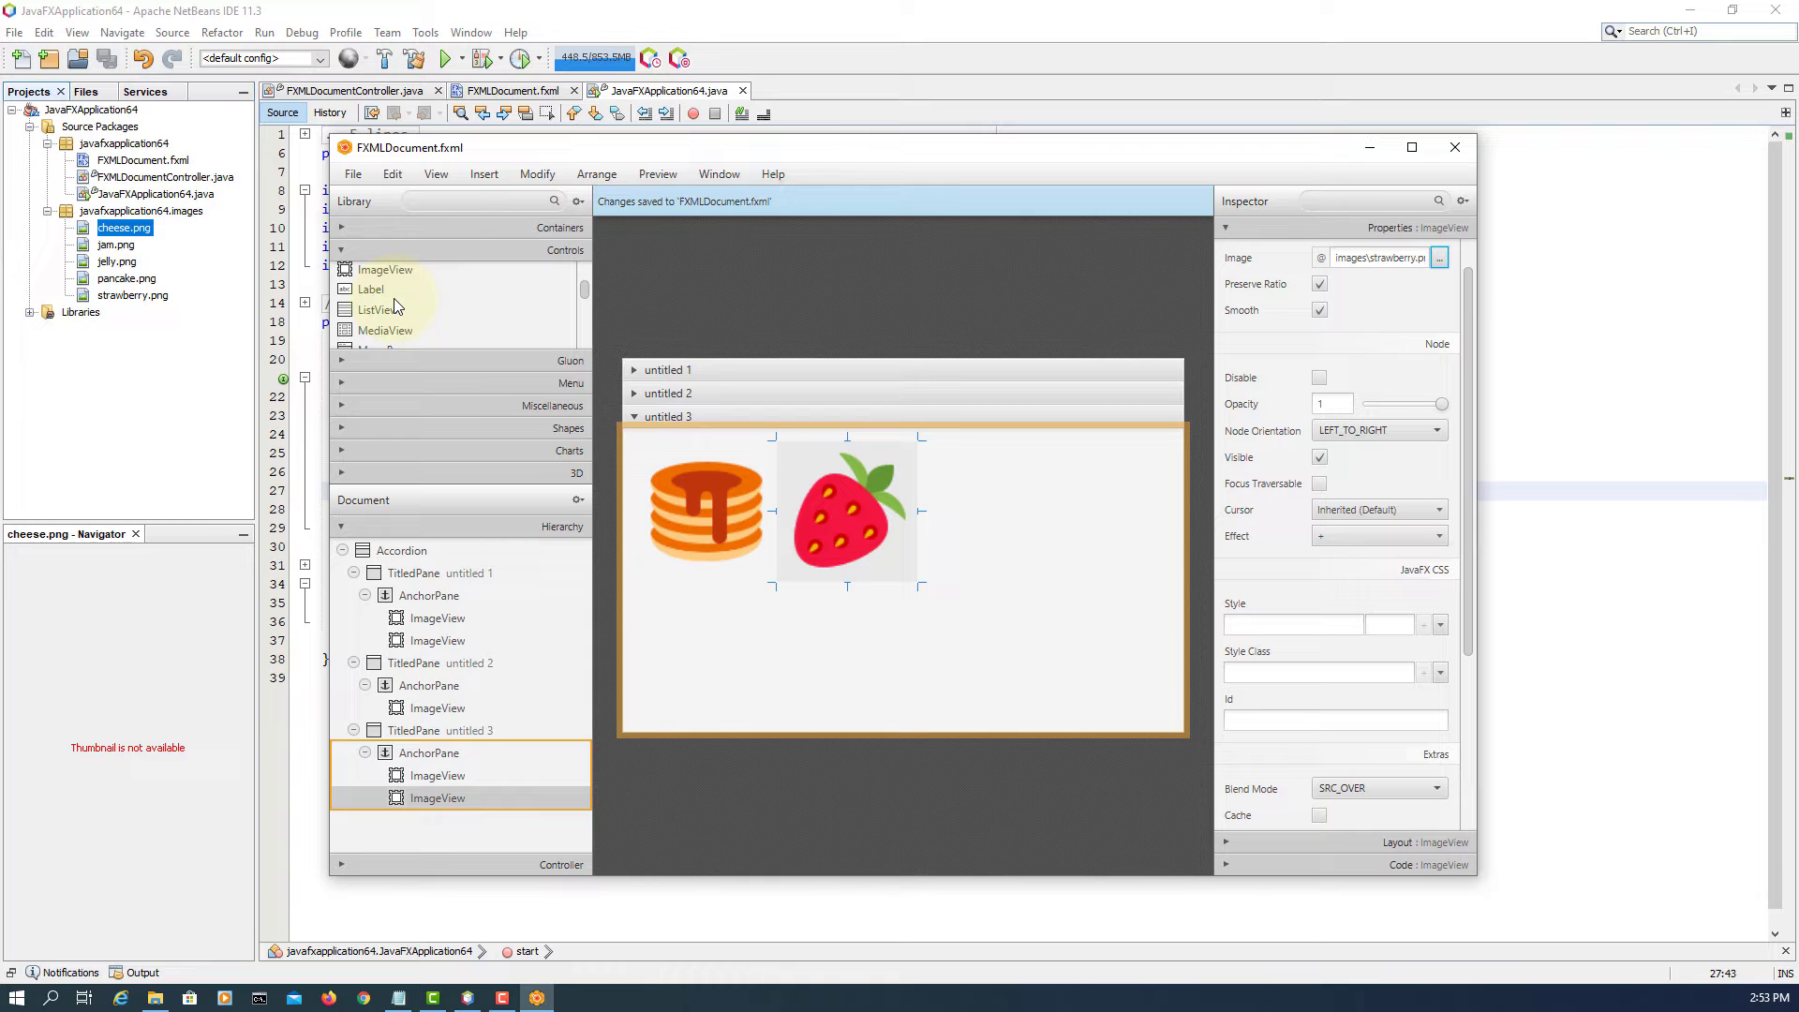
{"action": "mouse_move", "coordinate": [1503, 330]}
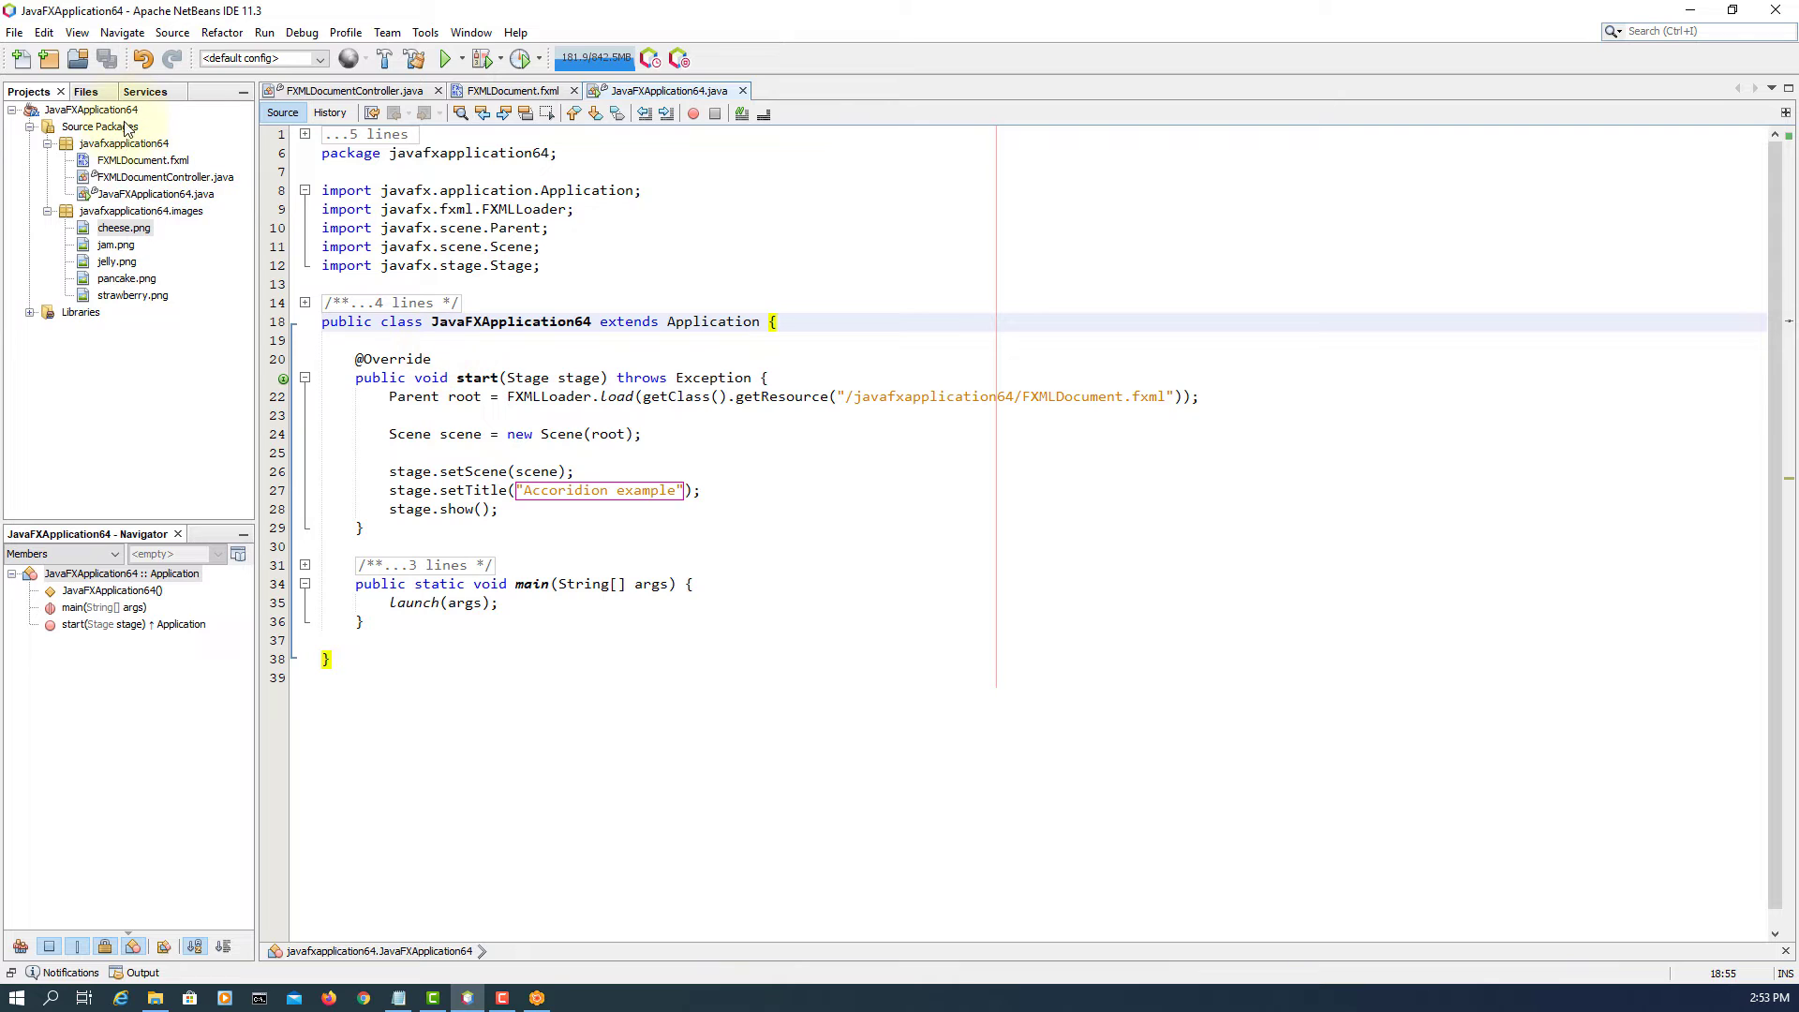
- Clean and build JavaFXApplication64, then run JavaFXApplication64.java
{"action": "right_click", "coordinate": [140, 159]}
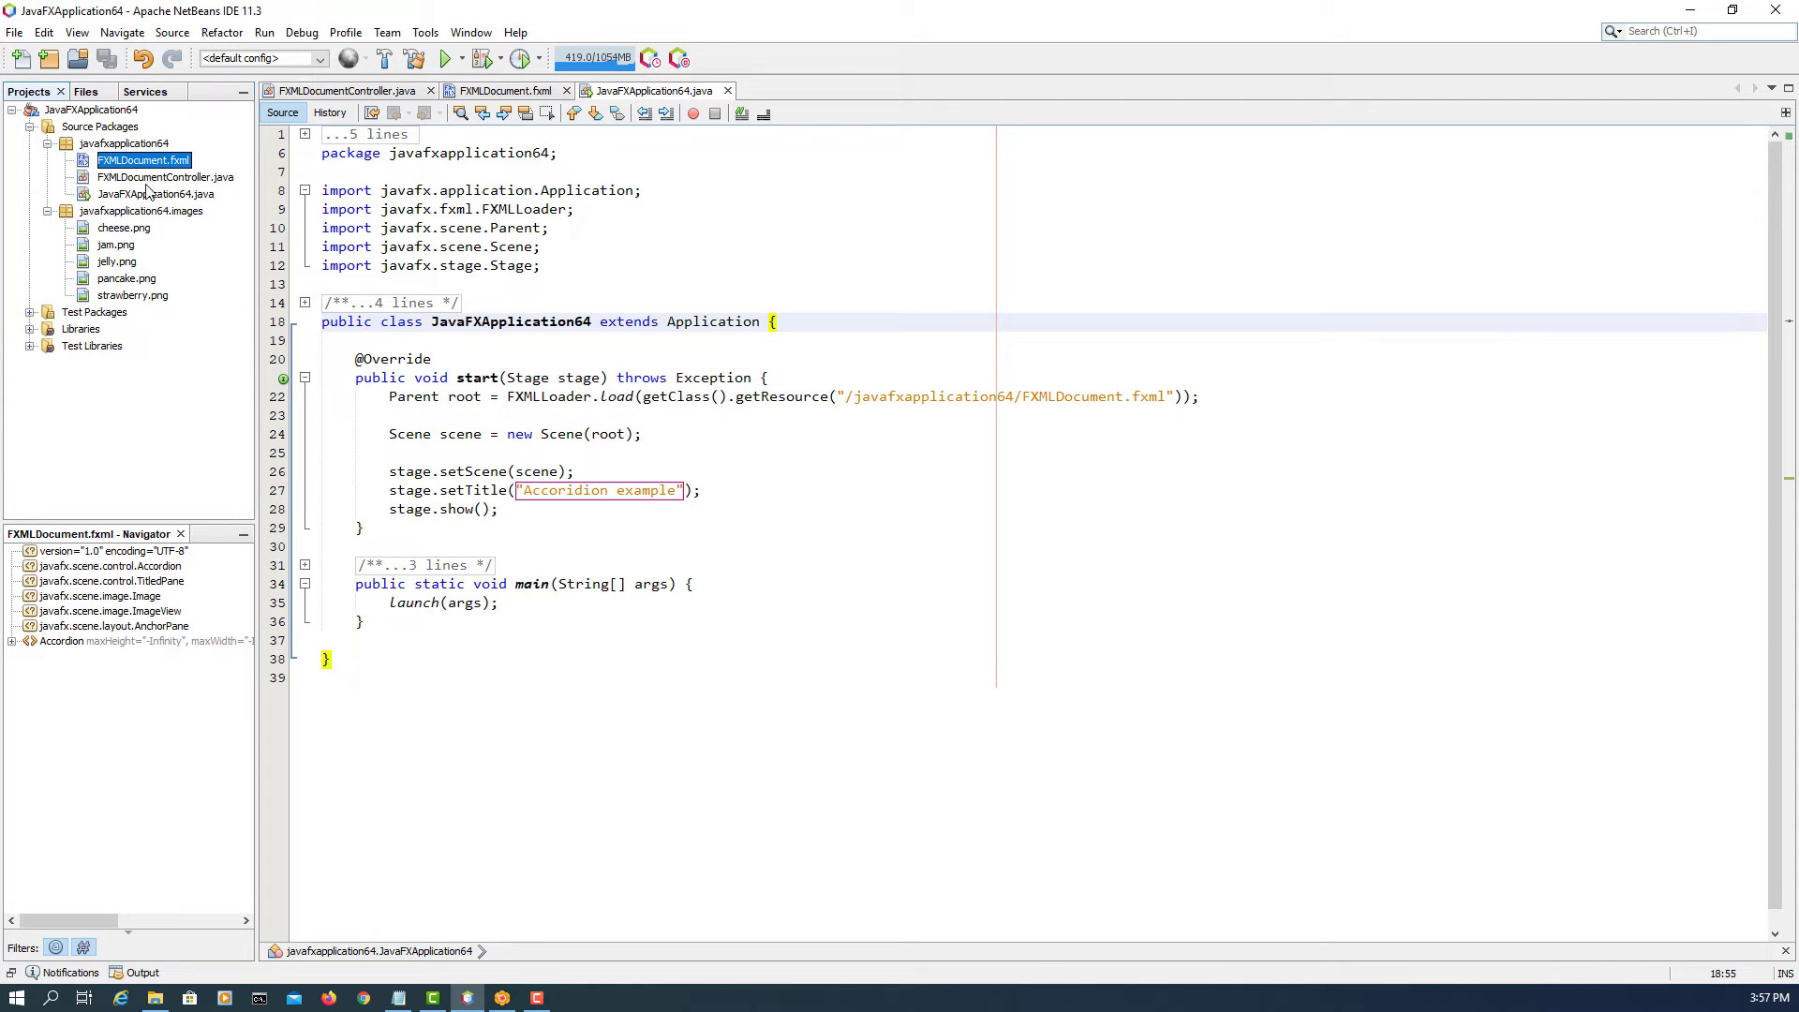
{"action": "right_click", "coordinate": [90, 108]}
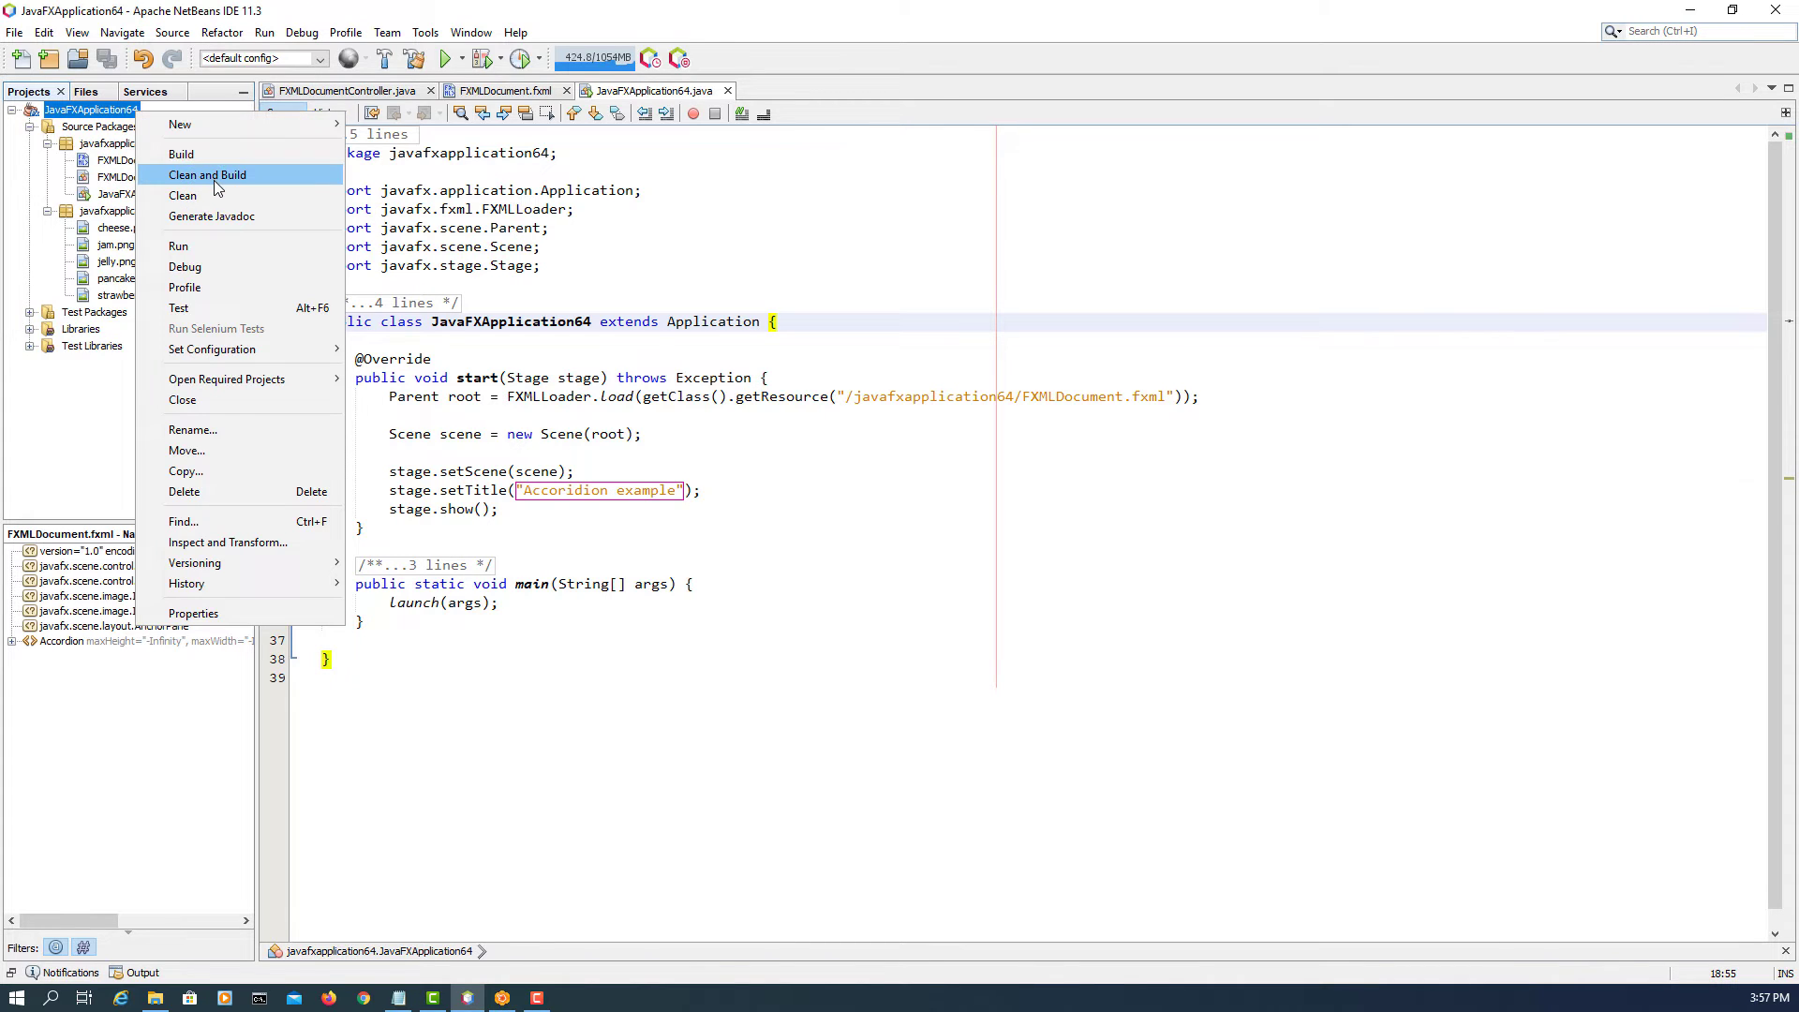
{"action": "left_click", "coordinate": [209, 174]}
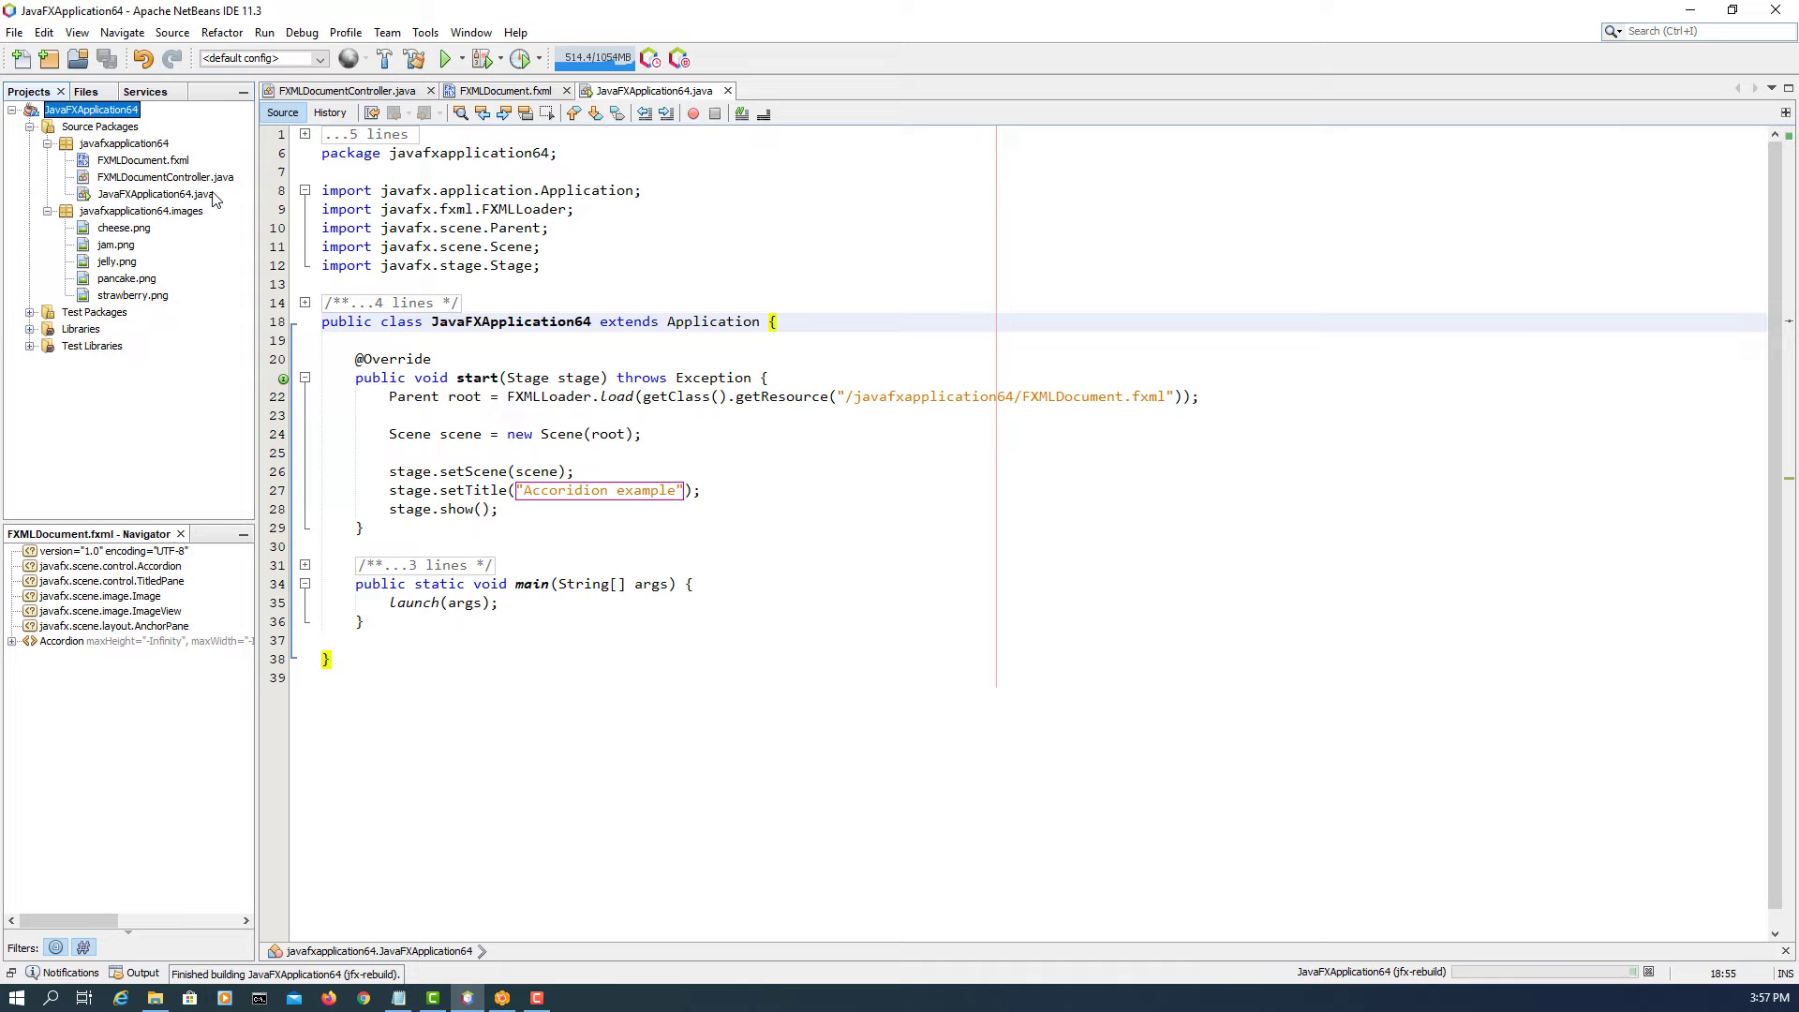
{"action": "right_click", "coordinate": [155, 193]}
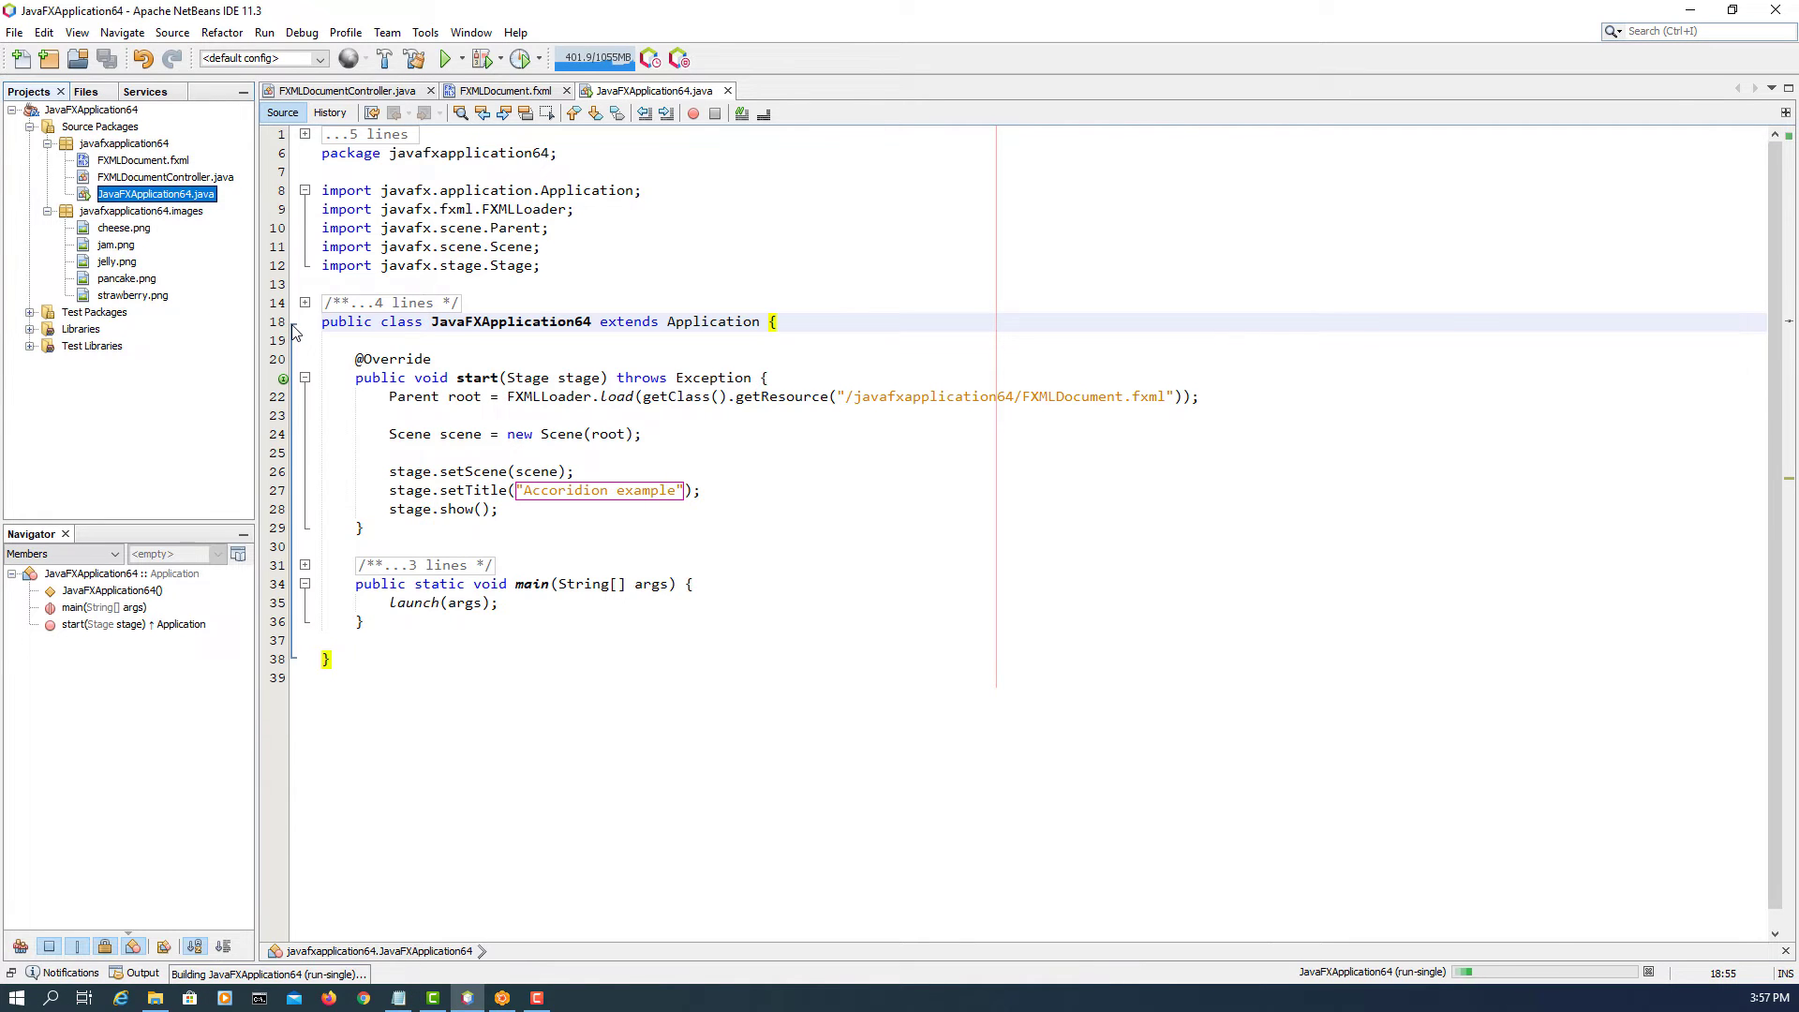
{"action": "left_click", "coordinate": [446, 58]}
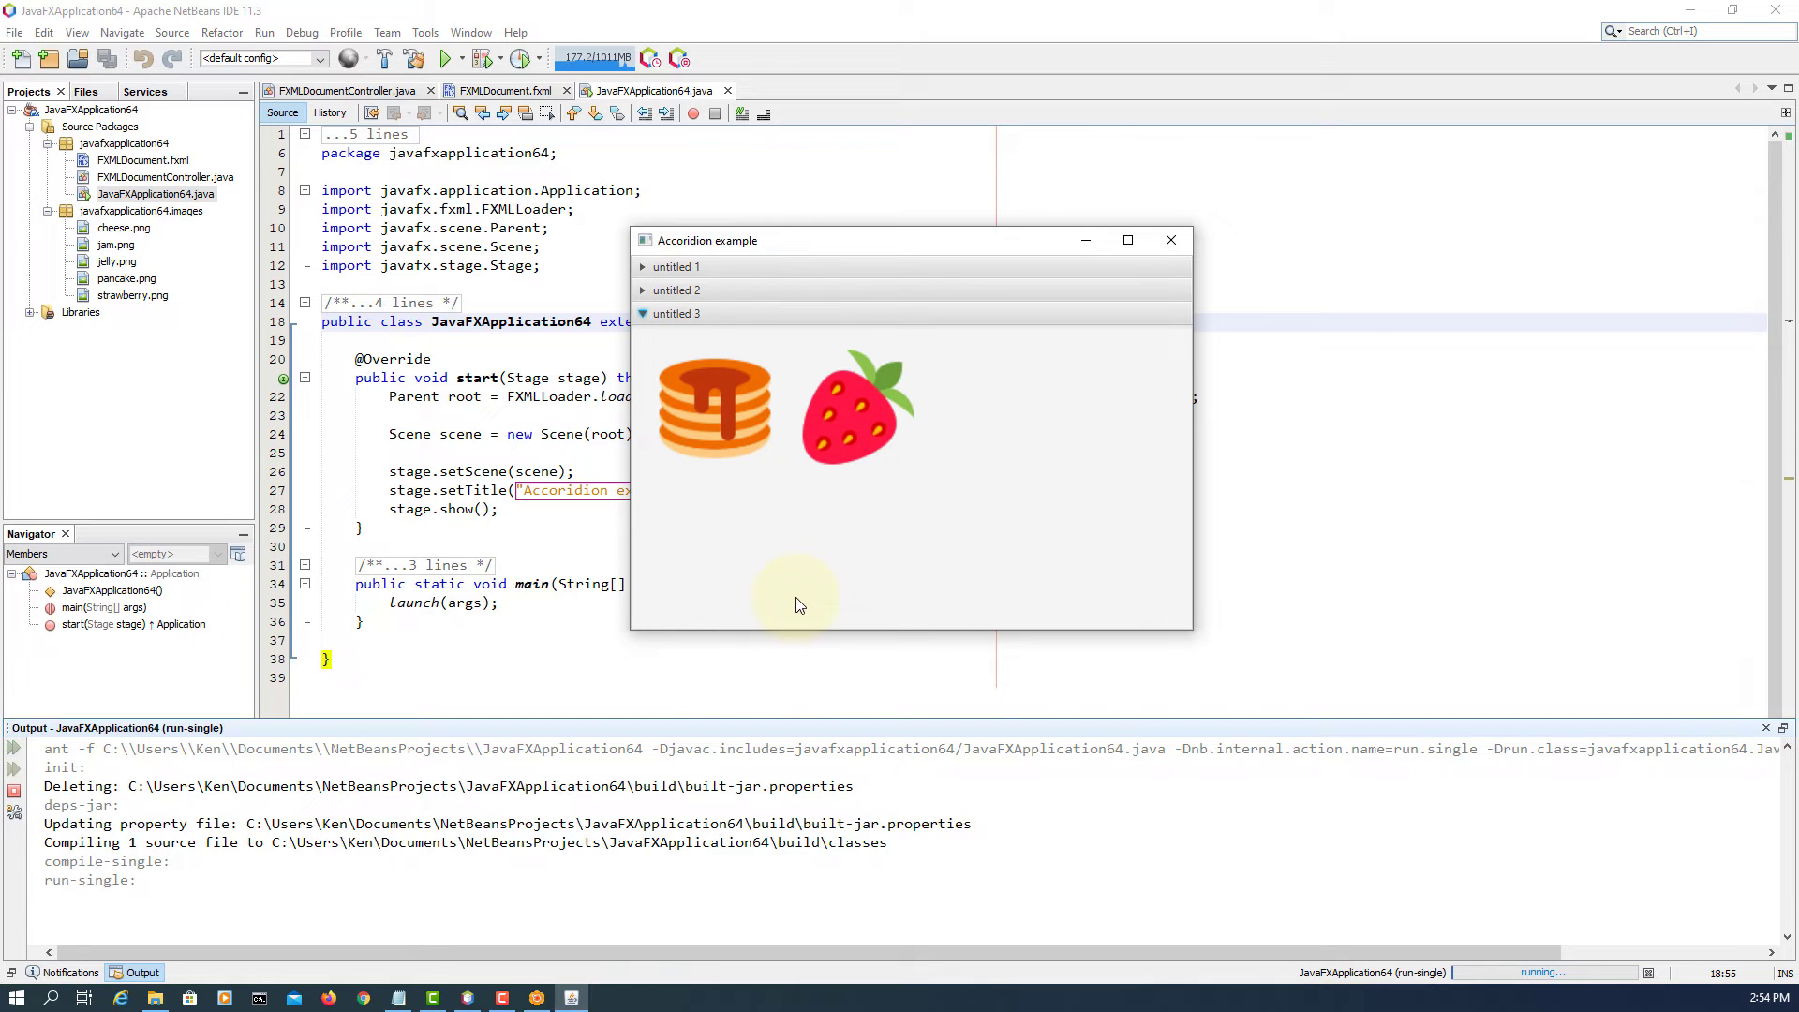
- Expand and collapse the first pane, then expand the third pane with pancake and strawberry
{"action": "left_click", "coordinate": [677, 266]}
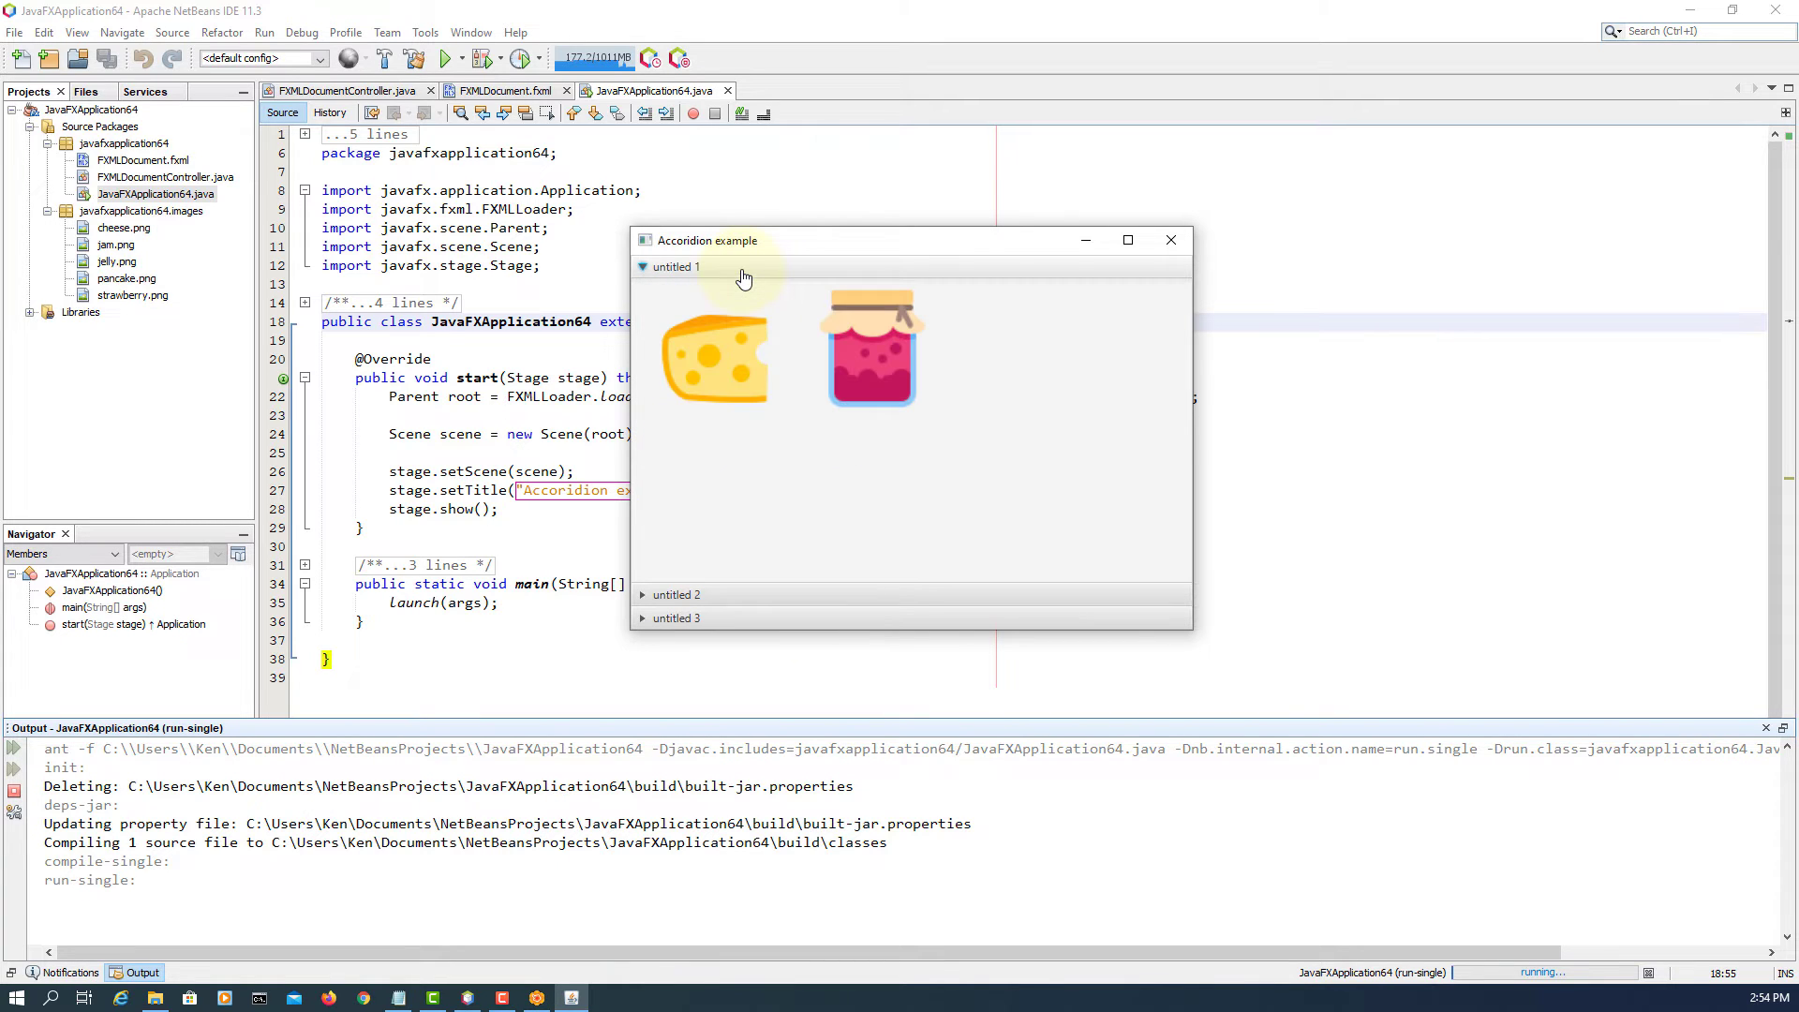
{"action": "left_click", "coordinate": [677, 266]}
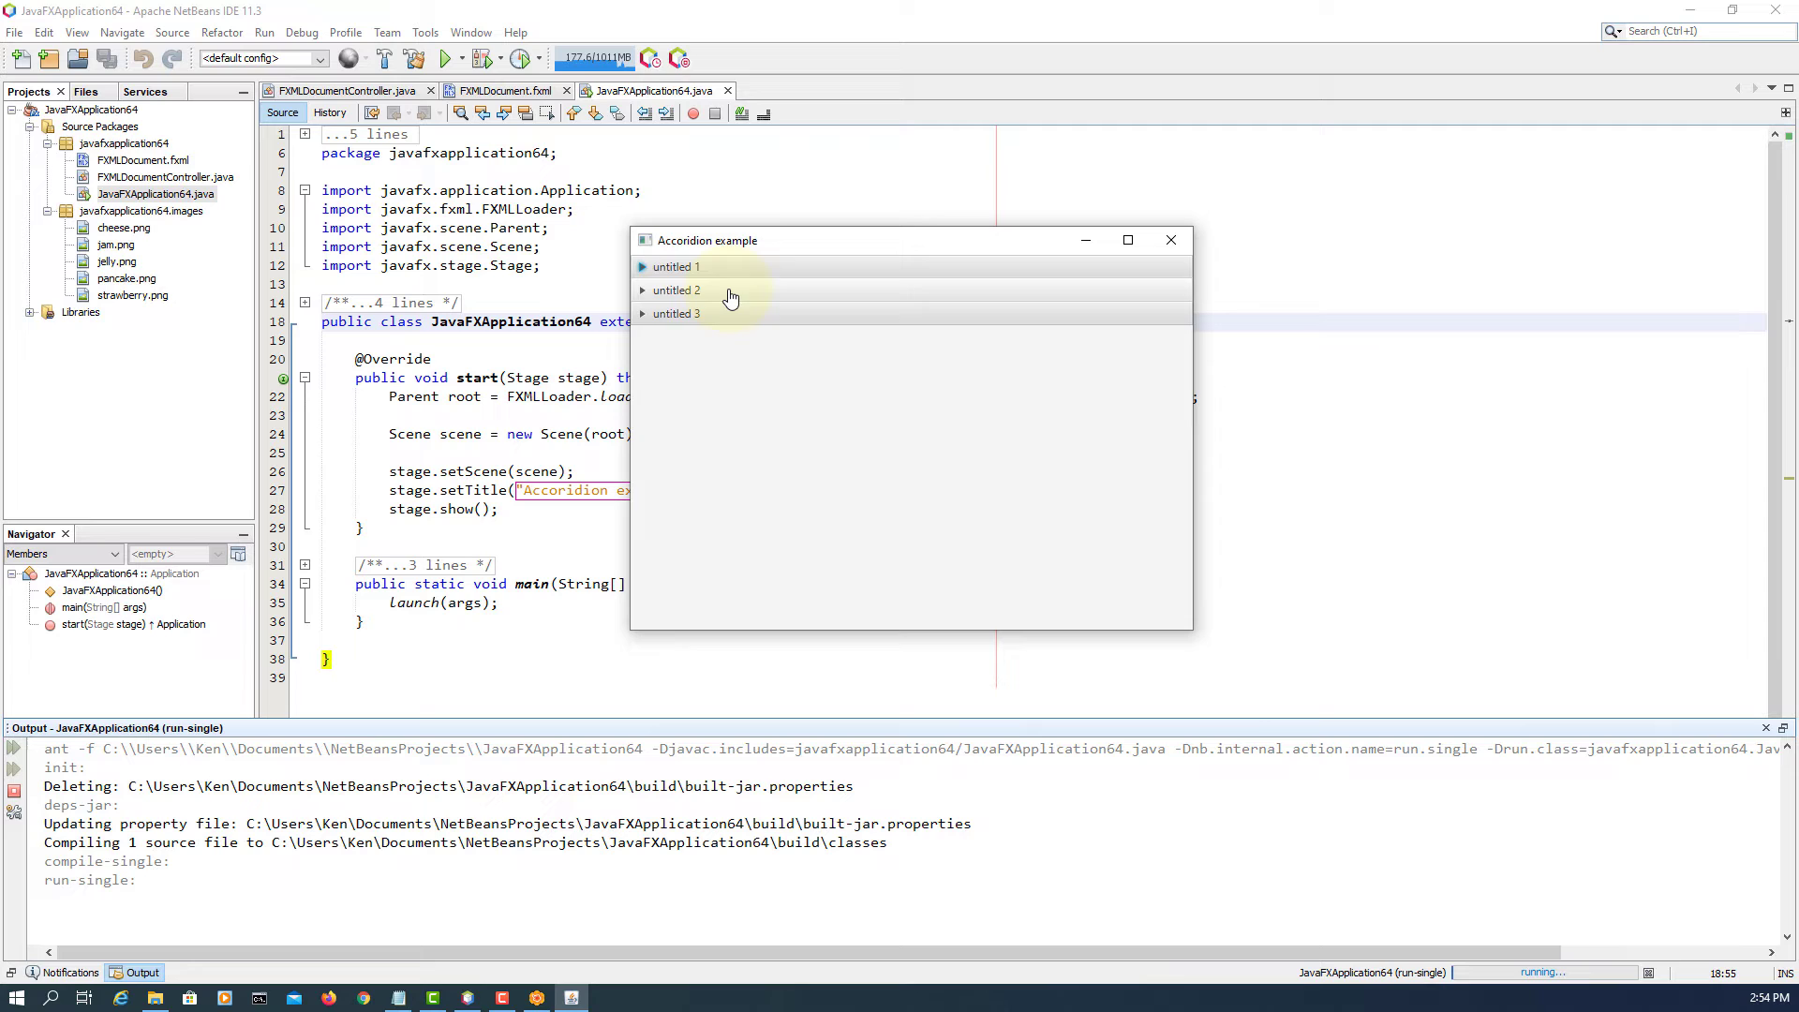
{"action": "left_click", "coordinate": [676, 313]}
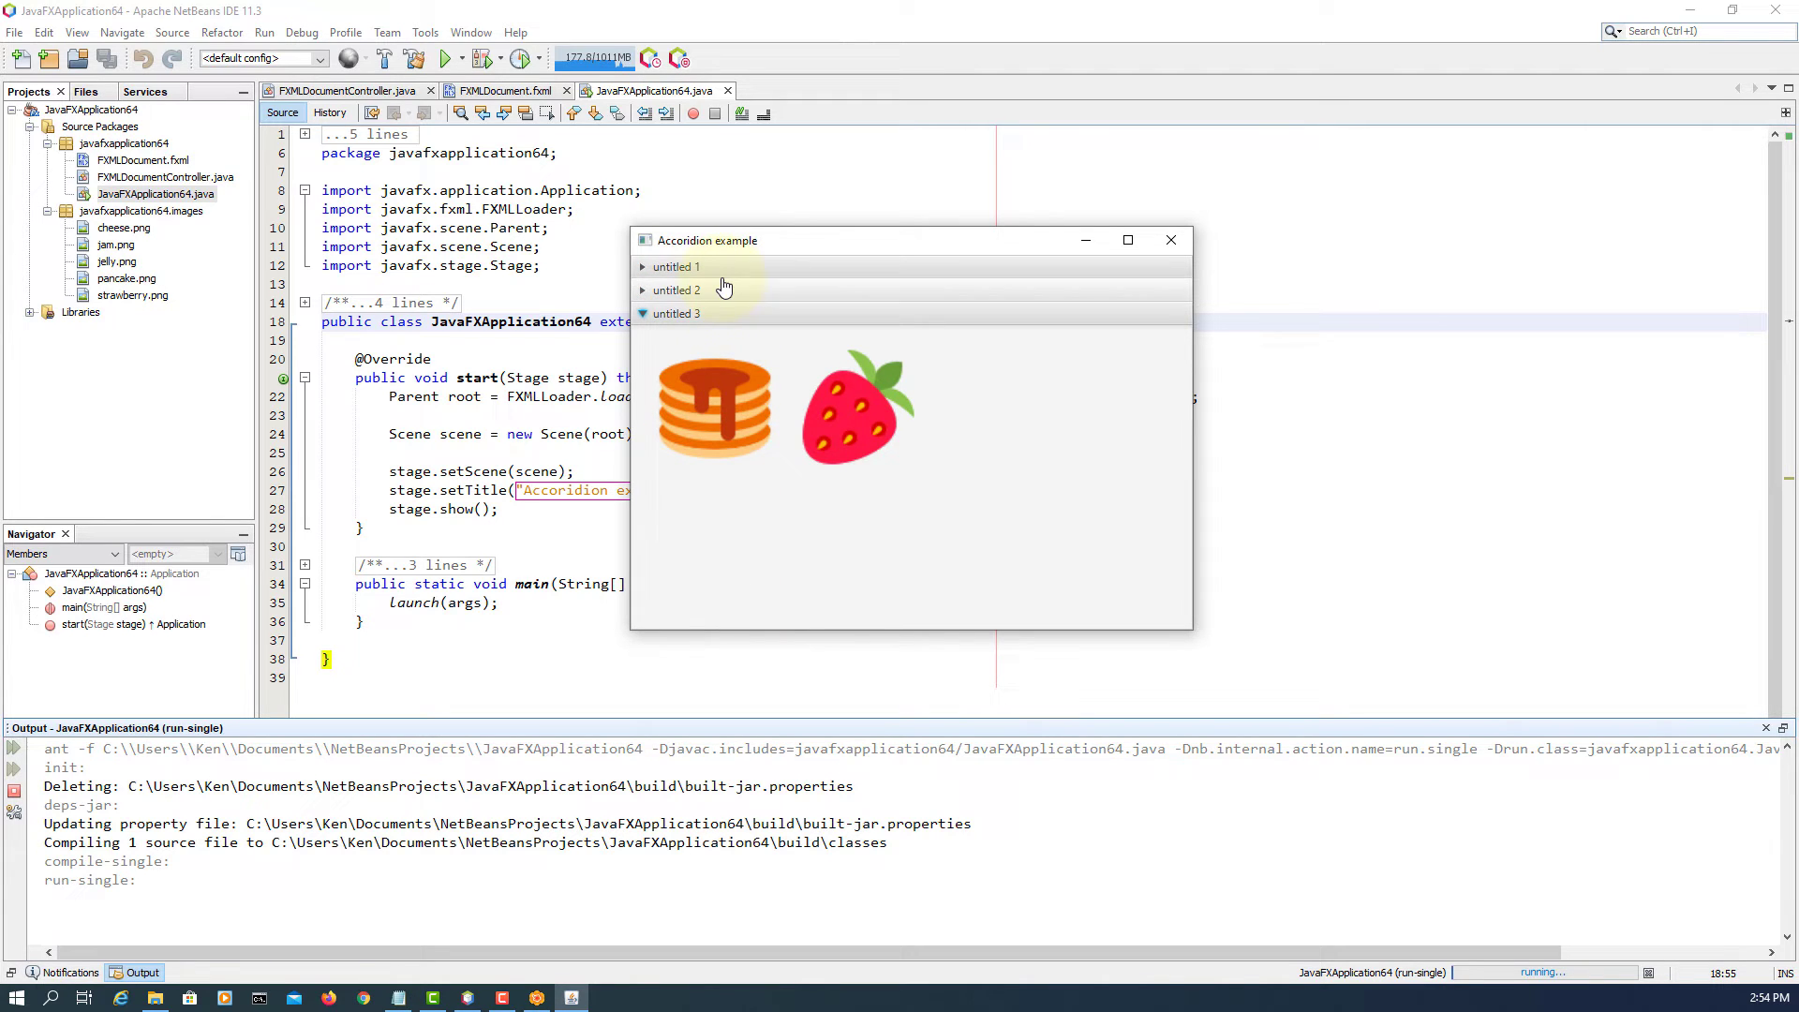
{"action": "left_click", "coordinate": [677, 288]}
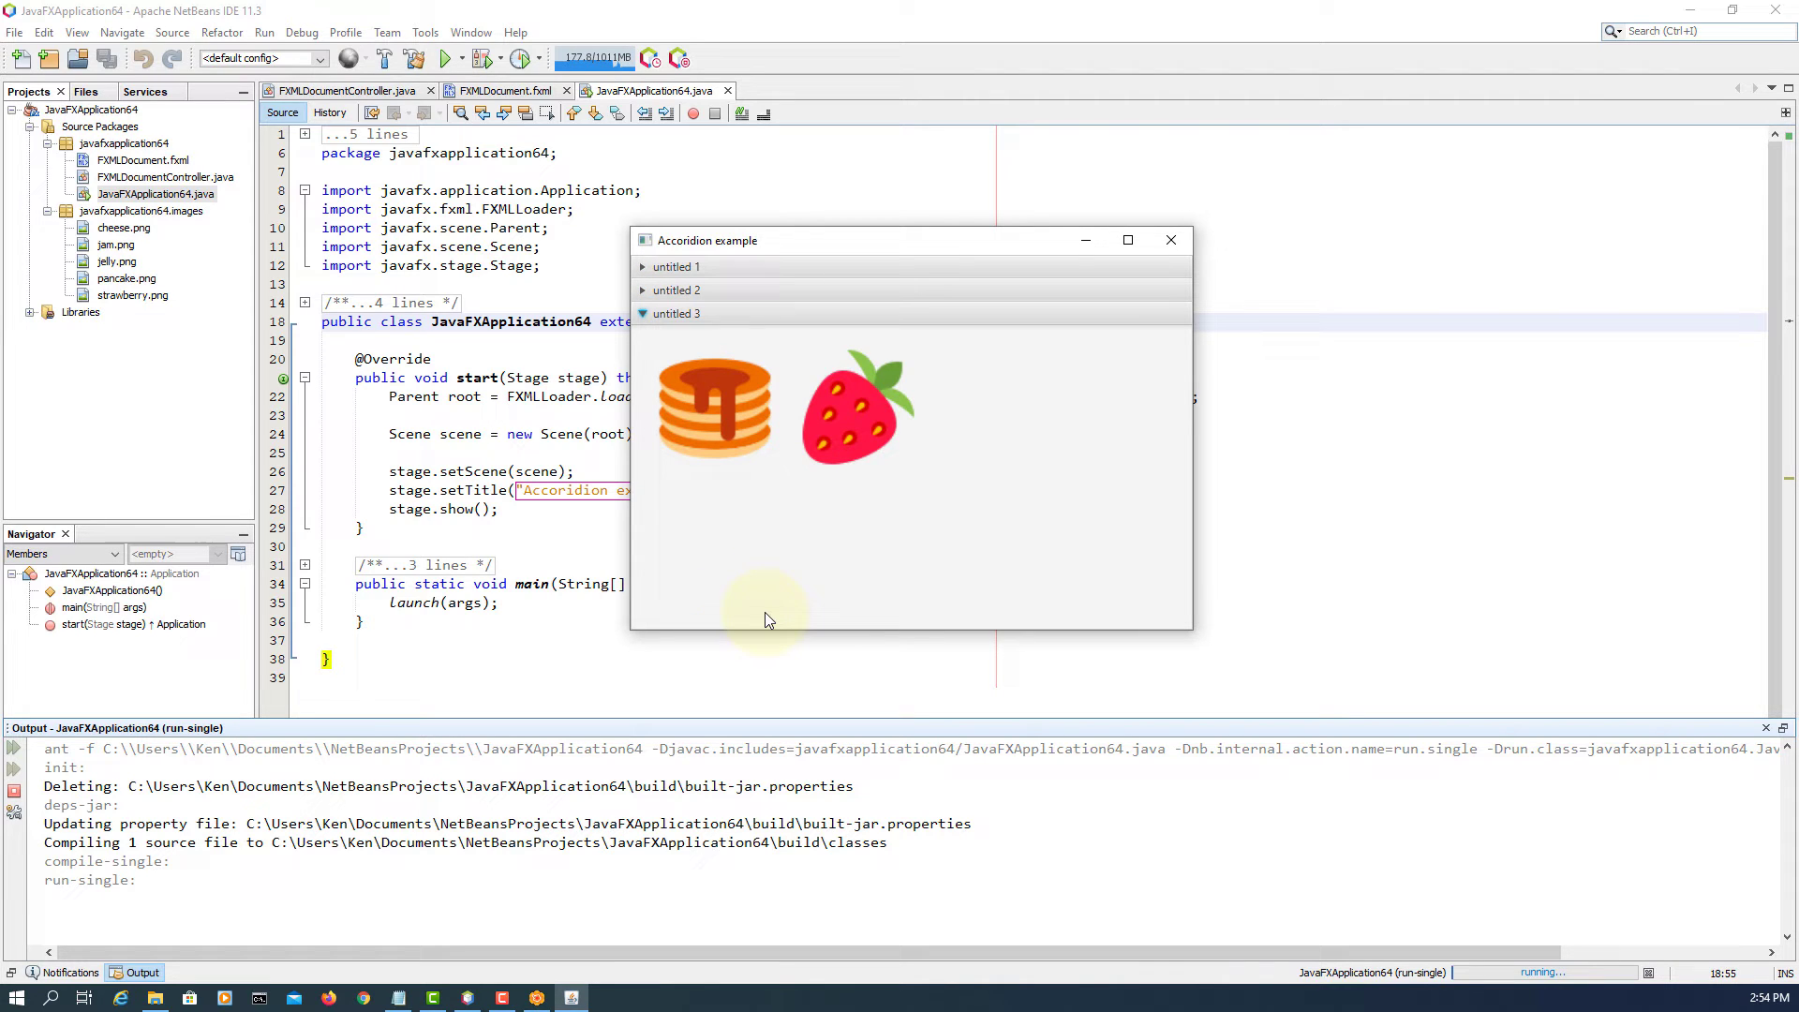
{"action": "mouse_move", "coordinate": [772, 611]}
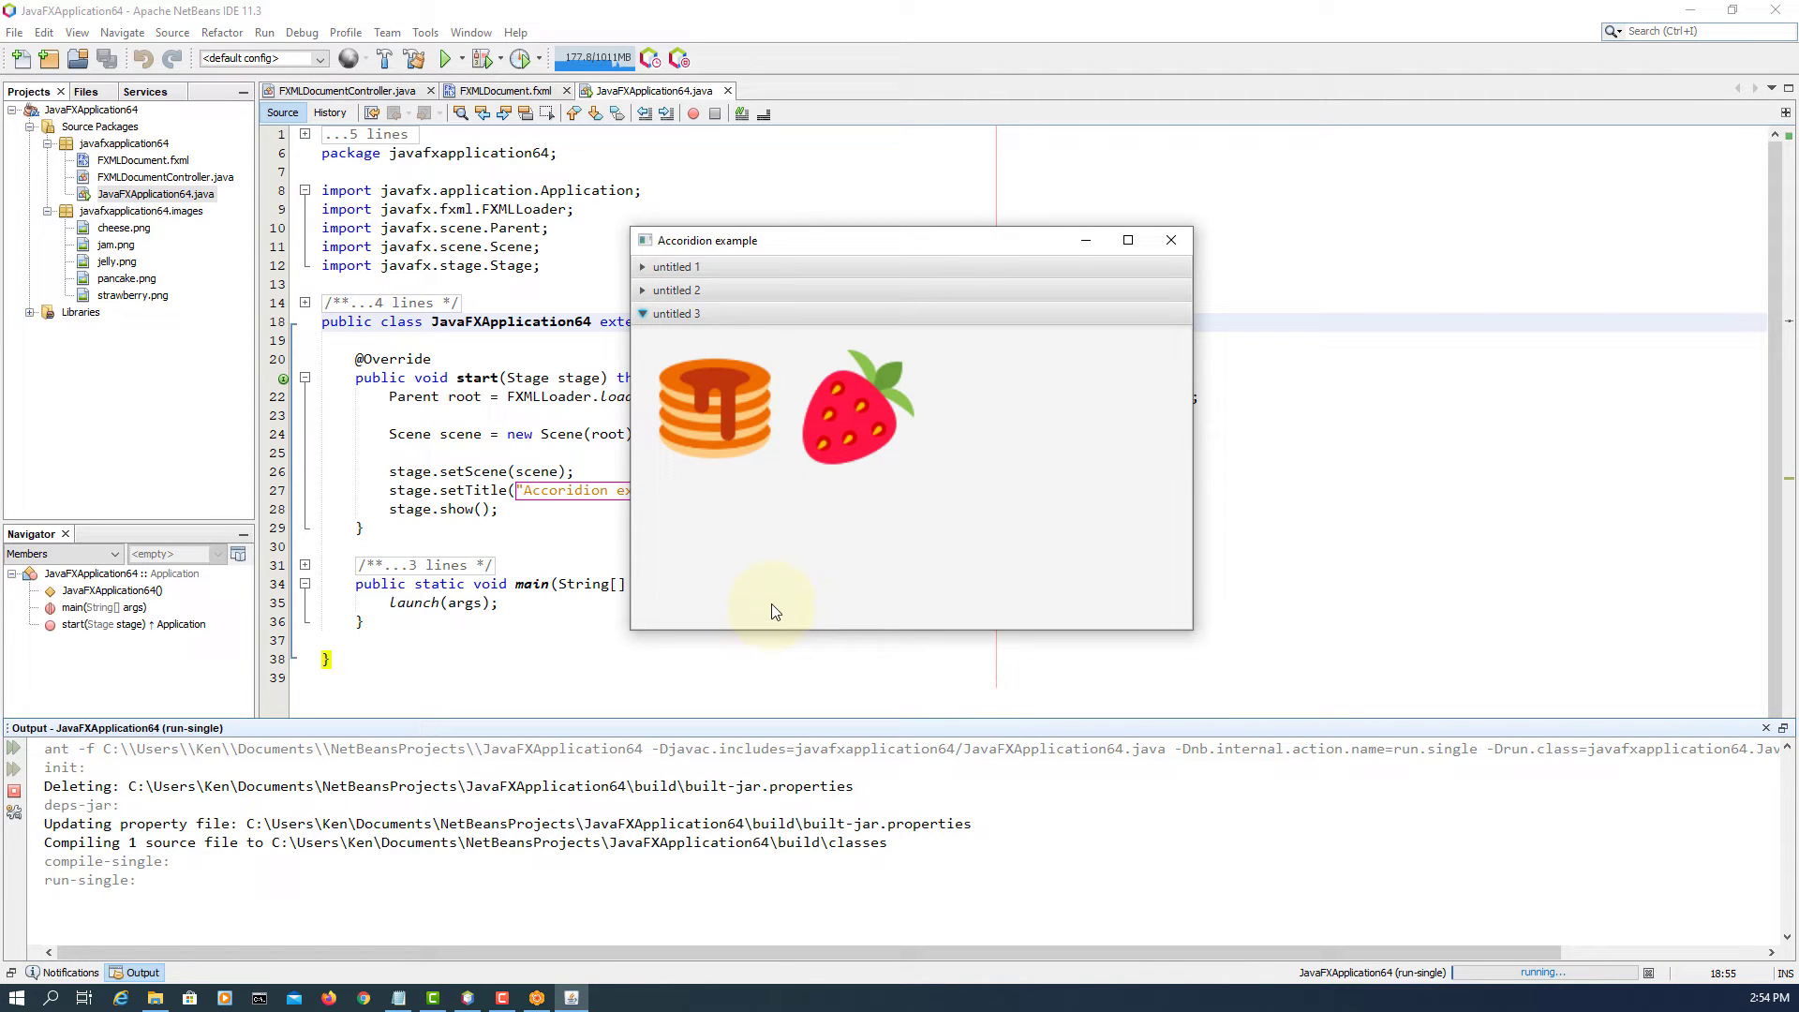
- Try the second and first panes, return to the third, then close the Accordion example
{"action": "left_click", "coordinate": [677, 267]}
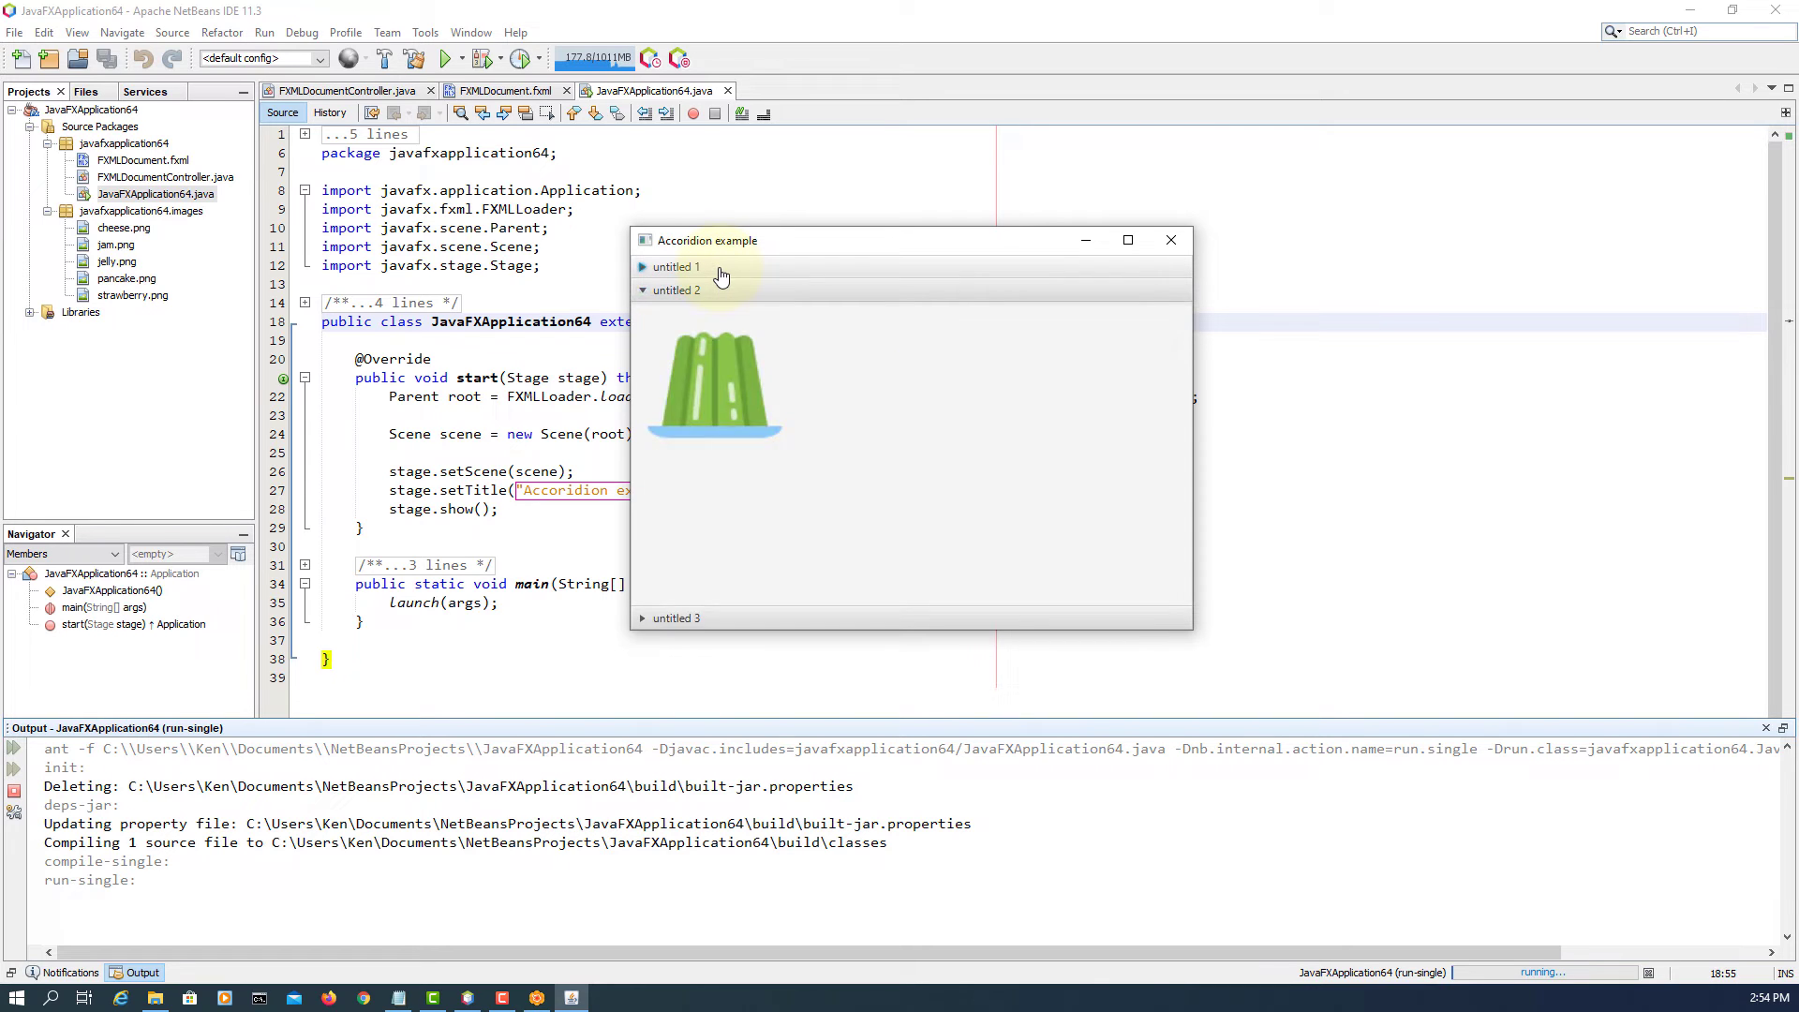
{"action": "left_click", "coordinate": [675, 266]}
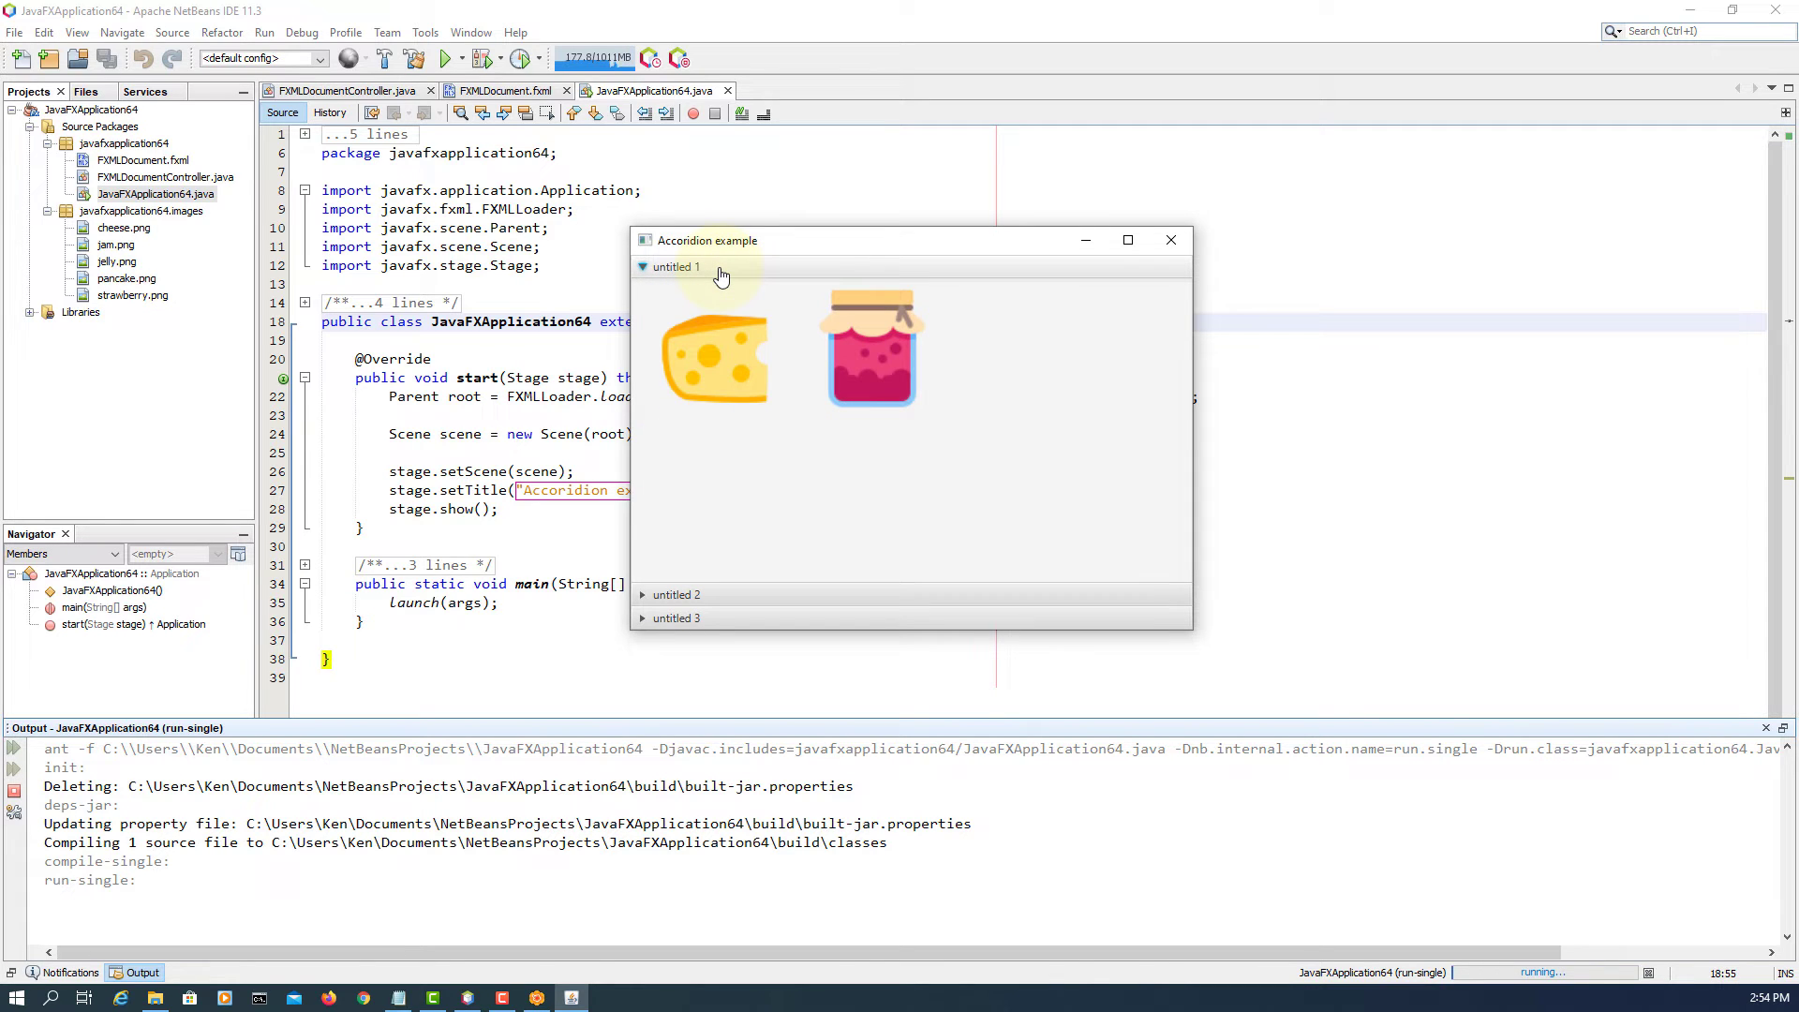
{"action": "left_click", "coordinate": [676, 291]}
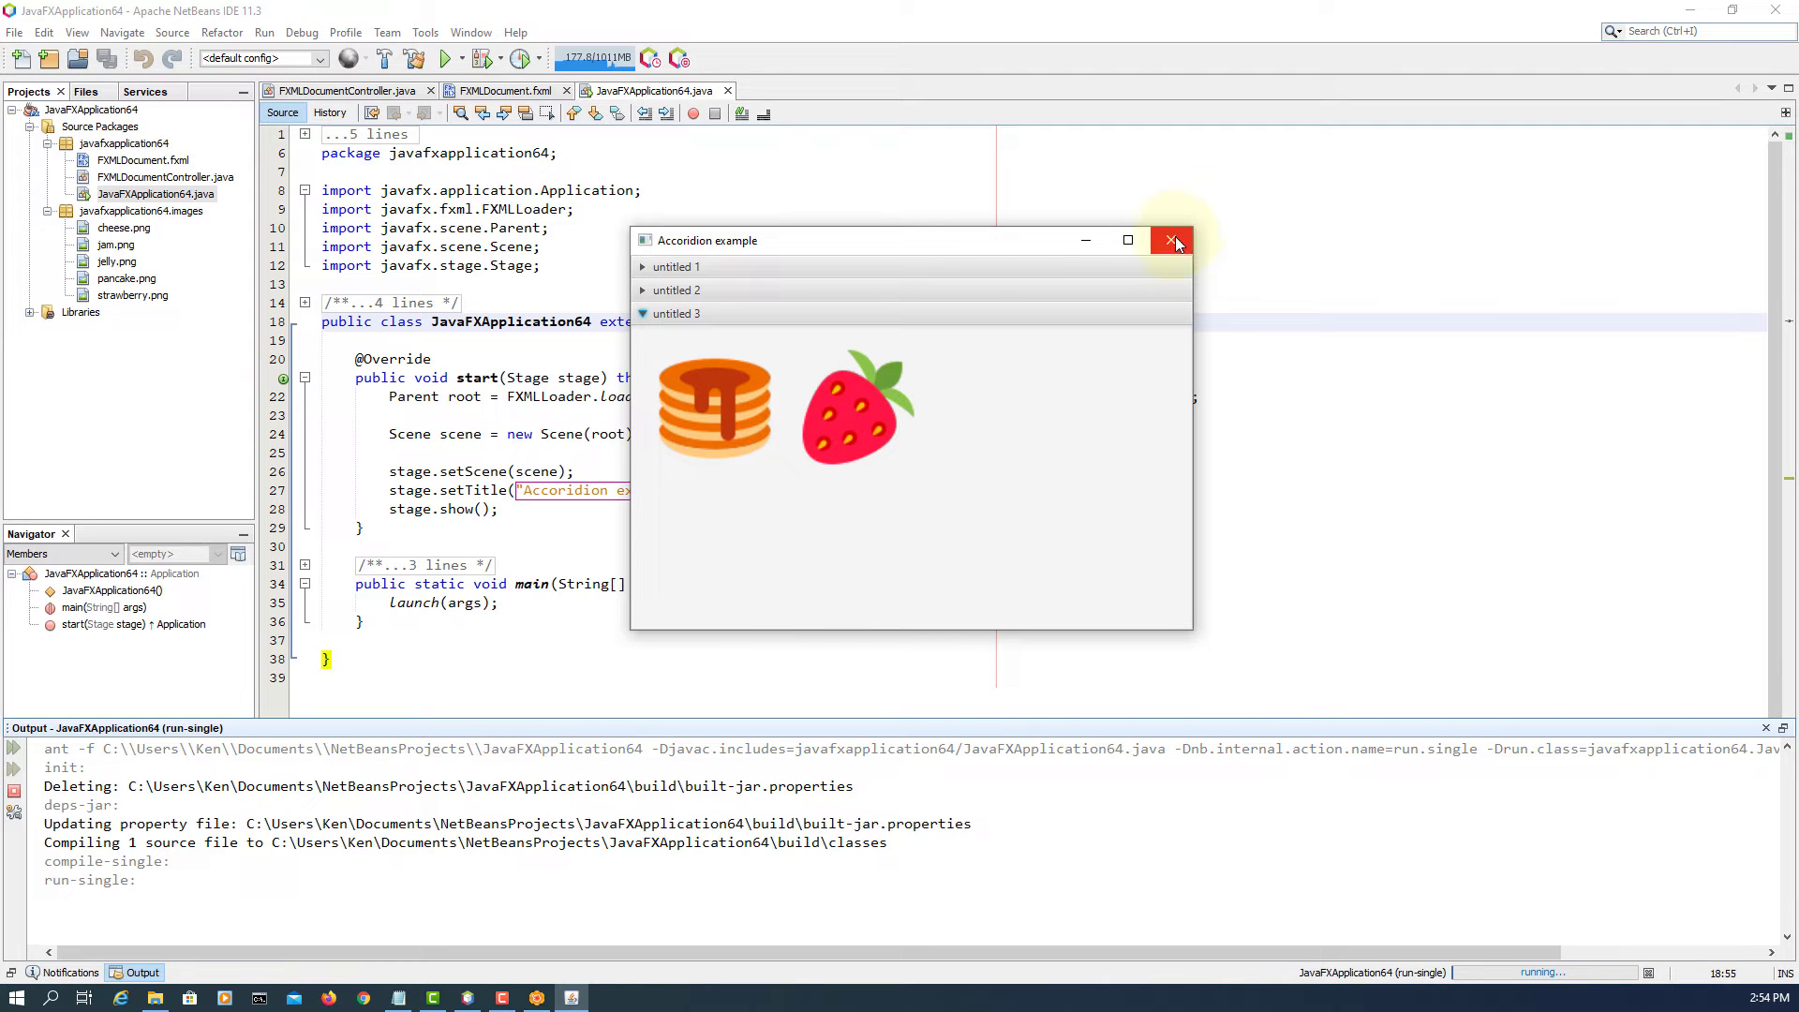
{"action": "left_click", "coordinate": [1173, 242]}
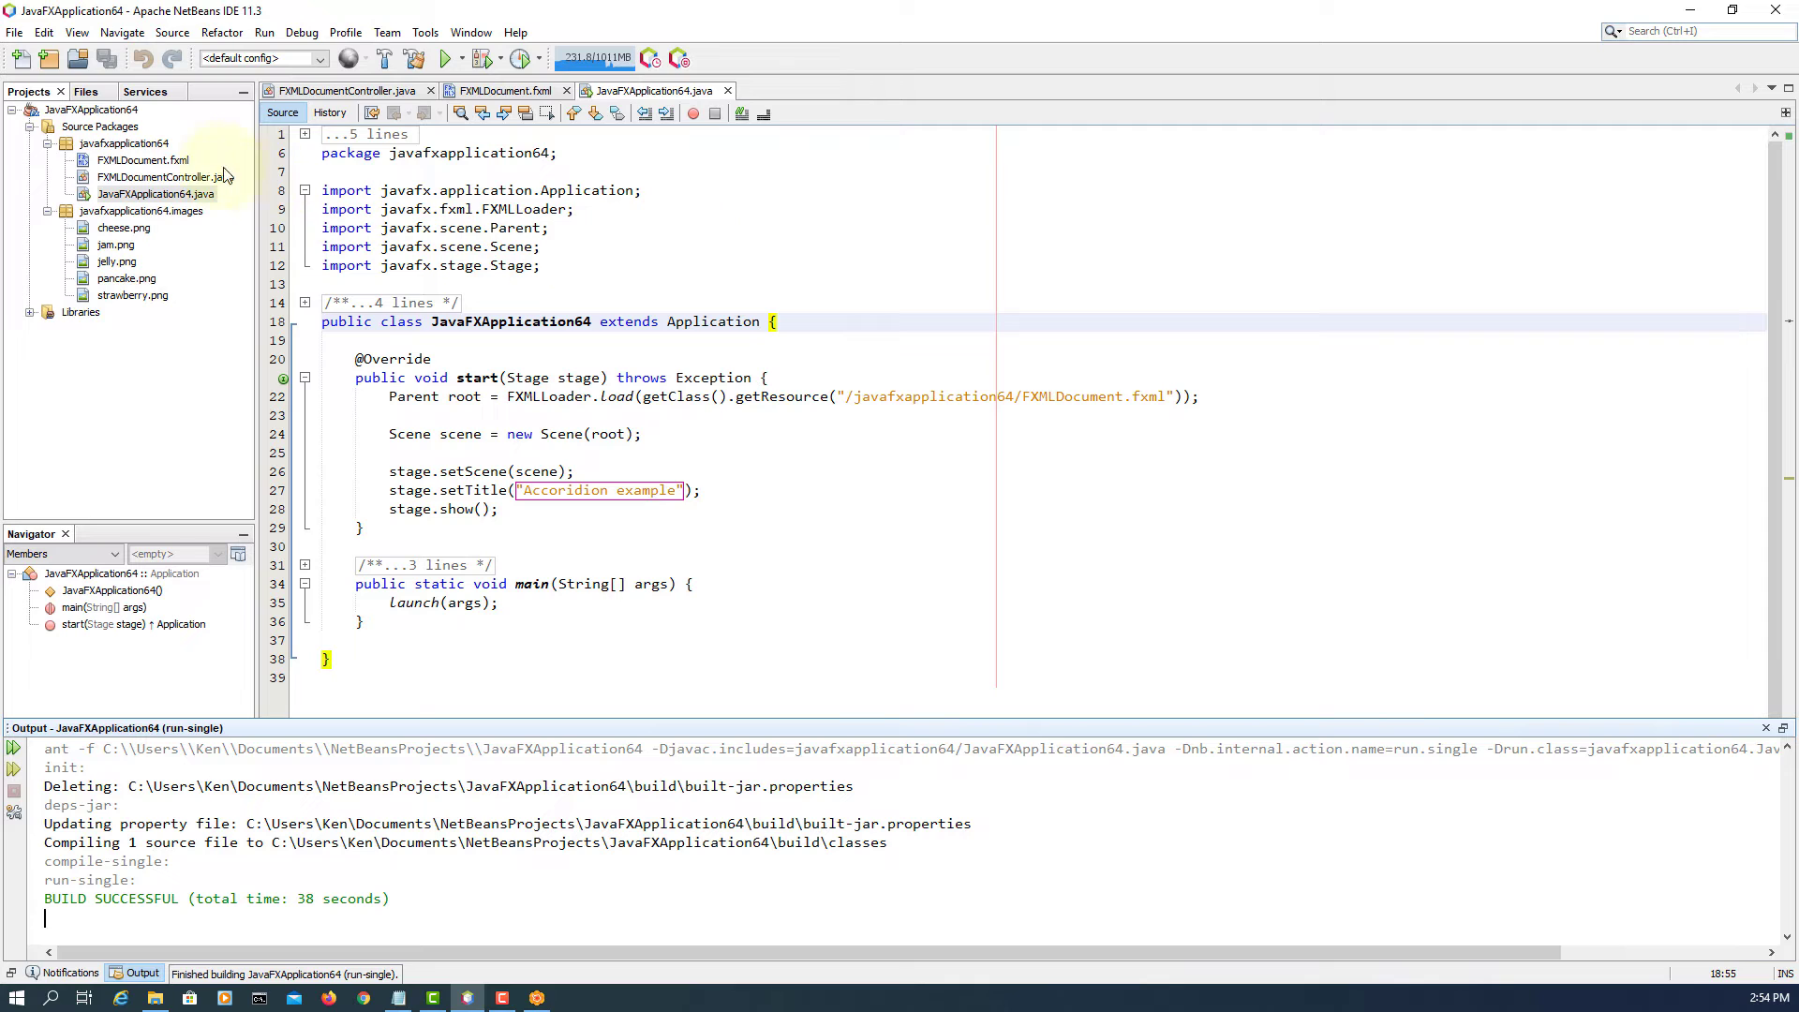
- Uncheck Collapsible on TitledPane untitled 1 in the Scene Builder Inspector
{"action": "right_click", "coordinate": [143, 159]}
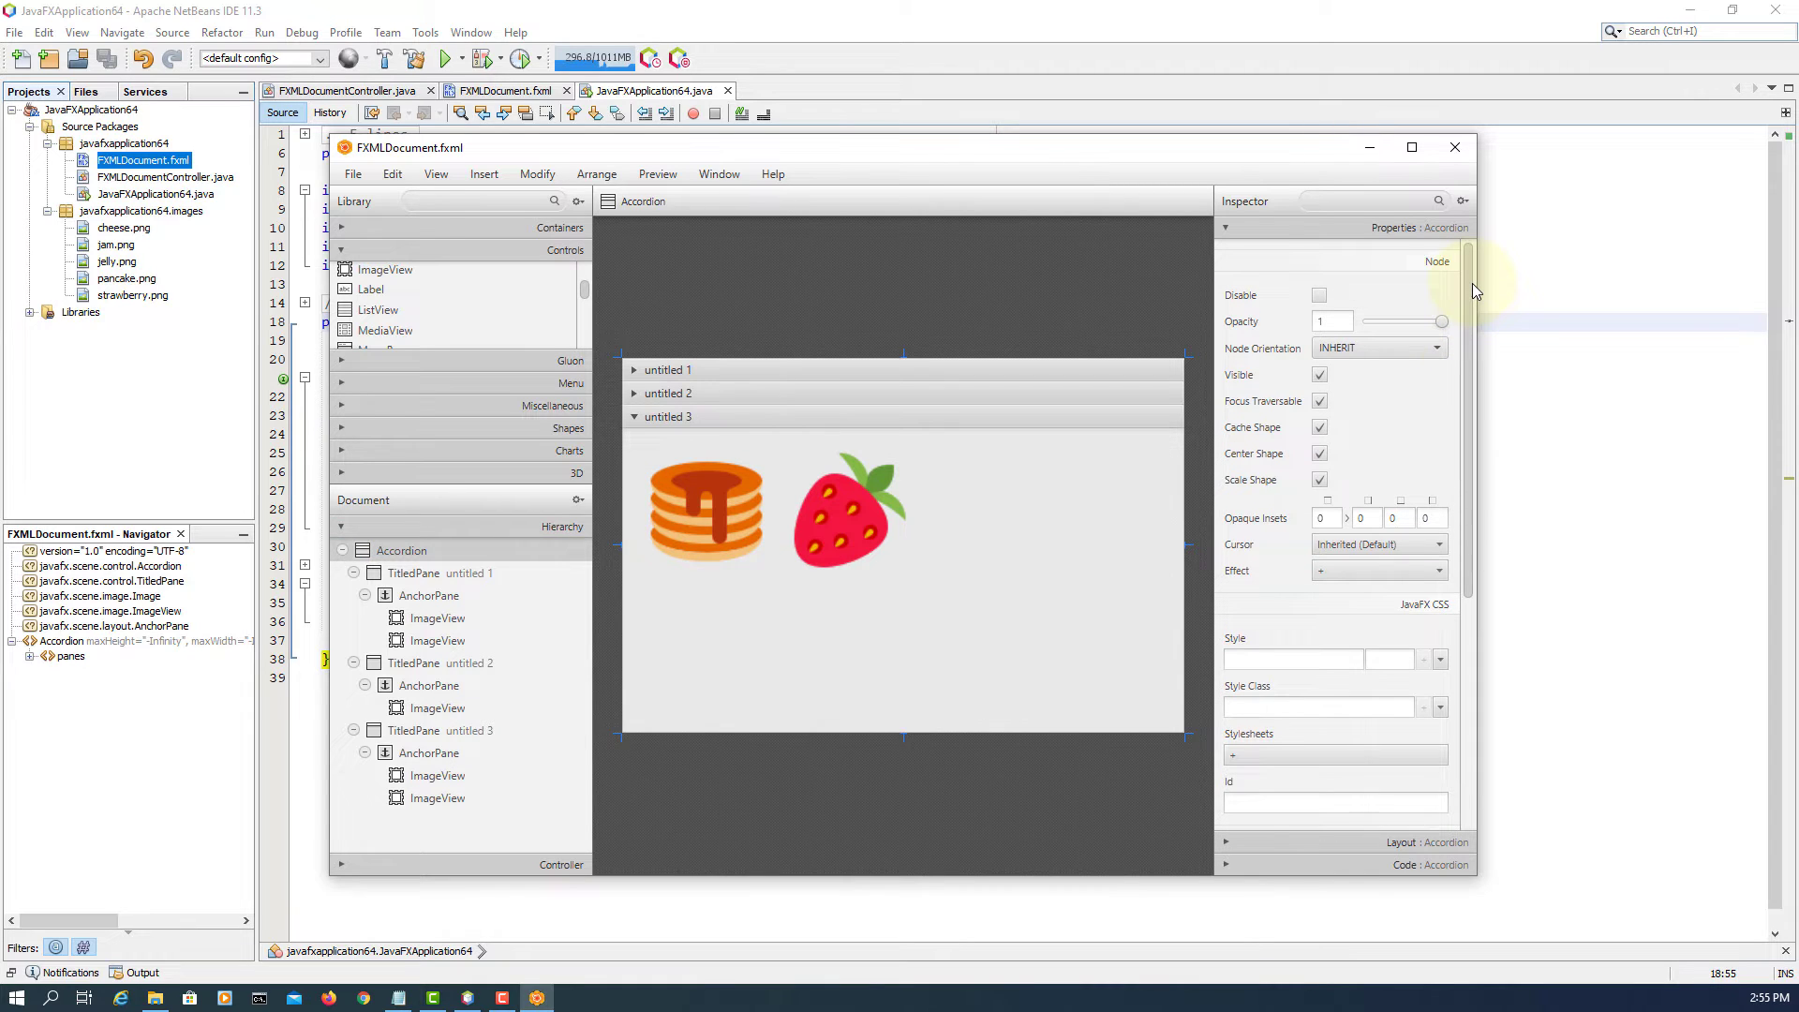
{"action": "scroll", "scroll_direction": "down", "scroll_amount": 3}
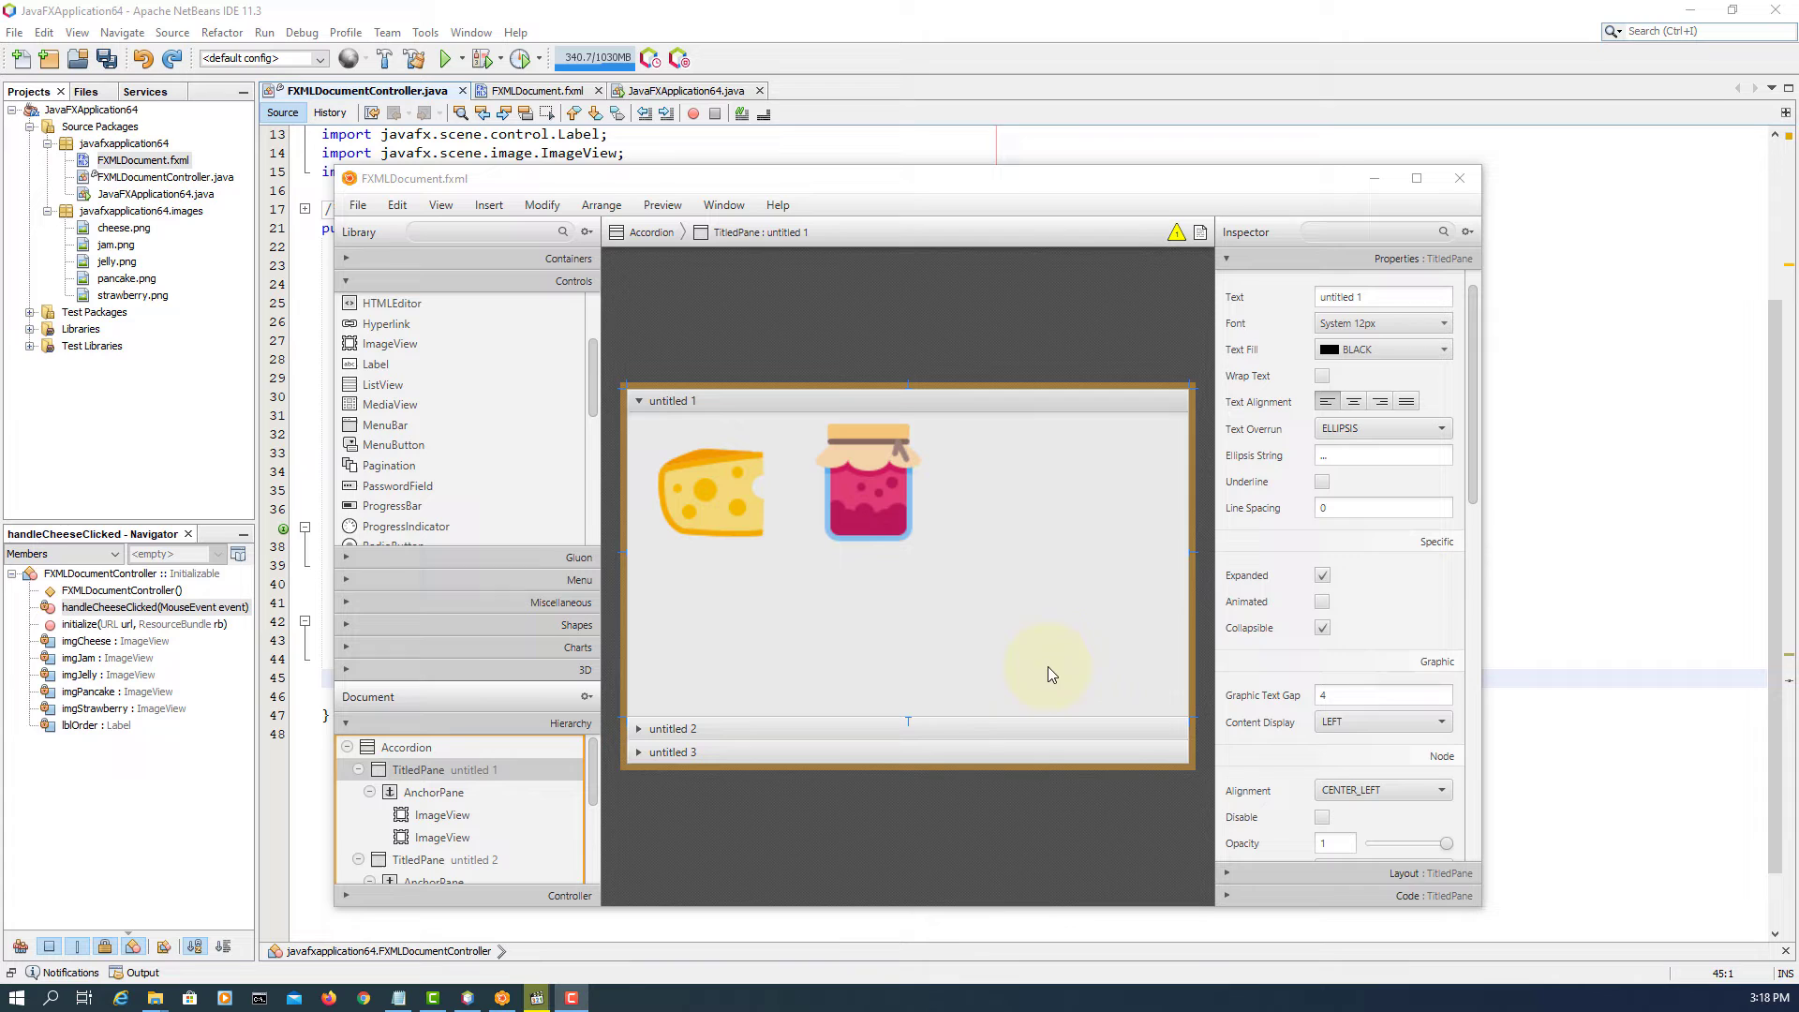
{"action": "left_click", "coordinate": [1322, 628]}
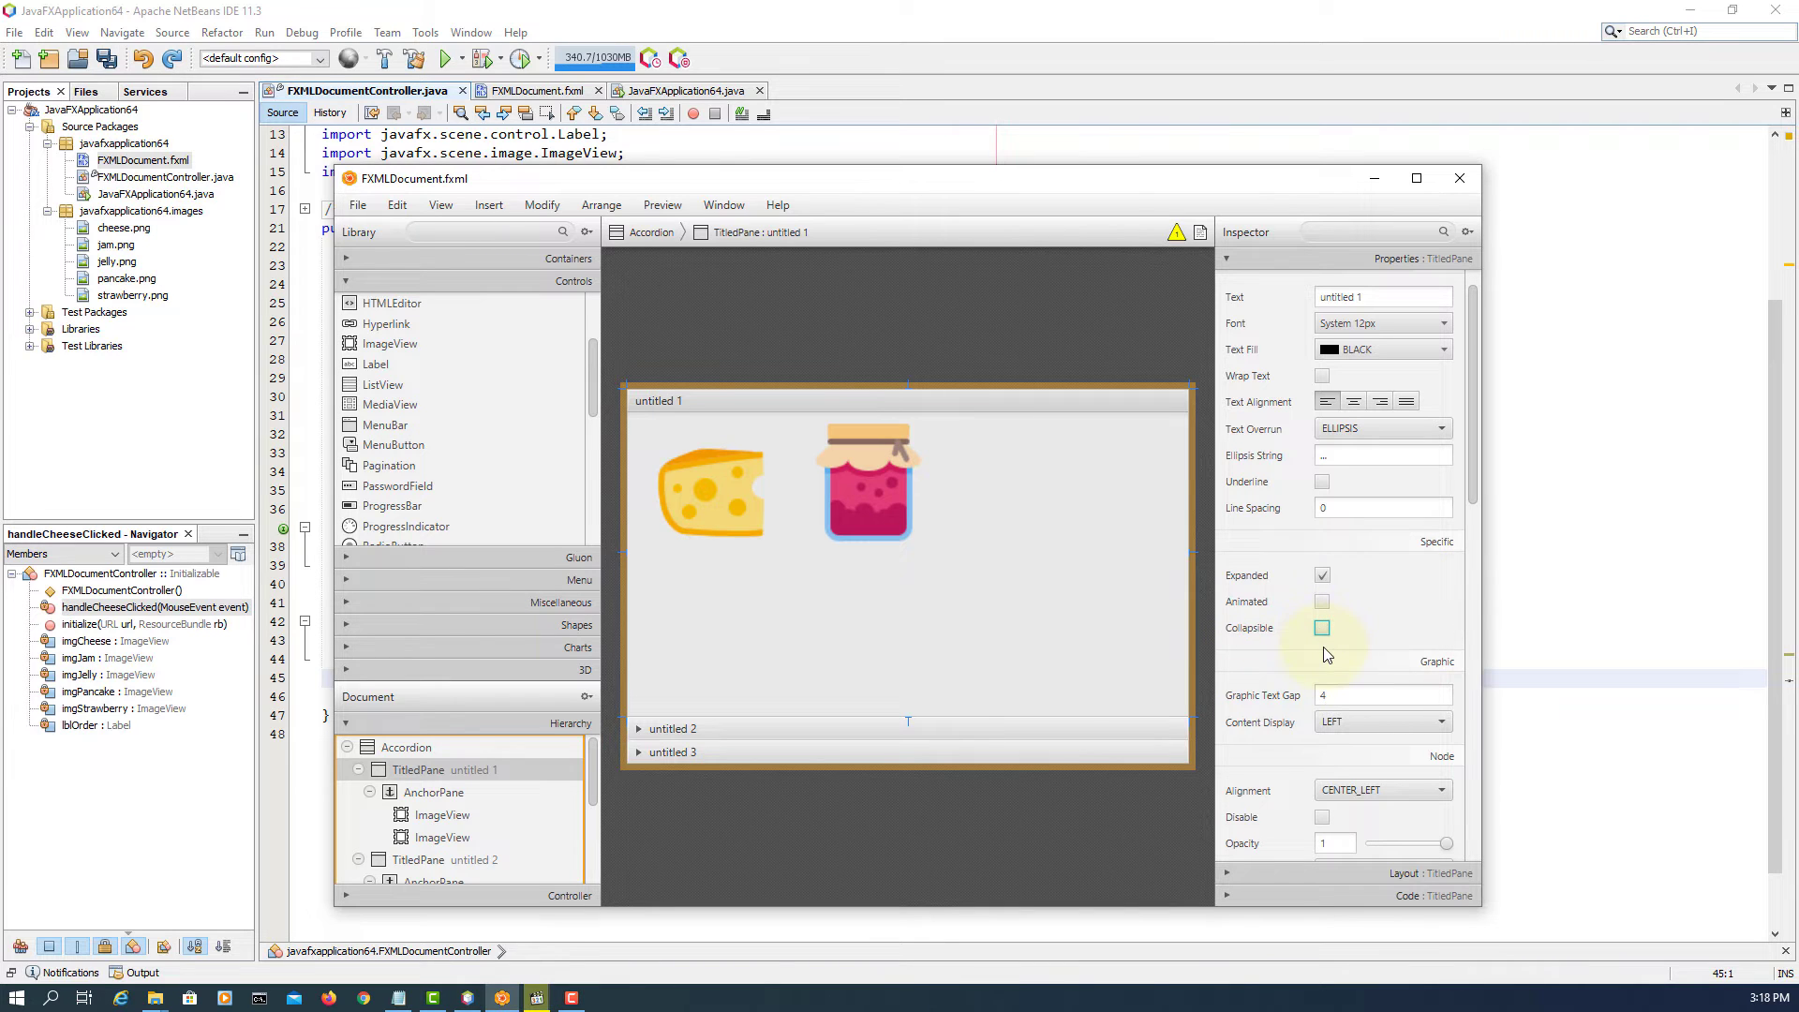
{"action": "left_click", "coordinate": [358, 204]}
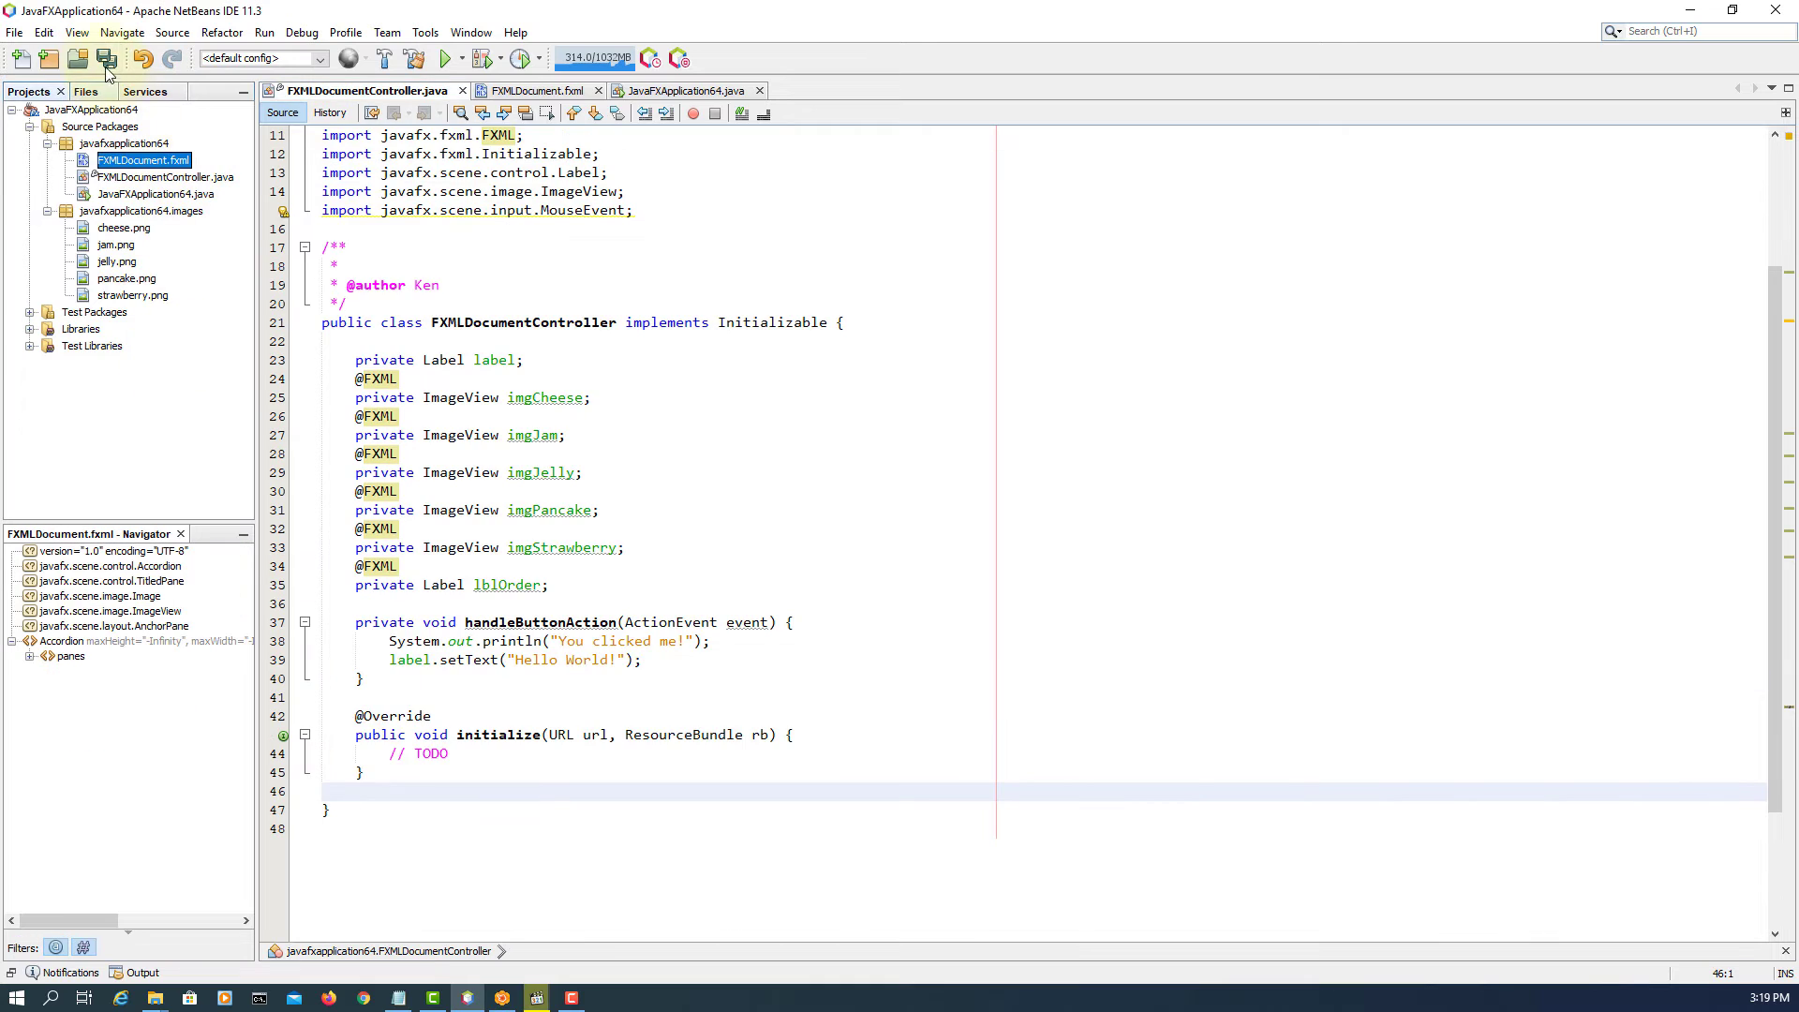
- Clean and build the JavaFXApplication64 project after removing lblOrder
{"action": "right_click", "coordinate": [143, 159]}
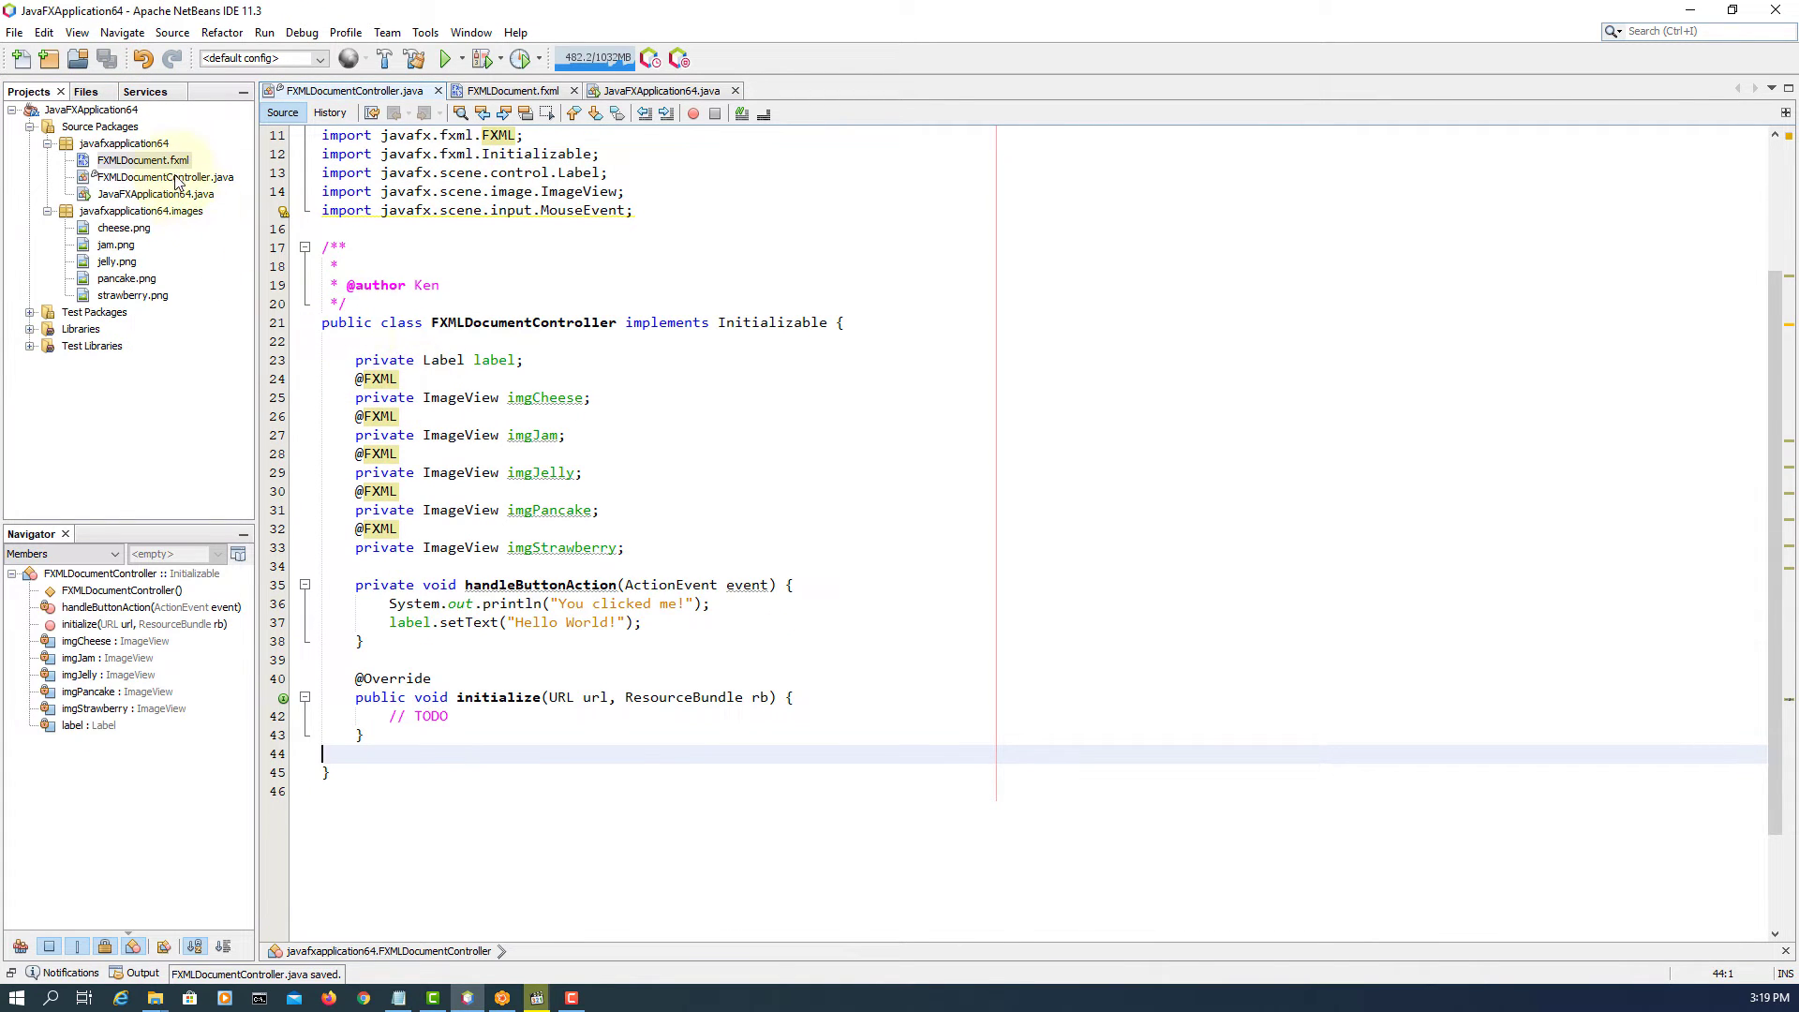
{"action": "right_click", "coordinate": [86, 109]}
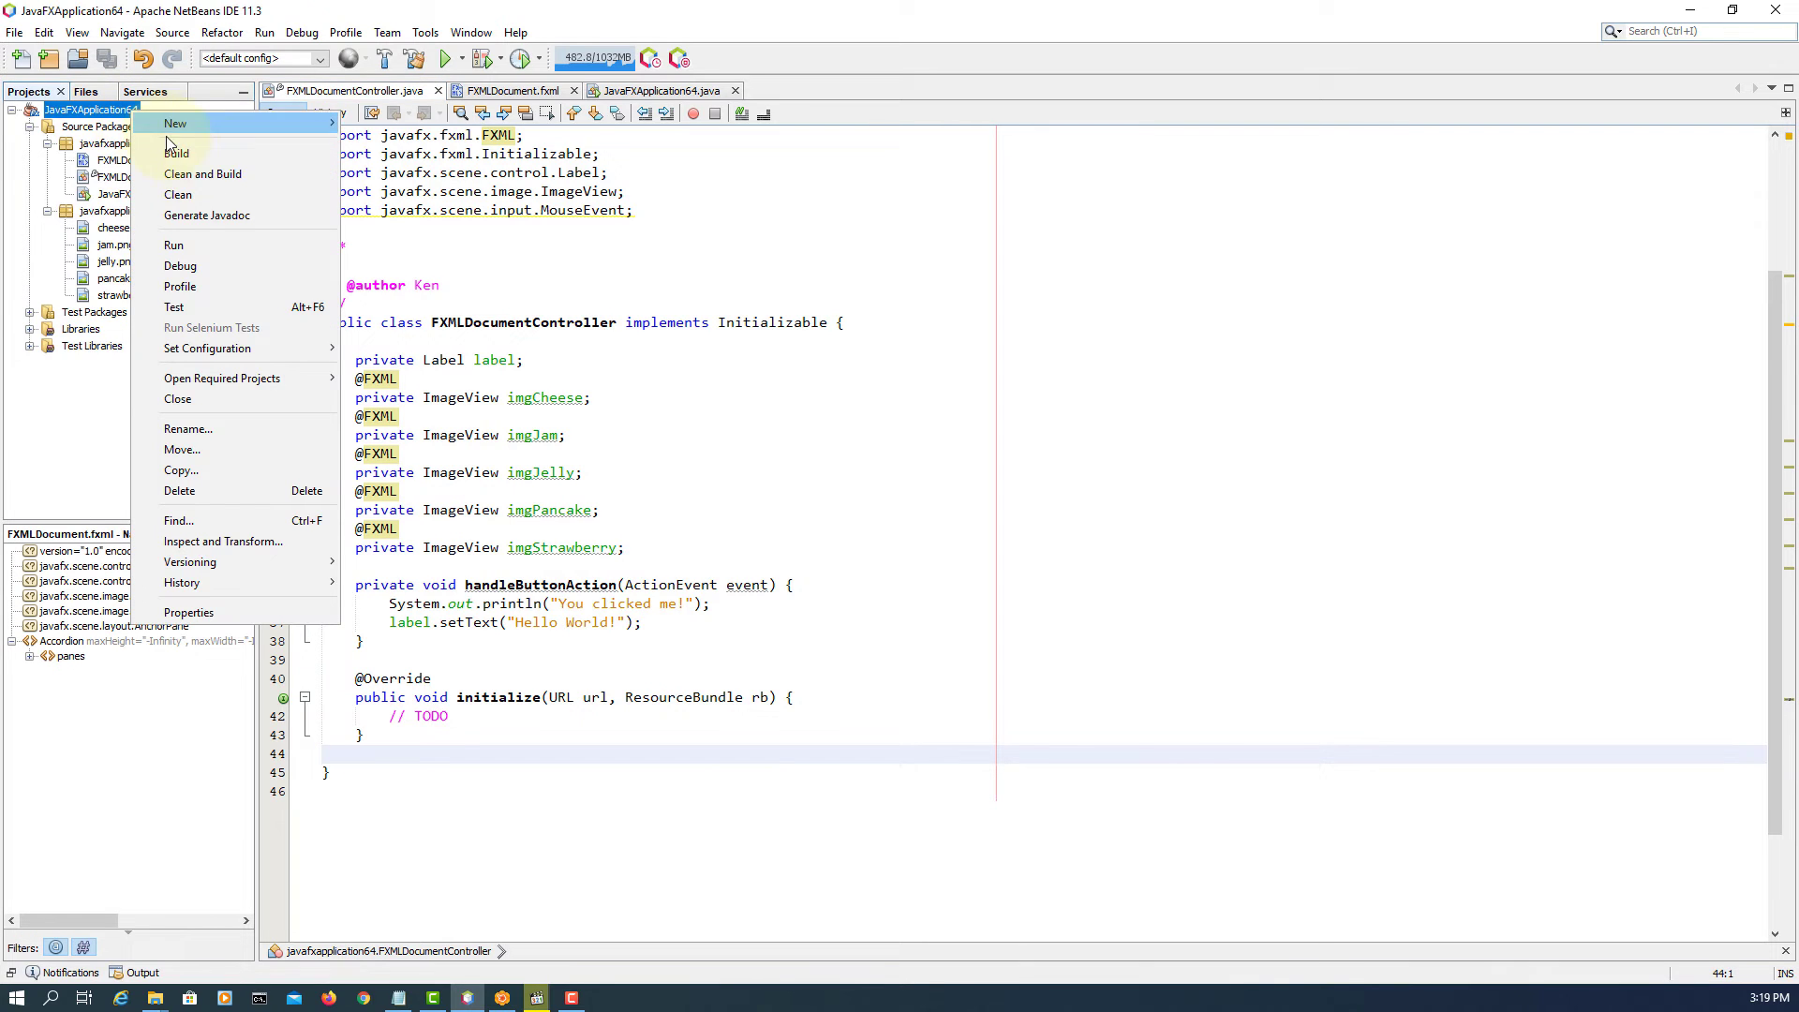
{"action": "left_click", "coordinate": [176, 151]}
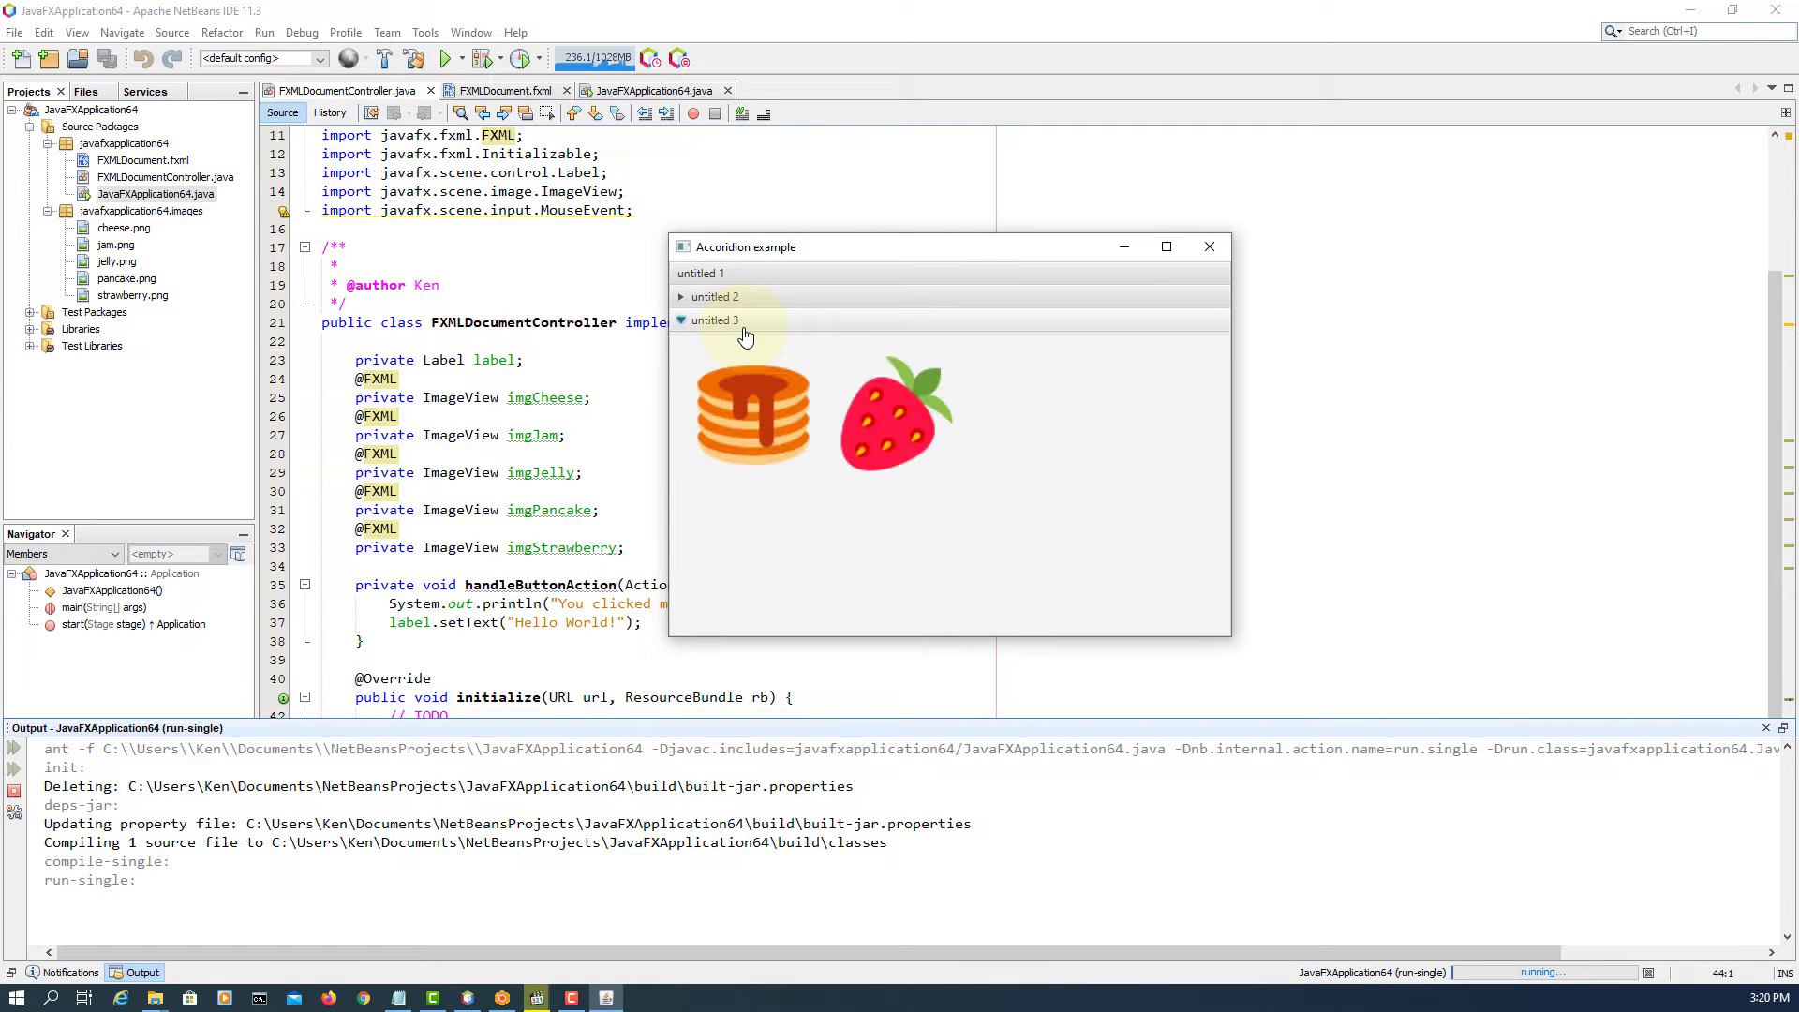
- Expand the third pane of the rebuilt Accordion example to show pancake and strawberry
{"action": "left_click", "coordinate": [708, 274]}
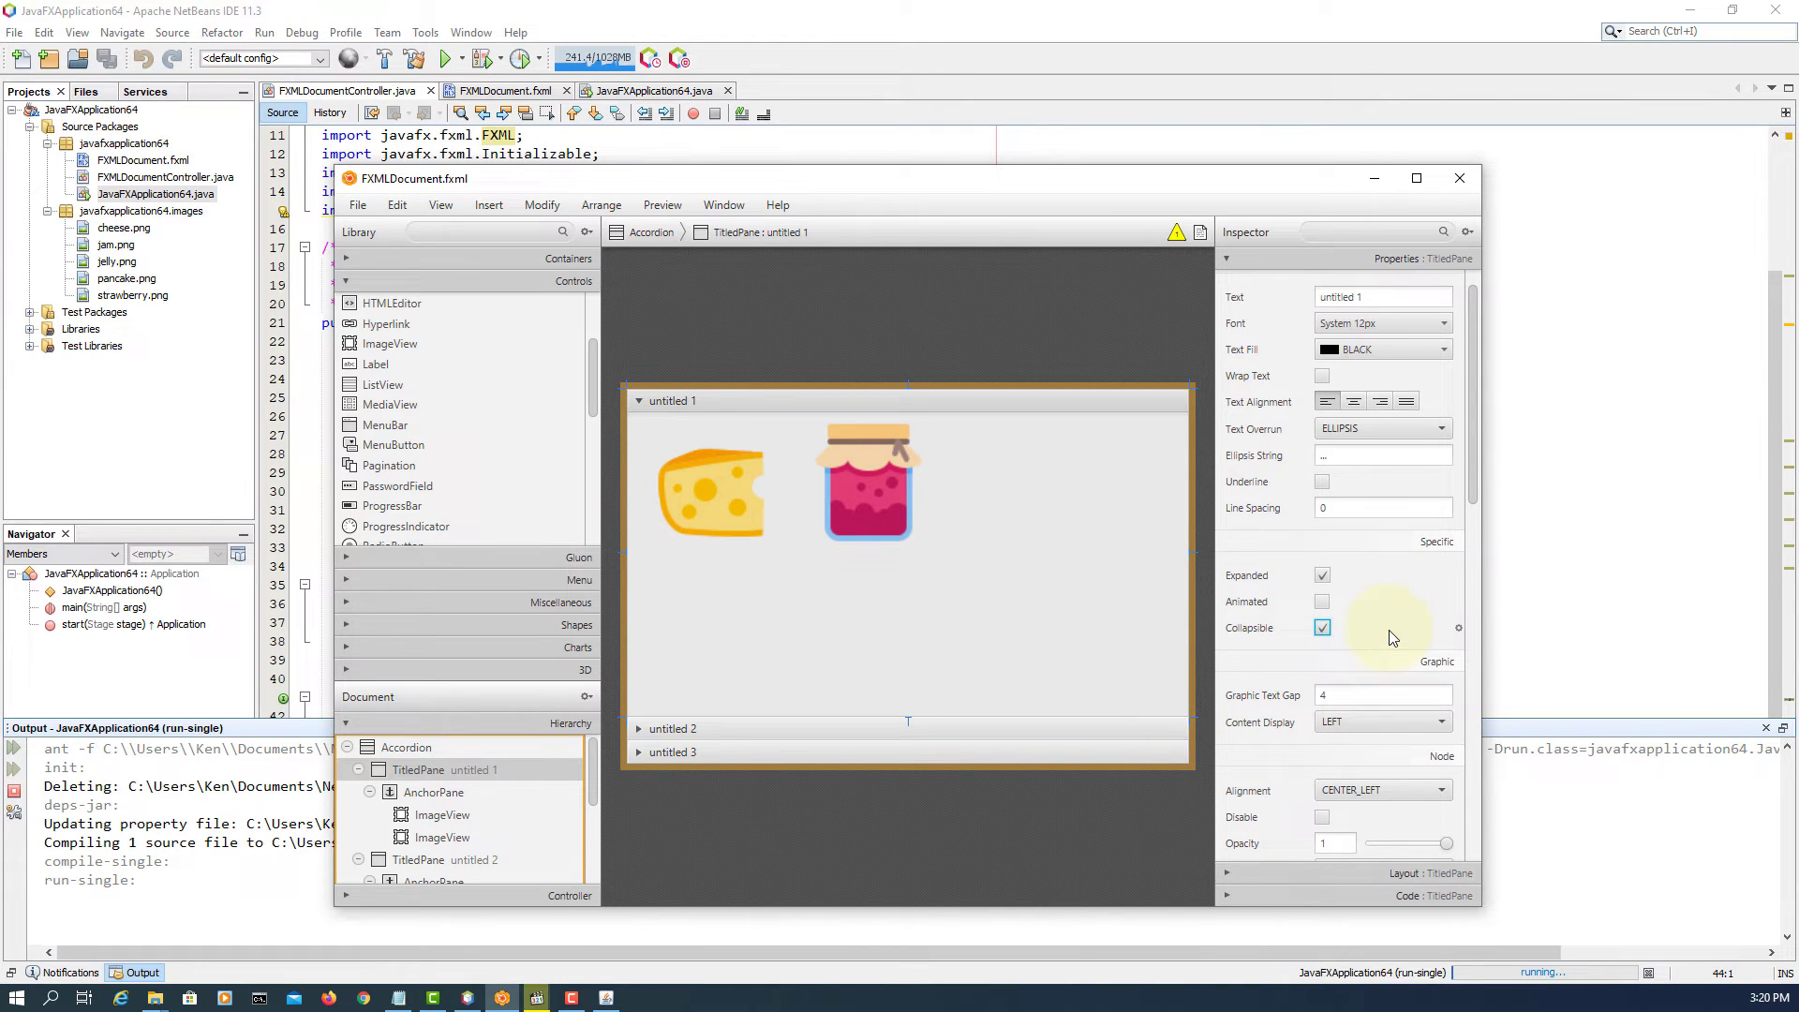
- Close Scene Builder and run JavaFXApplication64.java again from the project
{"action": "left_click", "coordinate": [358, 204]}
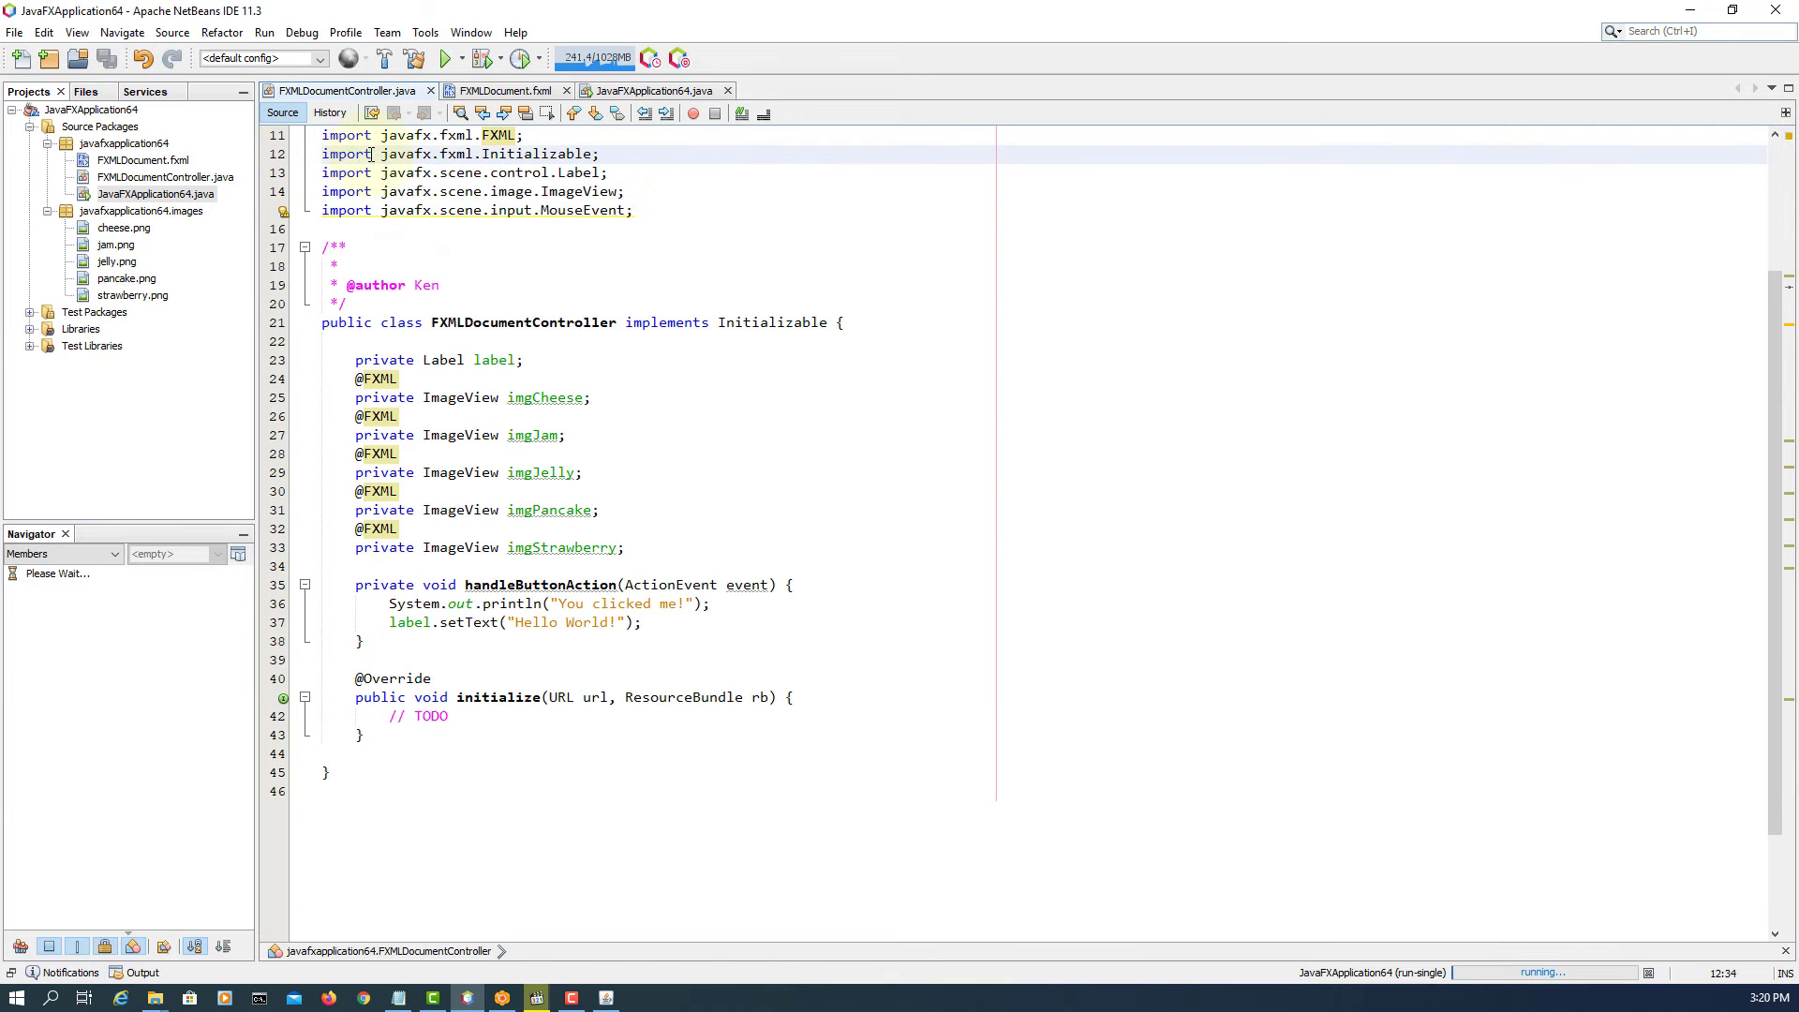
{"action": "right_click", "coordinate": [143, 159]}
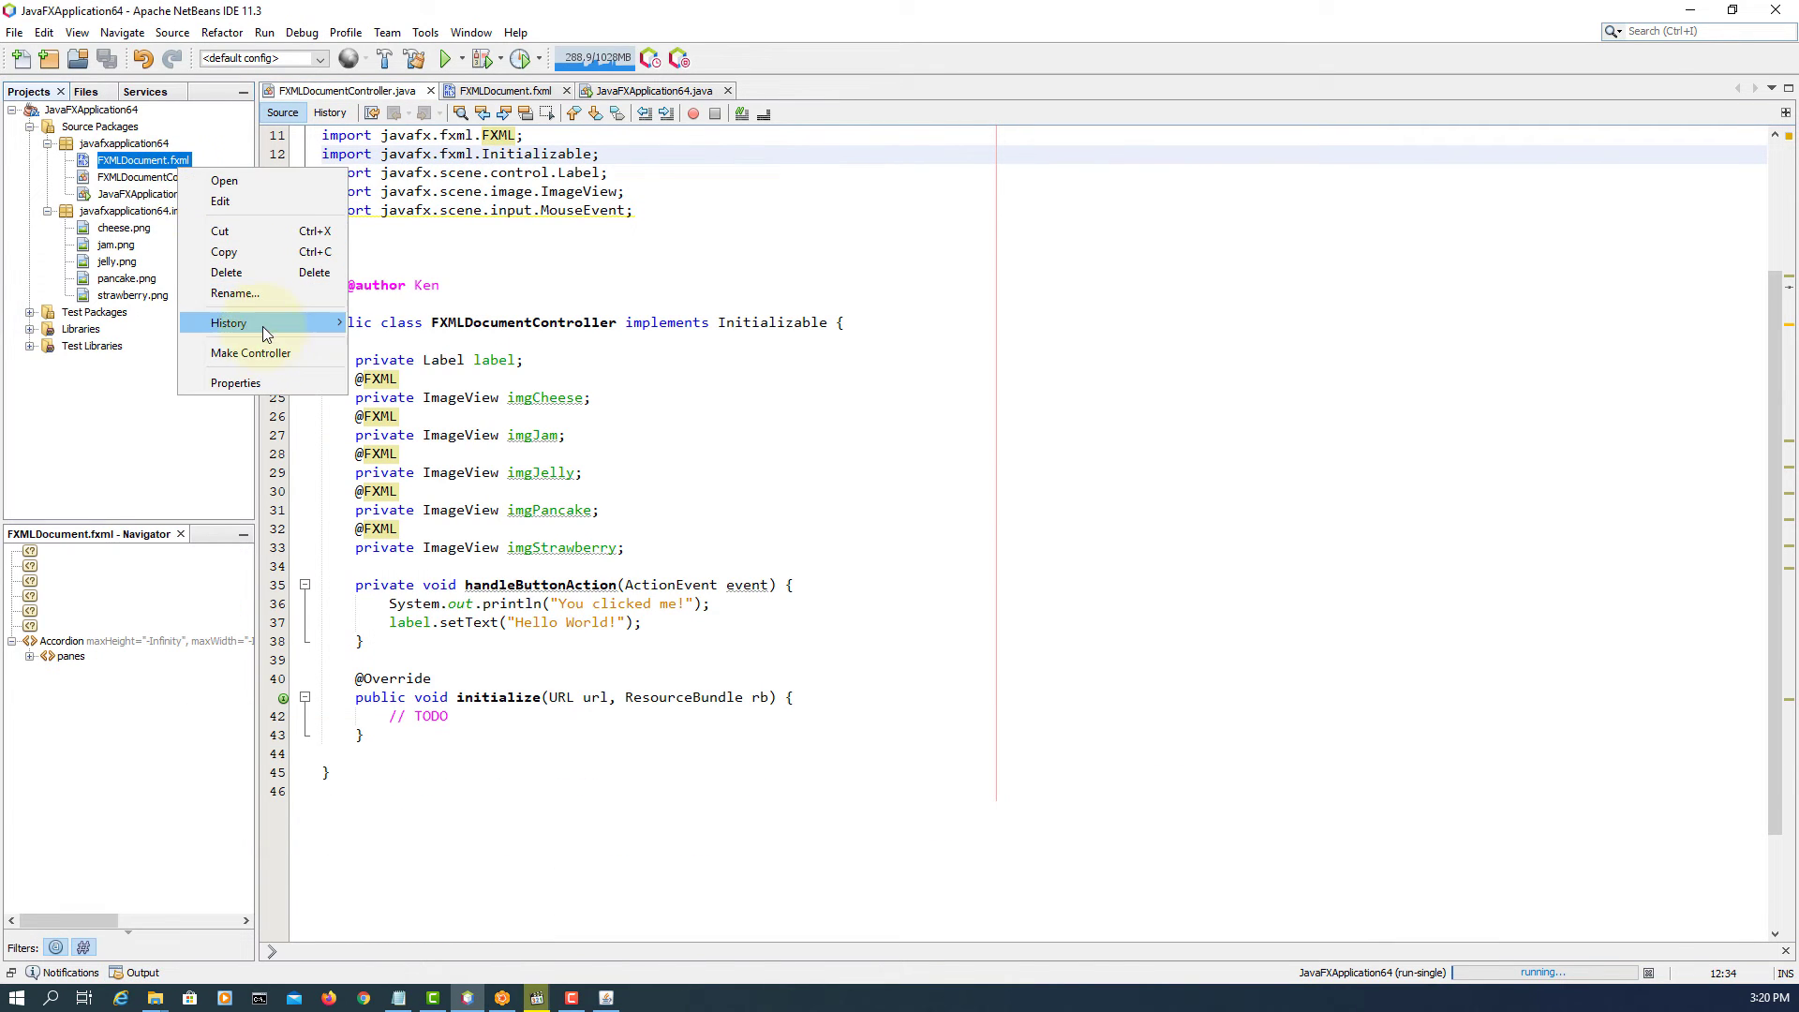
{"action": "right_click", "coordinate": [86, 109]}
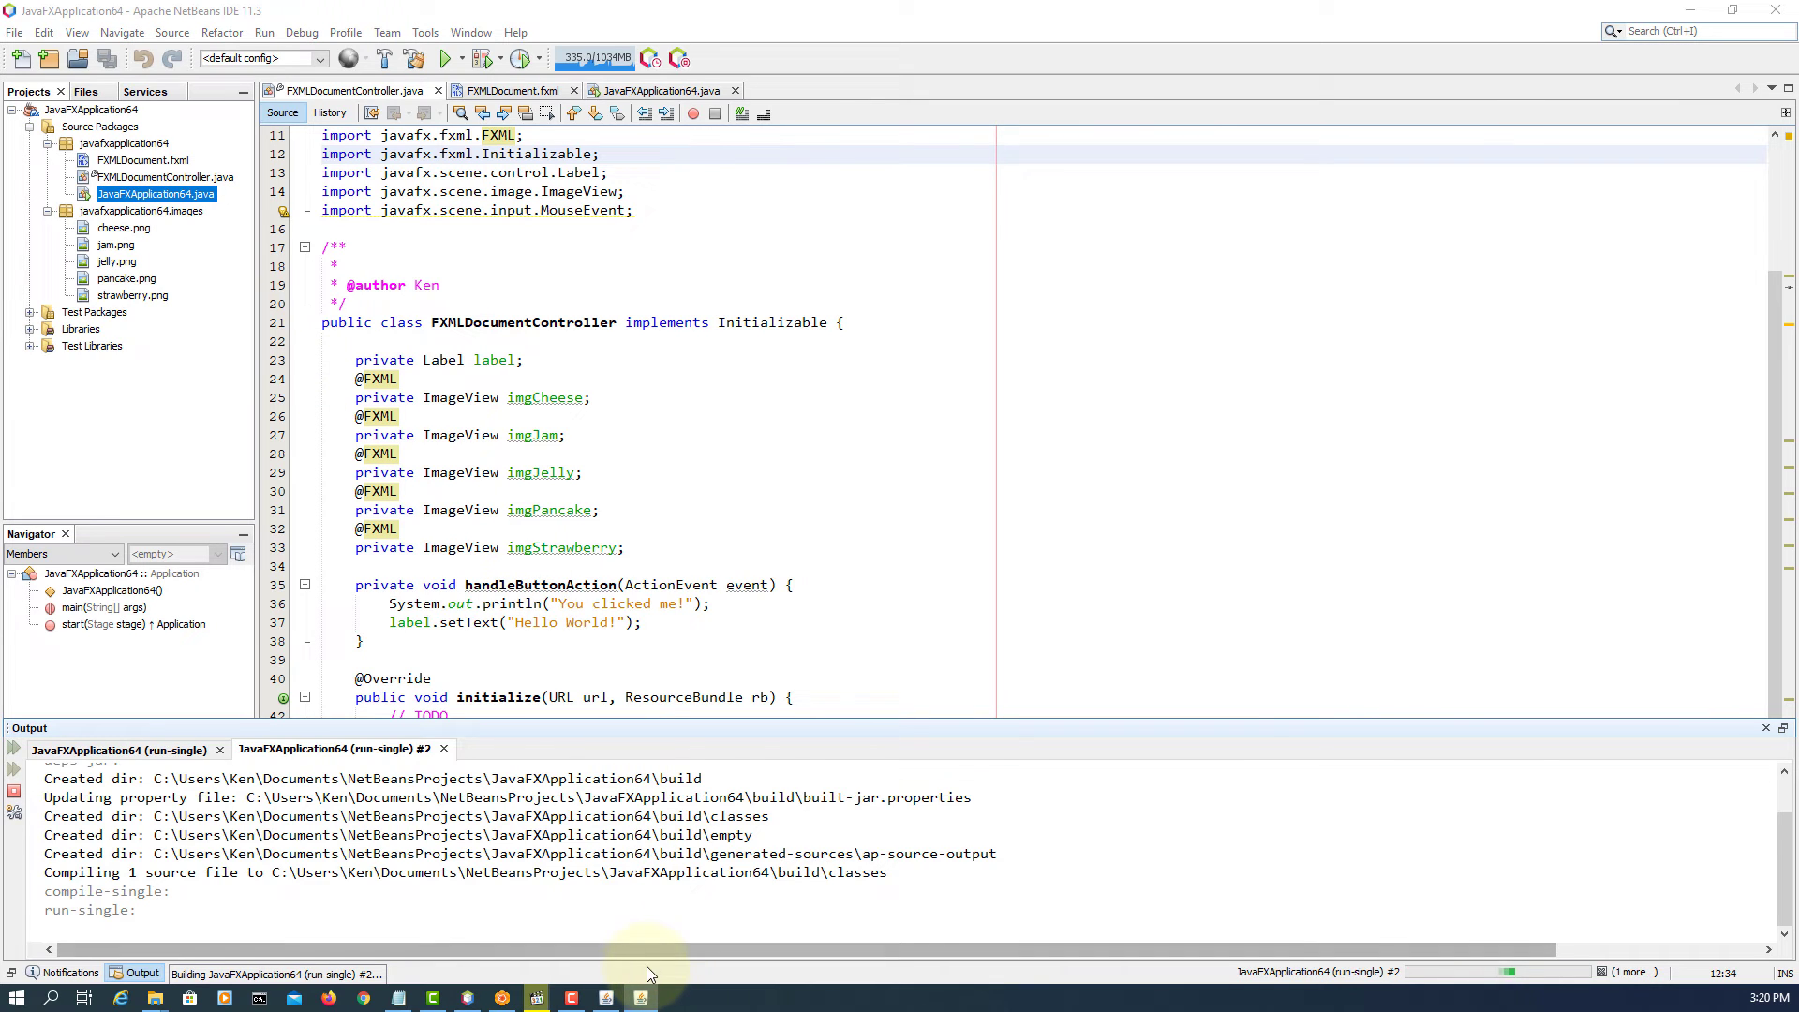
{"action": "left_click", "coordinate": [442, 56]}
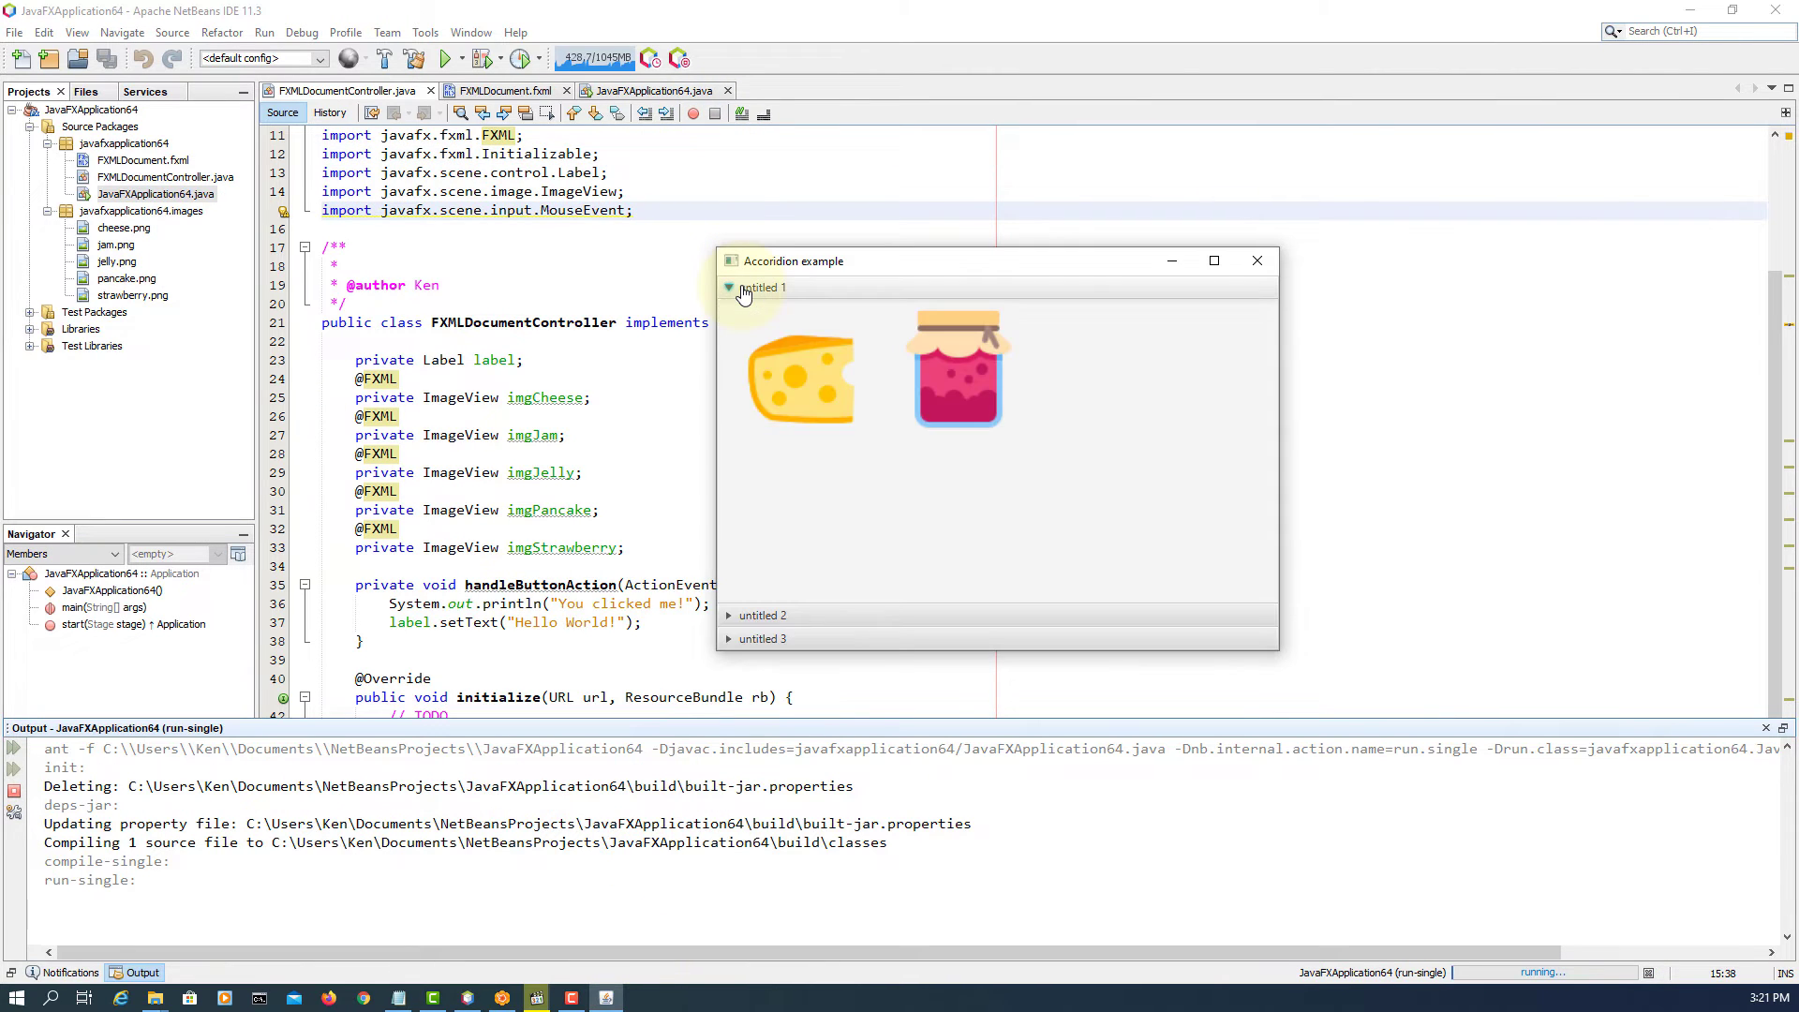
{"action": "left_click", "coordinate": [763, 287]}
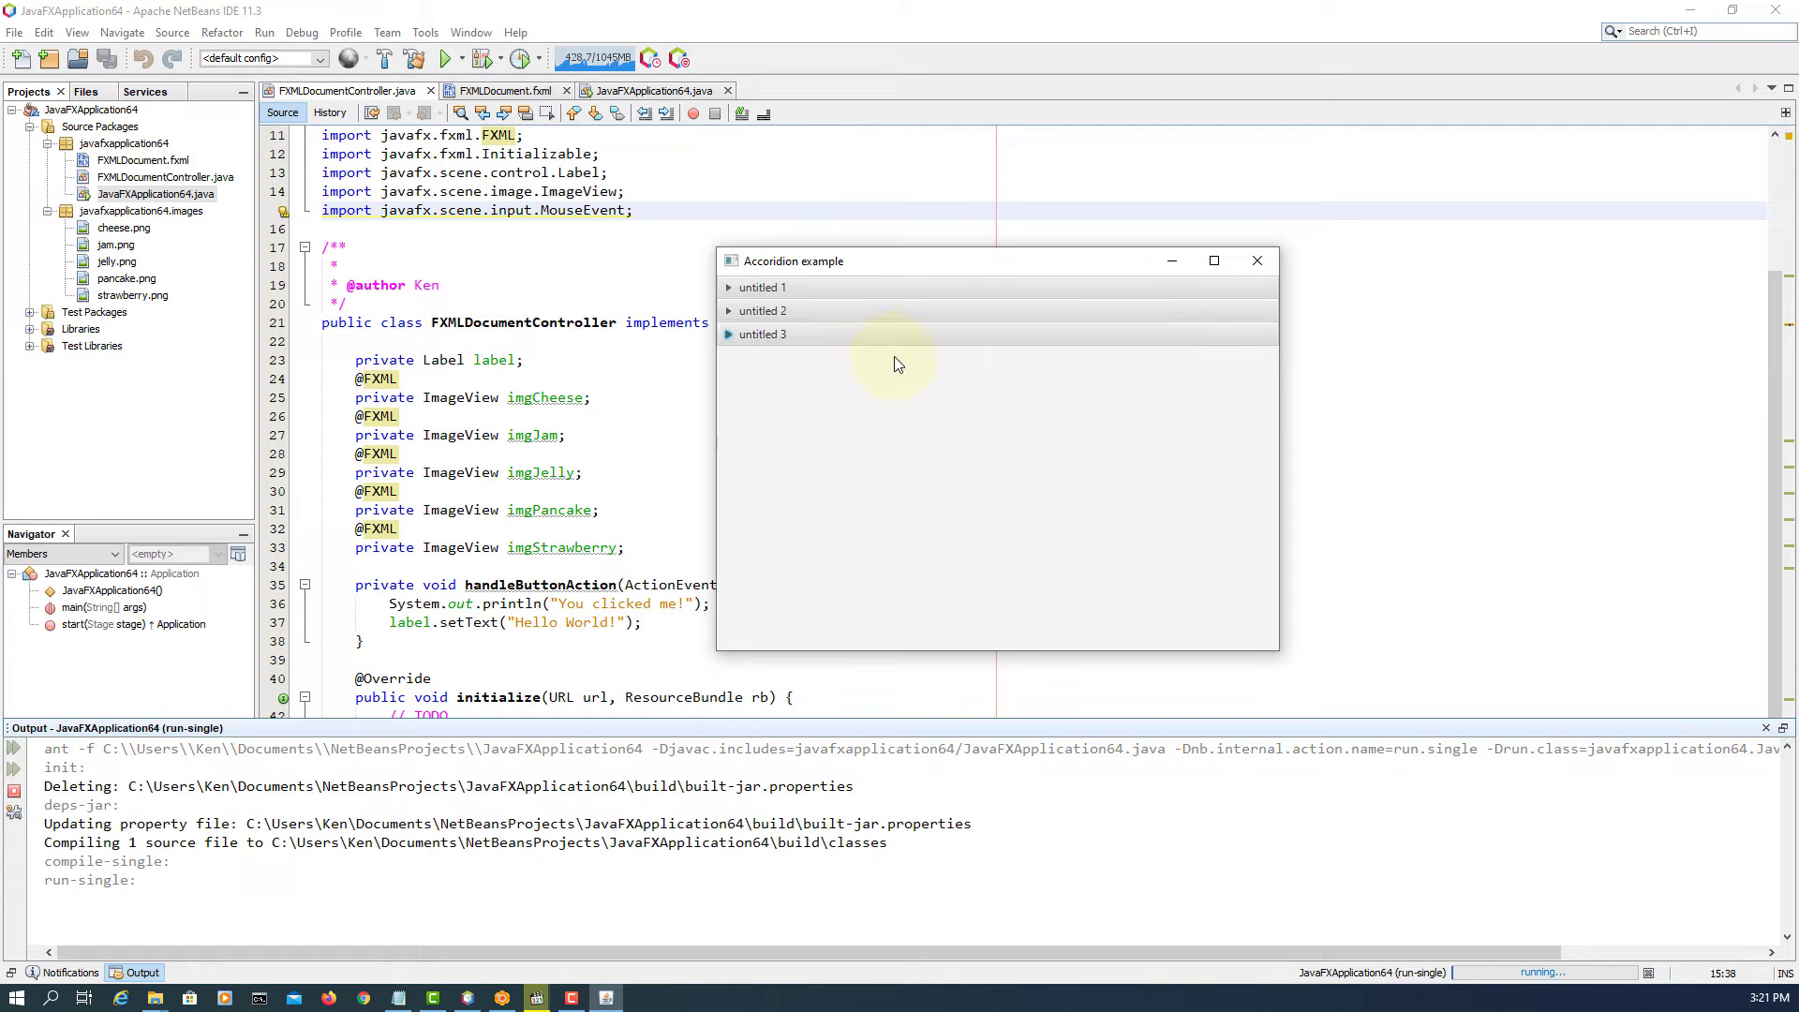
{"action": "mouse_move", "coordinate": [1257, 261]}
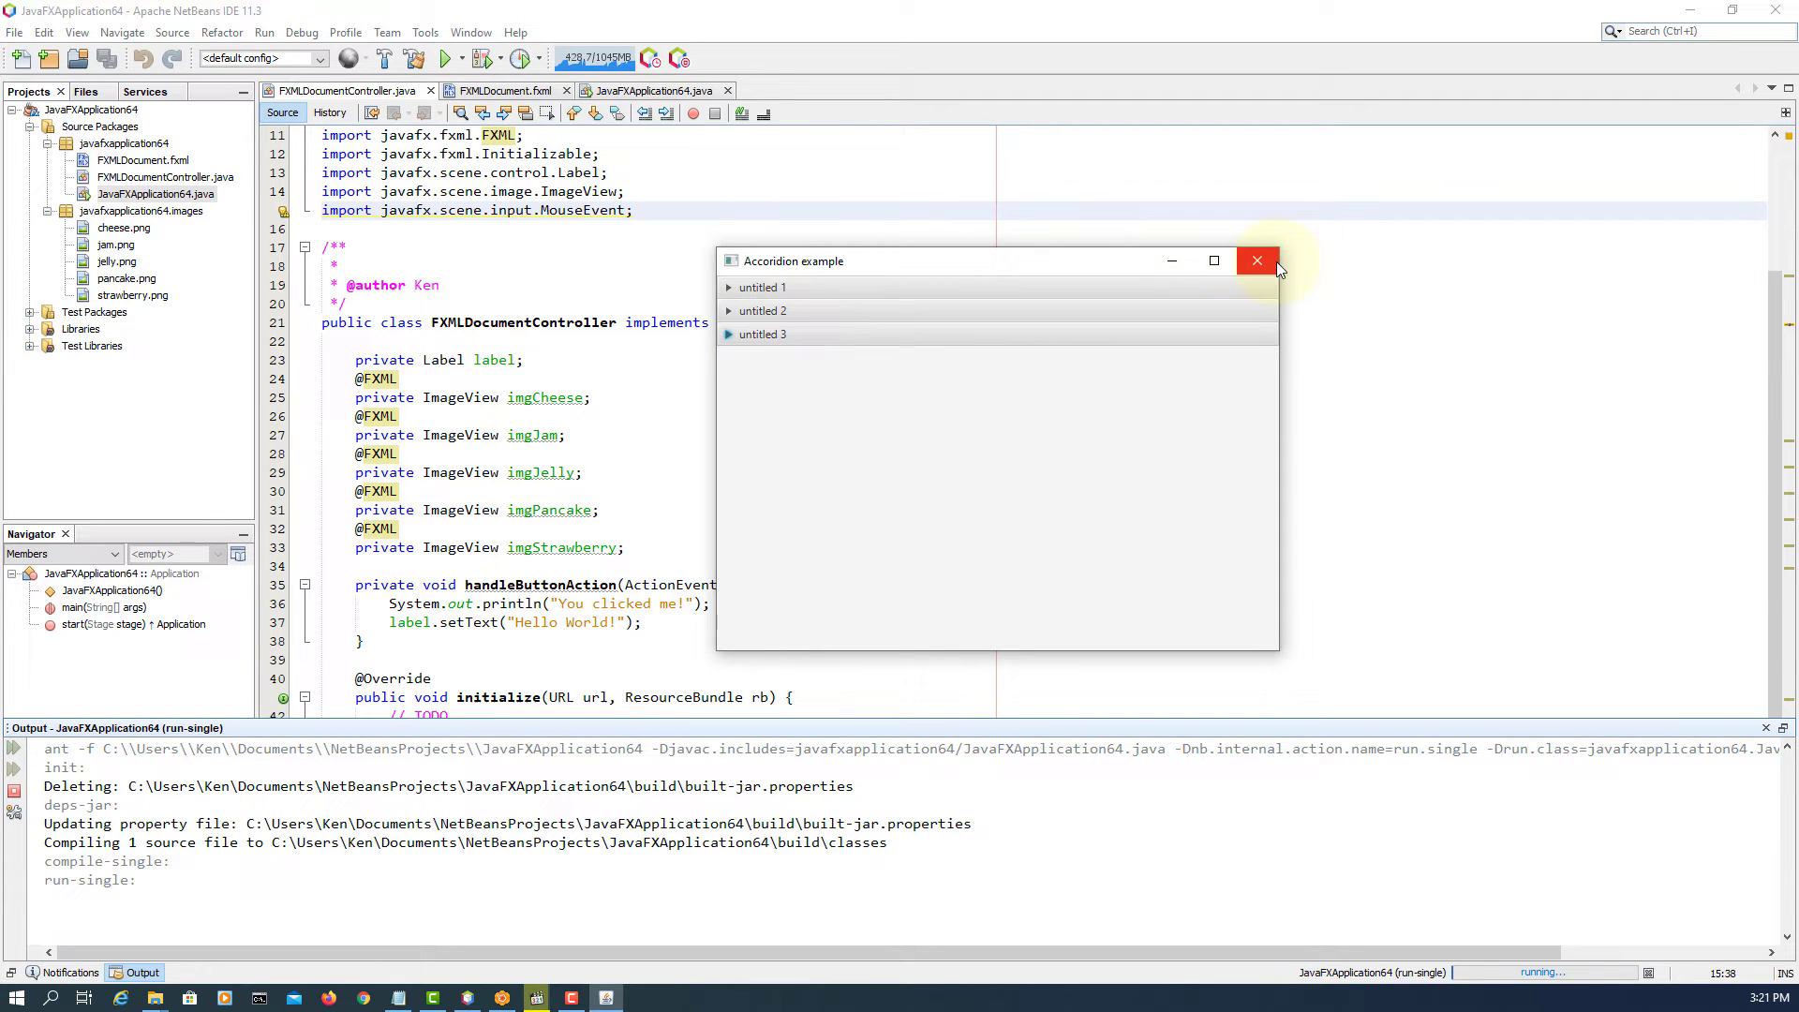
{"action": "left_click", "coordinate": [1256, 260]}
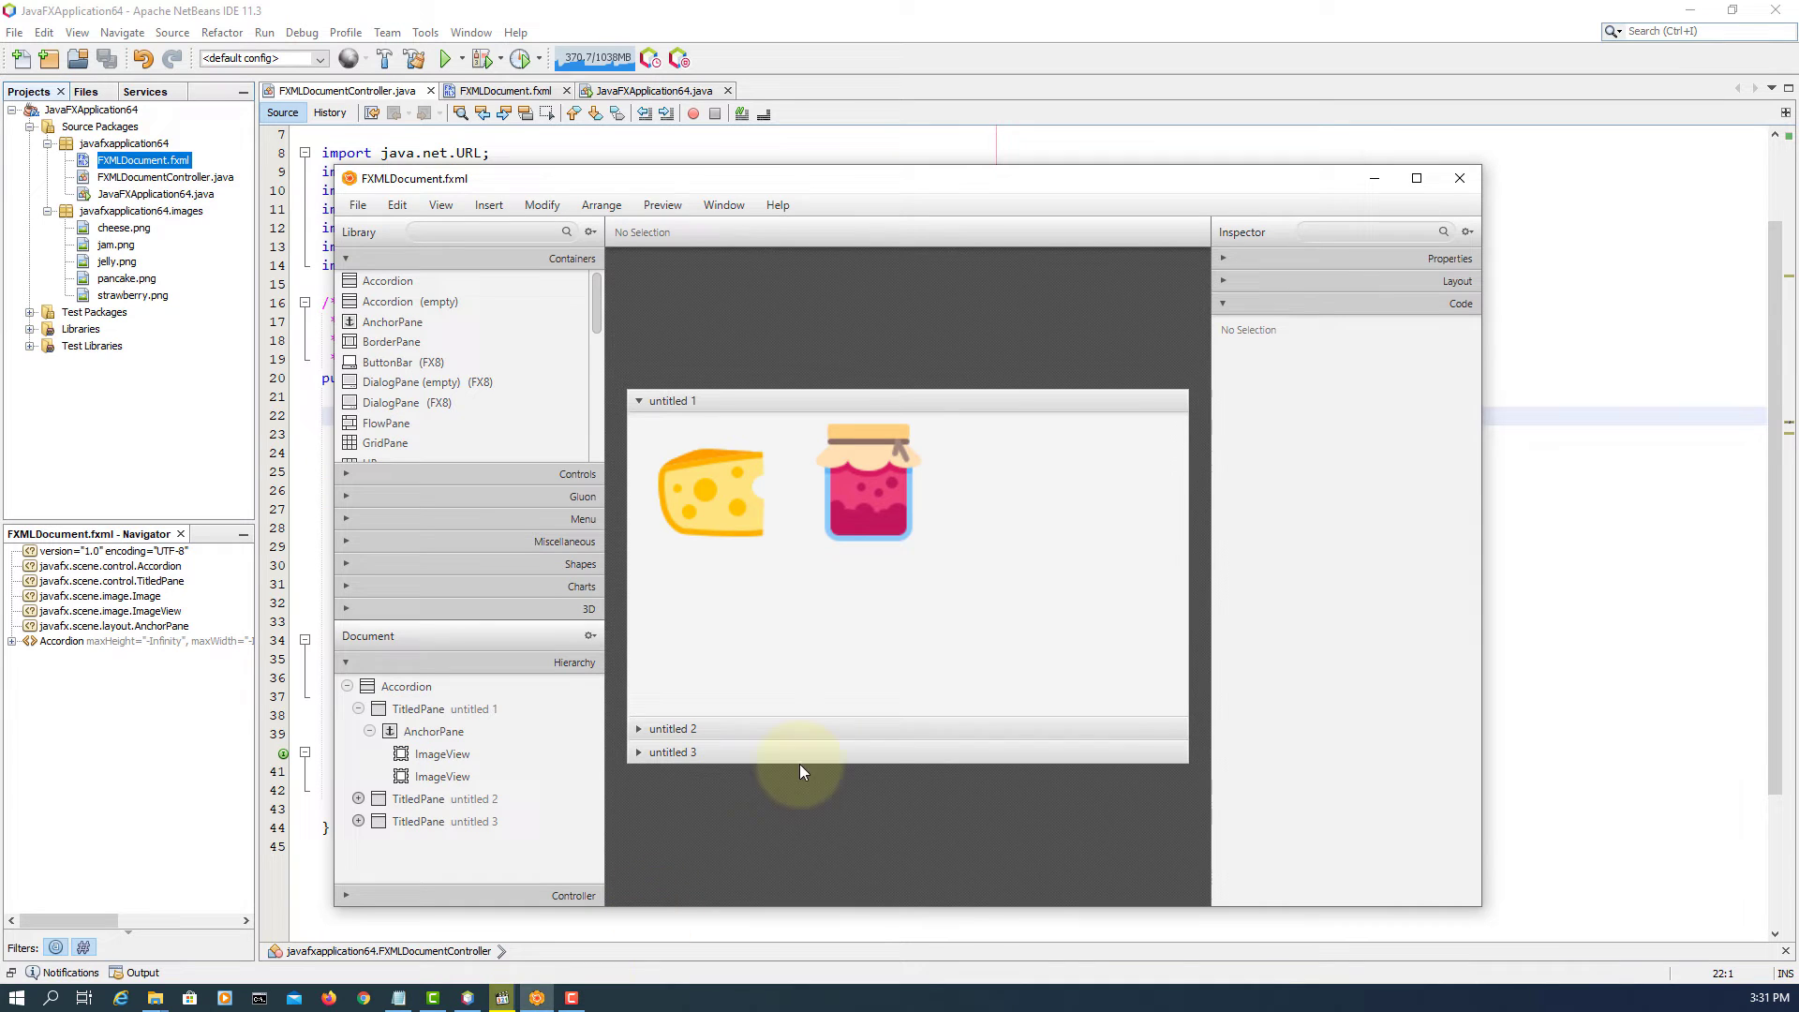
- Set the cheese ImageView's On Mouse Clicked to handleCheeseClicked and save the layout
{"action": "left_click", "coordinate": [709, 493]}
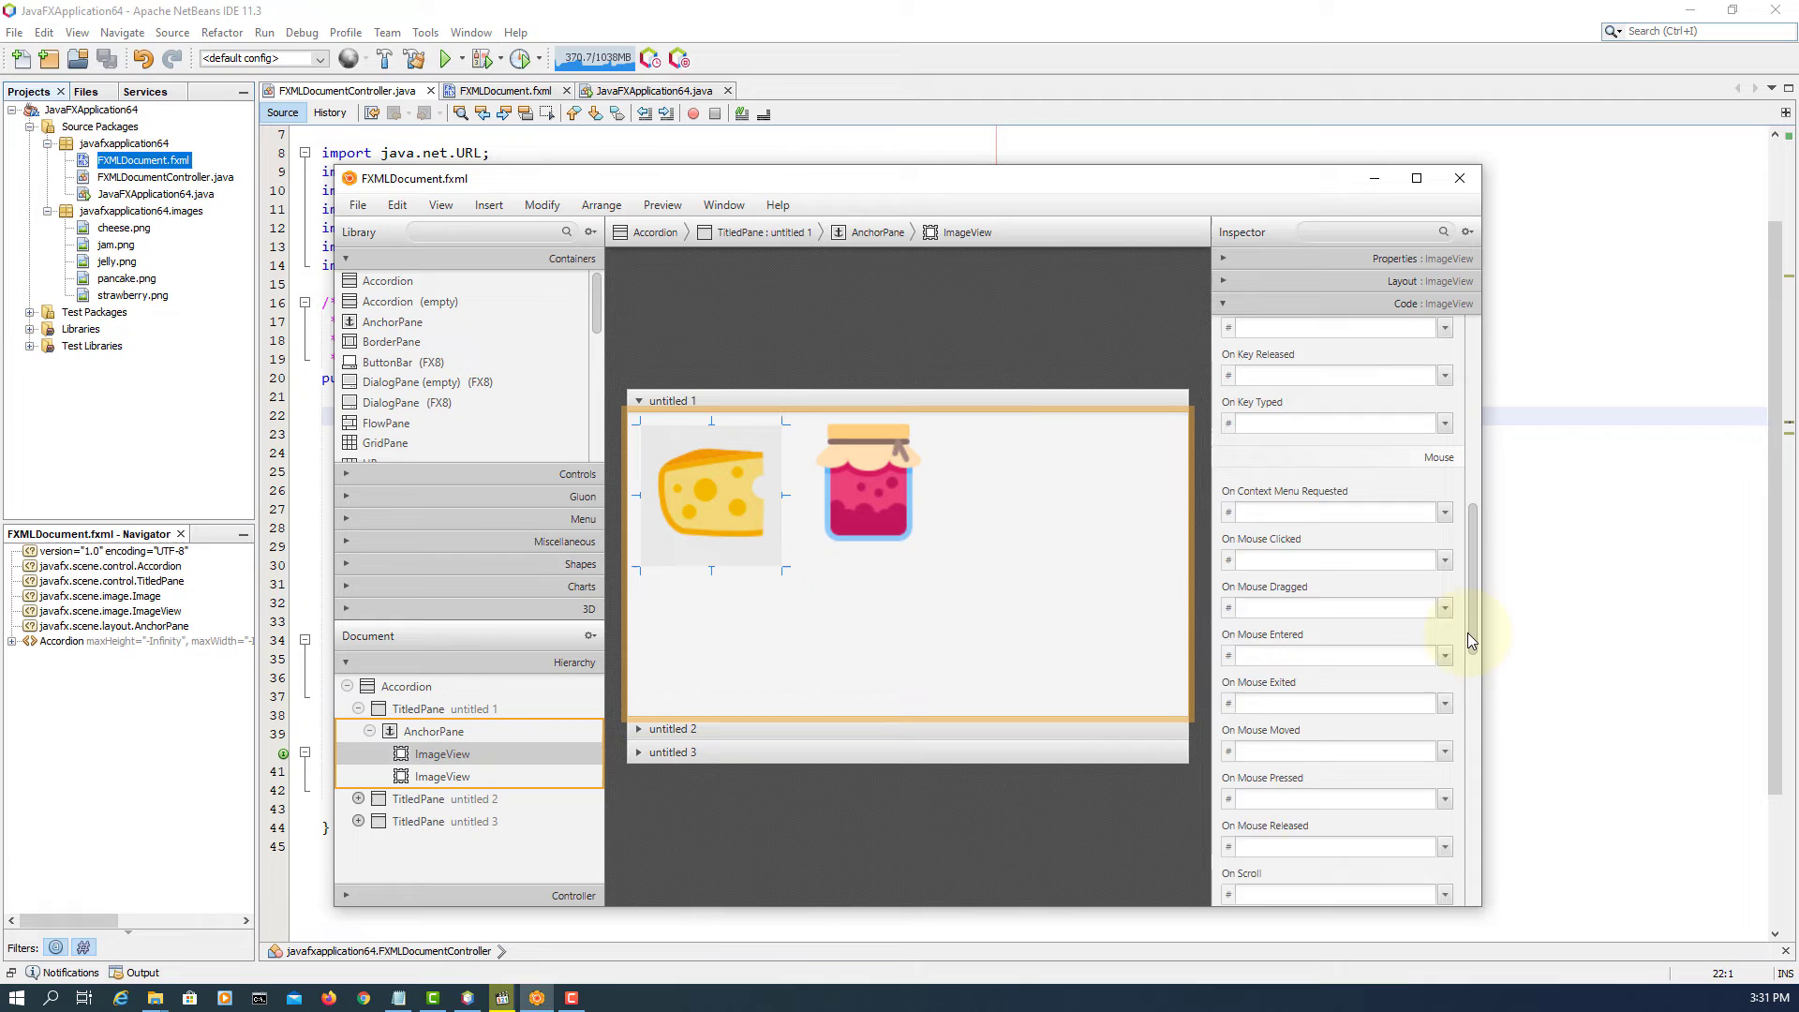
{"action": "left_click", "coordinate": [1331, 534]}
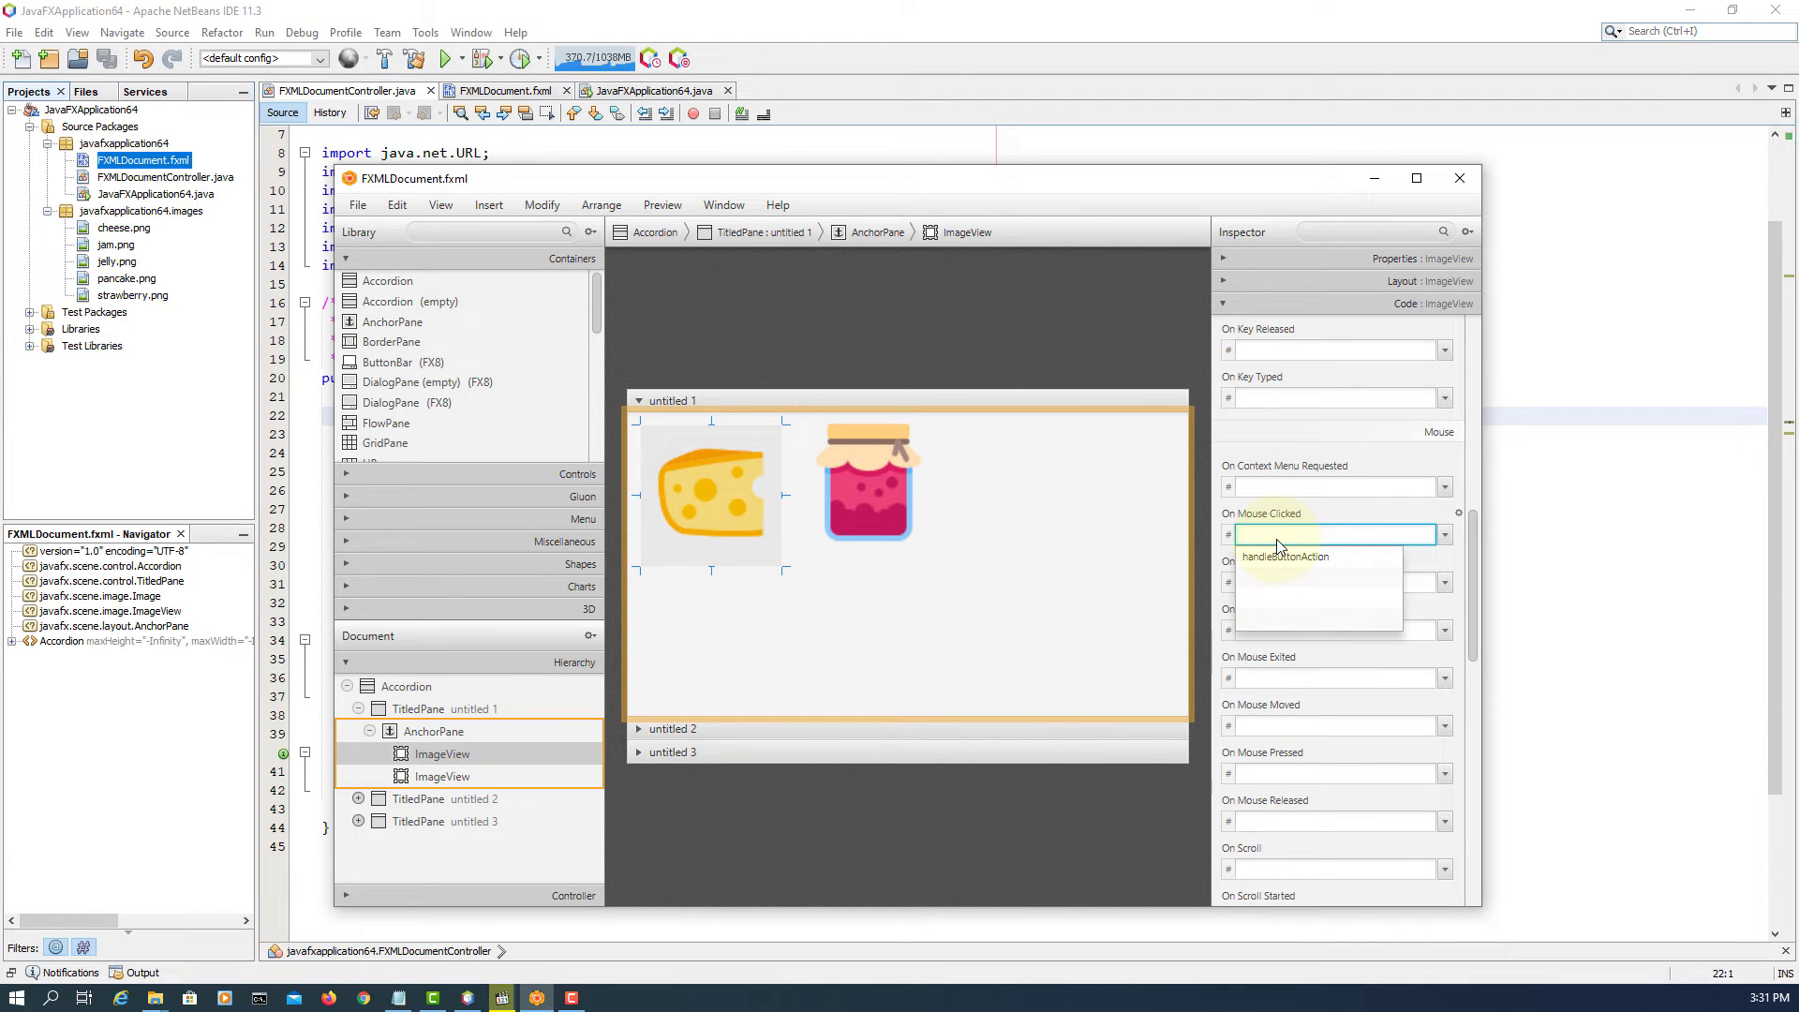
{"action": "type", "text": "handleCheeseClicked"}
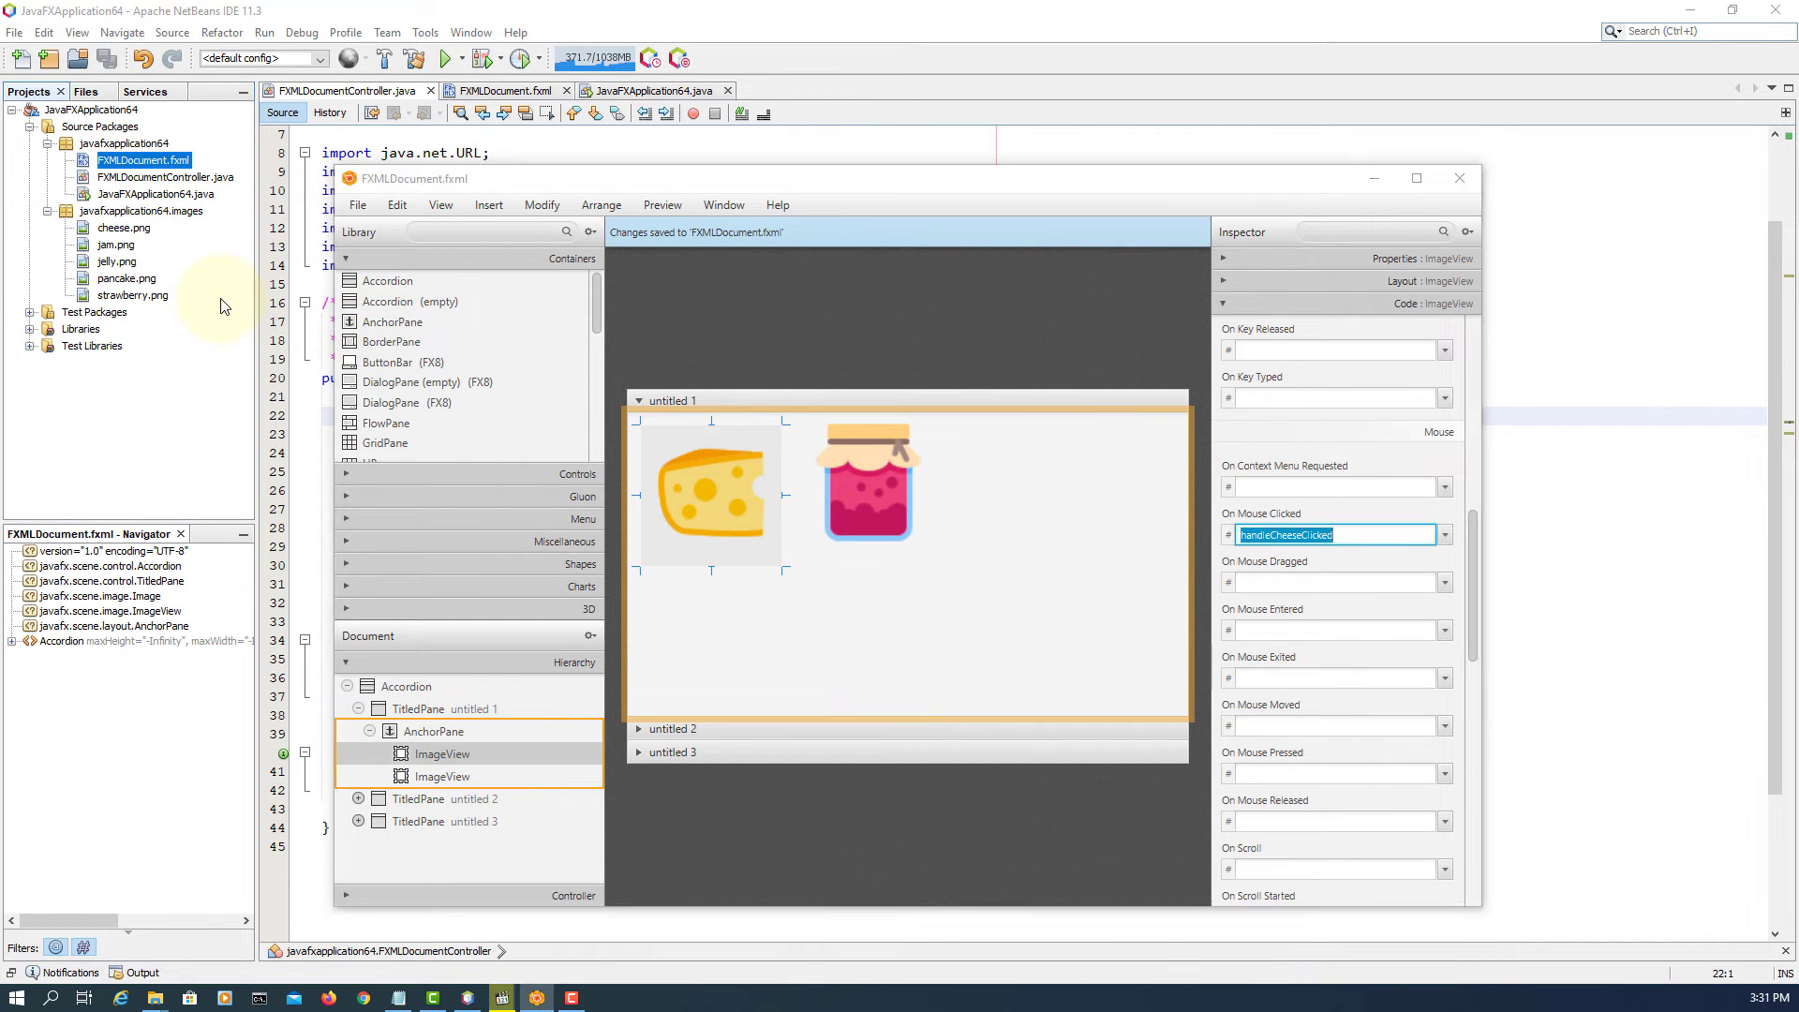
{"action": "right_click", "coordinate": [143, 158]}
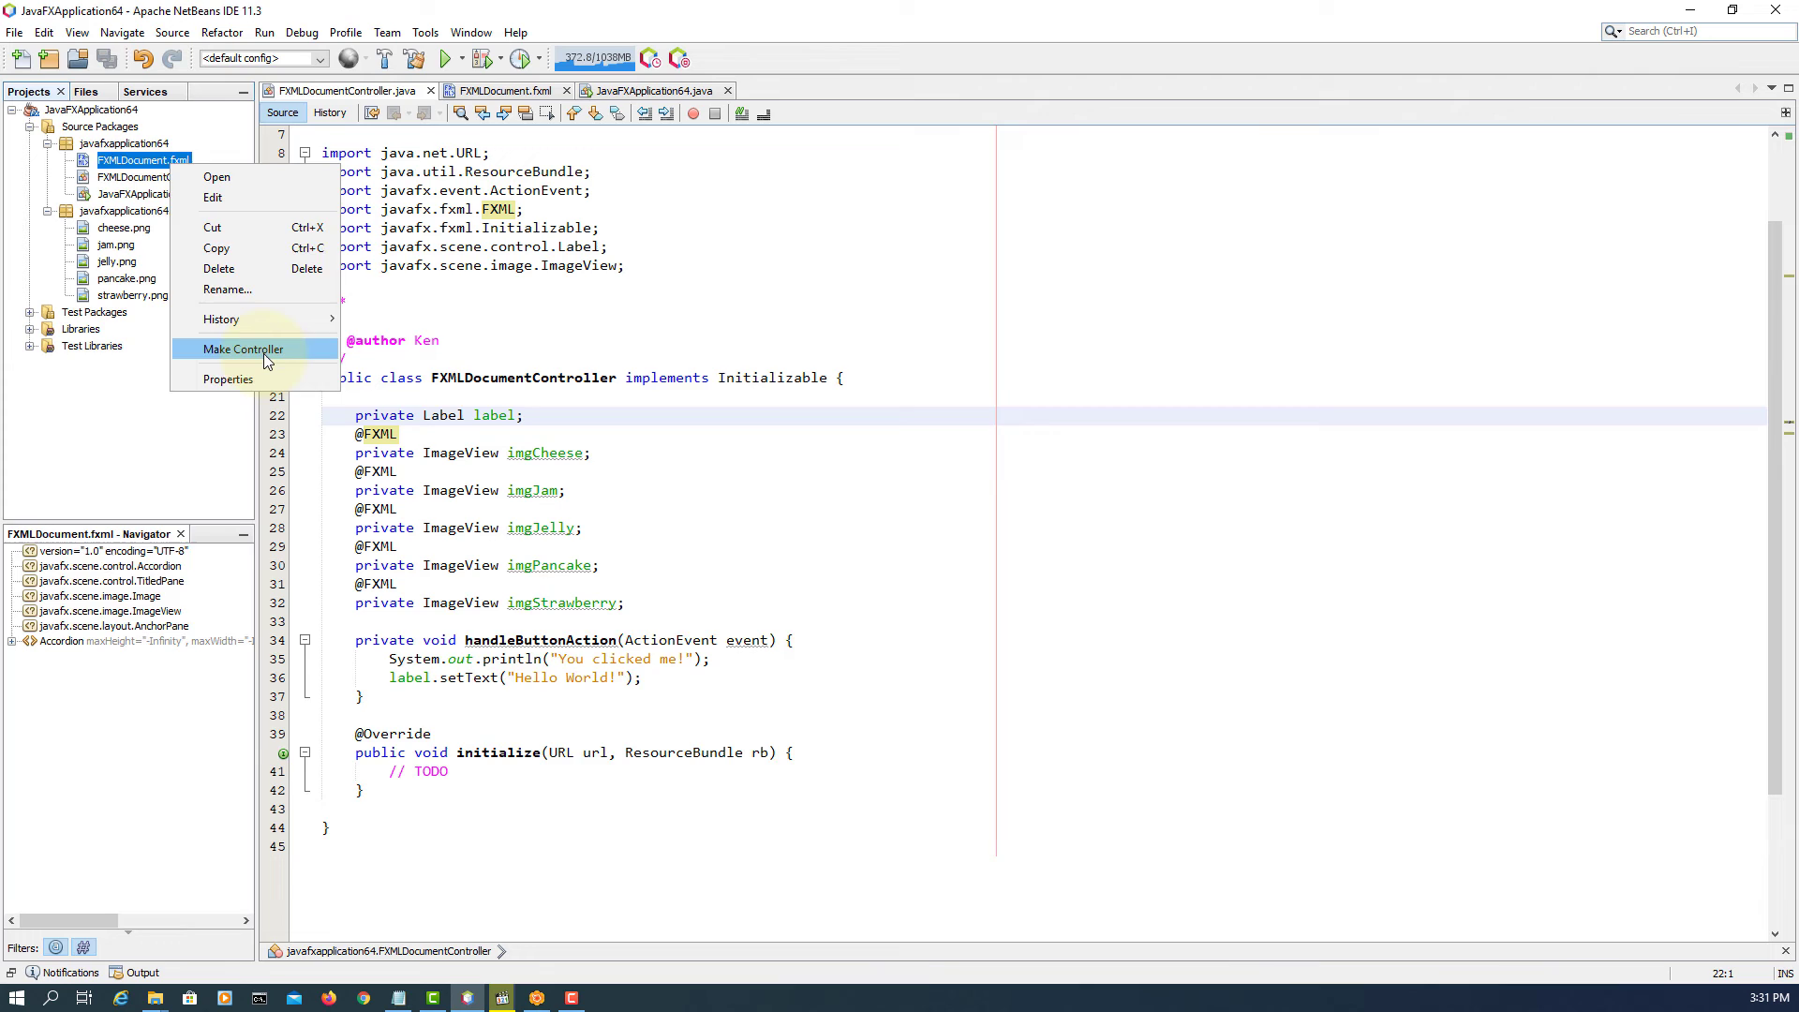
- Generate the controller and write imgCheese.setVisible(false); inside handleCheeseClicked
{"action": "left_click", "coordinate": [242, 349]}
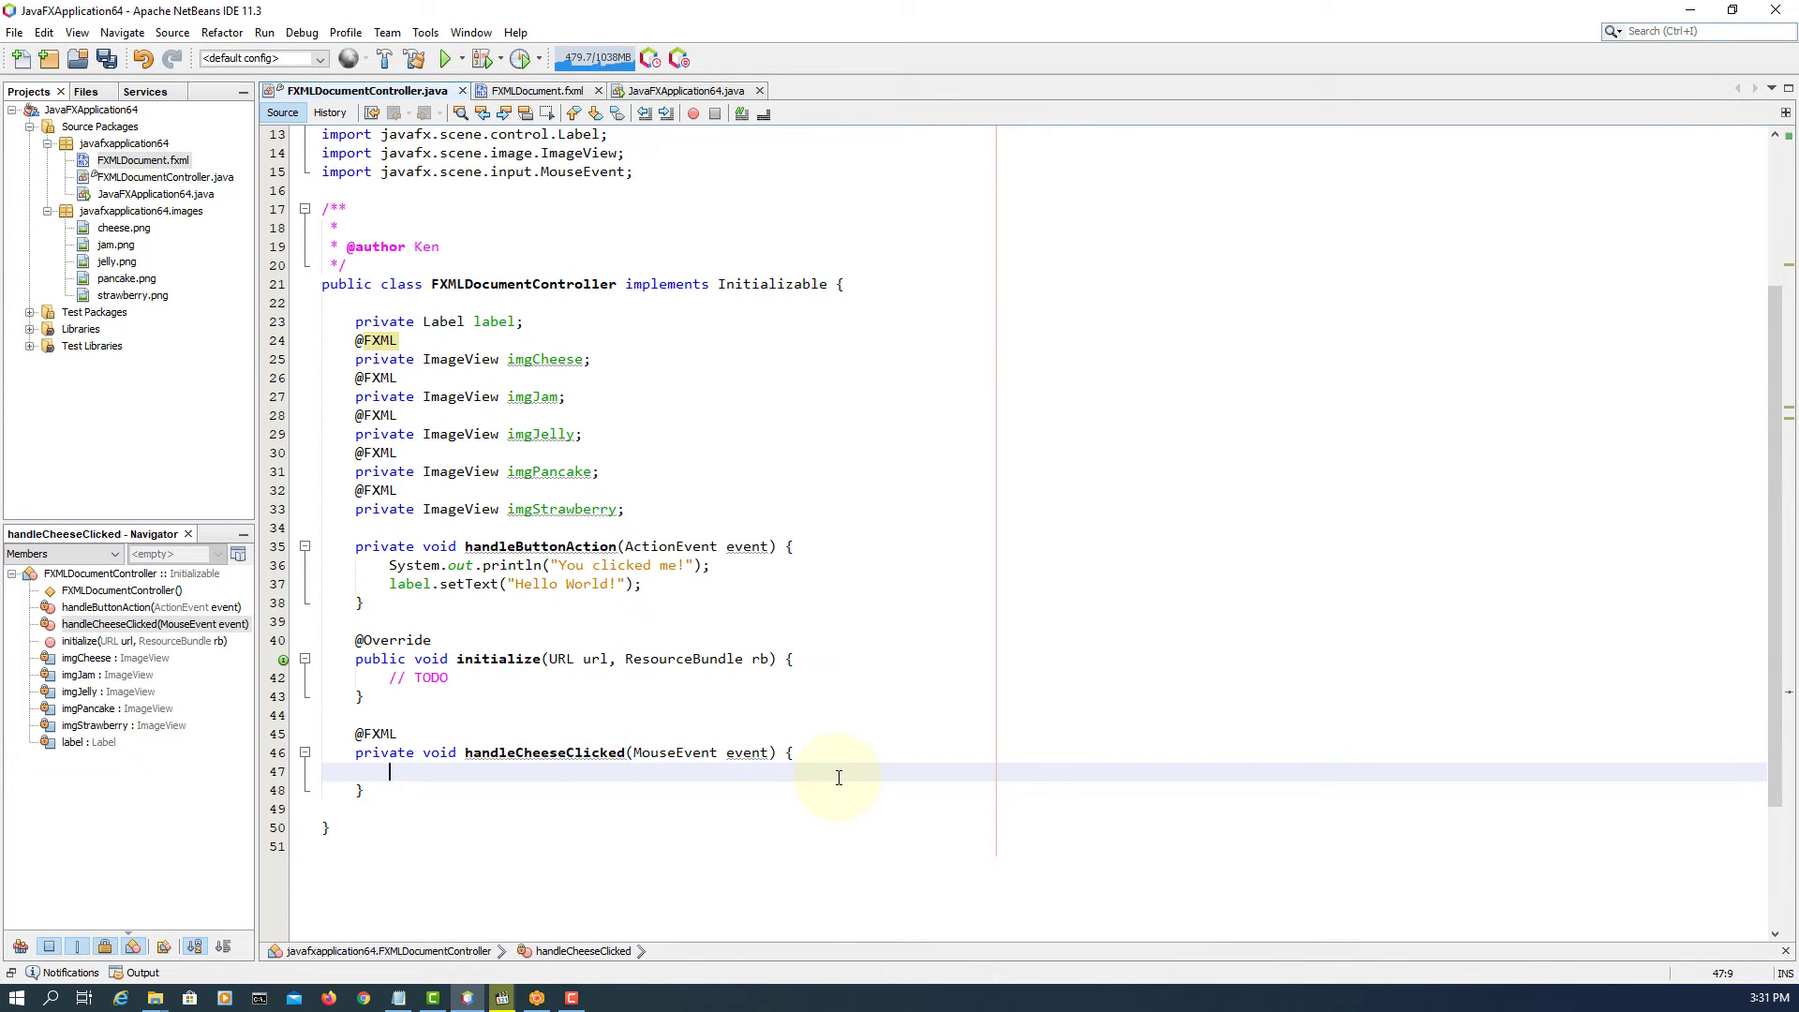
{"action": "type", "text": "i"}
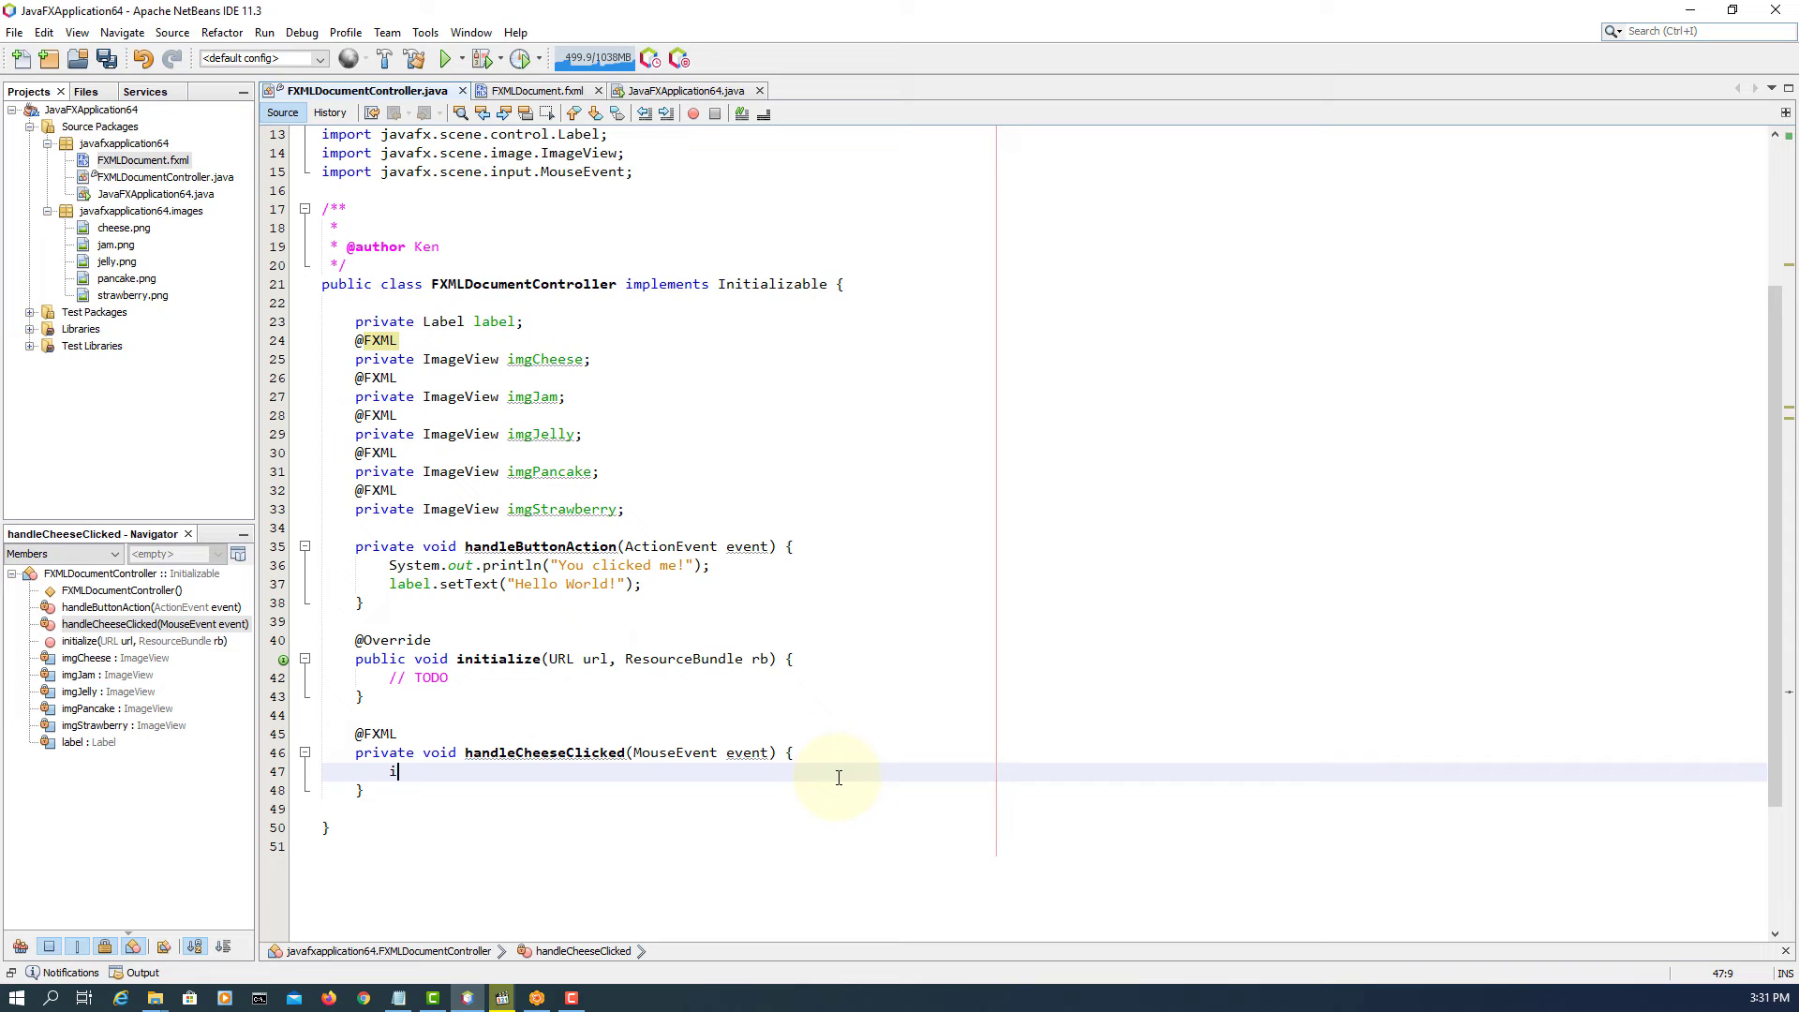
{"action": "type", "text": "mg"}
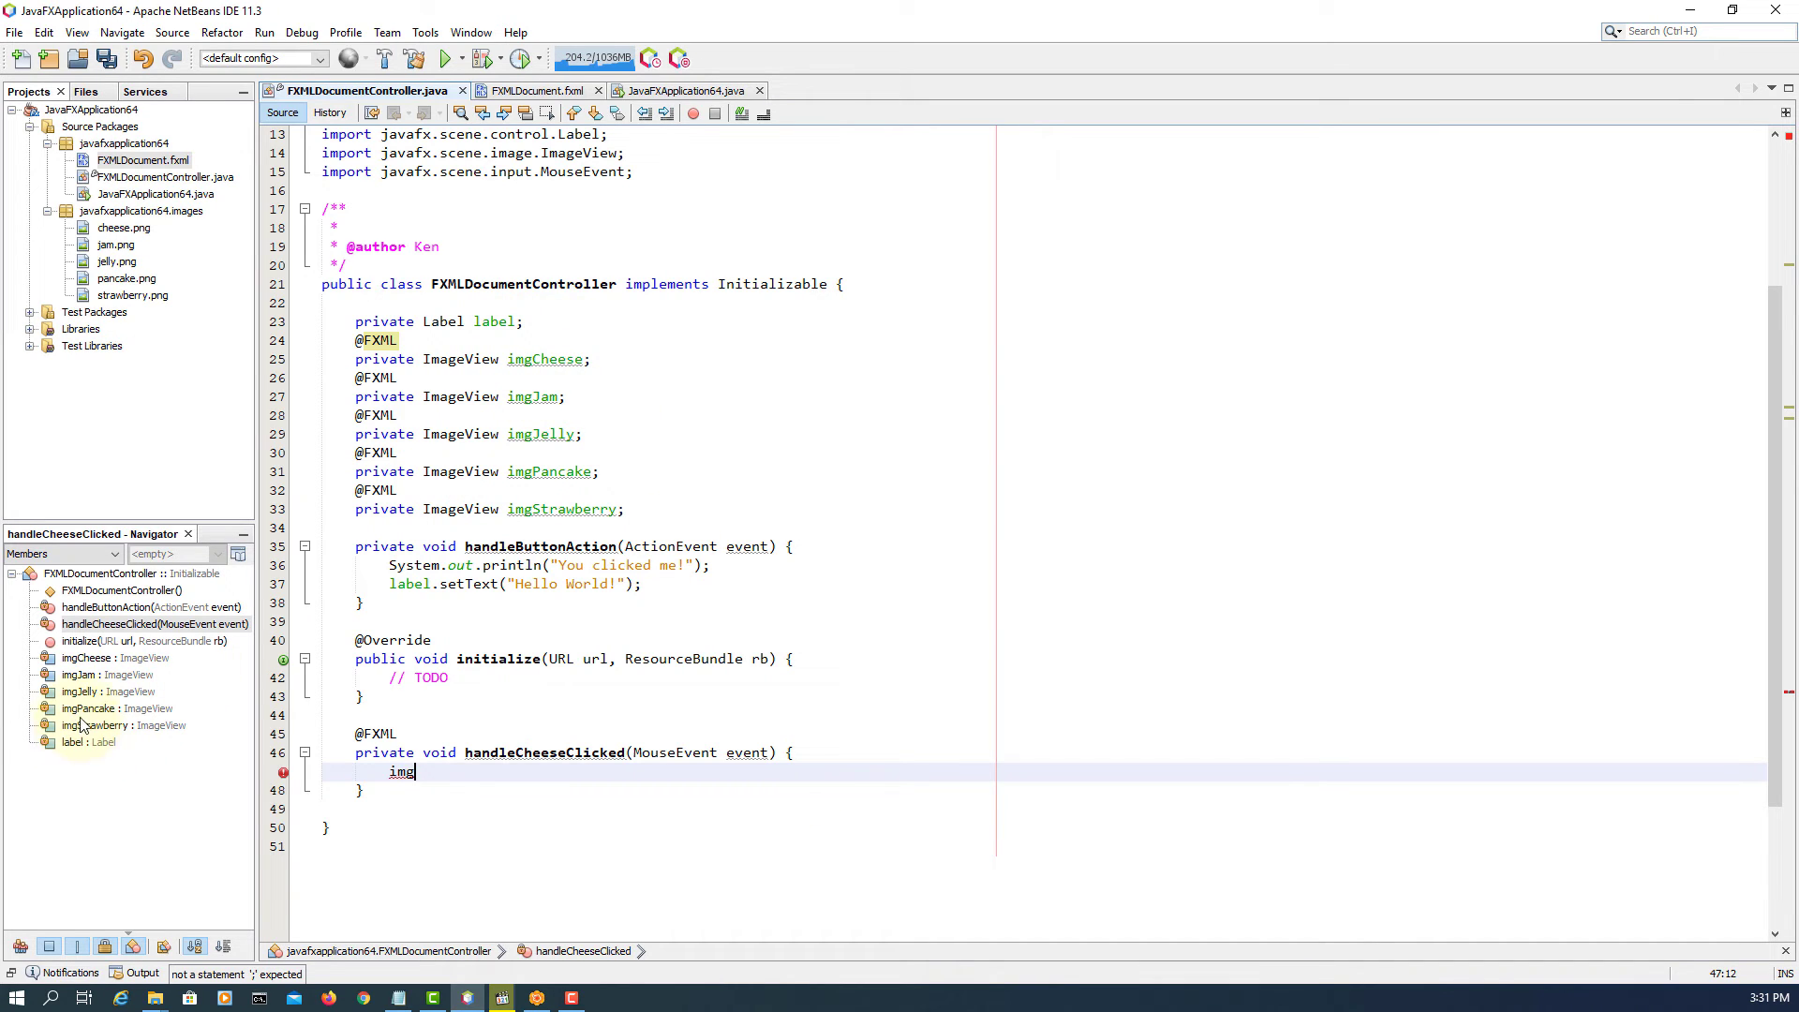
{"action": "mouse_move", "coordinate": [502, 815]}
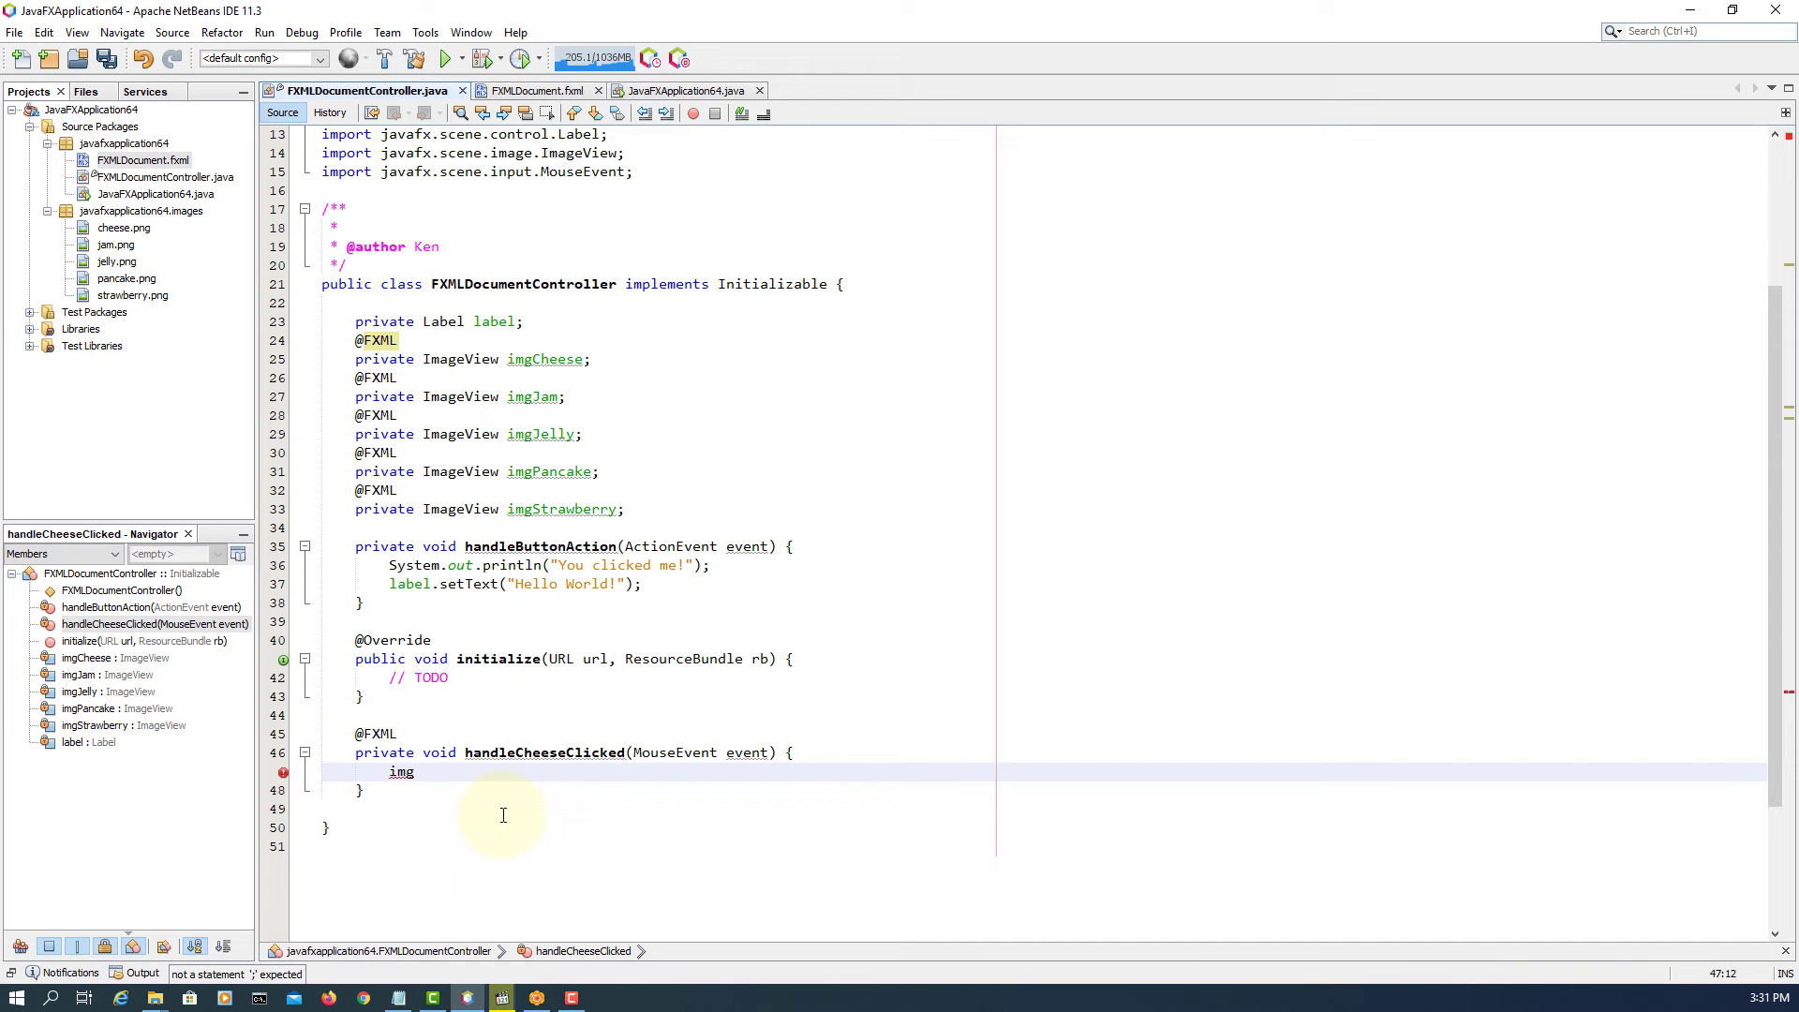
{"action": "type", "text": "Chee"}
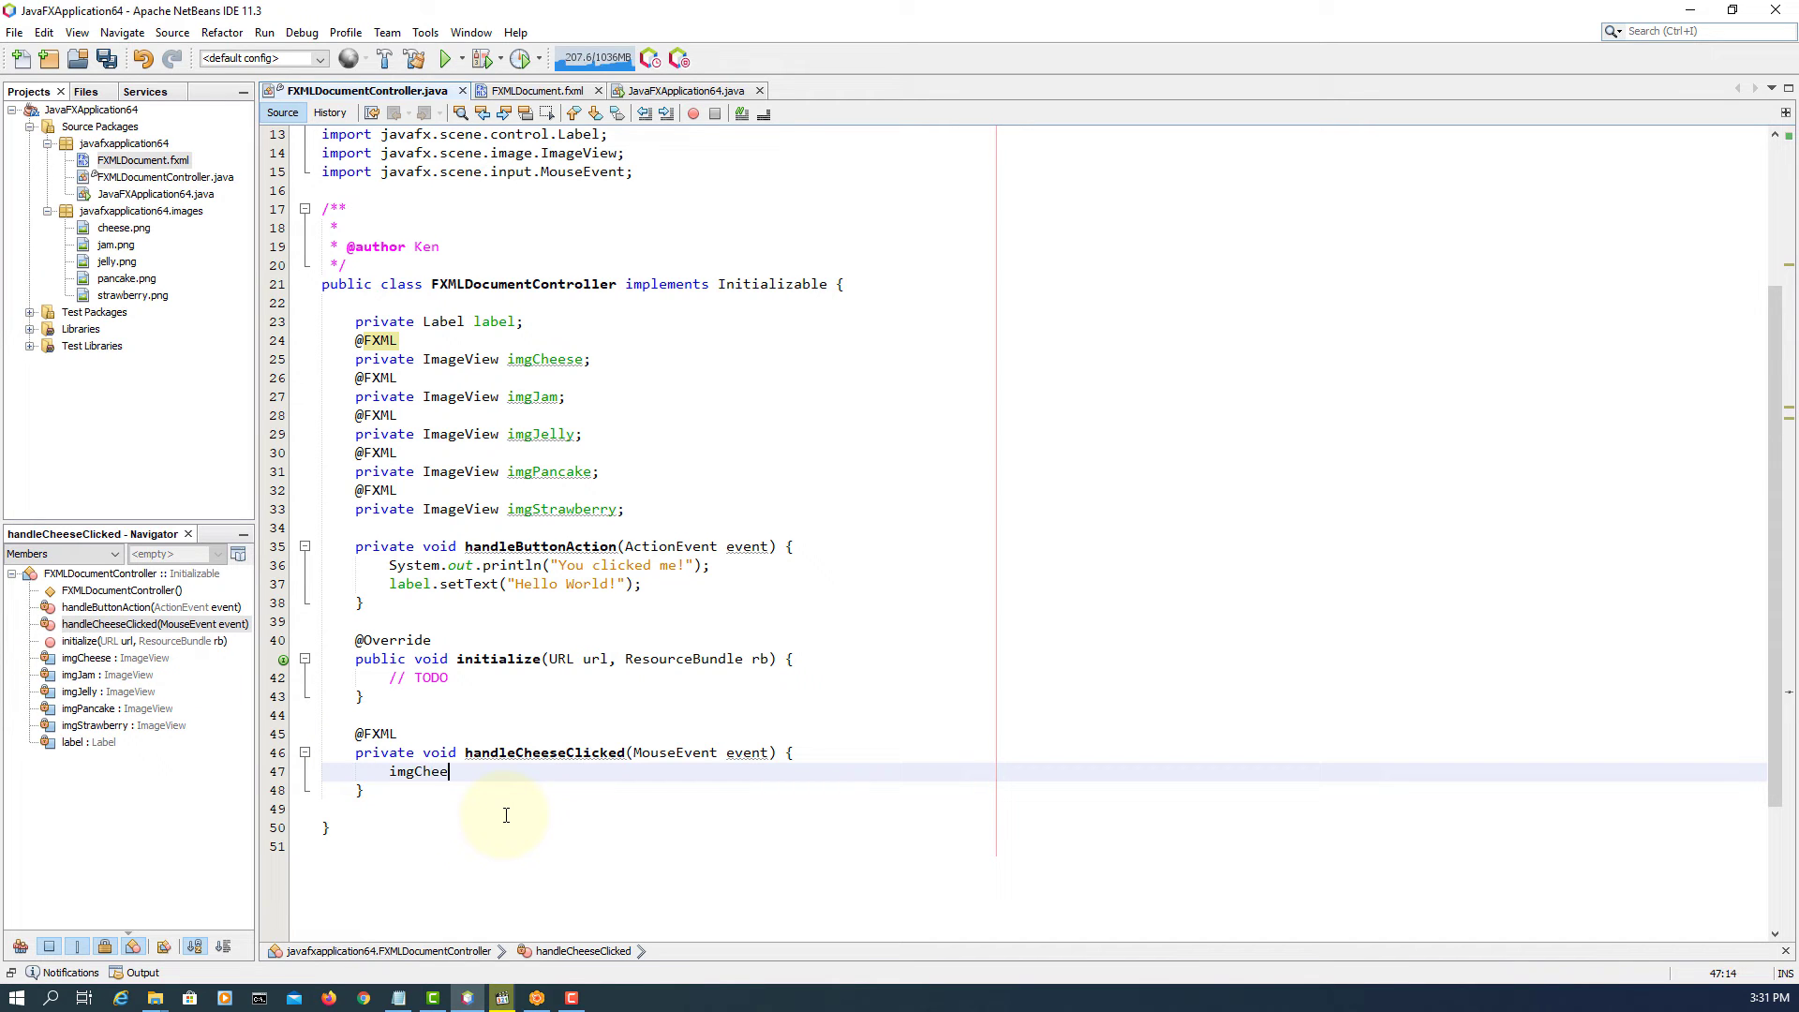
{"action": "type", "text": "se.set"}
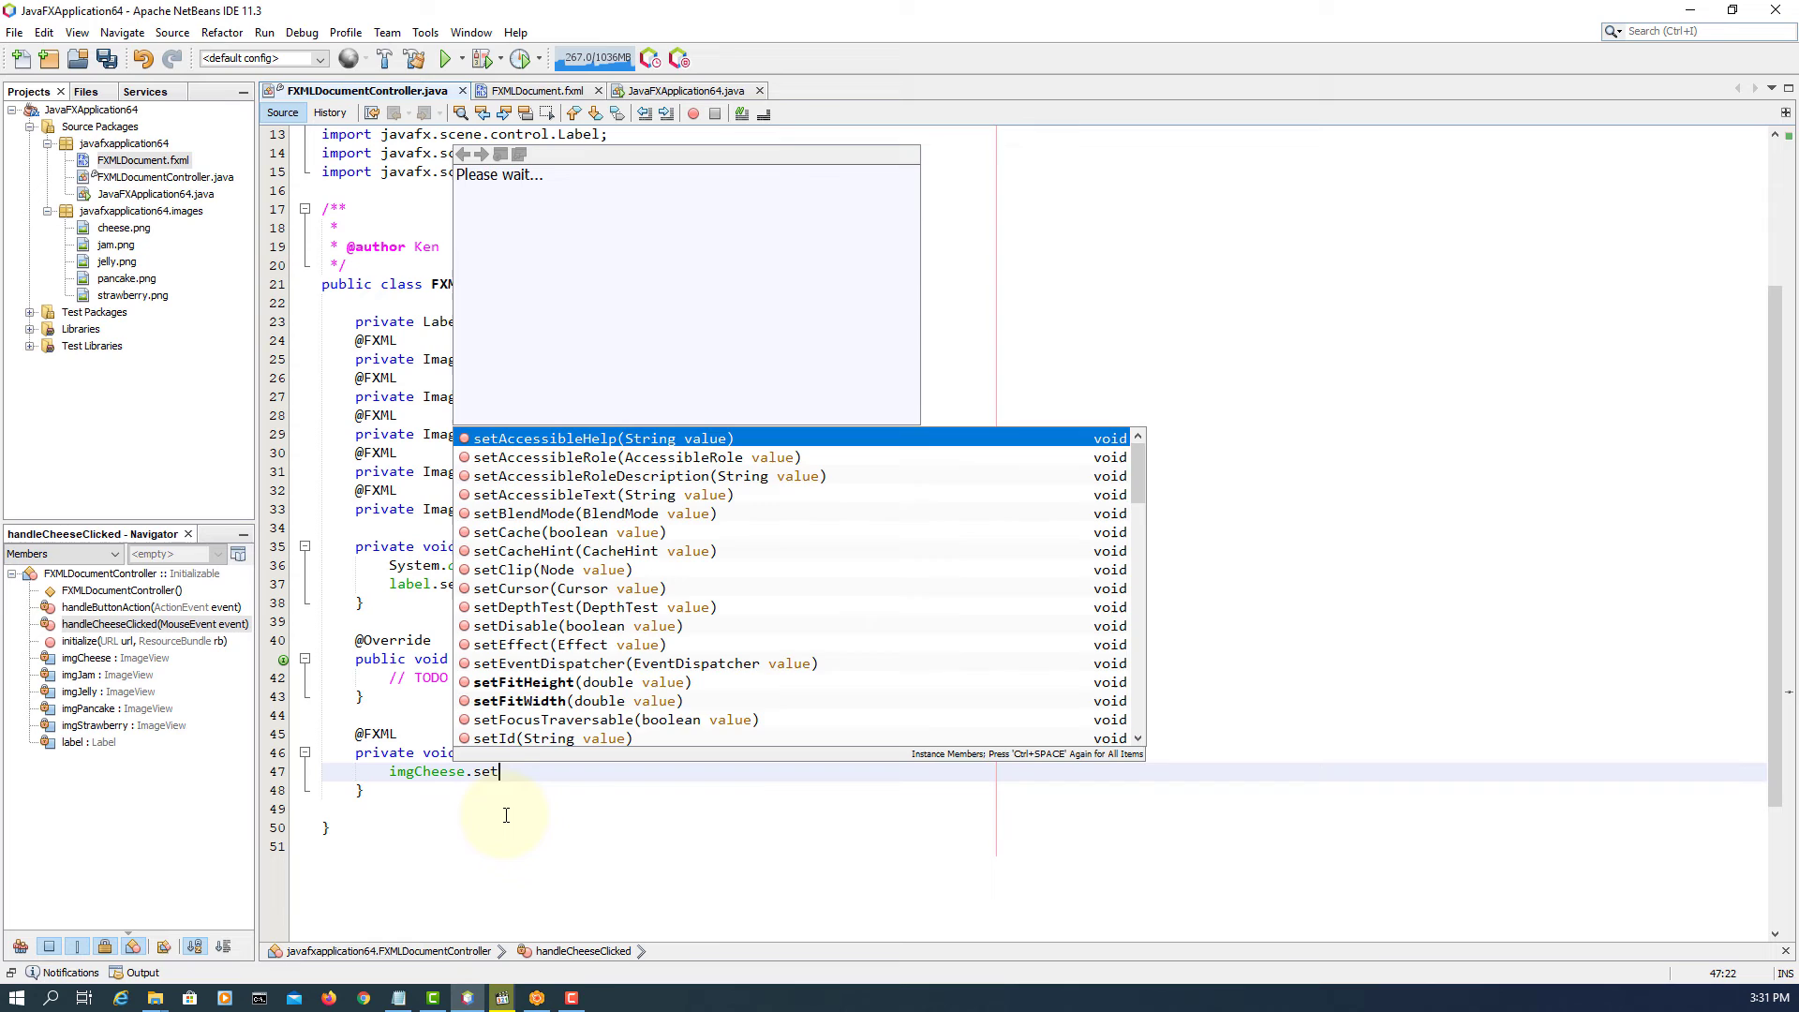
{"action": "type", "text": "Vi"}
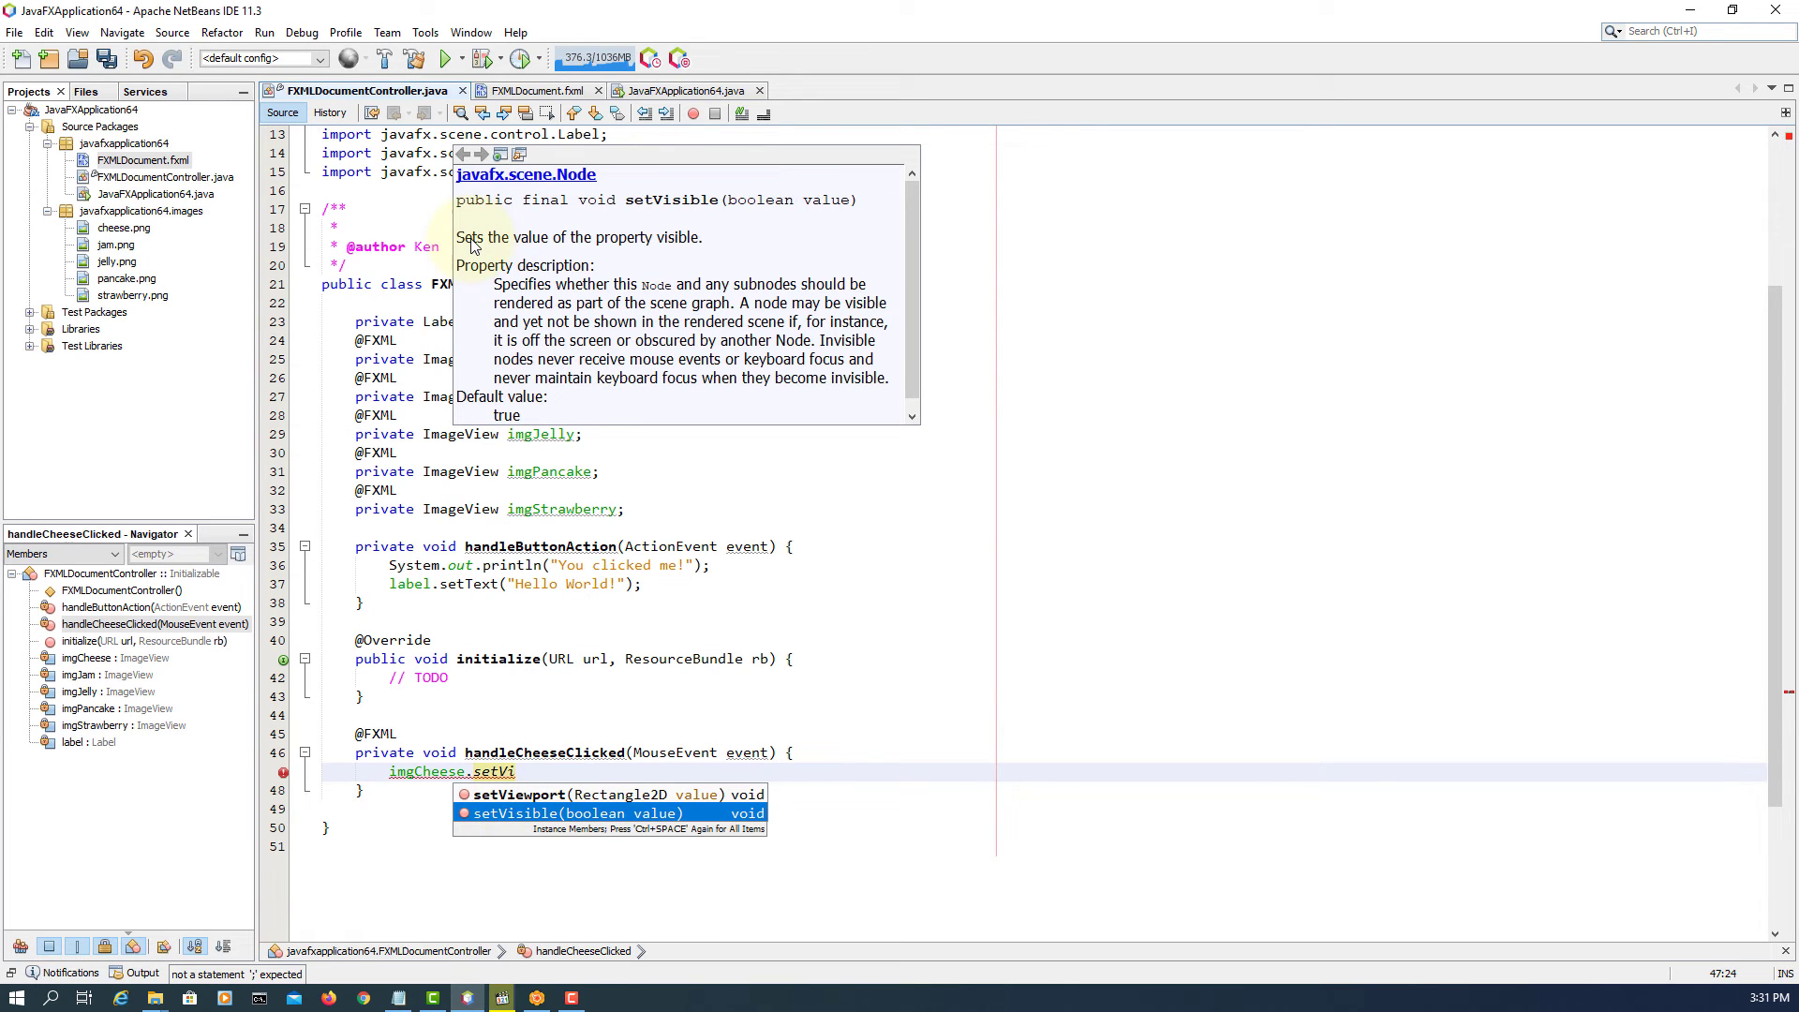
{"action": "mouse_move", "coordinate": [705, 253]}
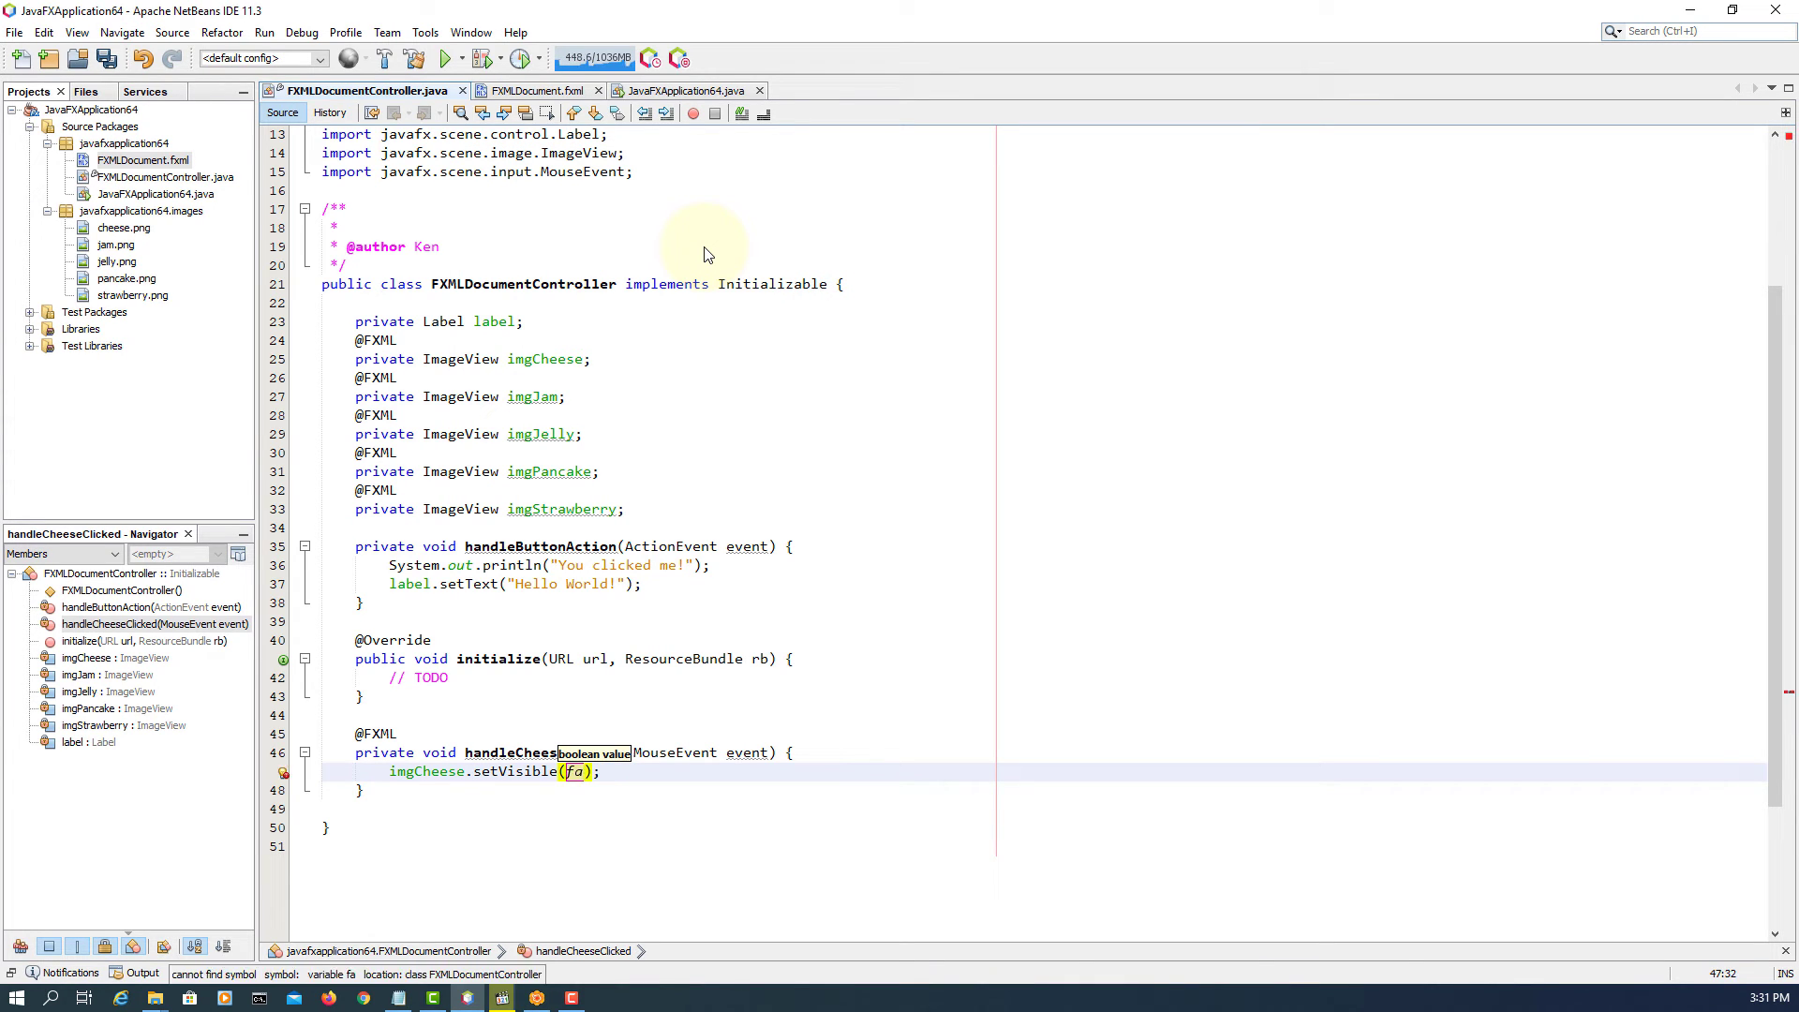
{"action": "type", "text": "false"}
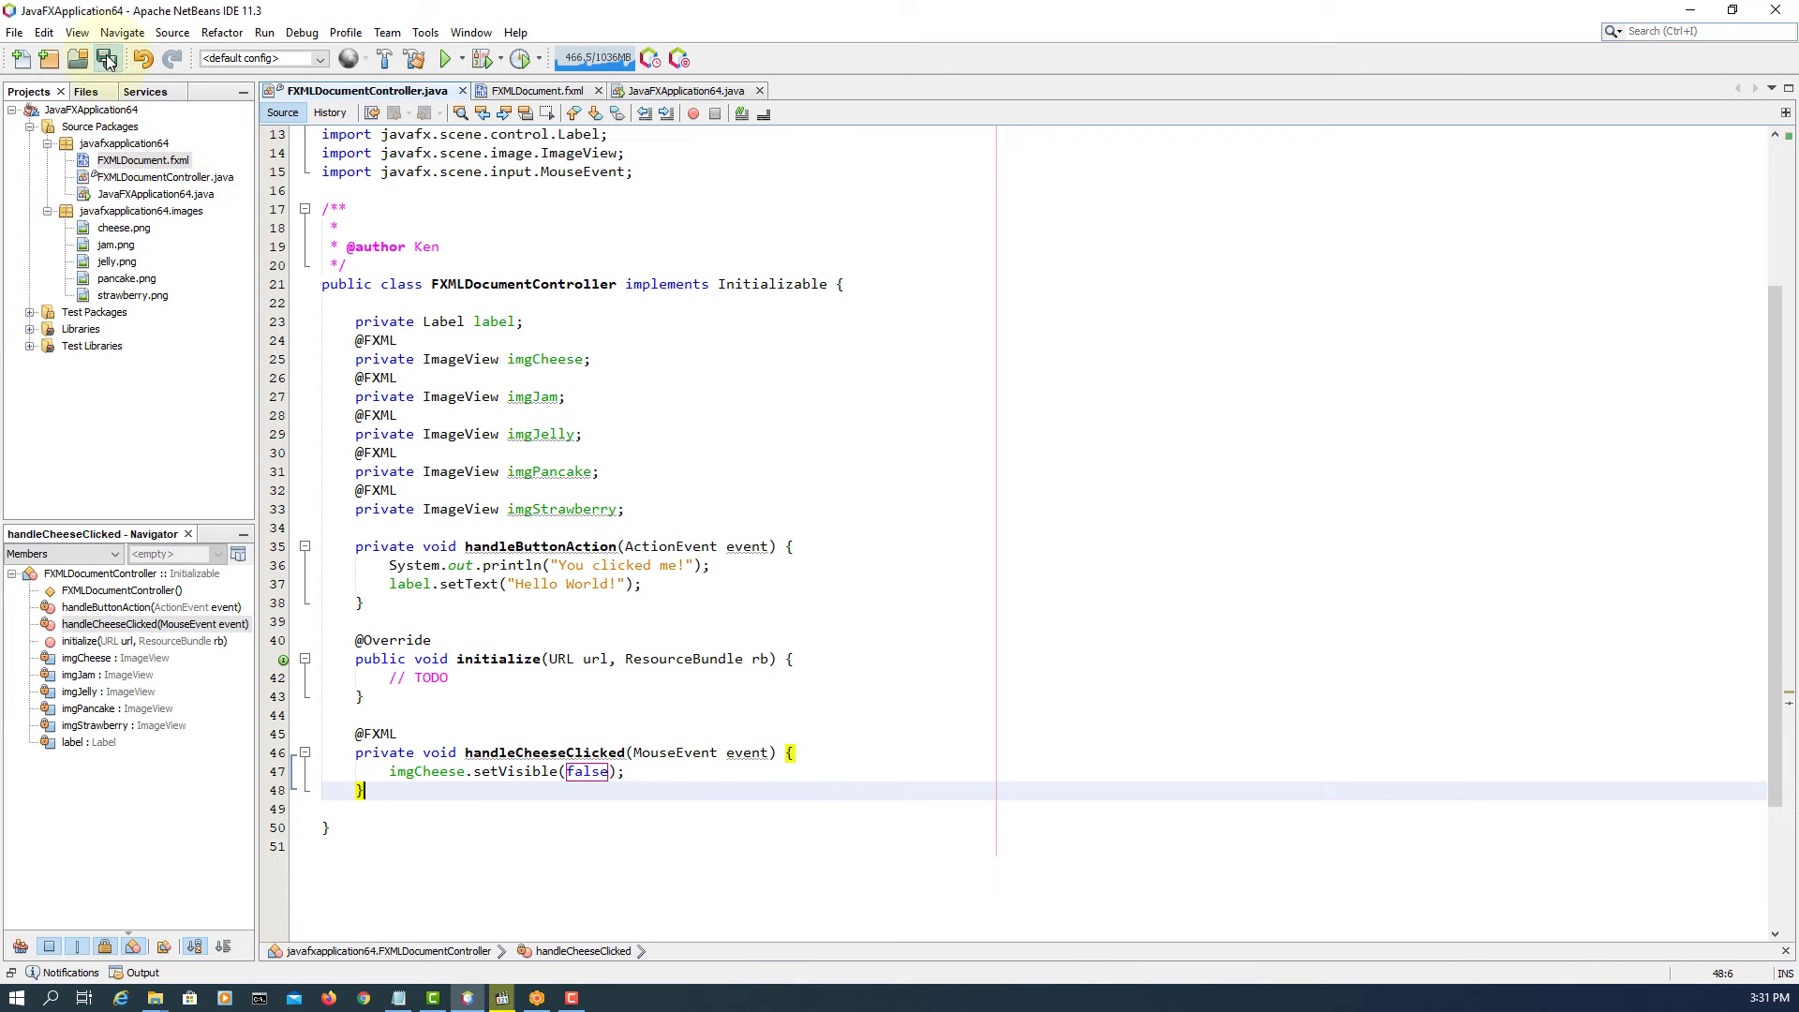
{"action": "right_click", "coordinate": [92, 109]}
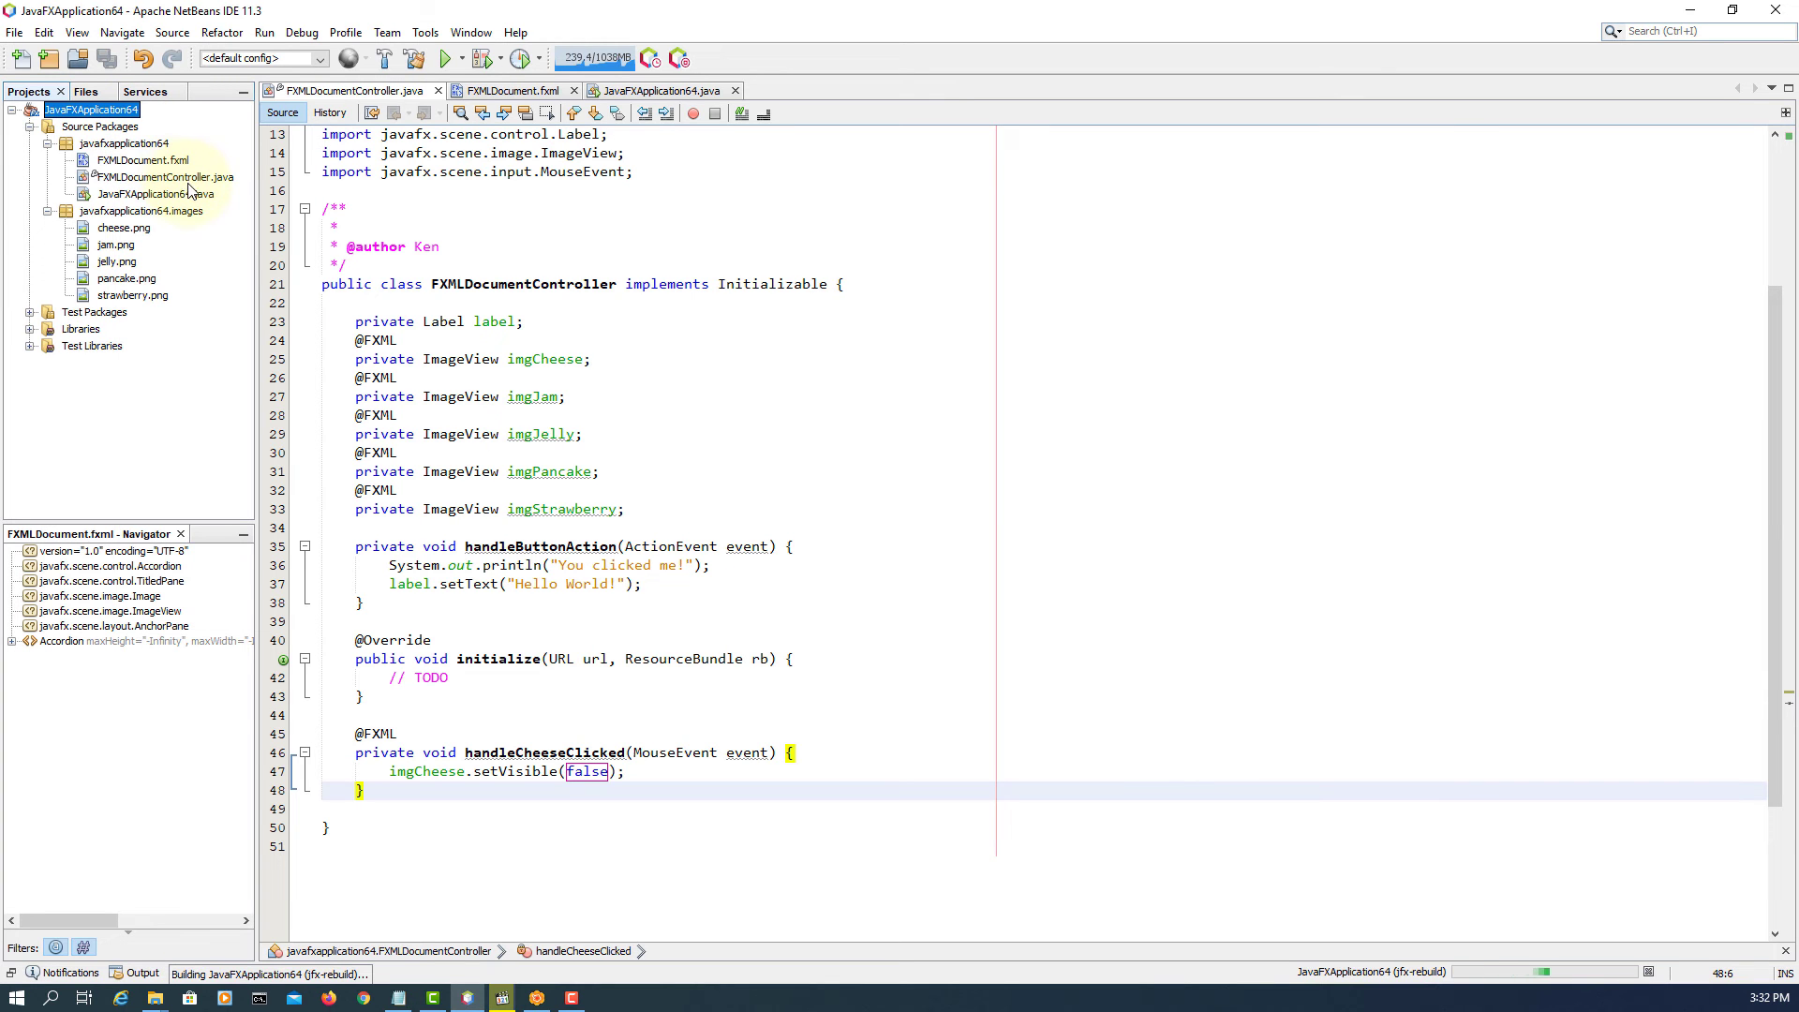
- Run the app, expand the first pane and click the cheese image, leaving only jam showing
{"action": "right_click", "coordinate": [150, 193]}
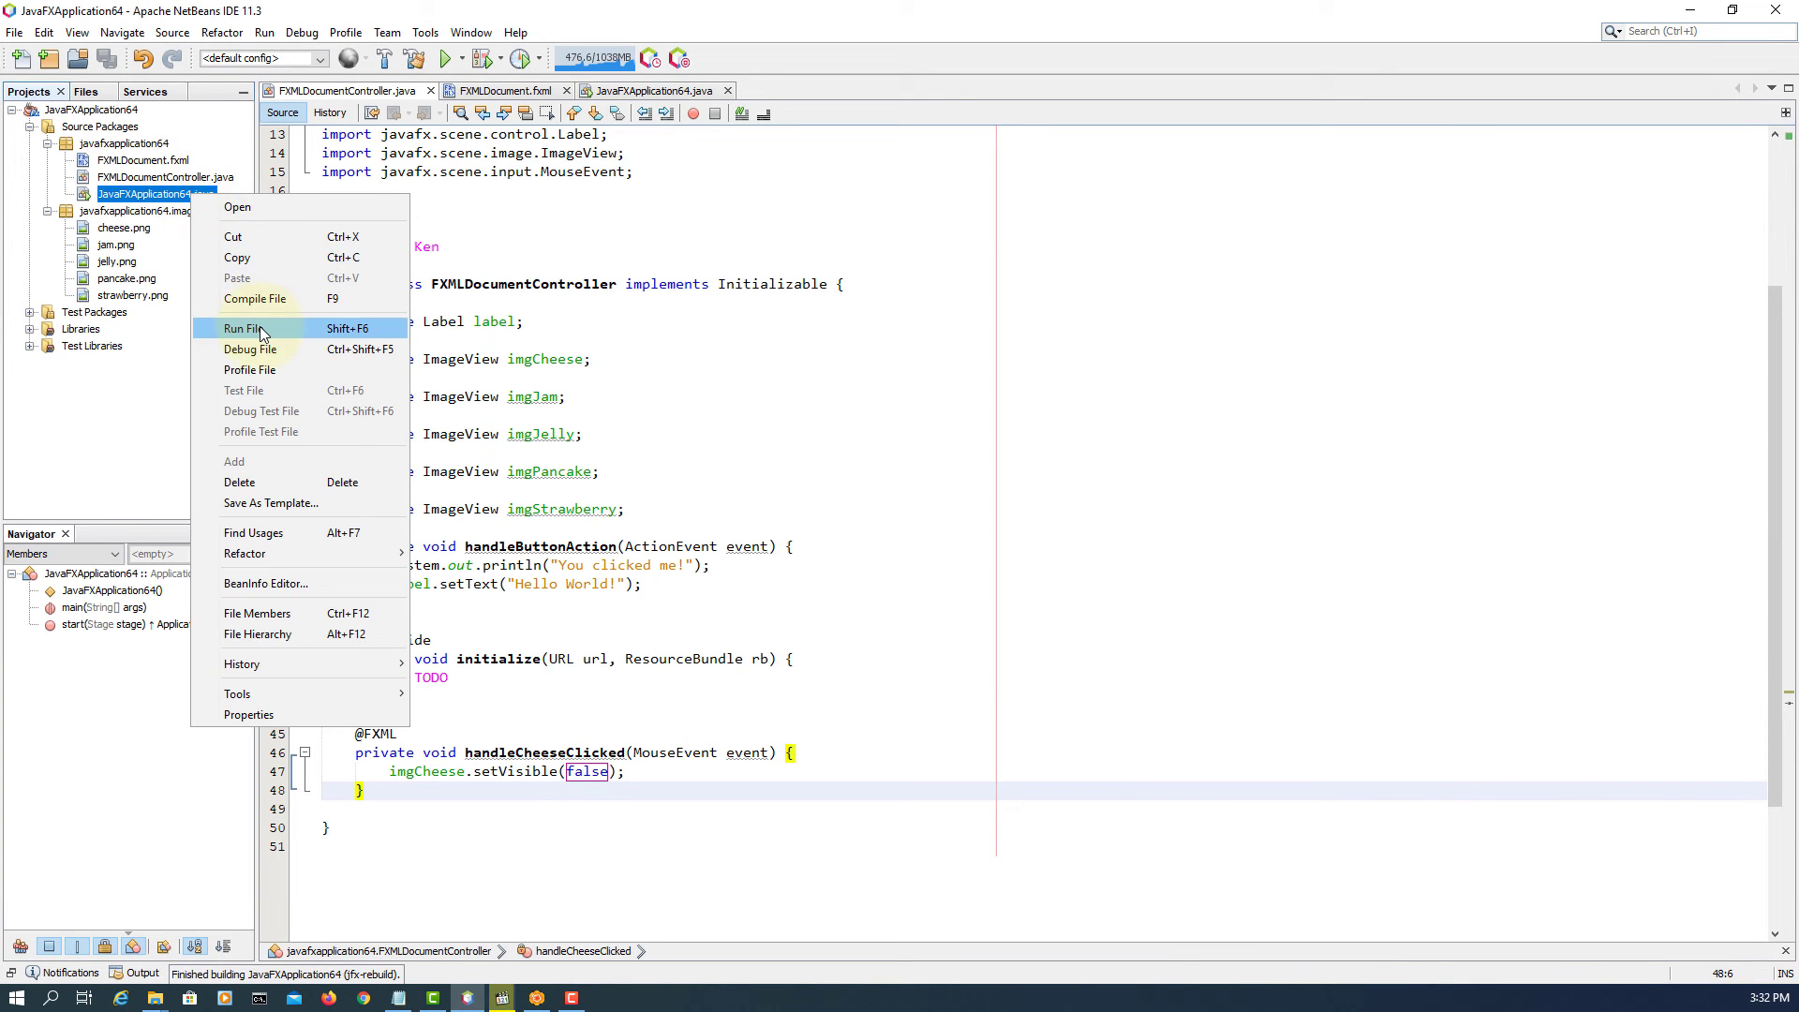
{"action": "left_click", "coordinate": [247, 328]}
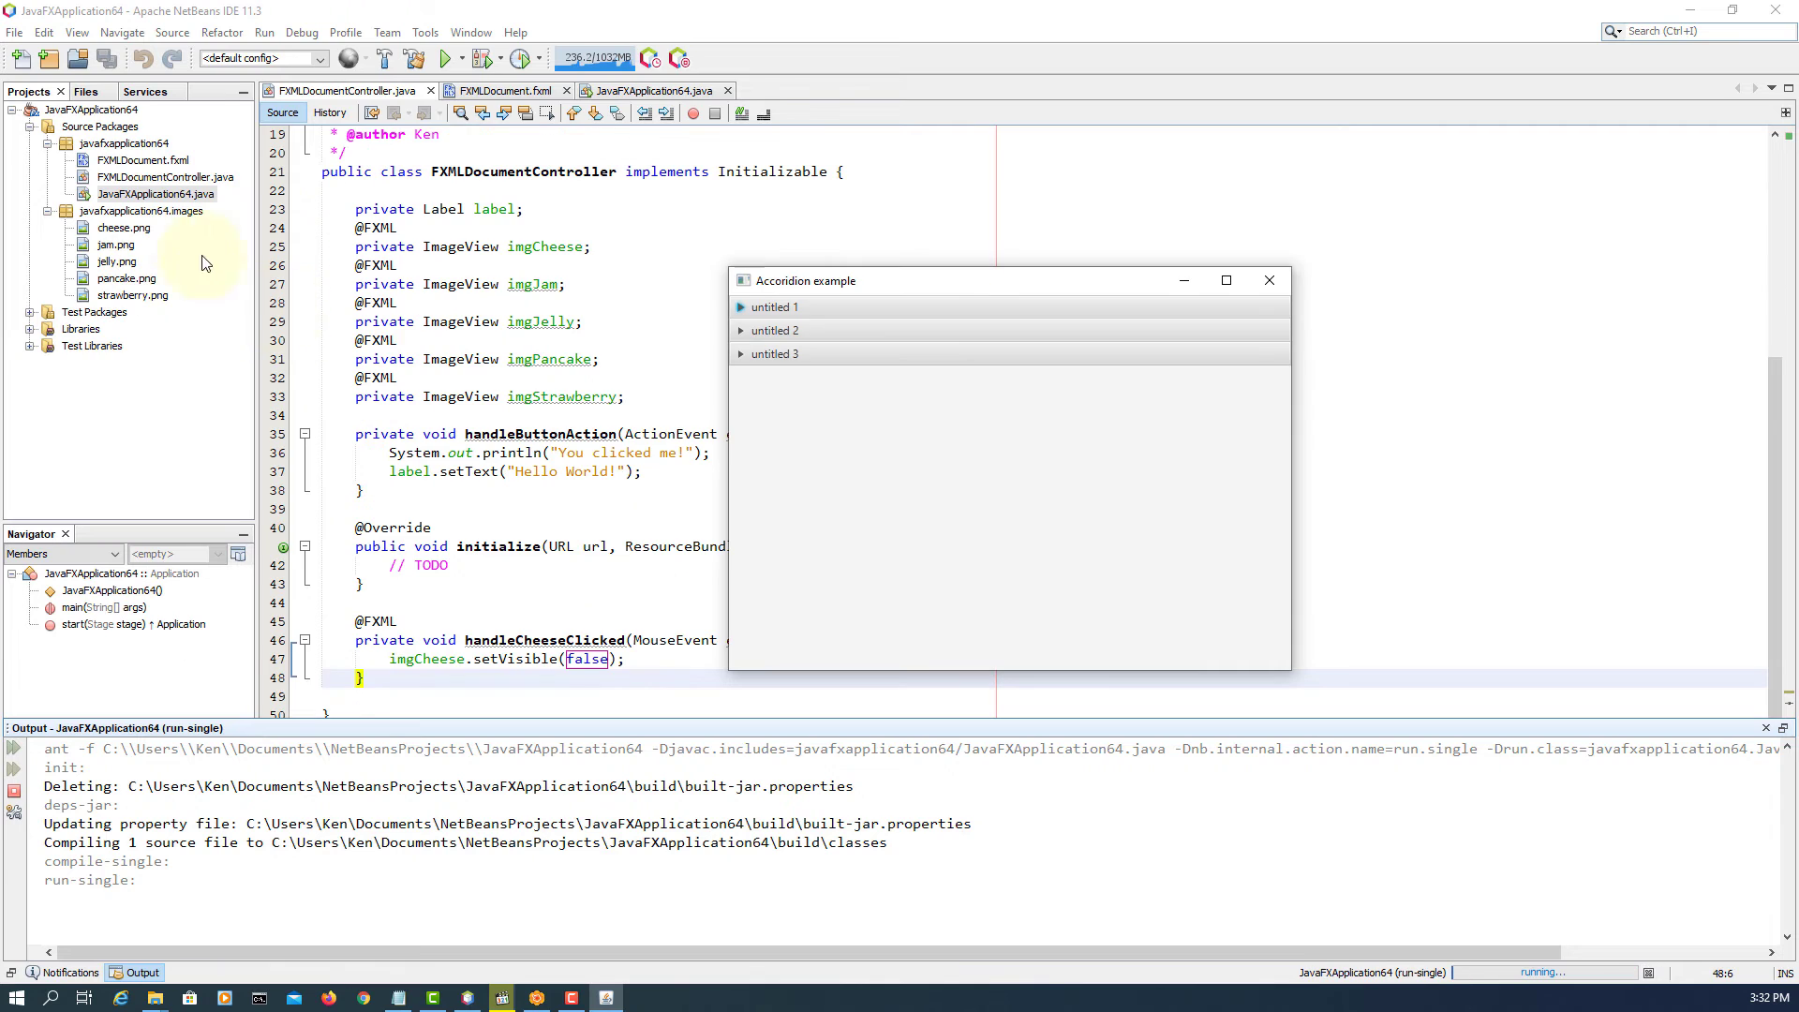
{"action": "left_click", "coordinate": [770, 305]}
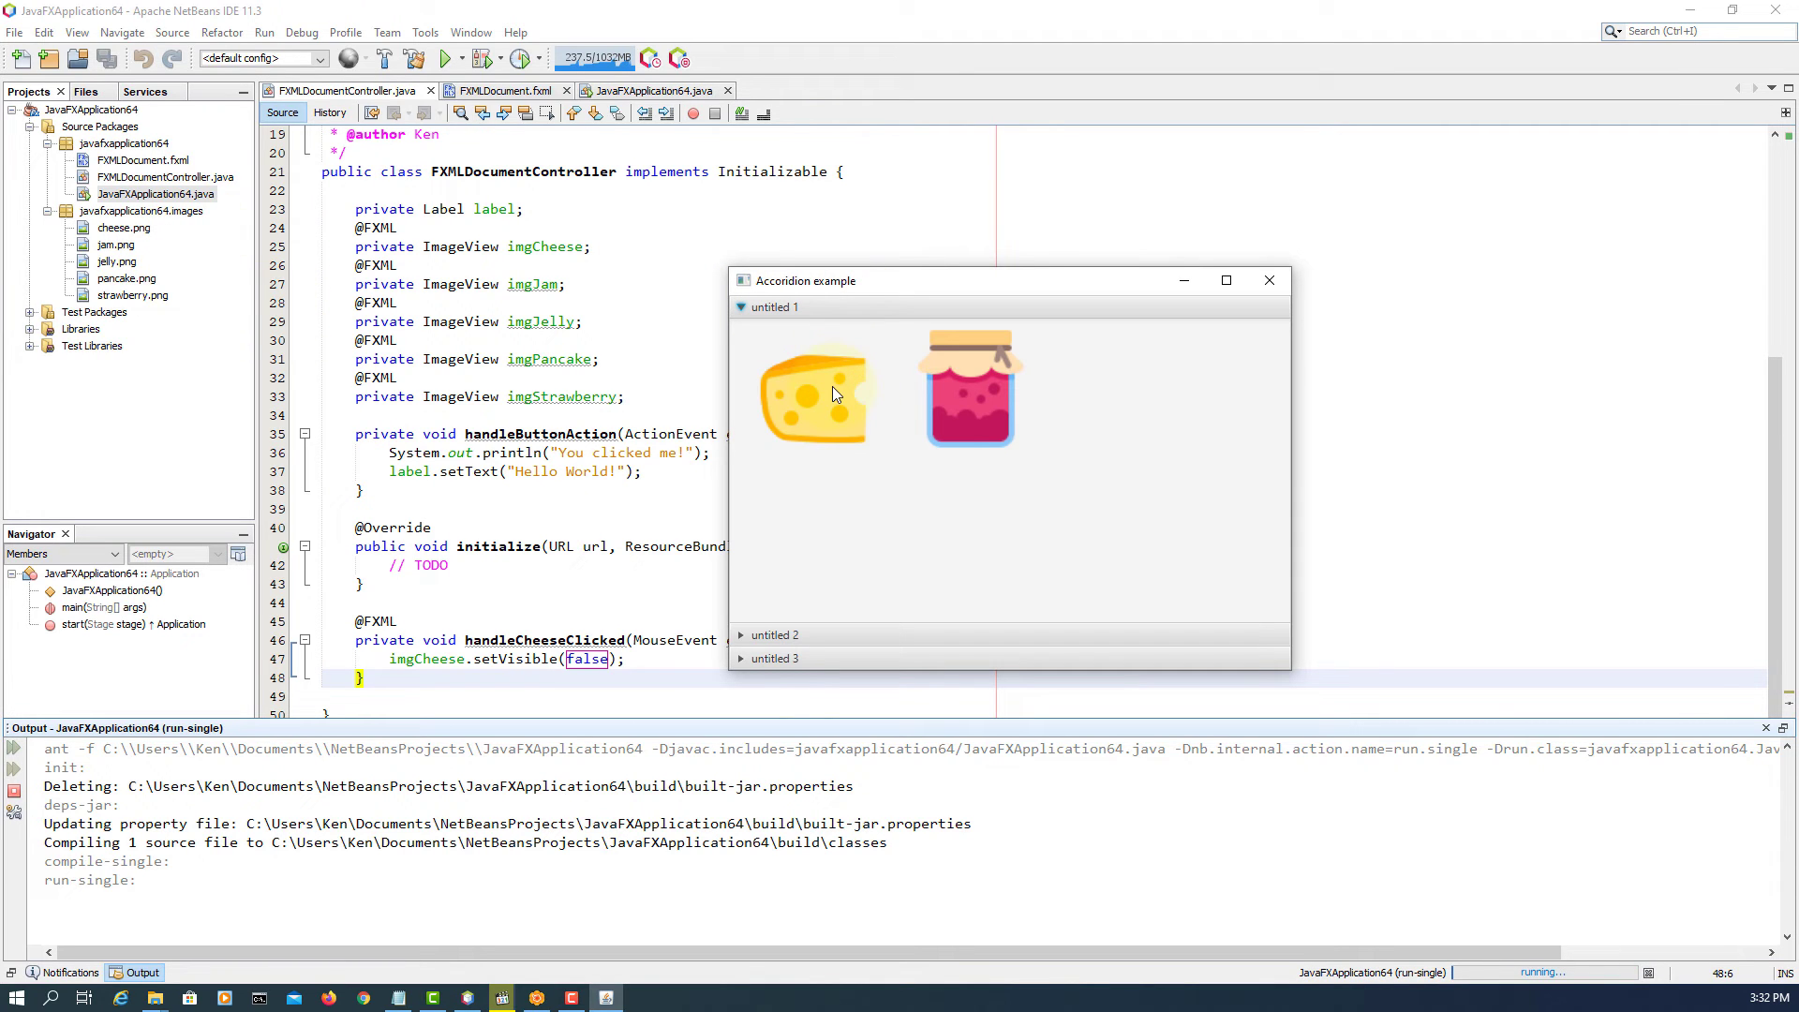
{"action": "left_click", "coordinate": [815, 396]}
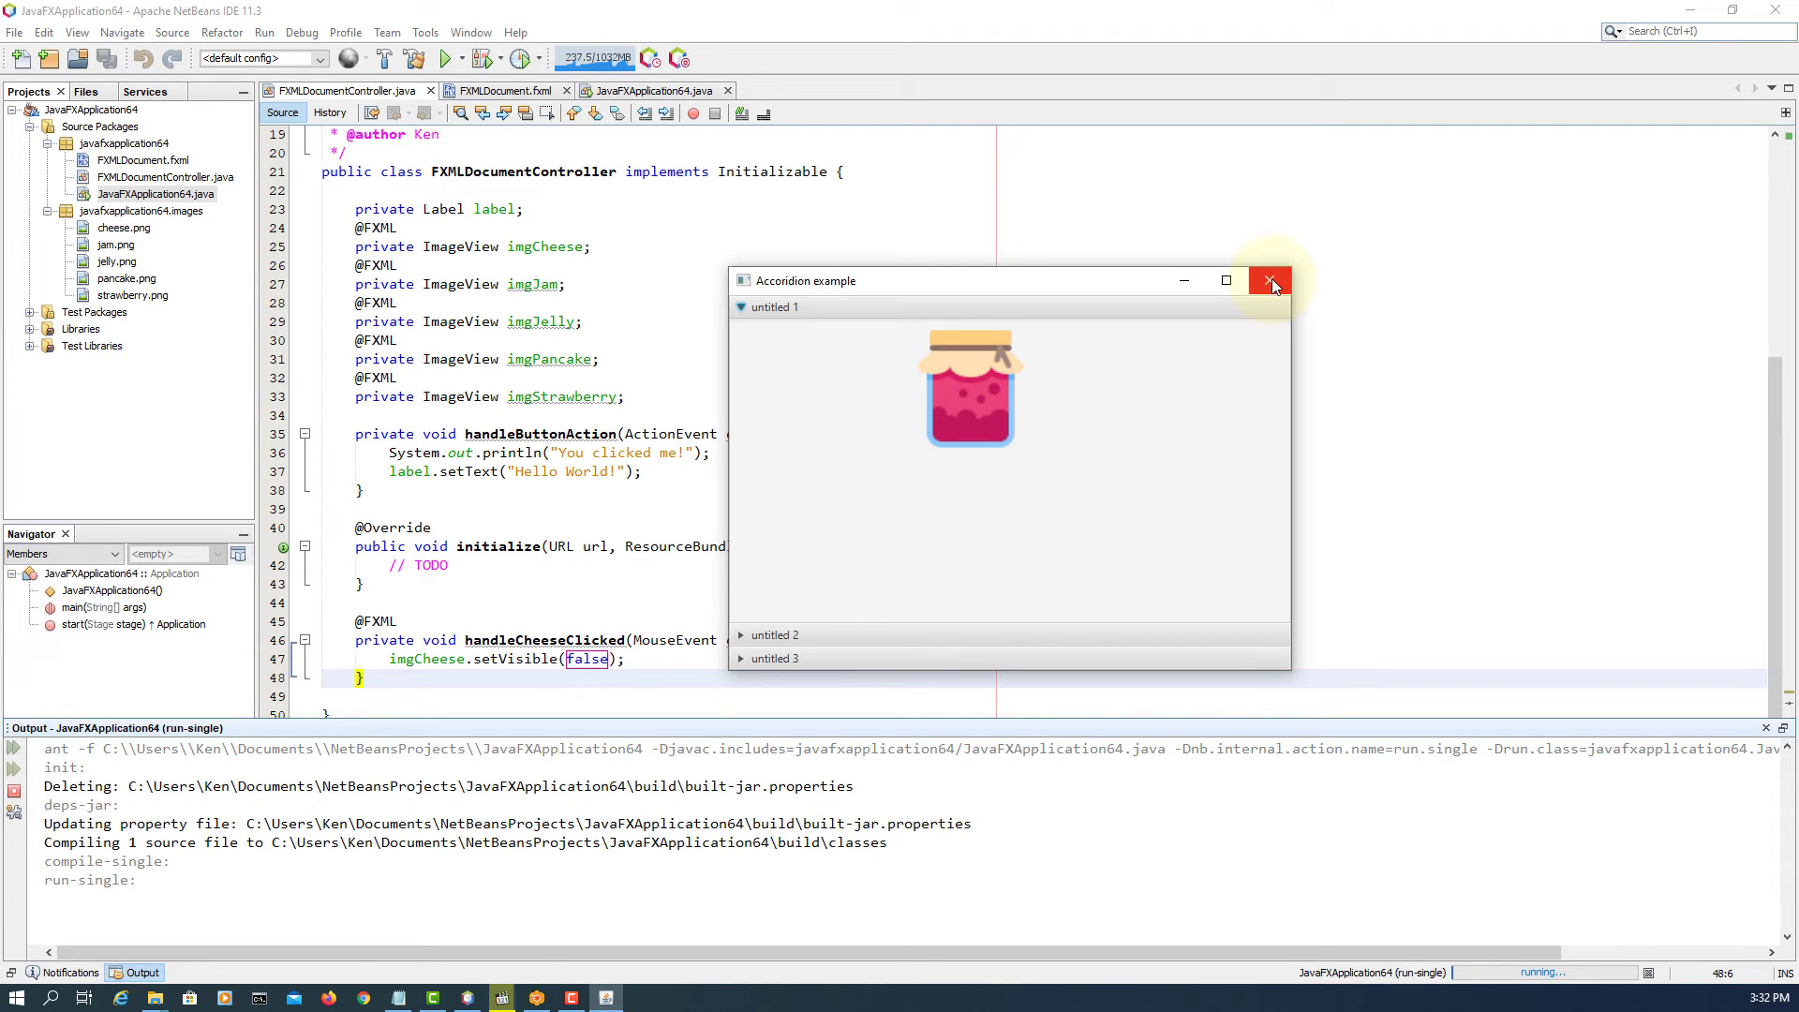
{"action": "mouse_move", "coordinate": [1270, 281]}
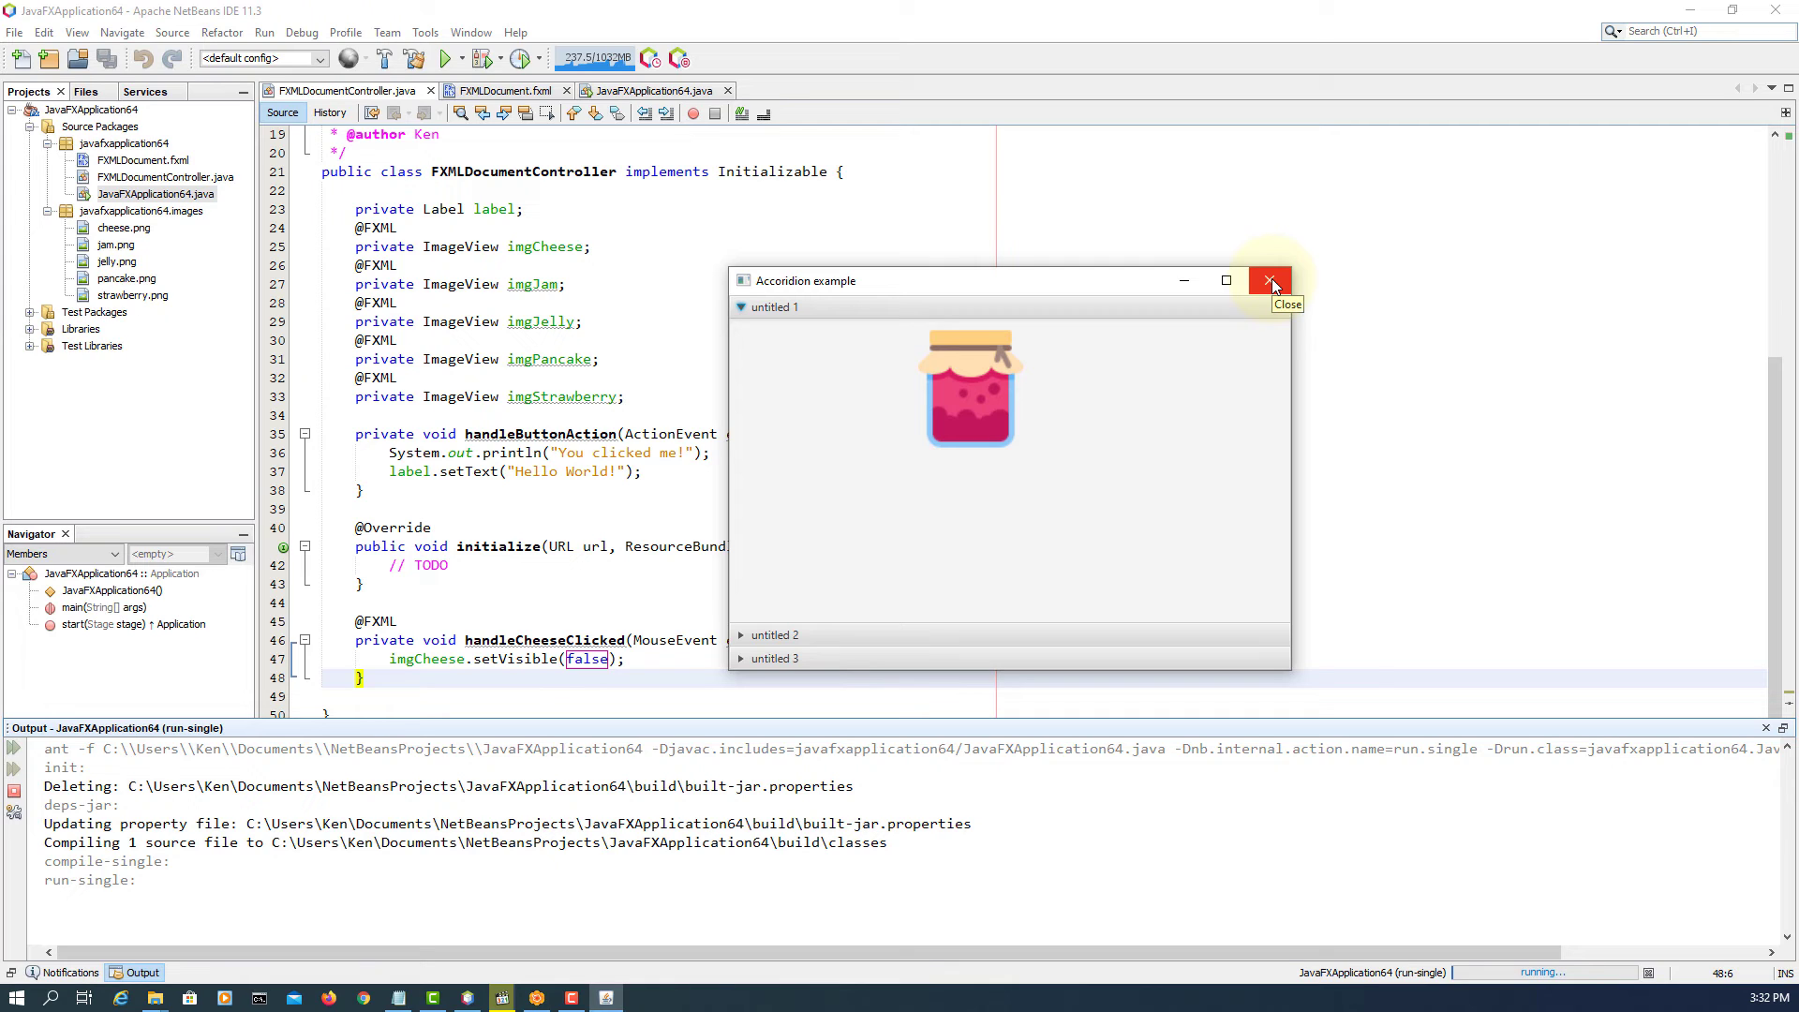
{"action": "mouse_move", "coordinate": [977, 406]}
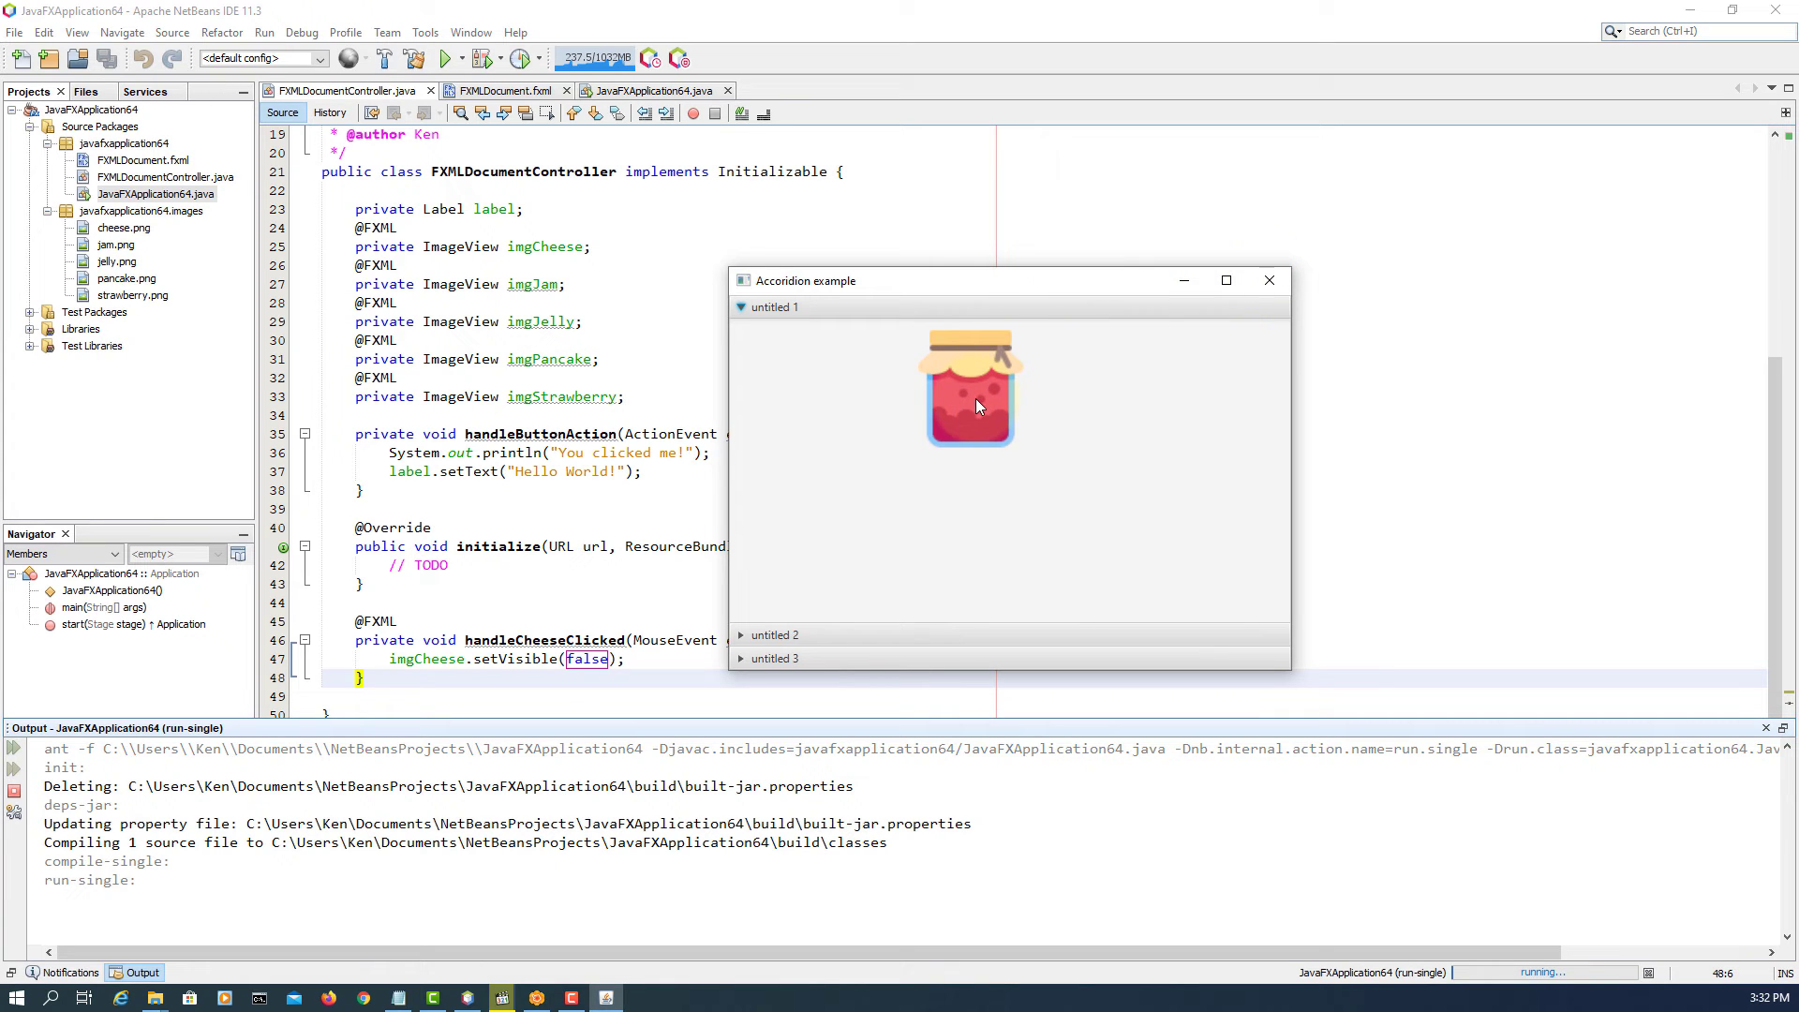
{"action": "mouse_move", "coordinate": [1269, 281]}
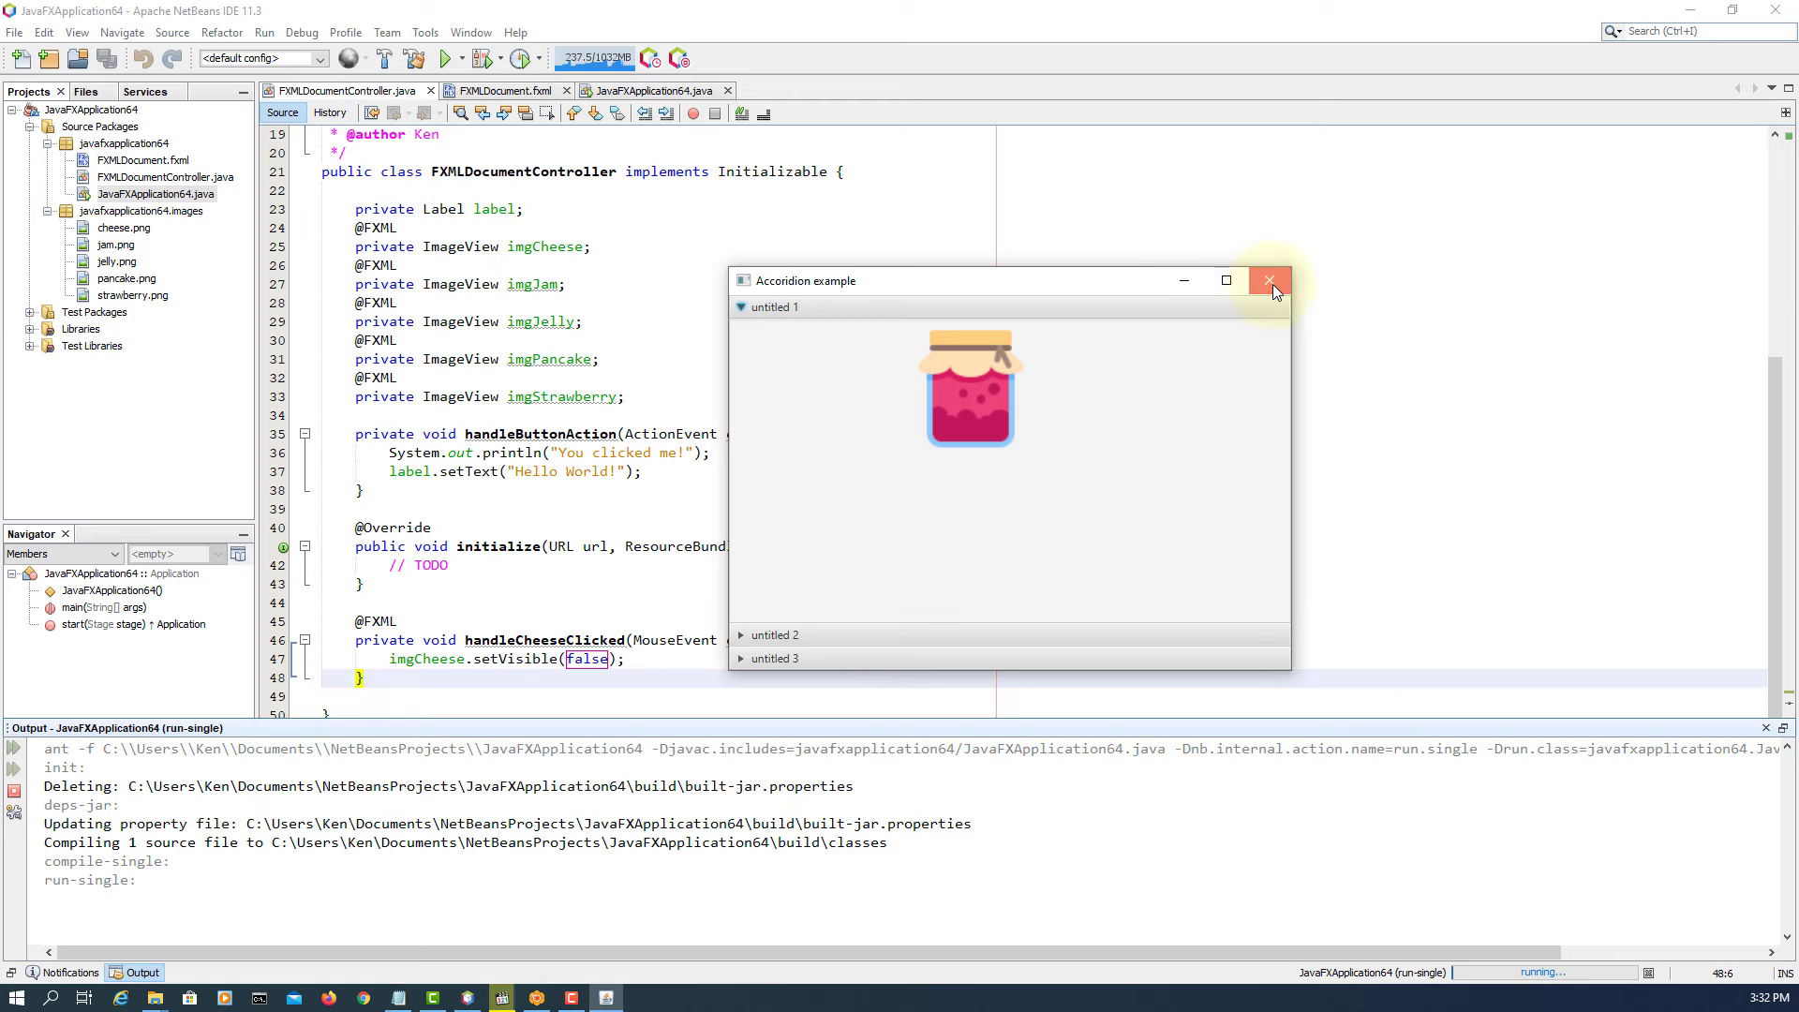
{"action": "right_click", "coordinate": [137, 159]}
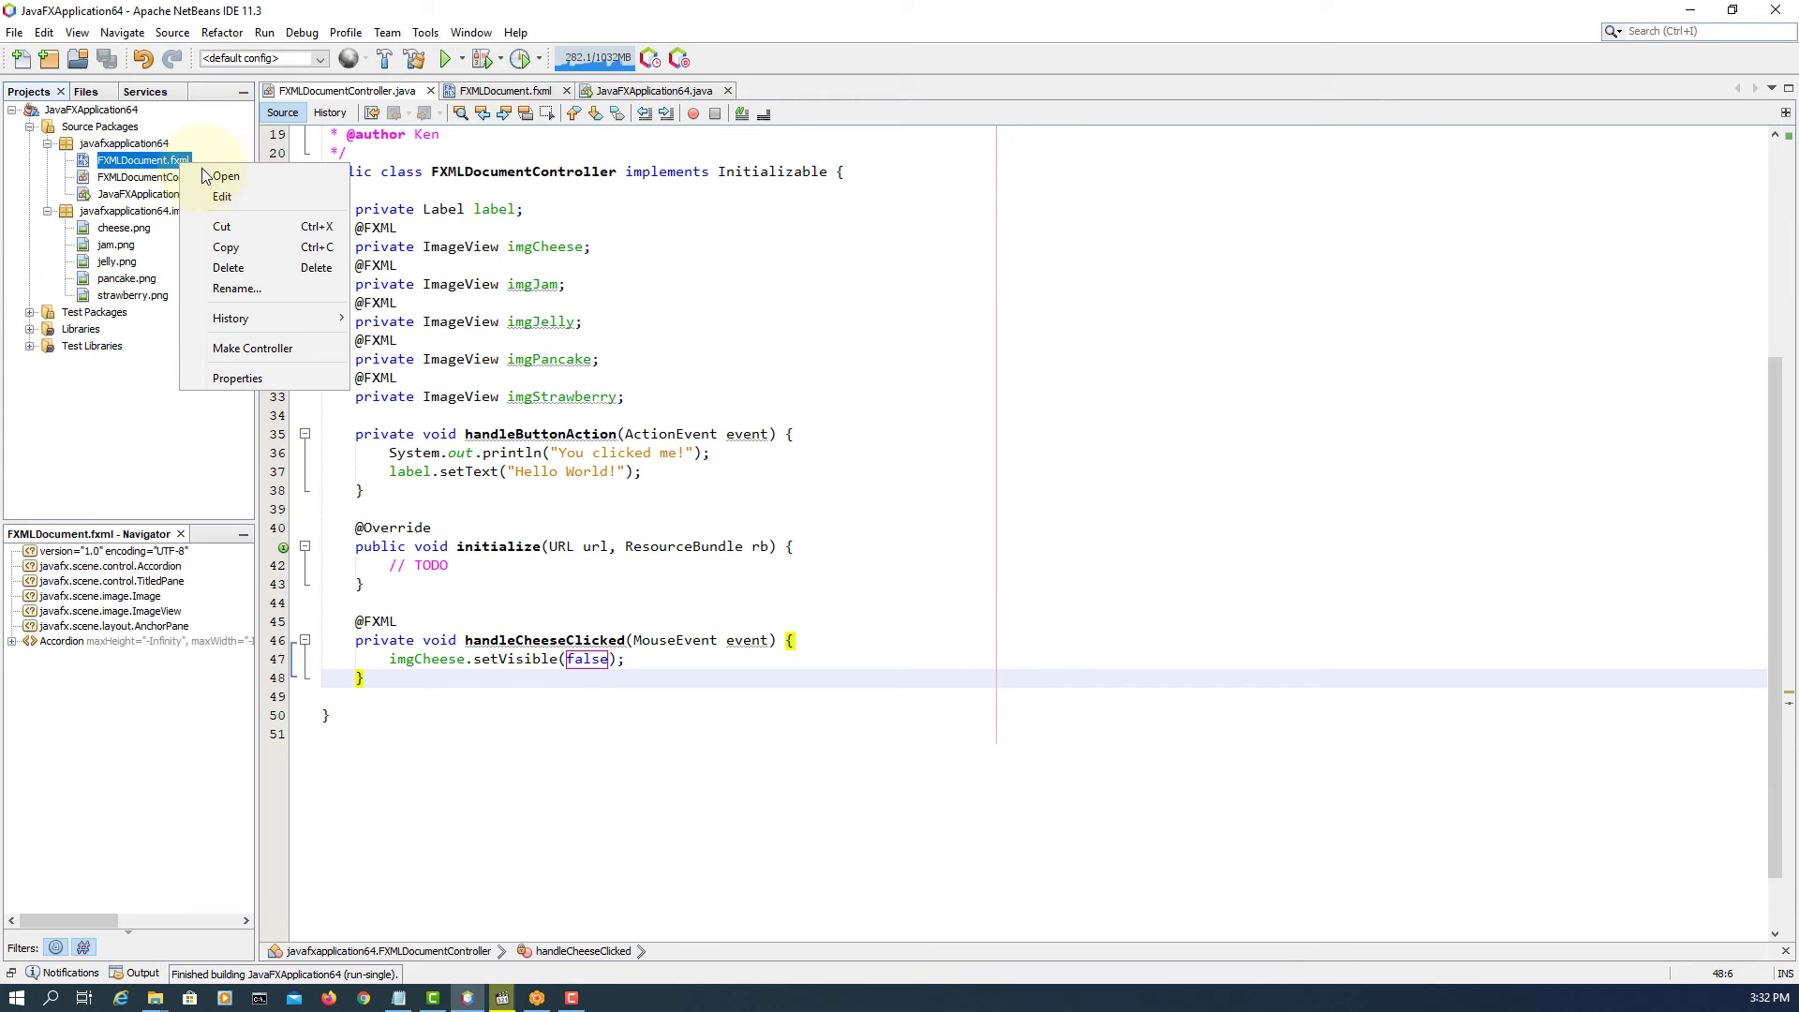
{"action": "mouse_move", "coordinate": [227, 176]}
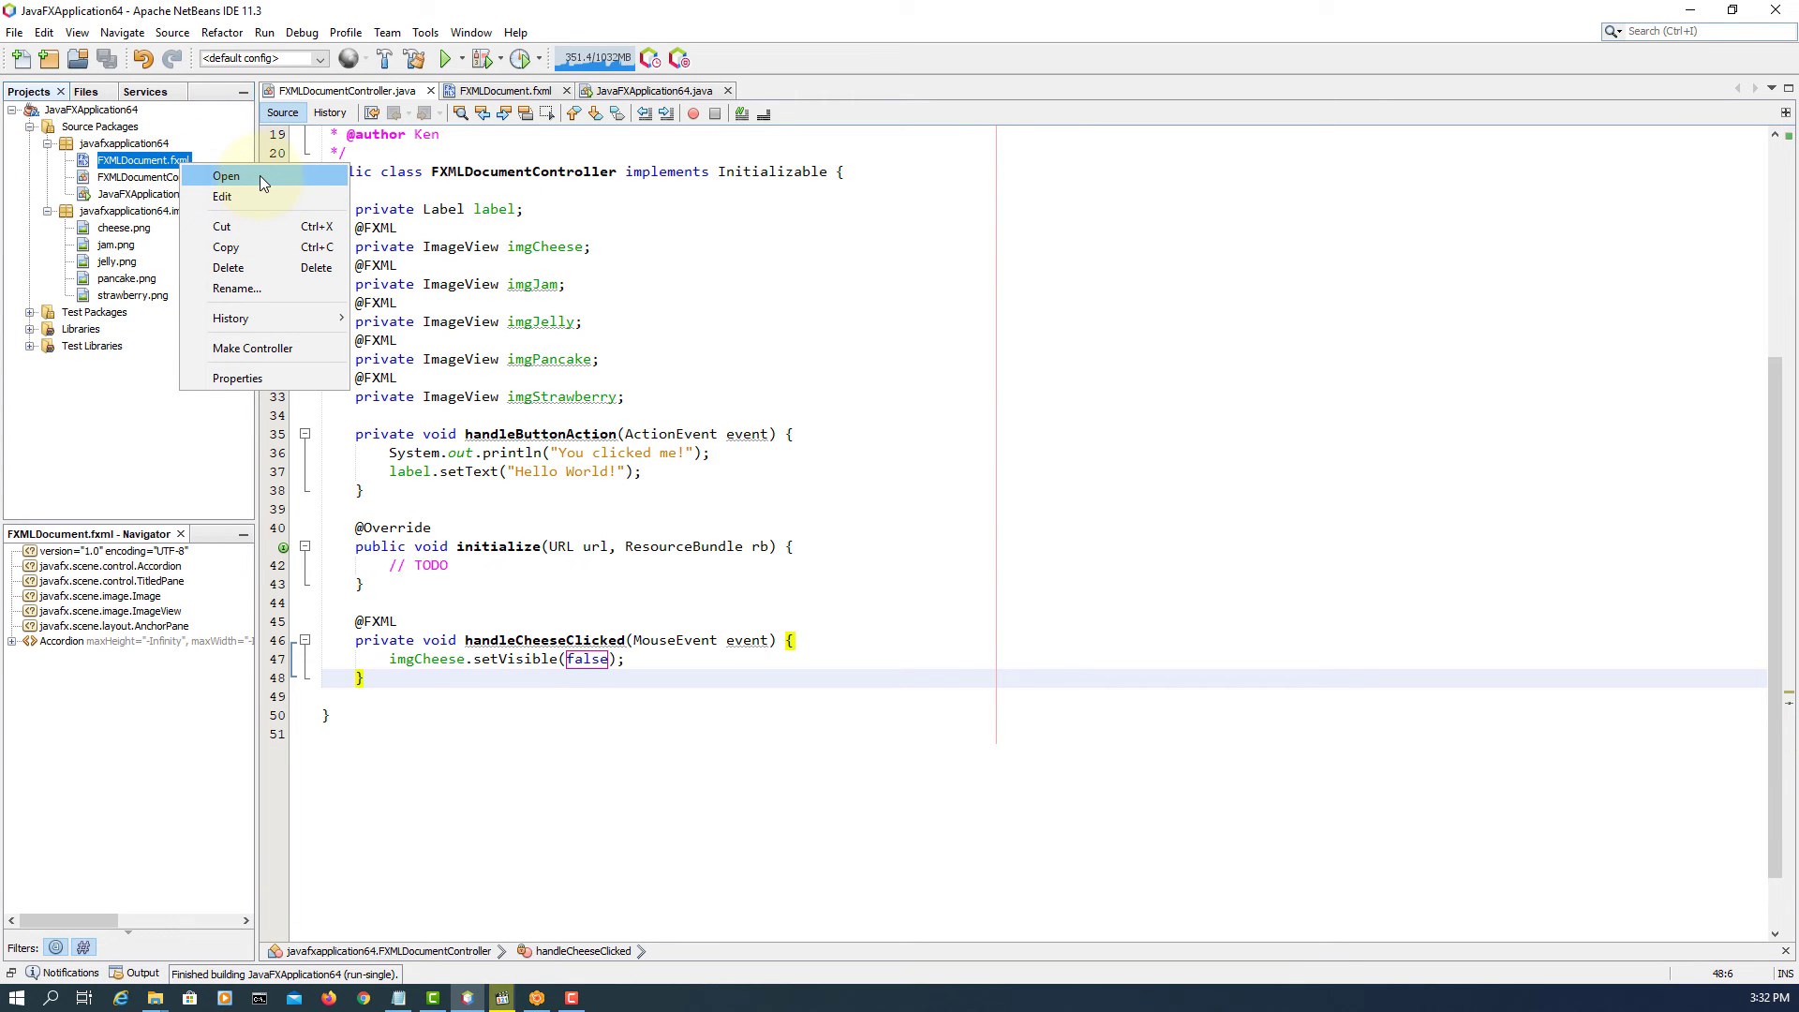
- Set the jam ImageView's On Mouse Clicked to handleJamClicked in Scene Builder
{"action": "left_click", "coordinate": [226, 177]}
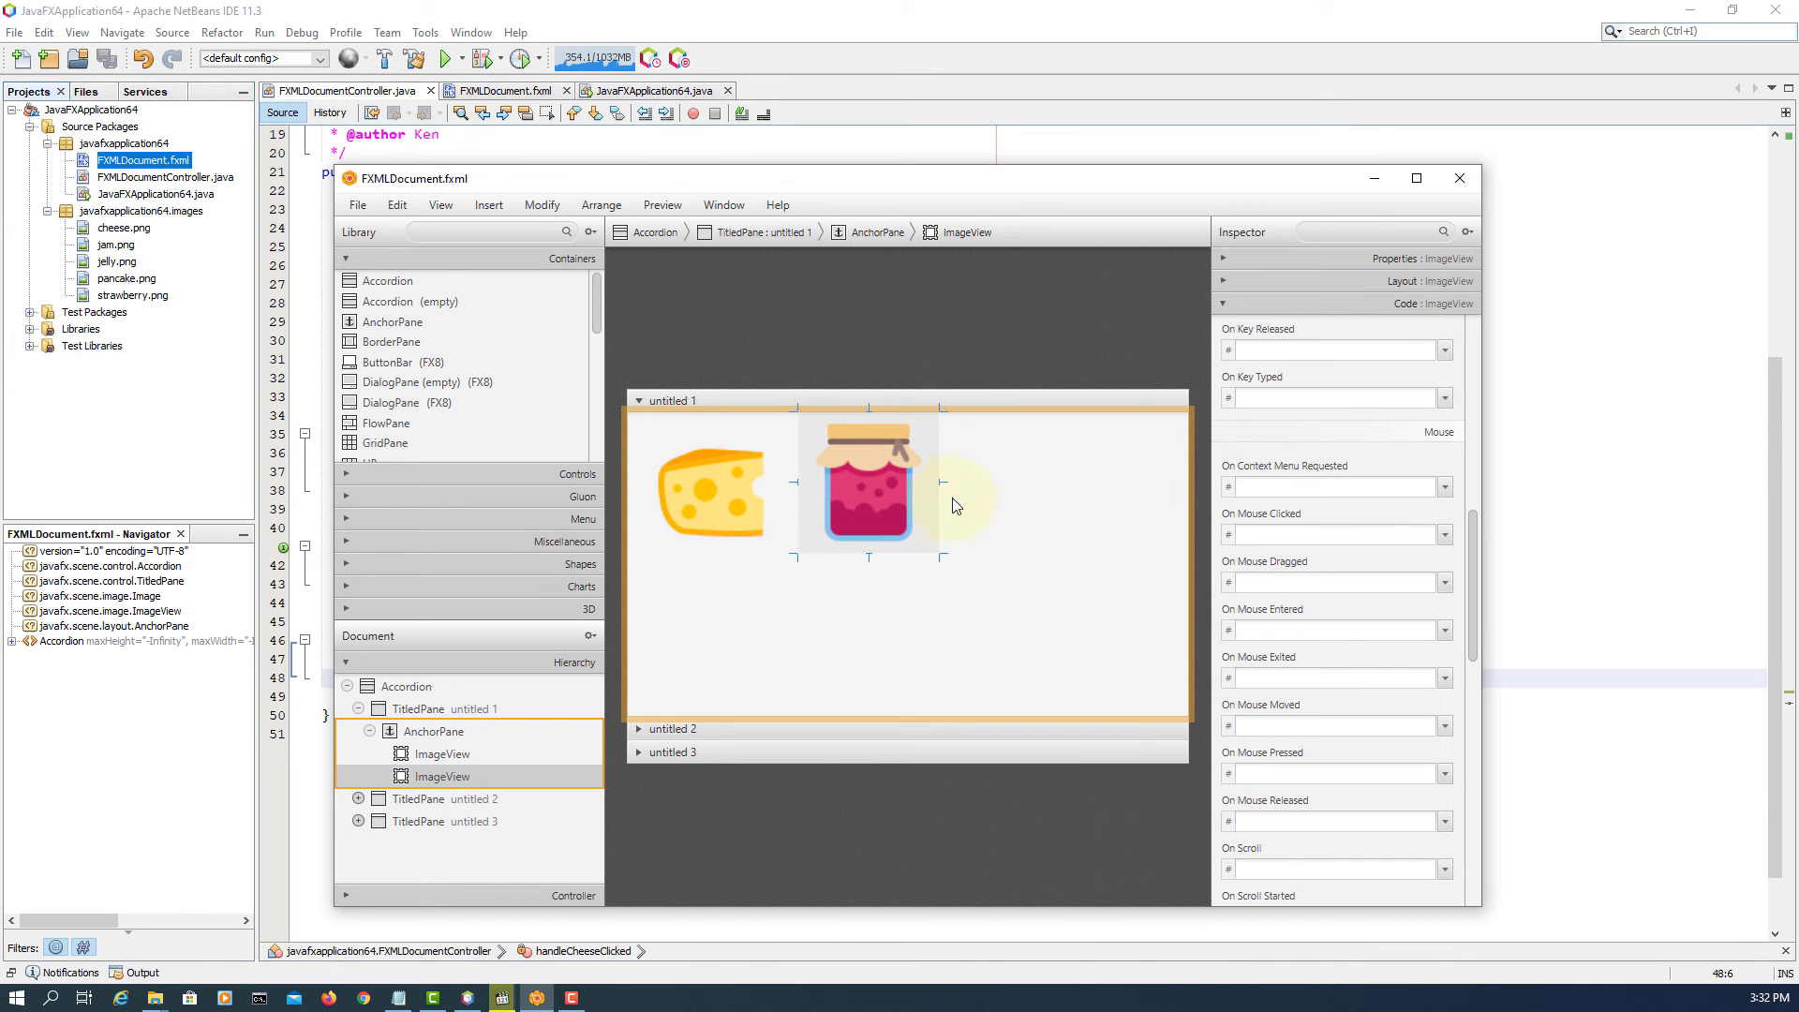
{"action": "left_click", "coordinate": [1330, 534]}
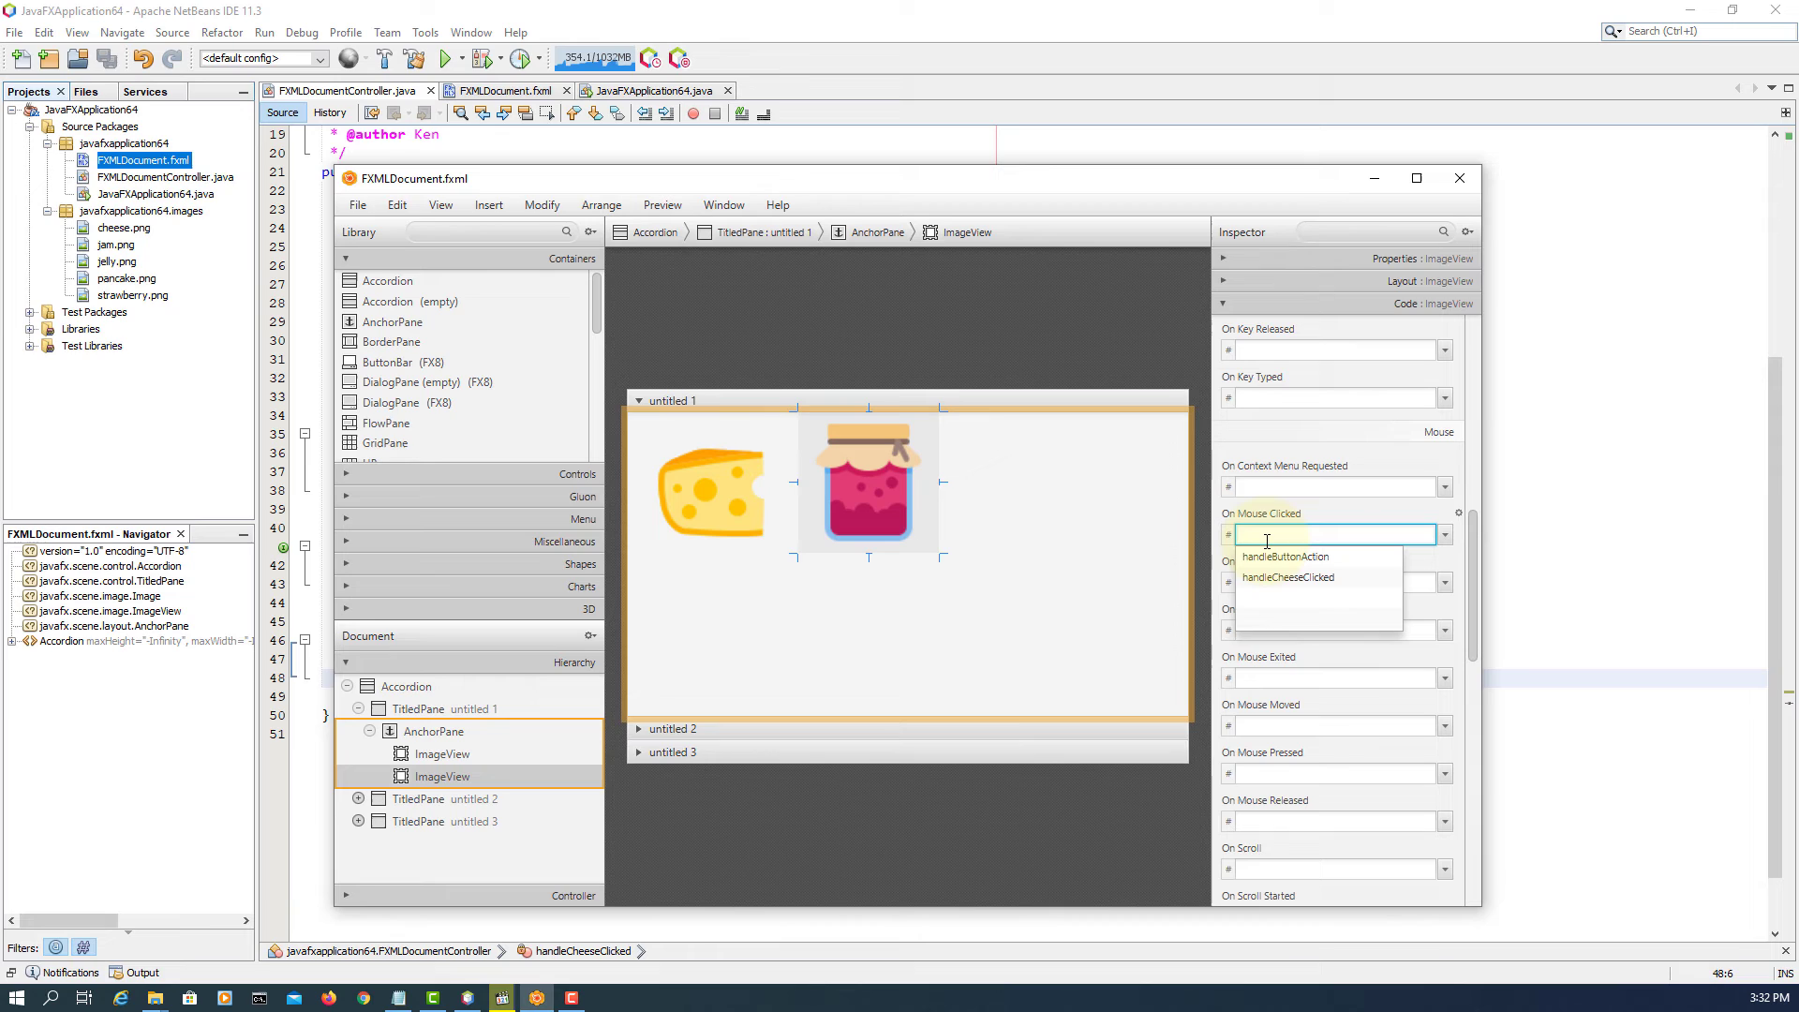
{"action": "type", "text": "handleJame"}
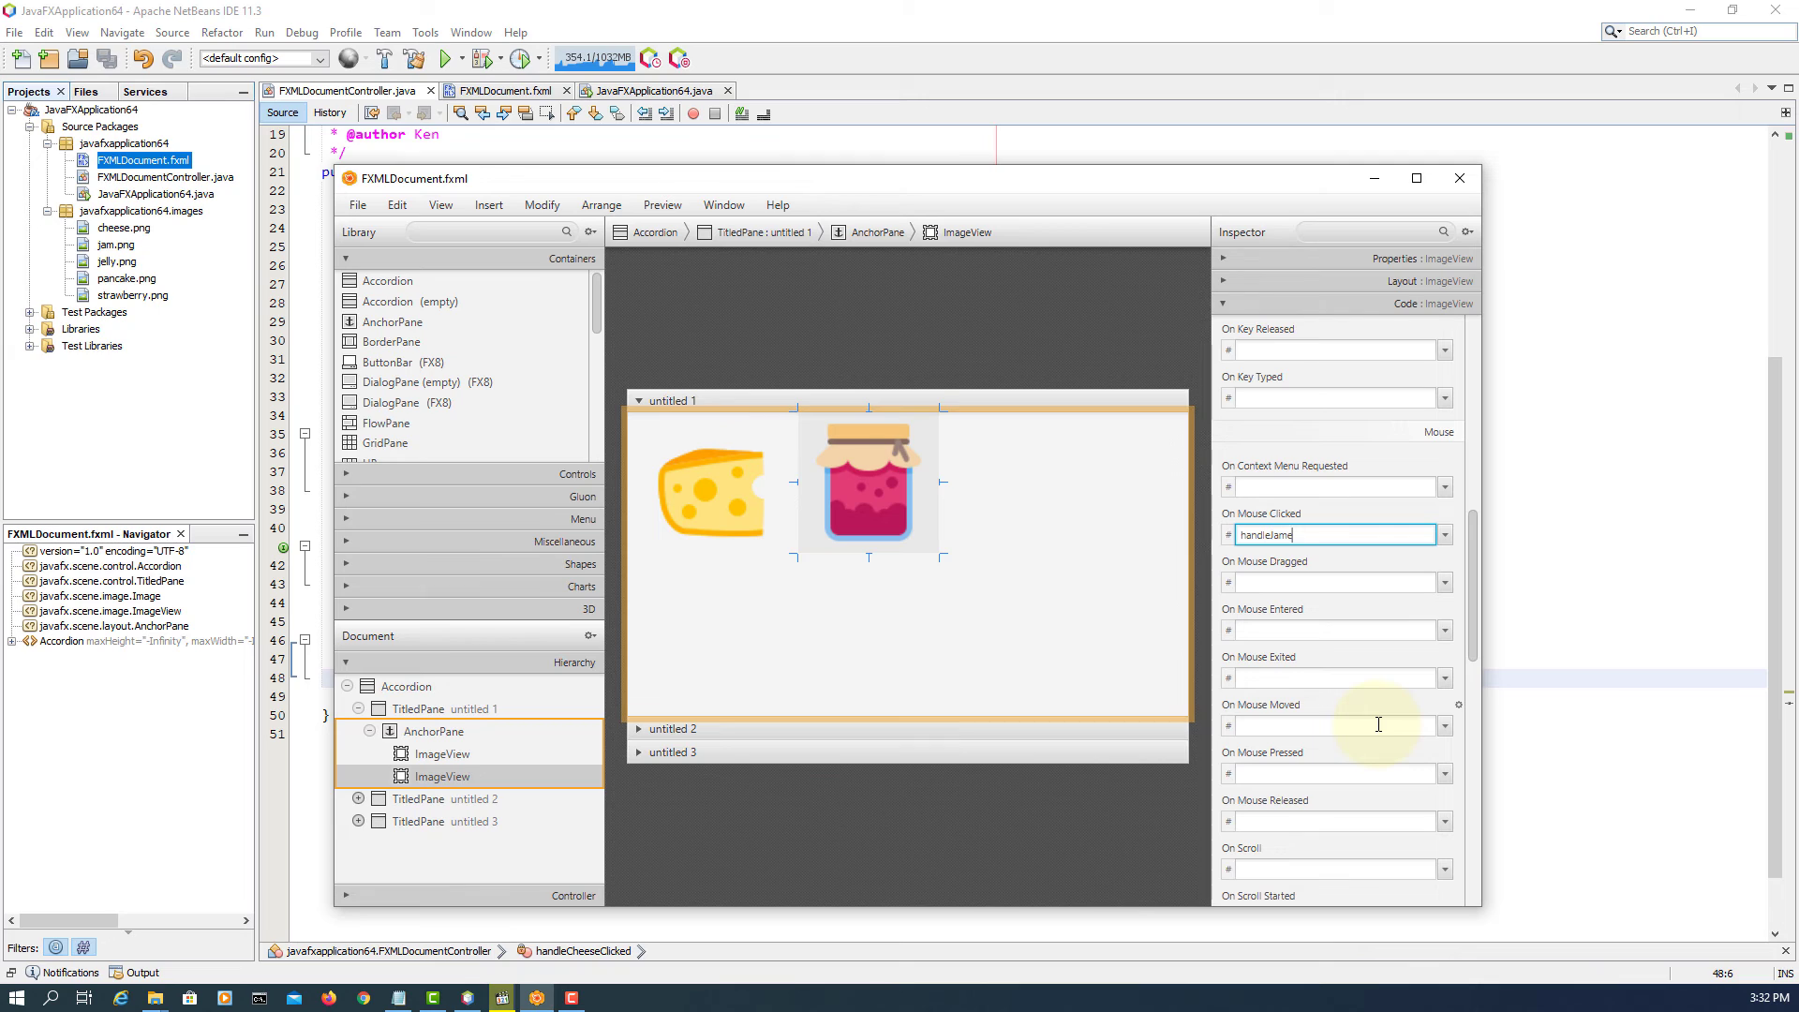
{"action": "type", "text": "Clicked"}
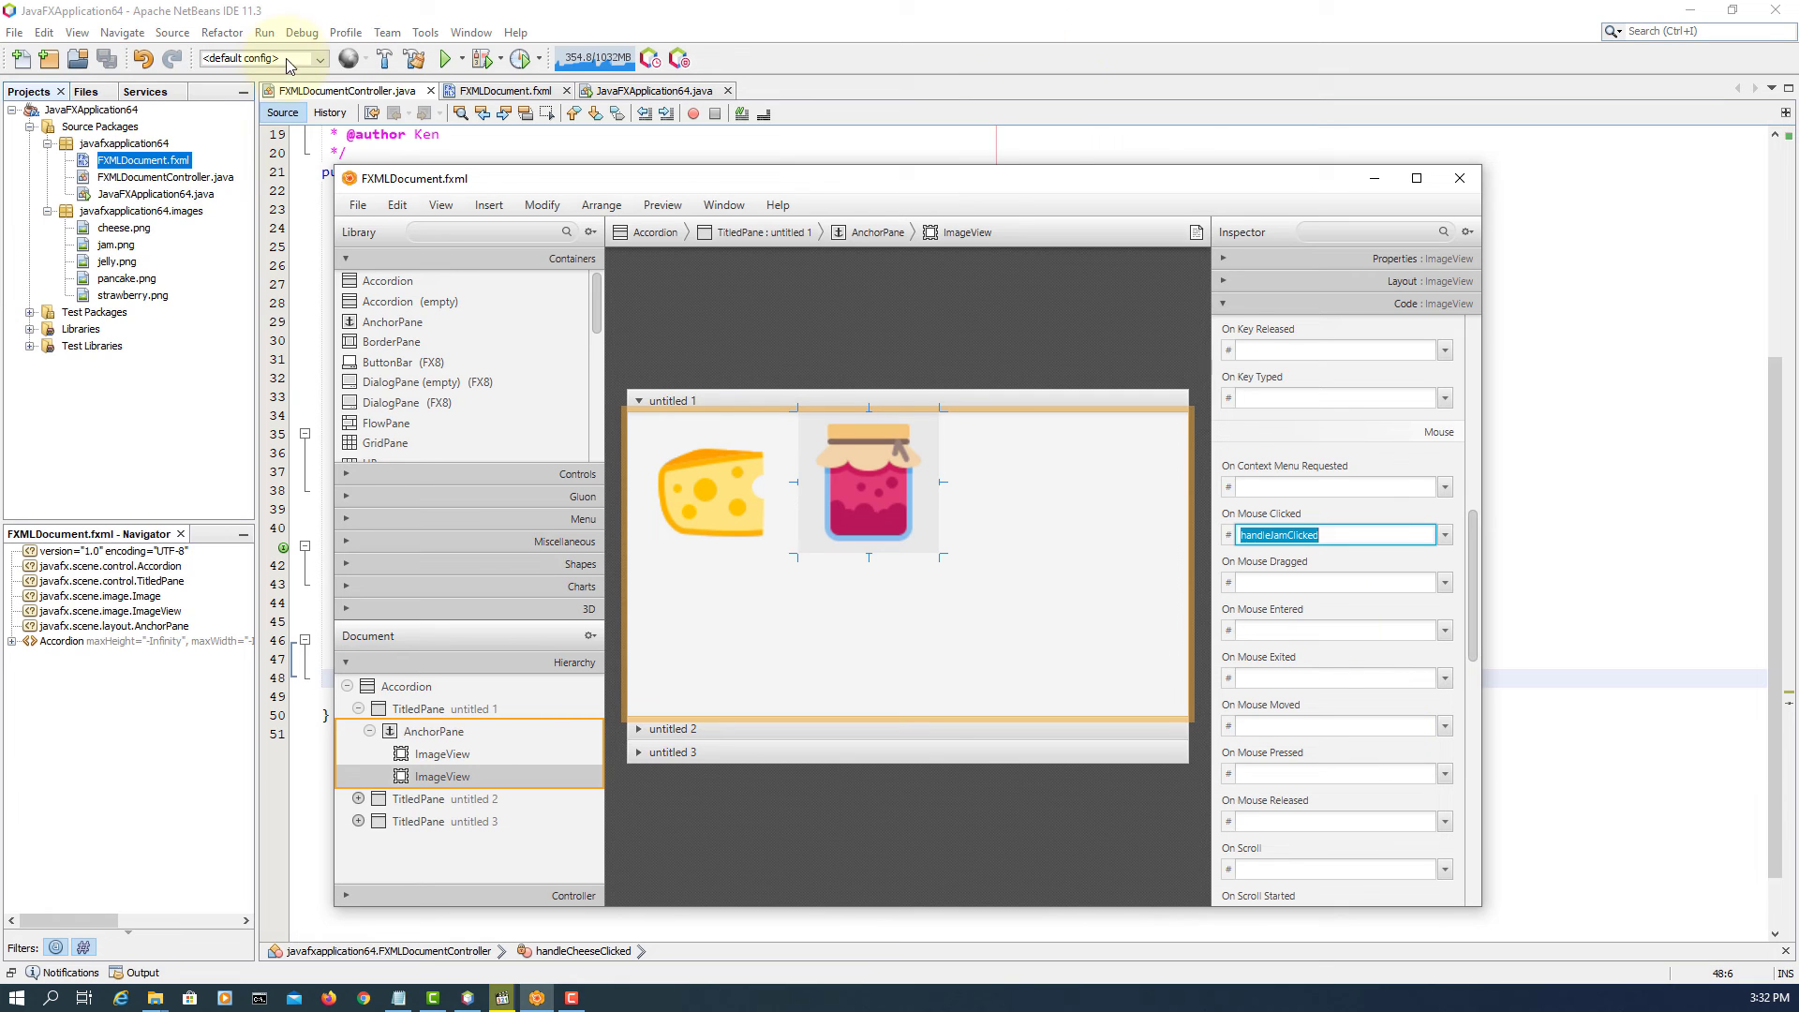
{"action": "left_click", "coordinate": [356, 205]}
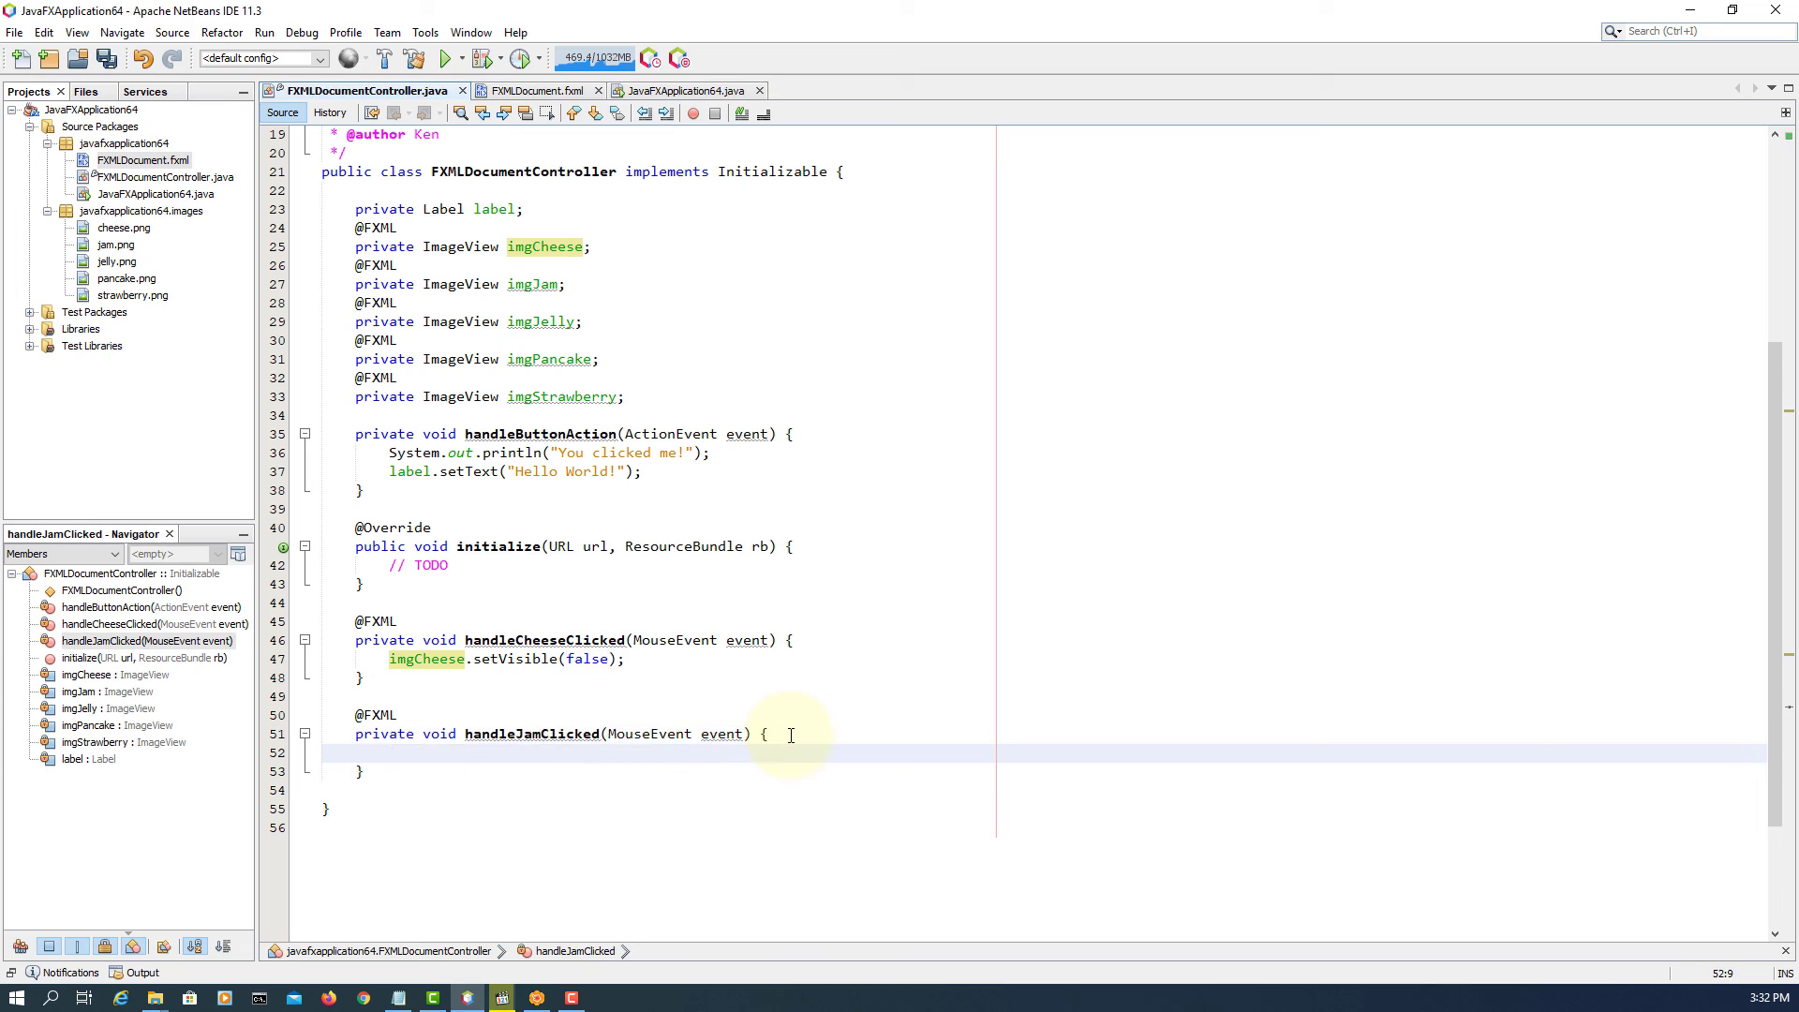
- Write imgCheese.setVisible(true); and imgJam.setVisible(false); in handleJamClicked
{"action": "type", "text": "imgCheese.setVisible(false);"}
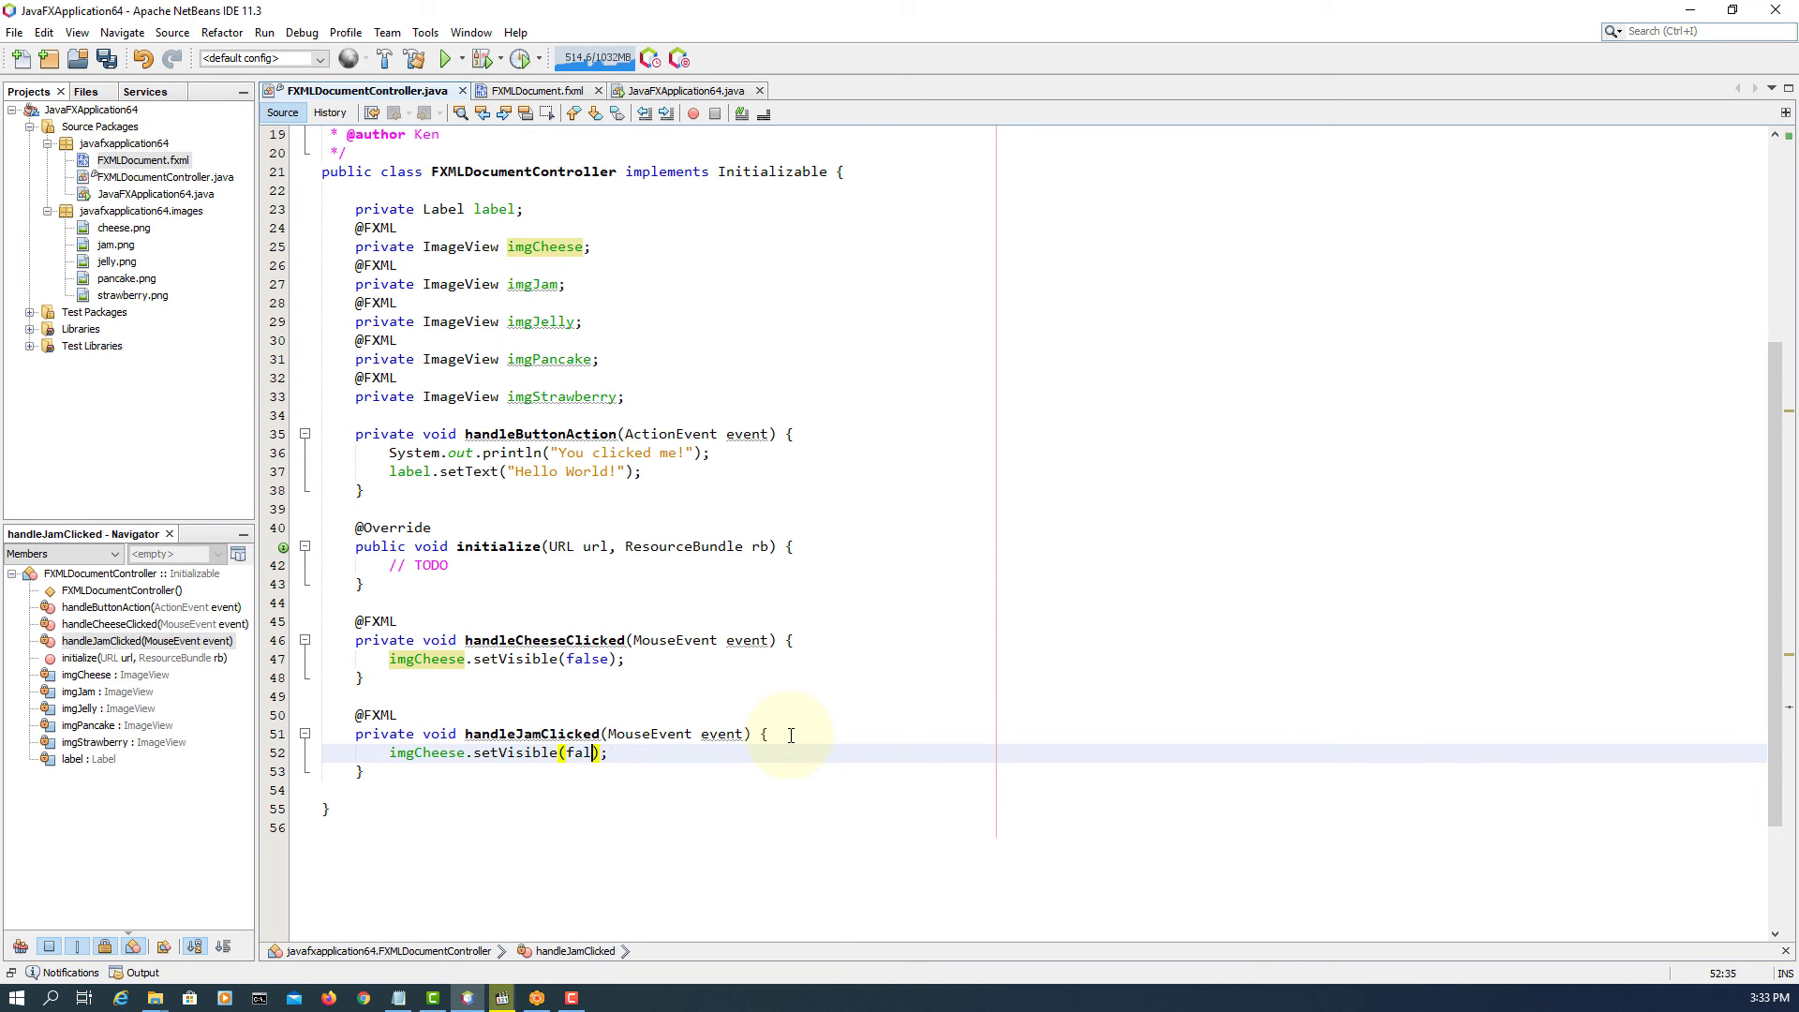
{"action": "type", "text": "true"}
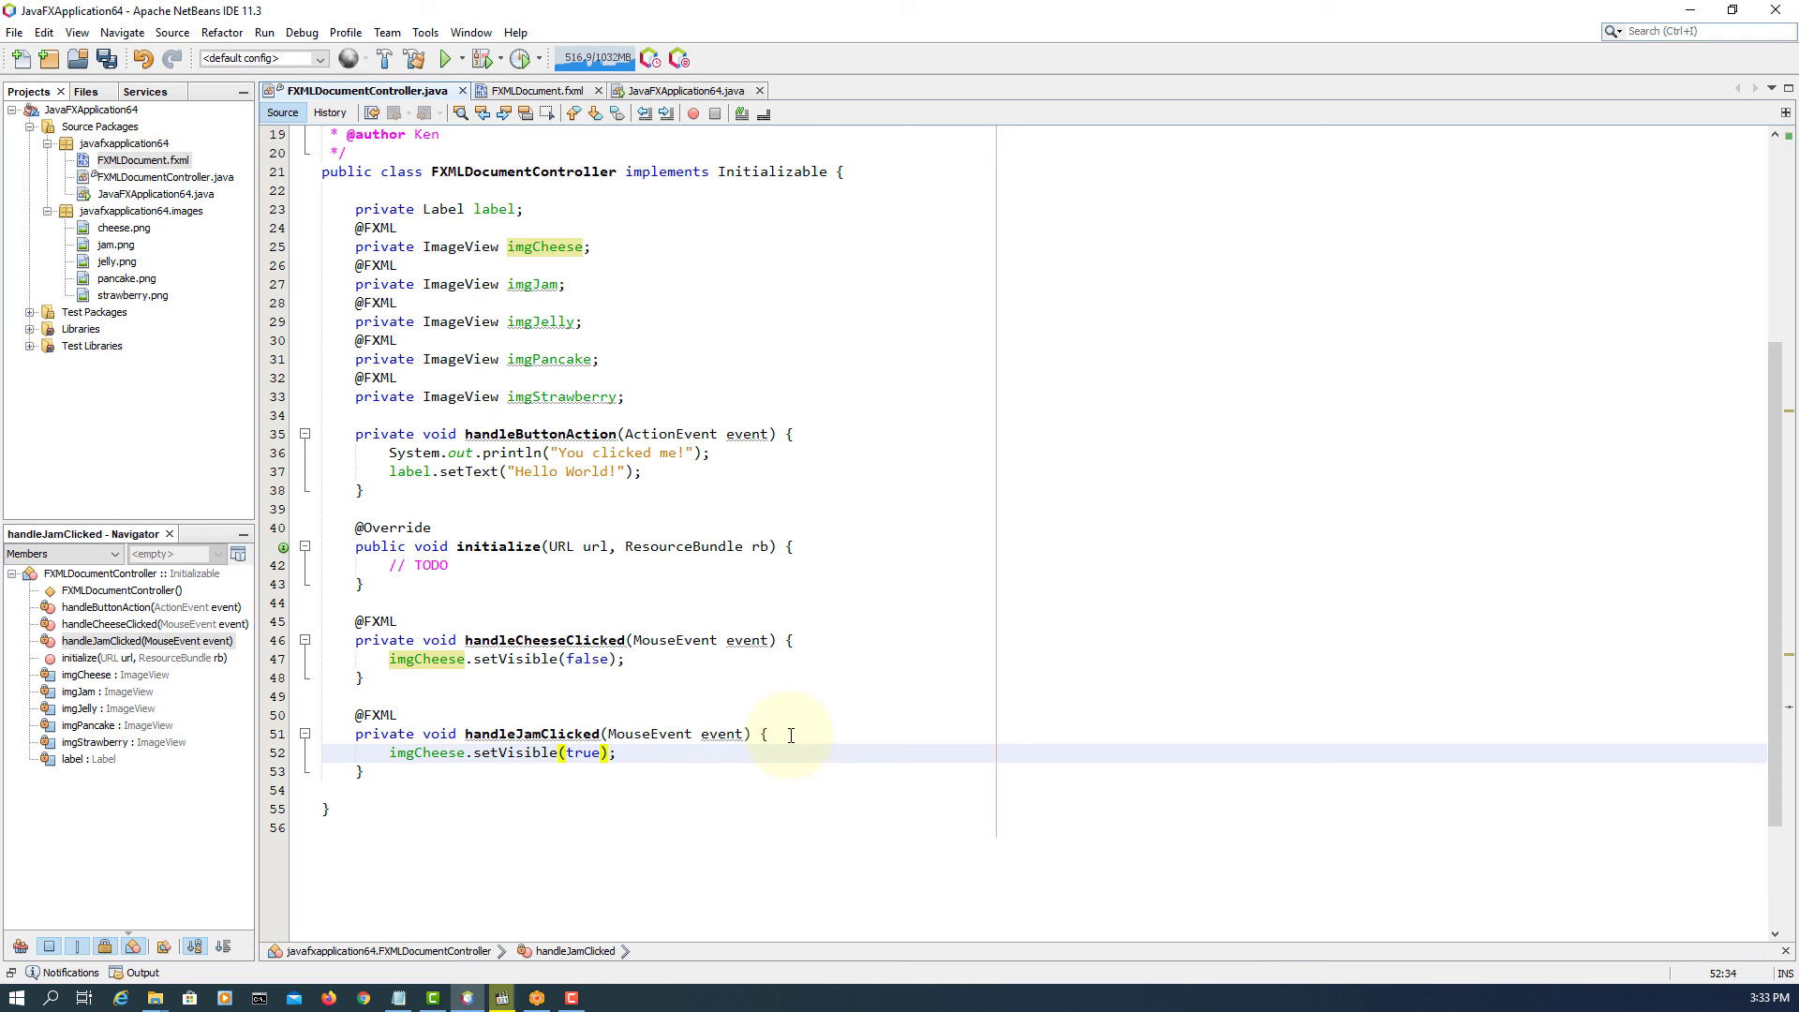
{"action": "key", "text": "enter"}
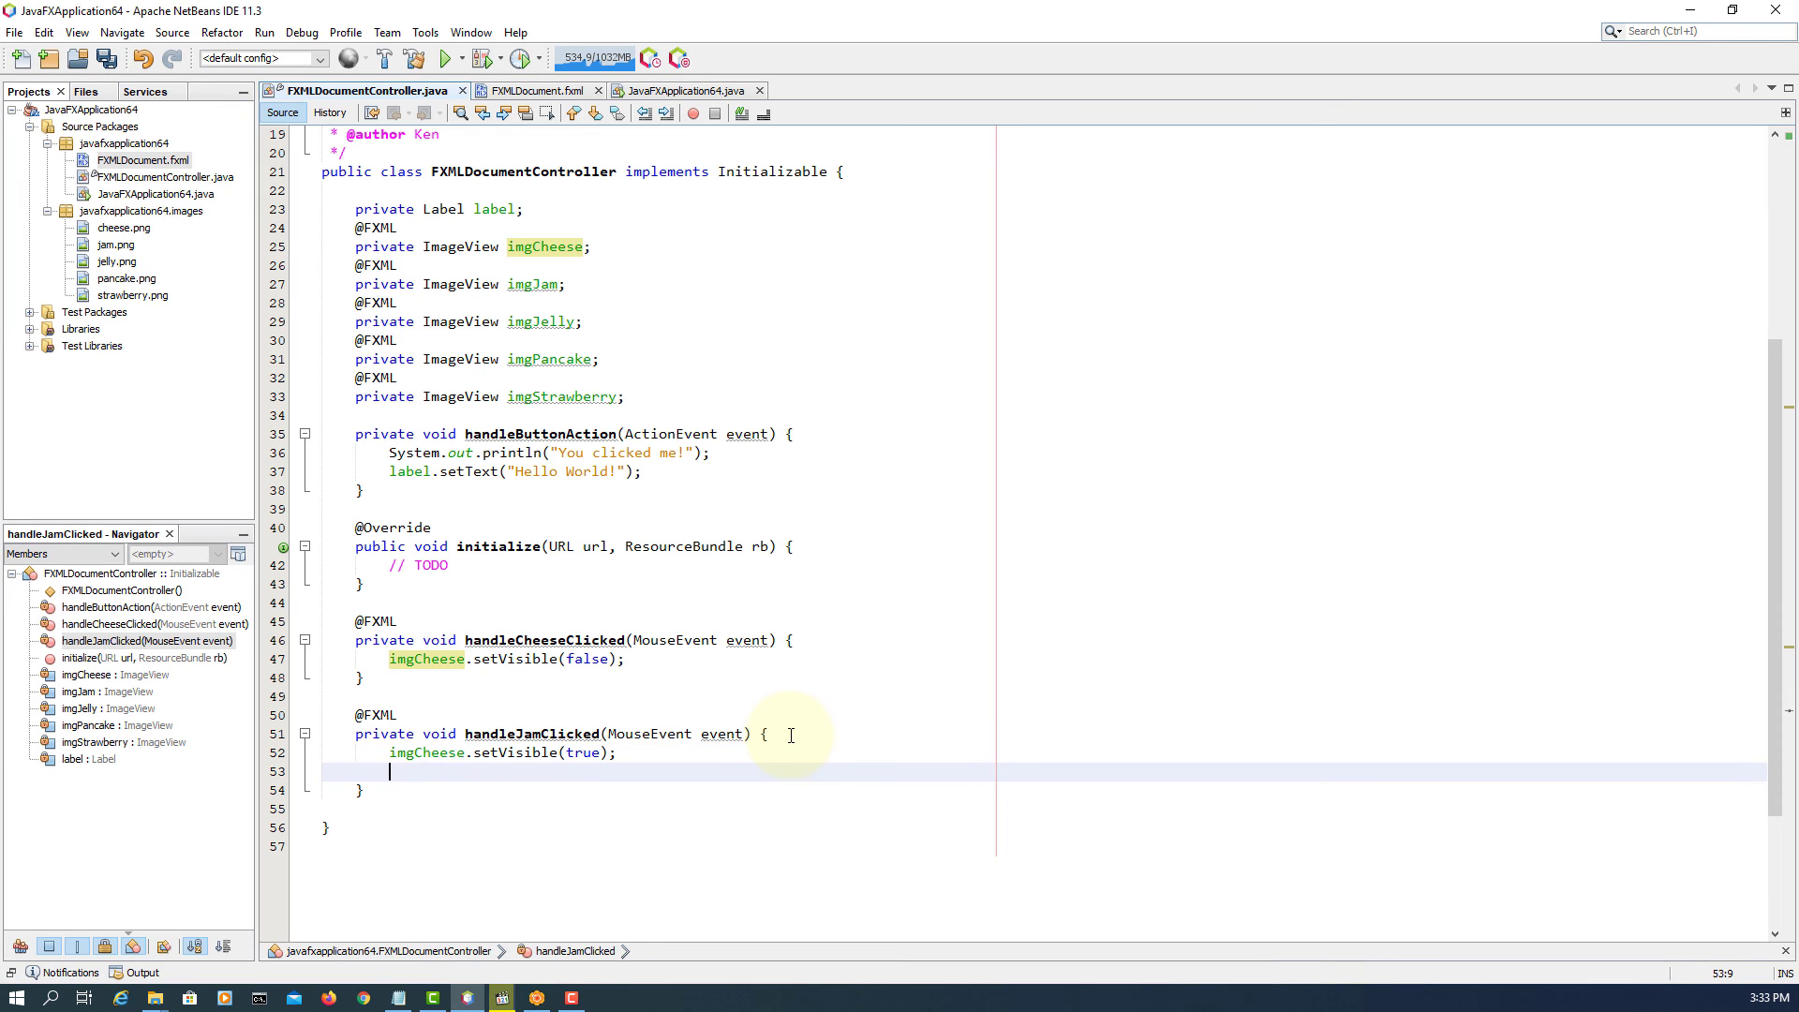
{"action": "type", "text": "i"}
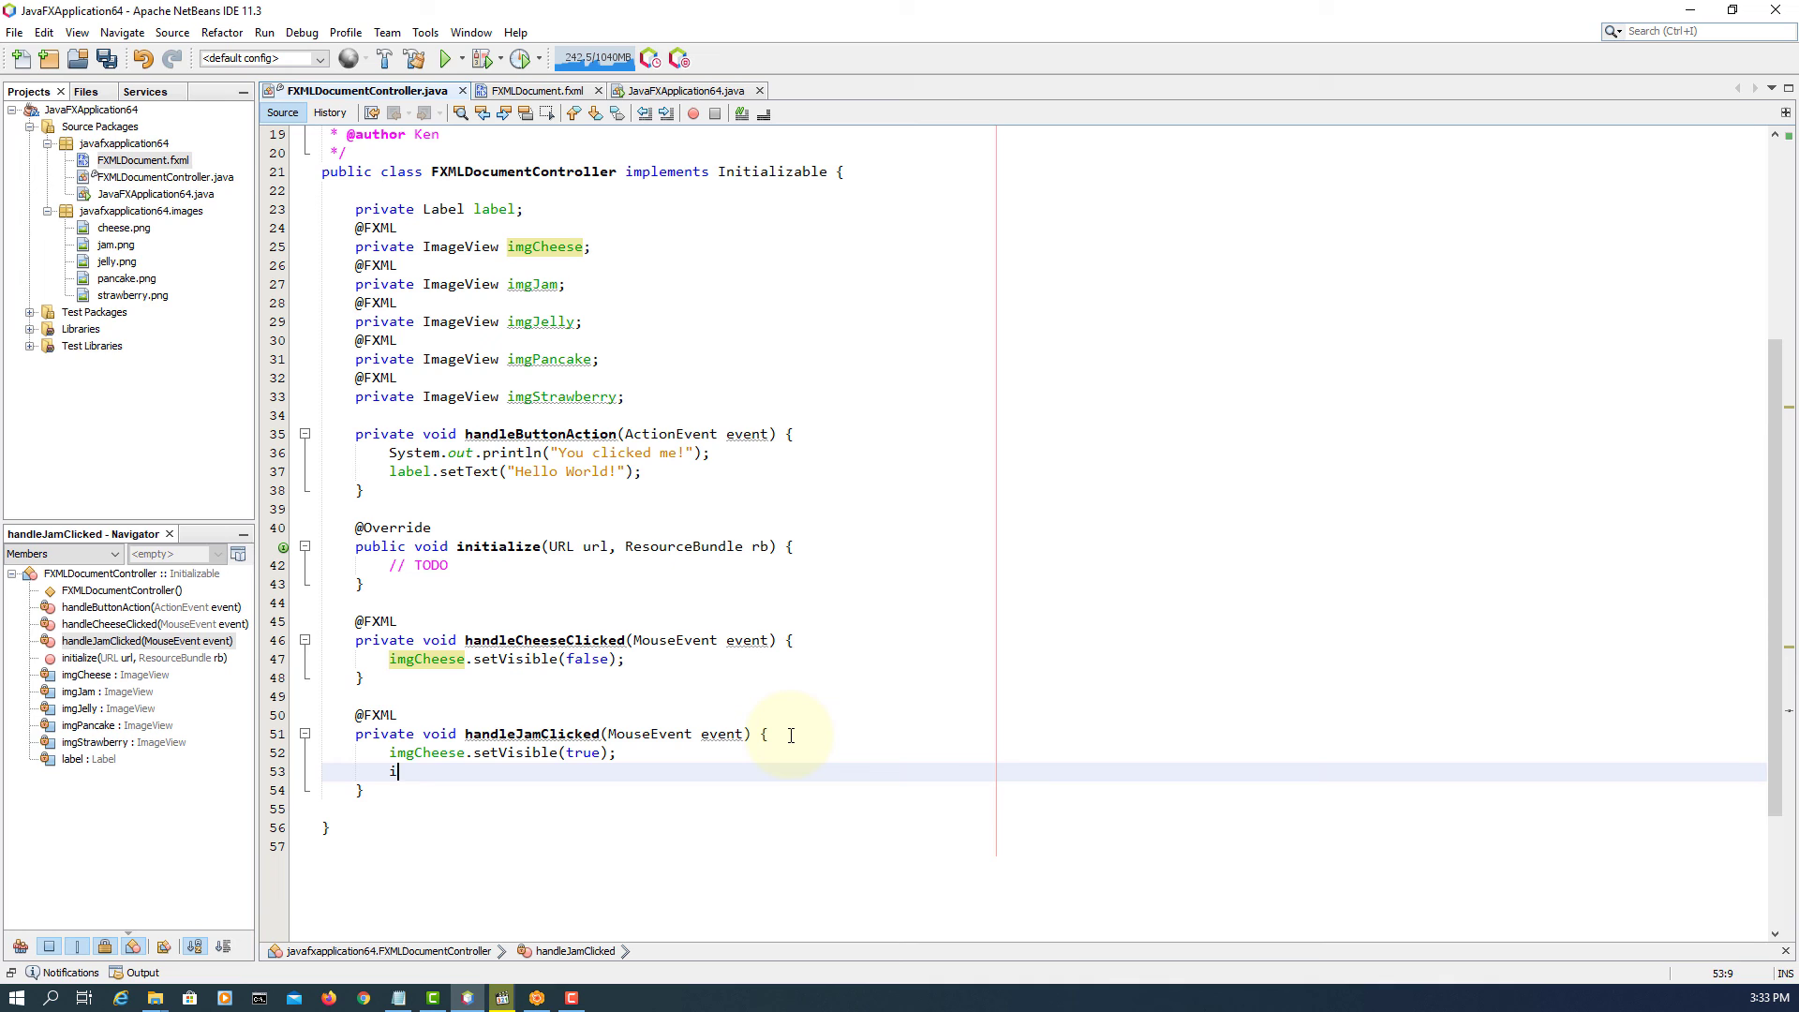
{"action": "type", "text": "ma"}
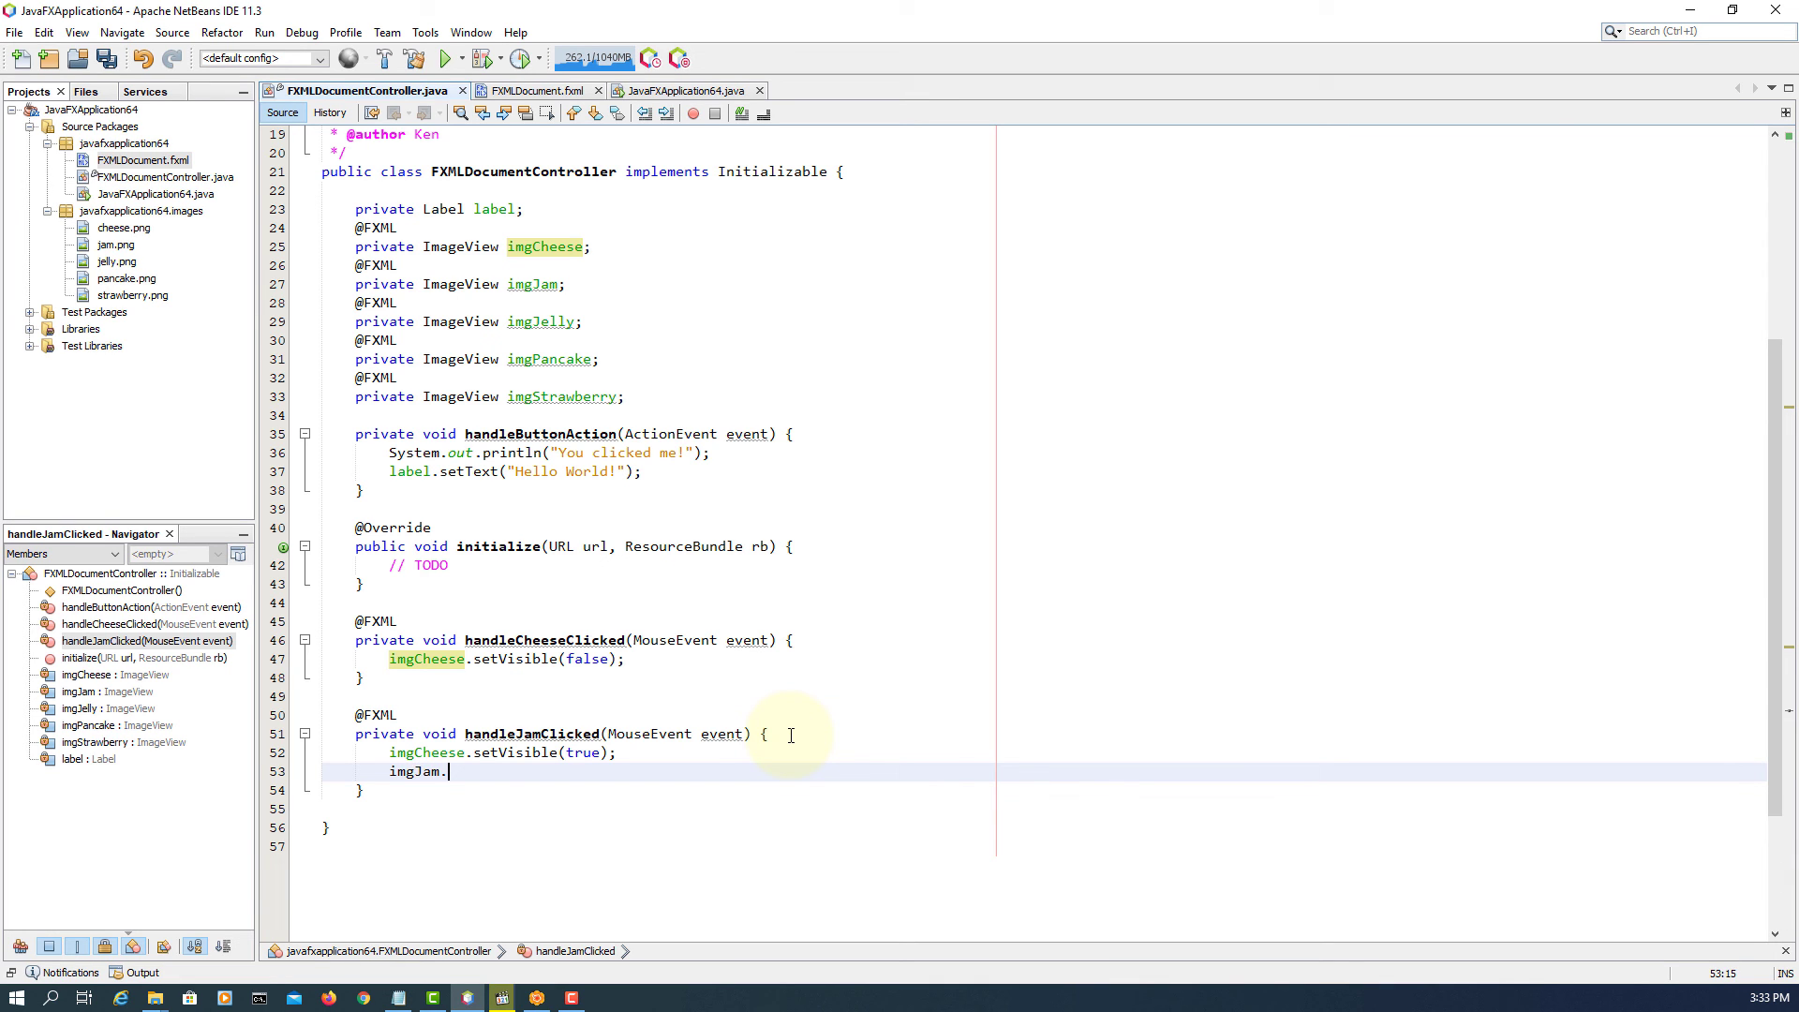
{"action": "type", "text": "setVisible(f);"}
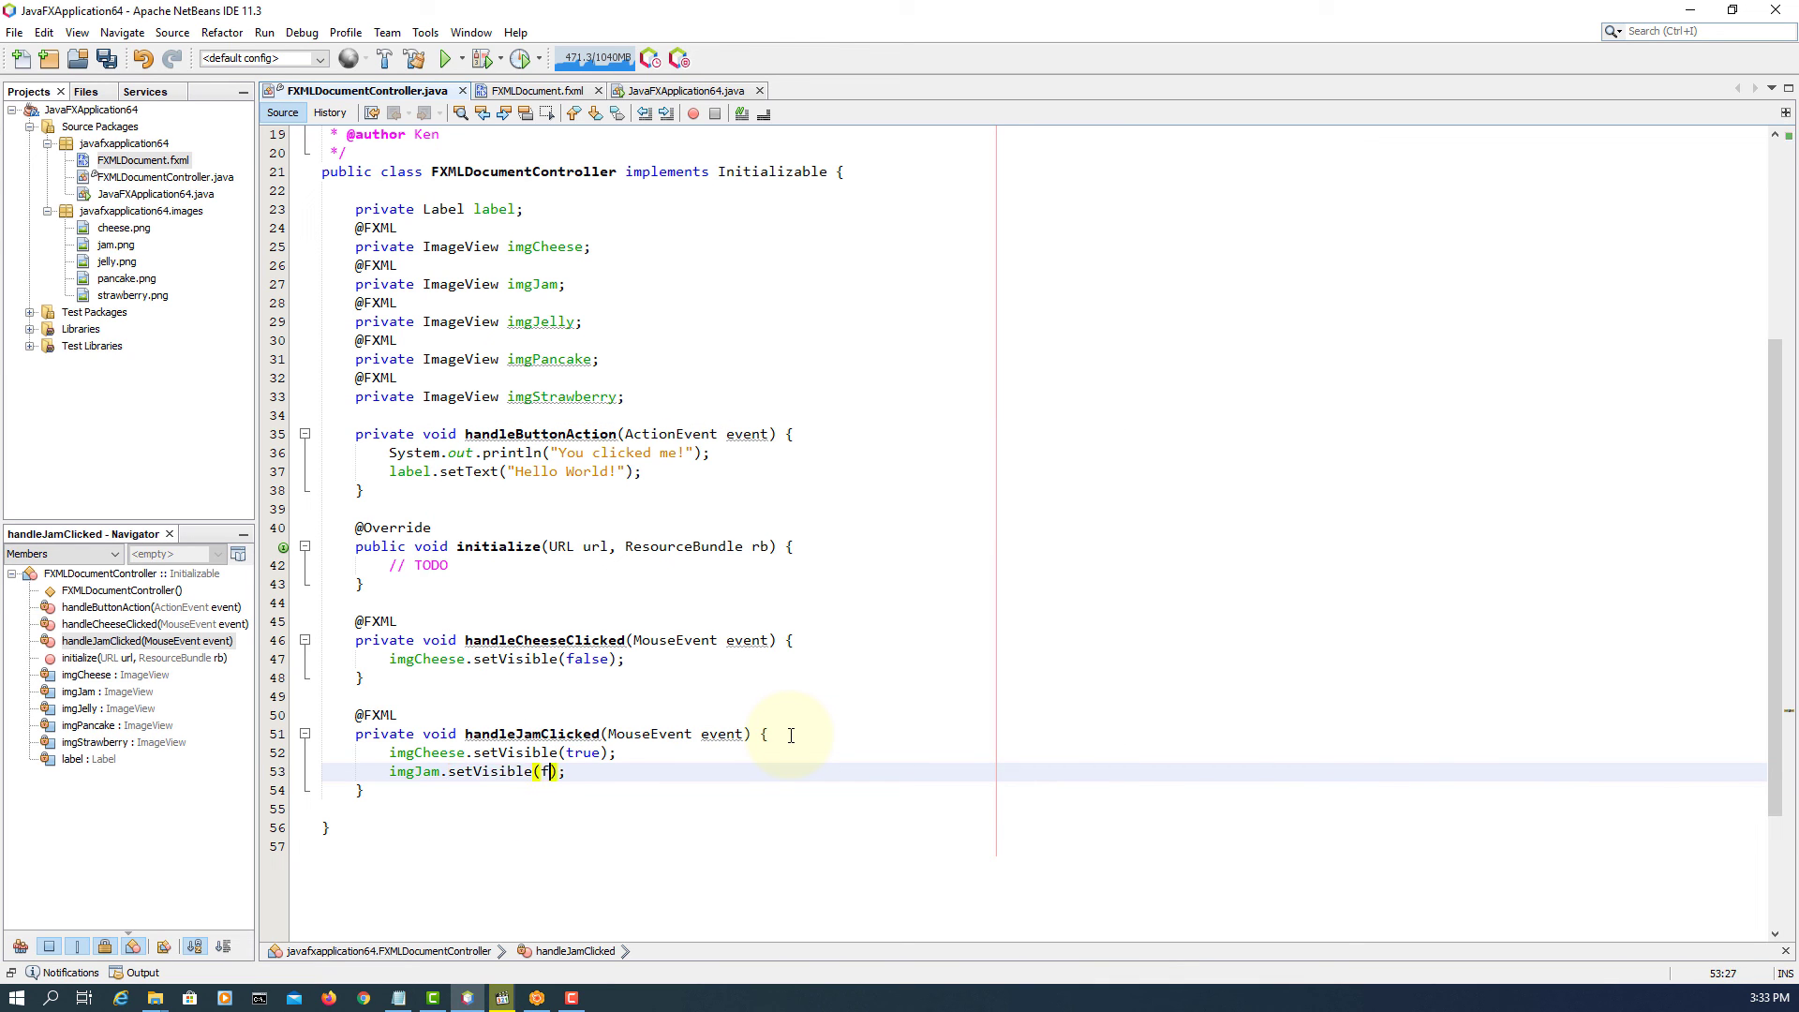
{"action": "type", "text": "alse"}
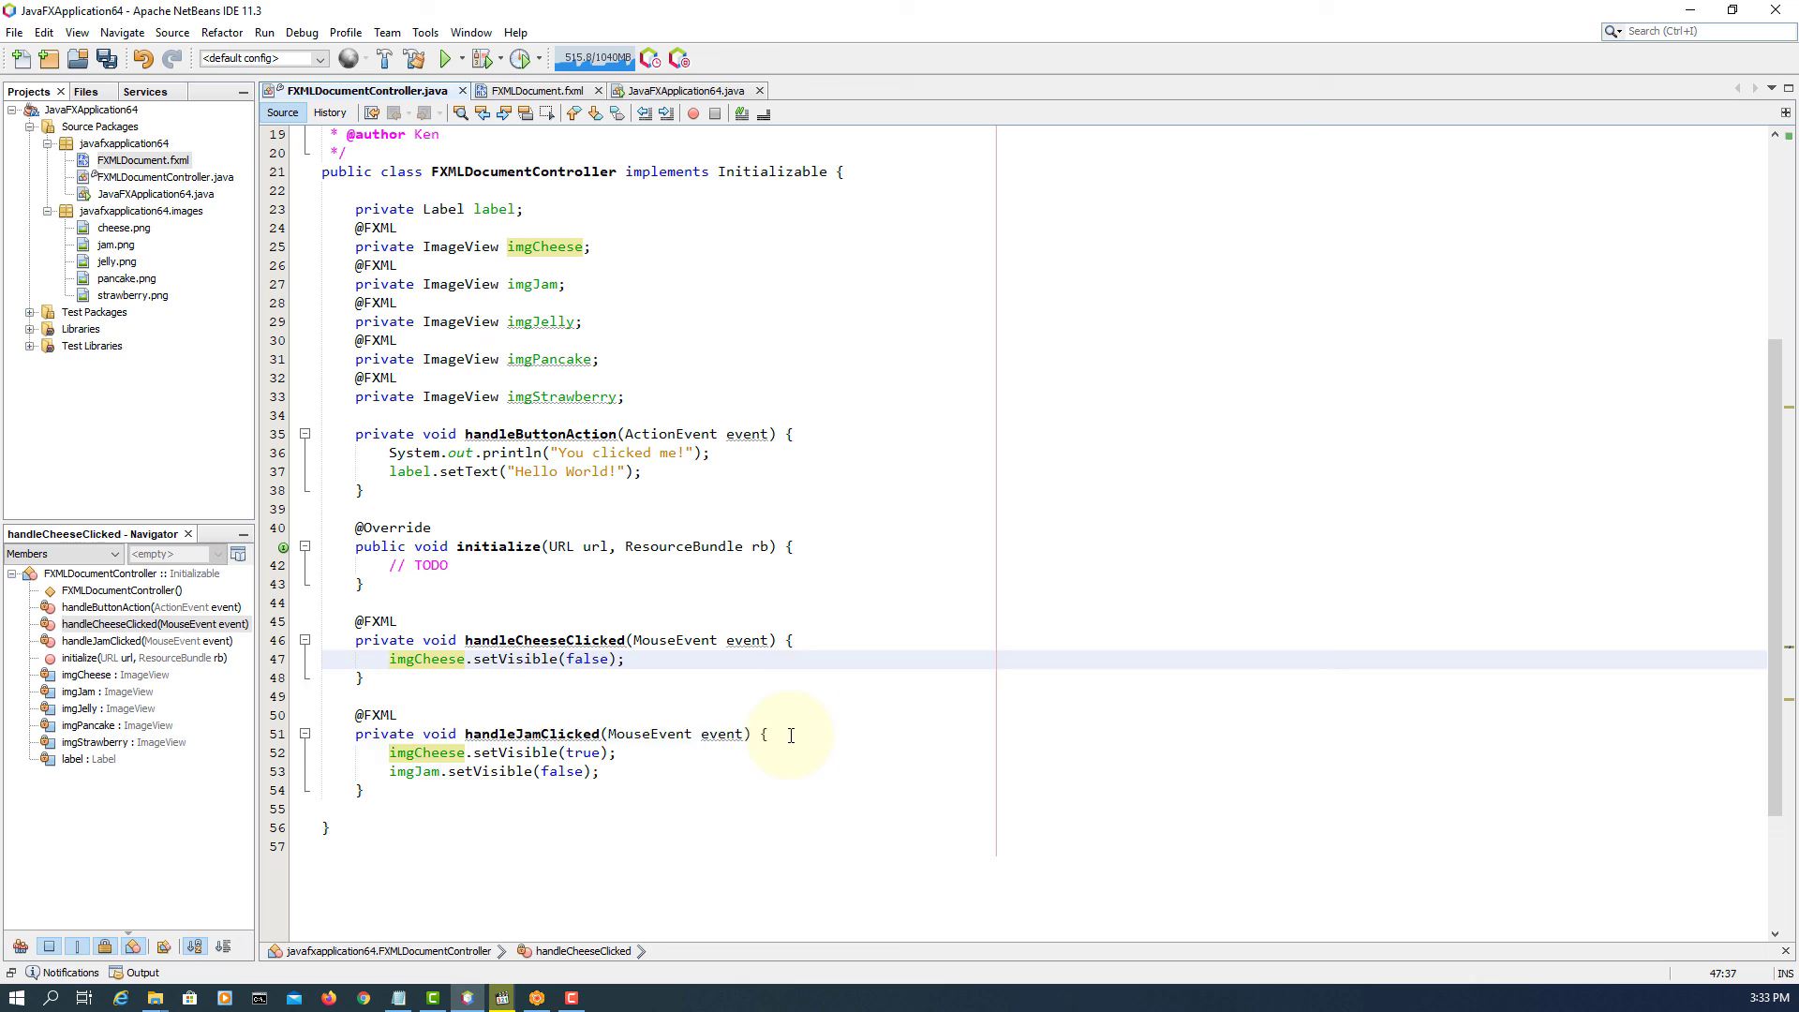
- Add imgJam.setVisible(true); to handleCheeseClicked
{"action": "type", "text": "imgJam.setVisible(false);"}
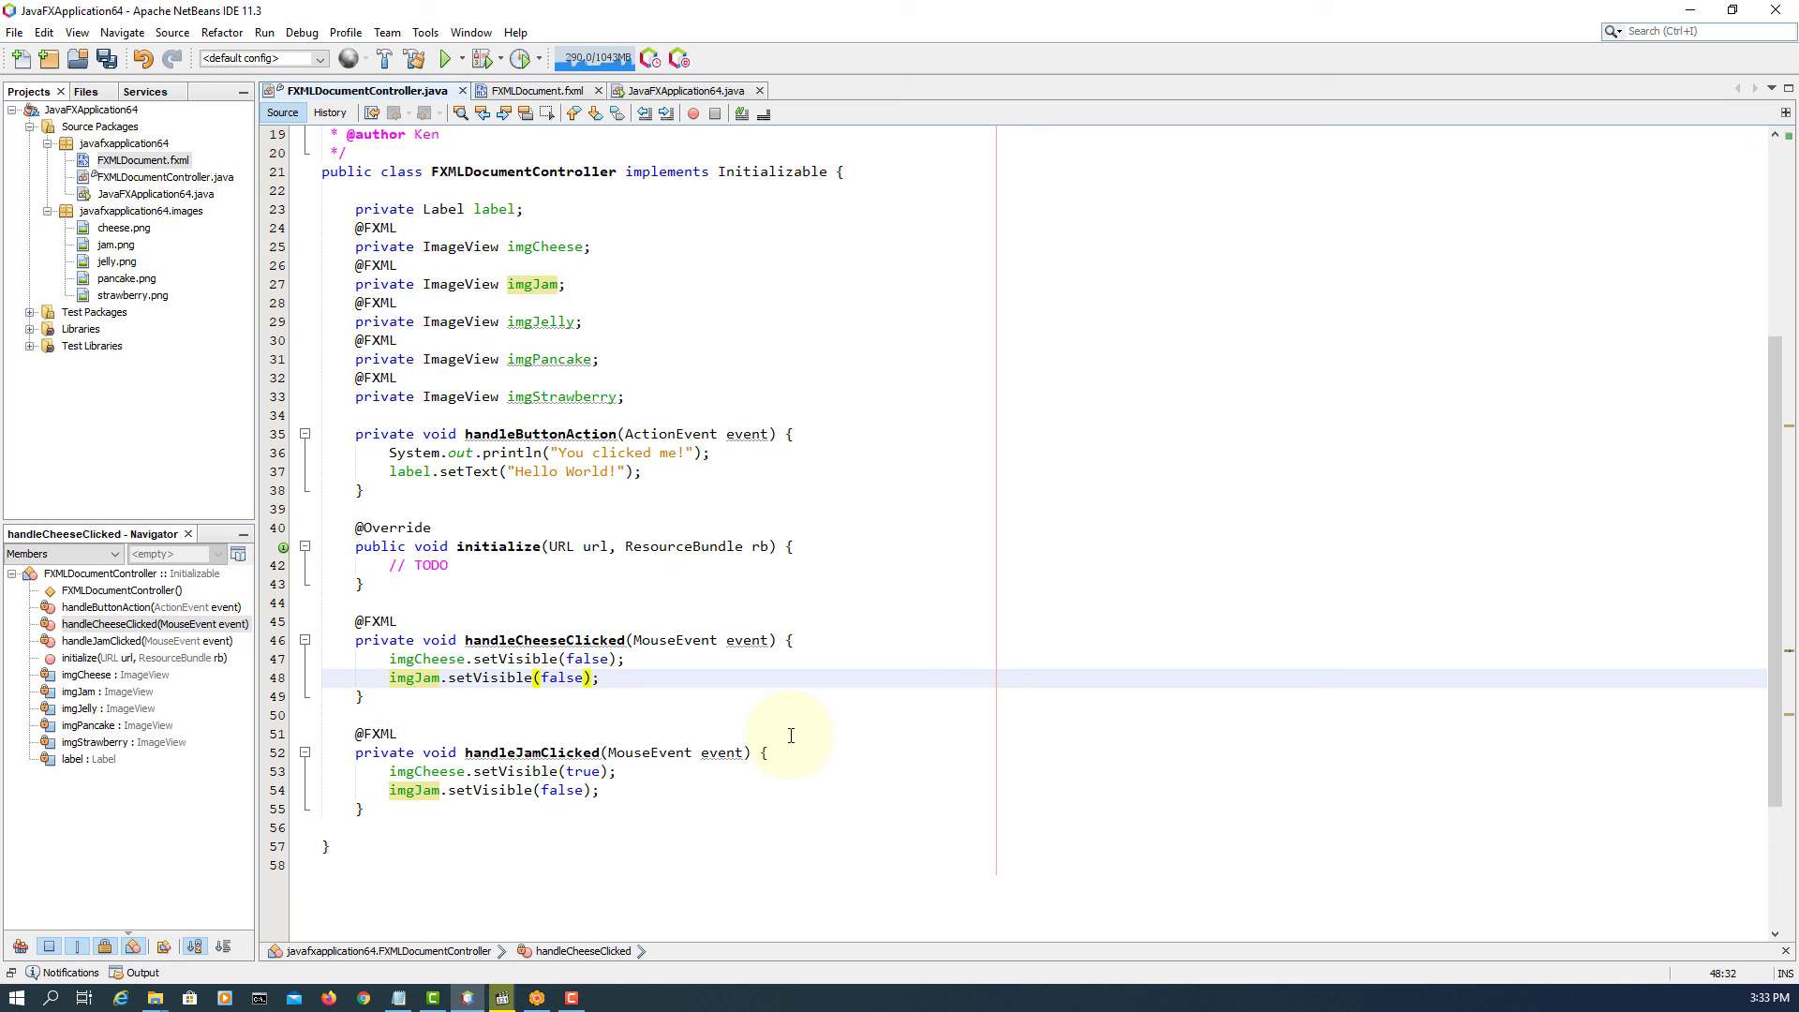
{"action": "type", "text": "true"}
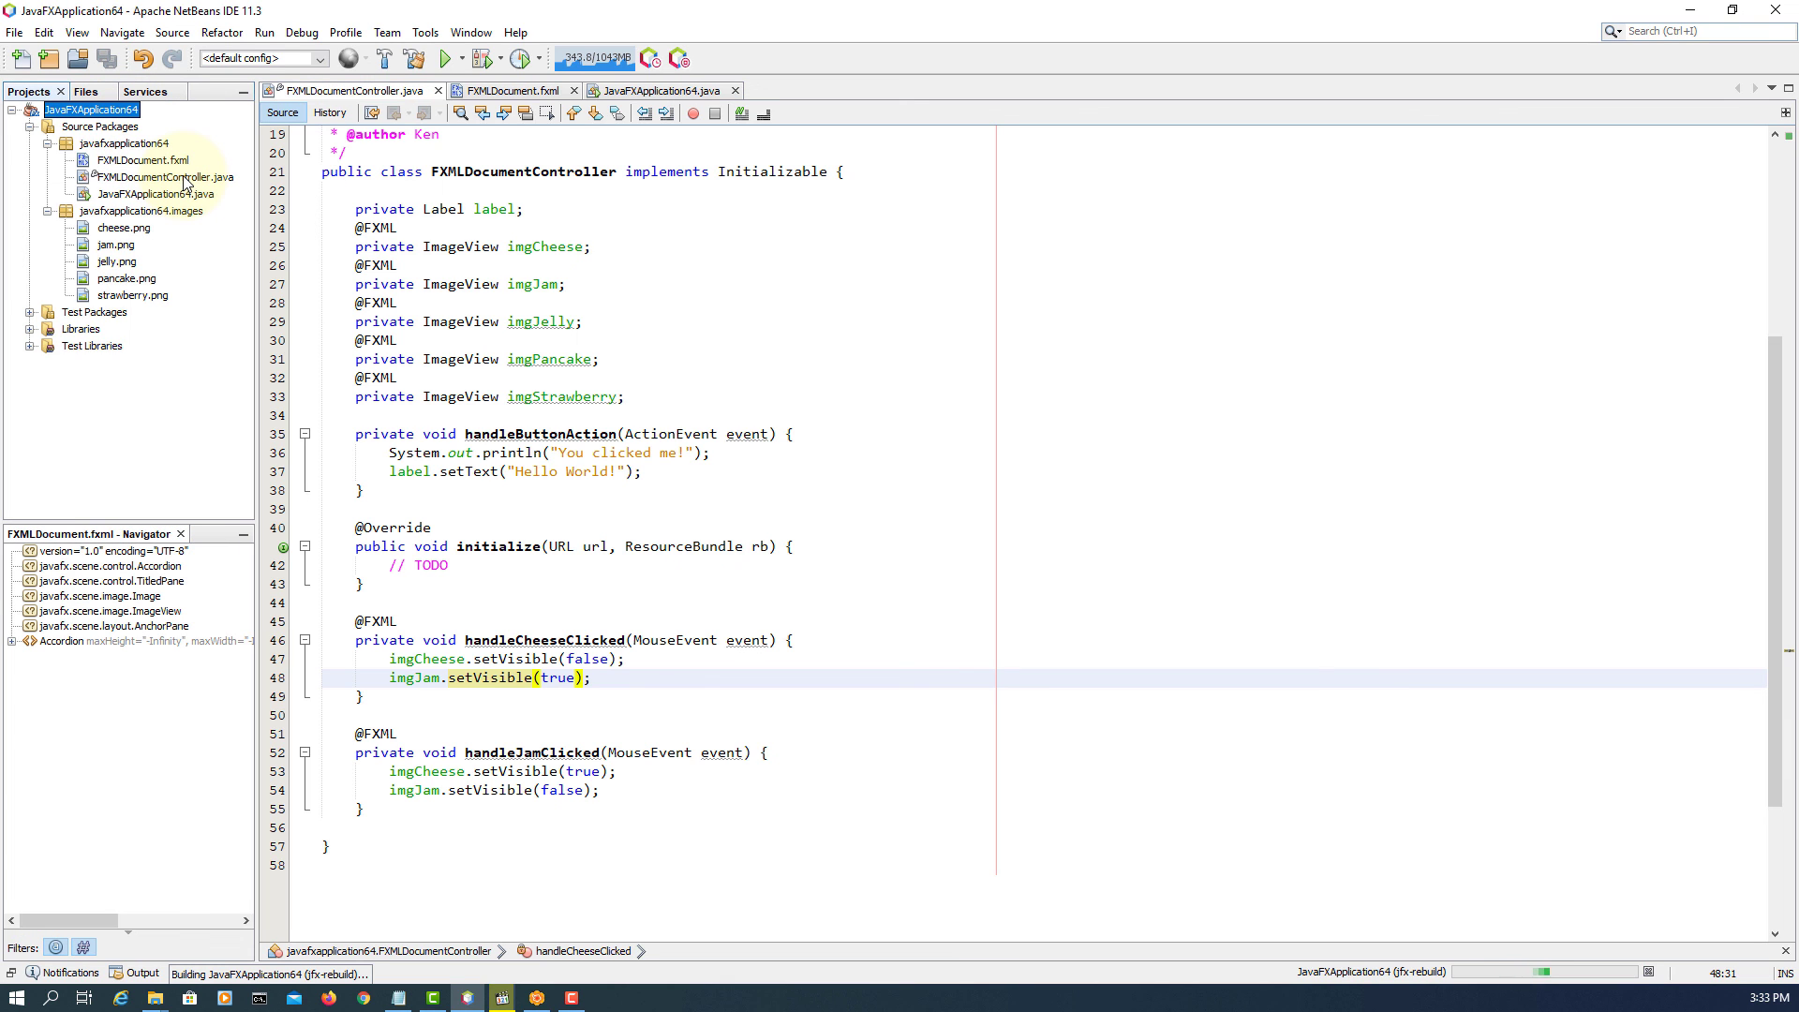
- Run JavaFXApplication64.java, expand the 'untitled 1' pane and click the jam image to verify it hides
{"action": "right_click", "coordinate": [150, 193]}
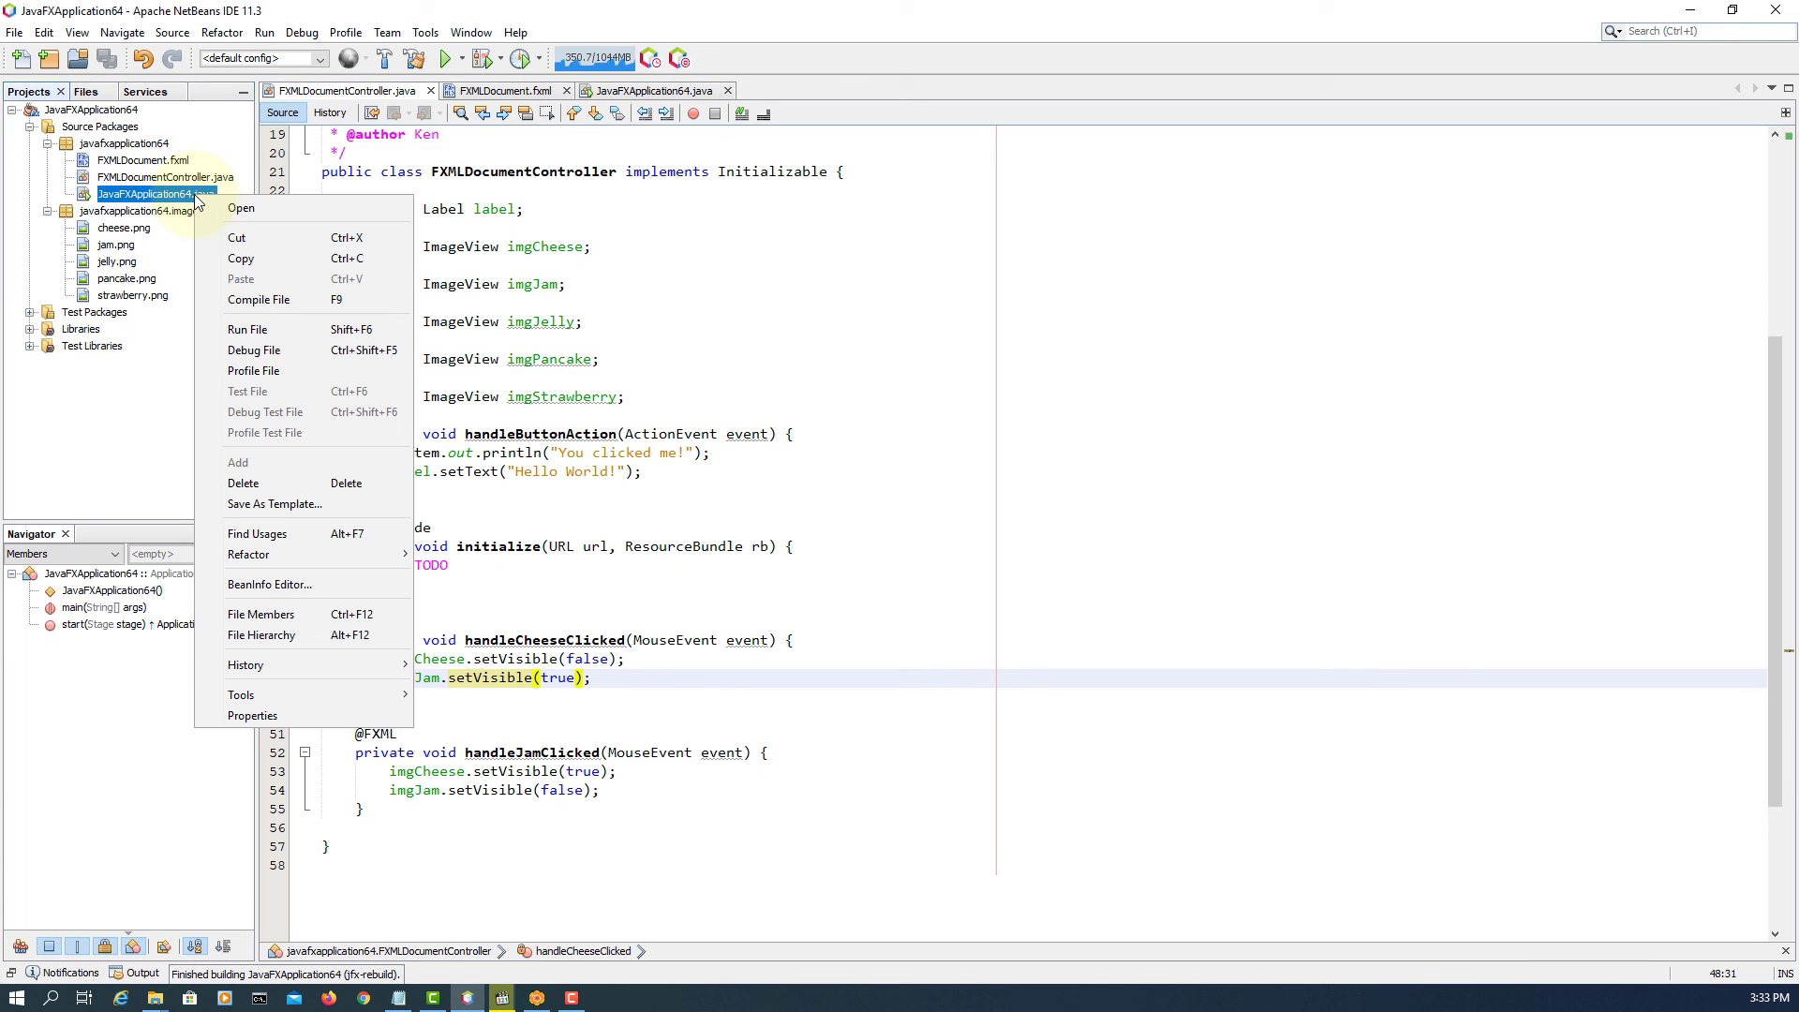
{"action": "left_click", "coordinate": [248, 330]}
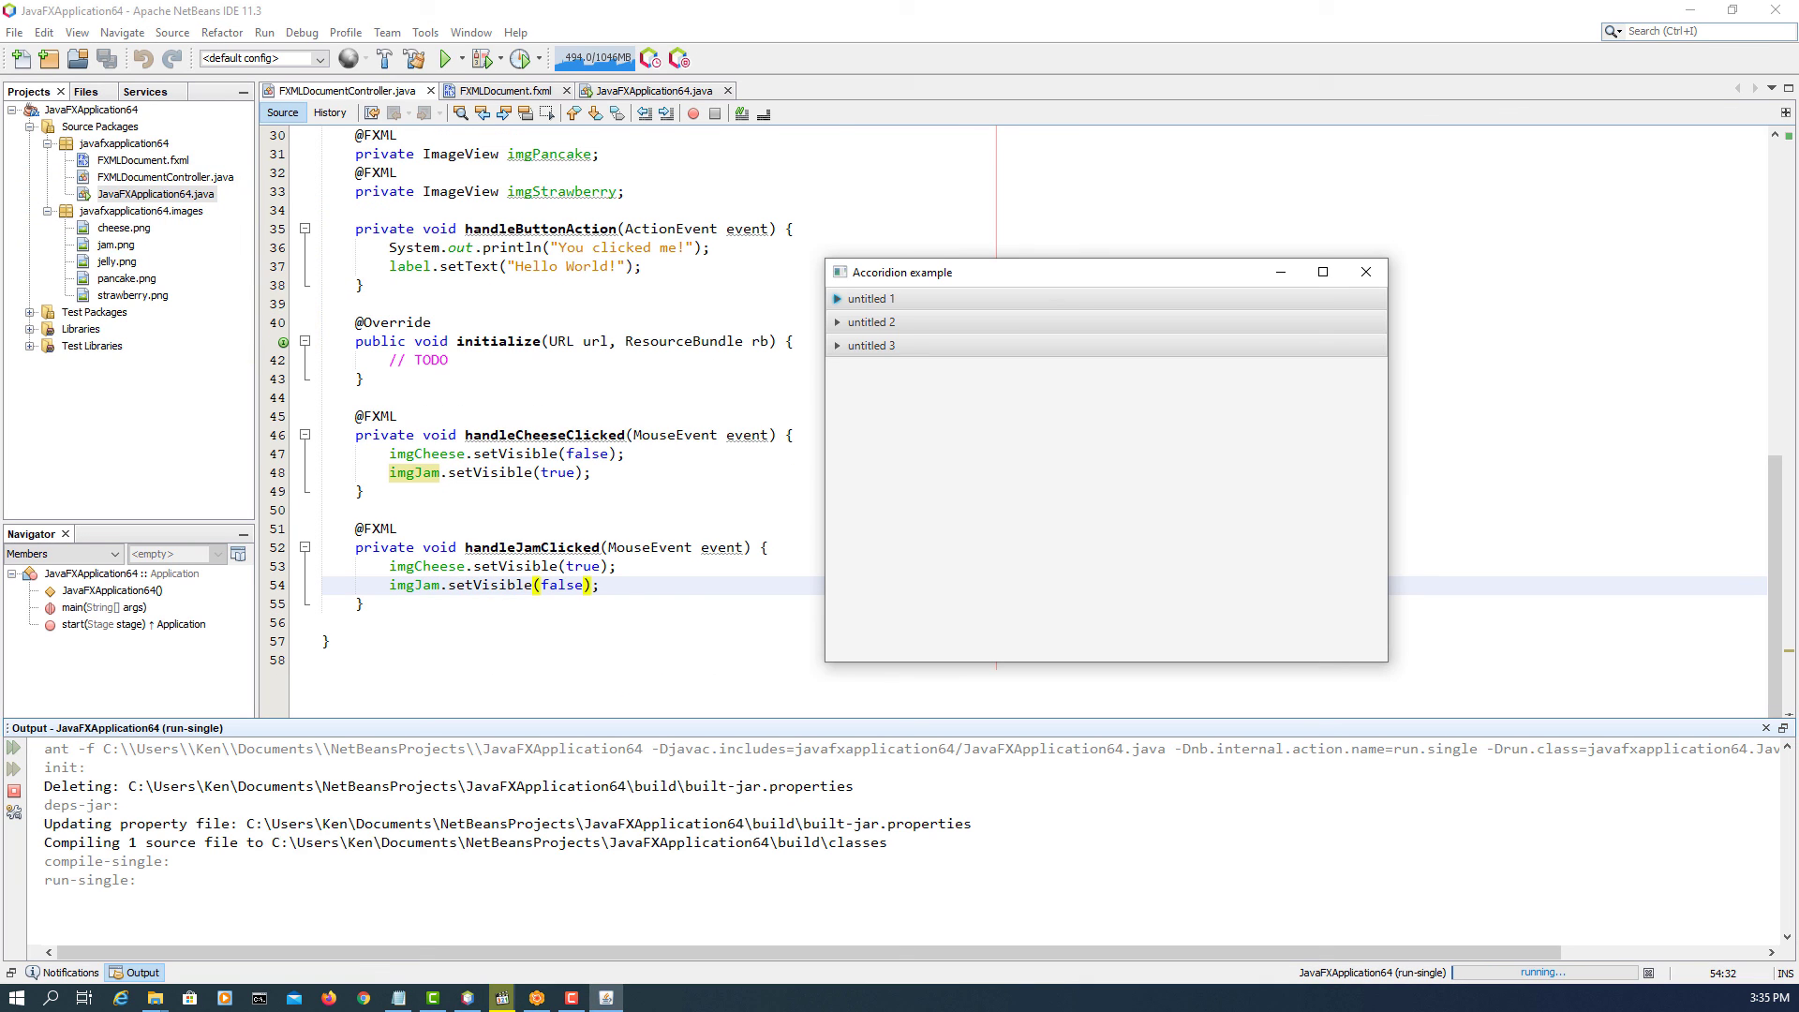
{"action": "left_click", "coordinate": [875, 298]}
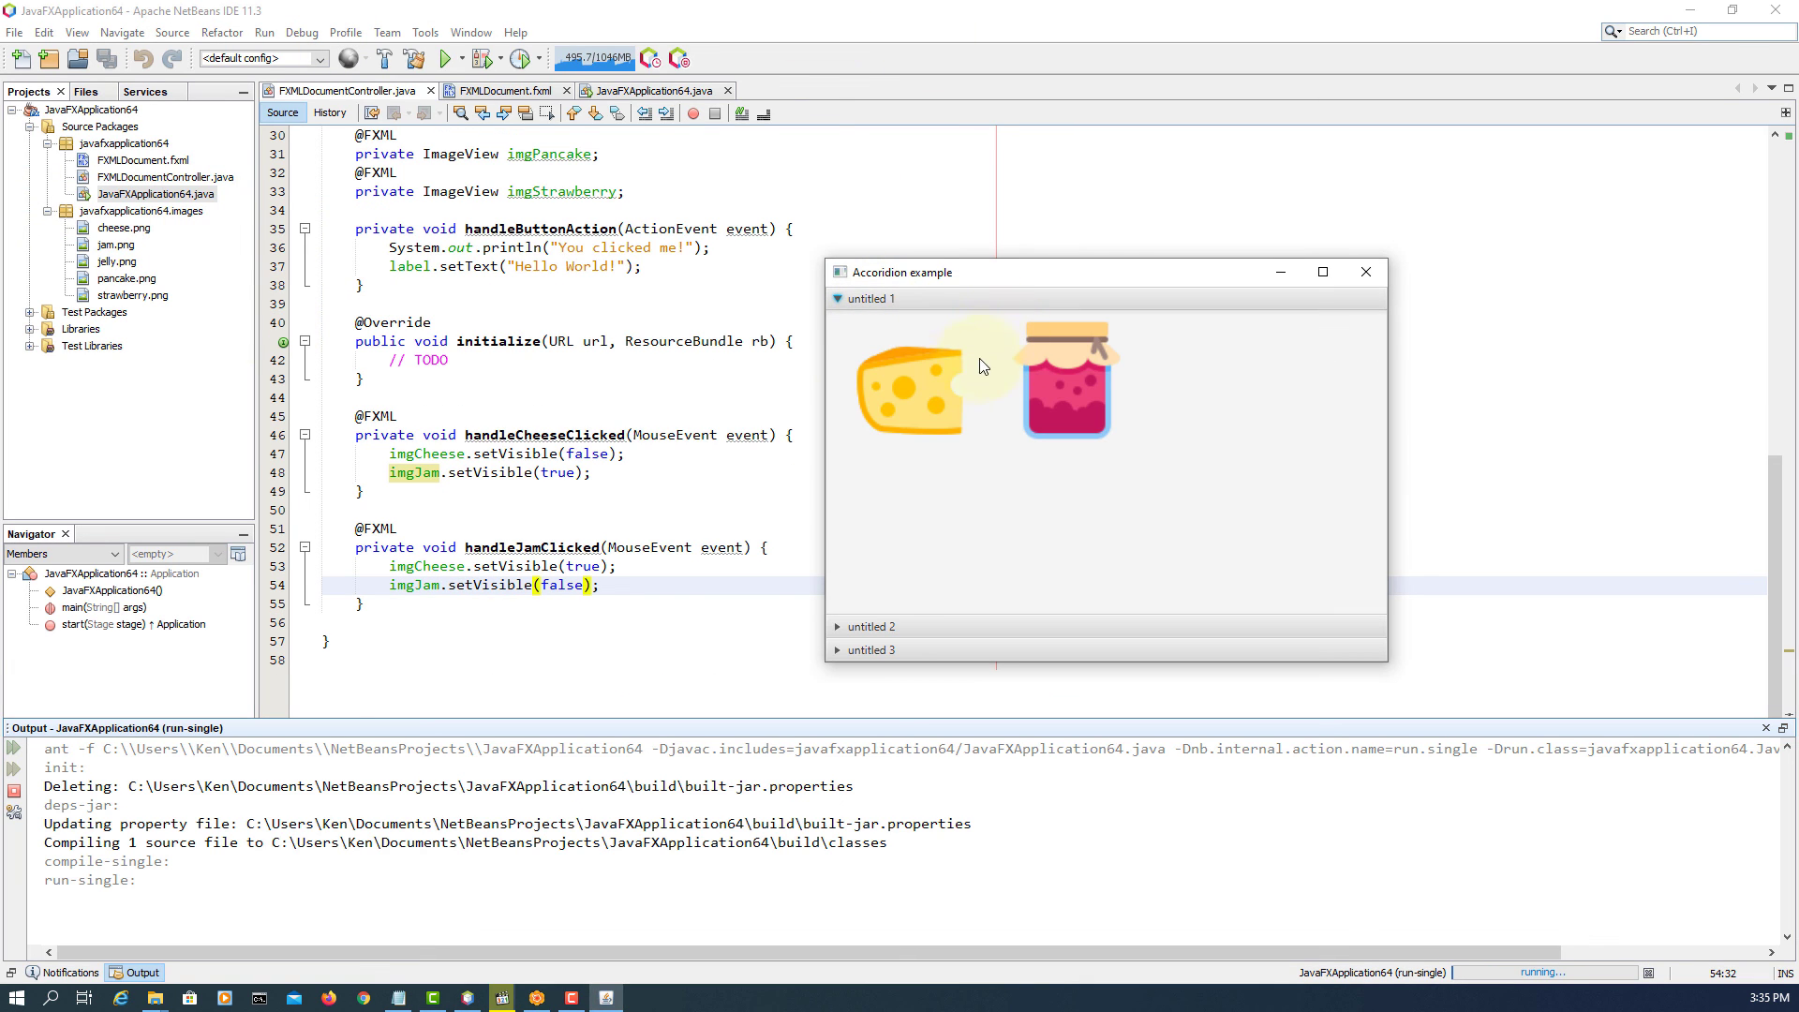
{"action": "left_click", "coordinate": [907, 378]}
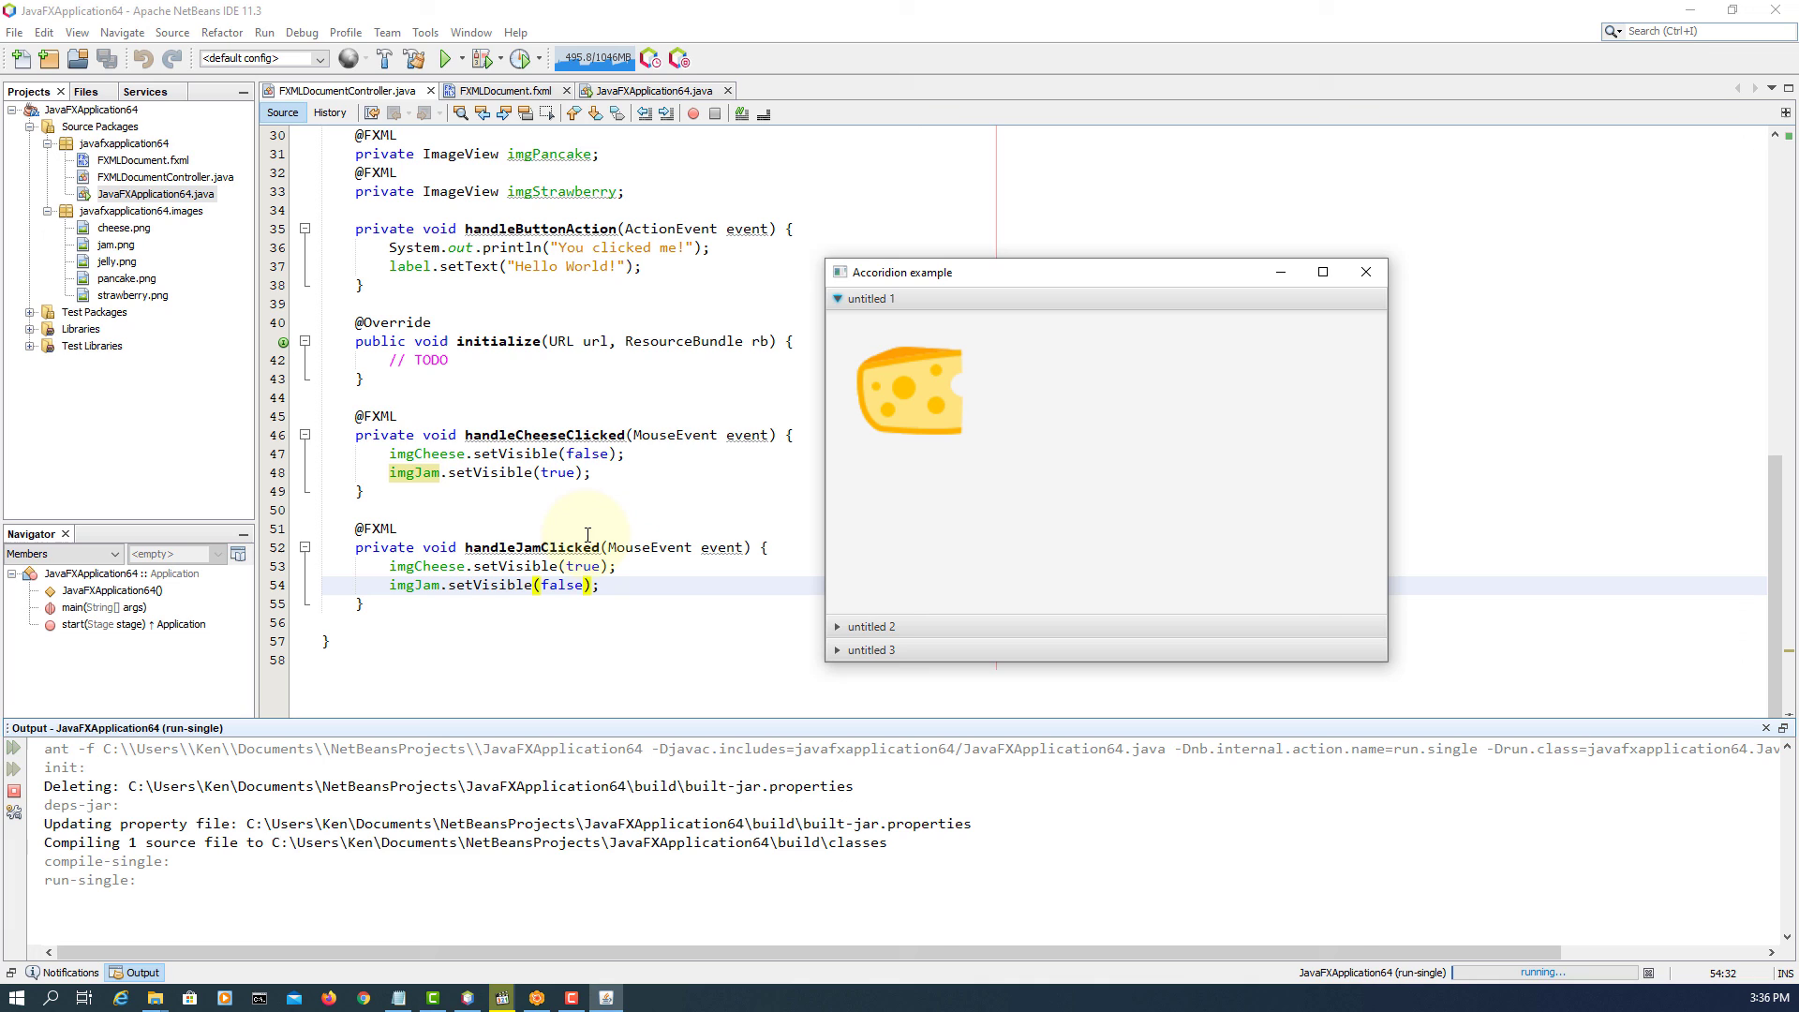
{"action": "mouse_move", "coordinate": [917, 415]}
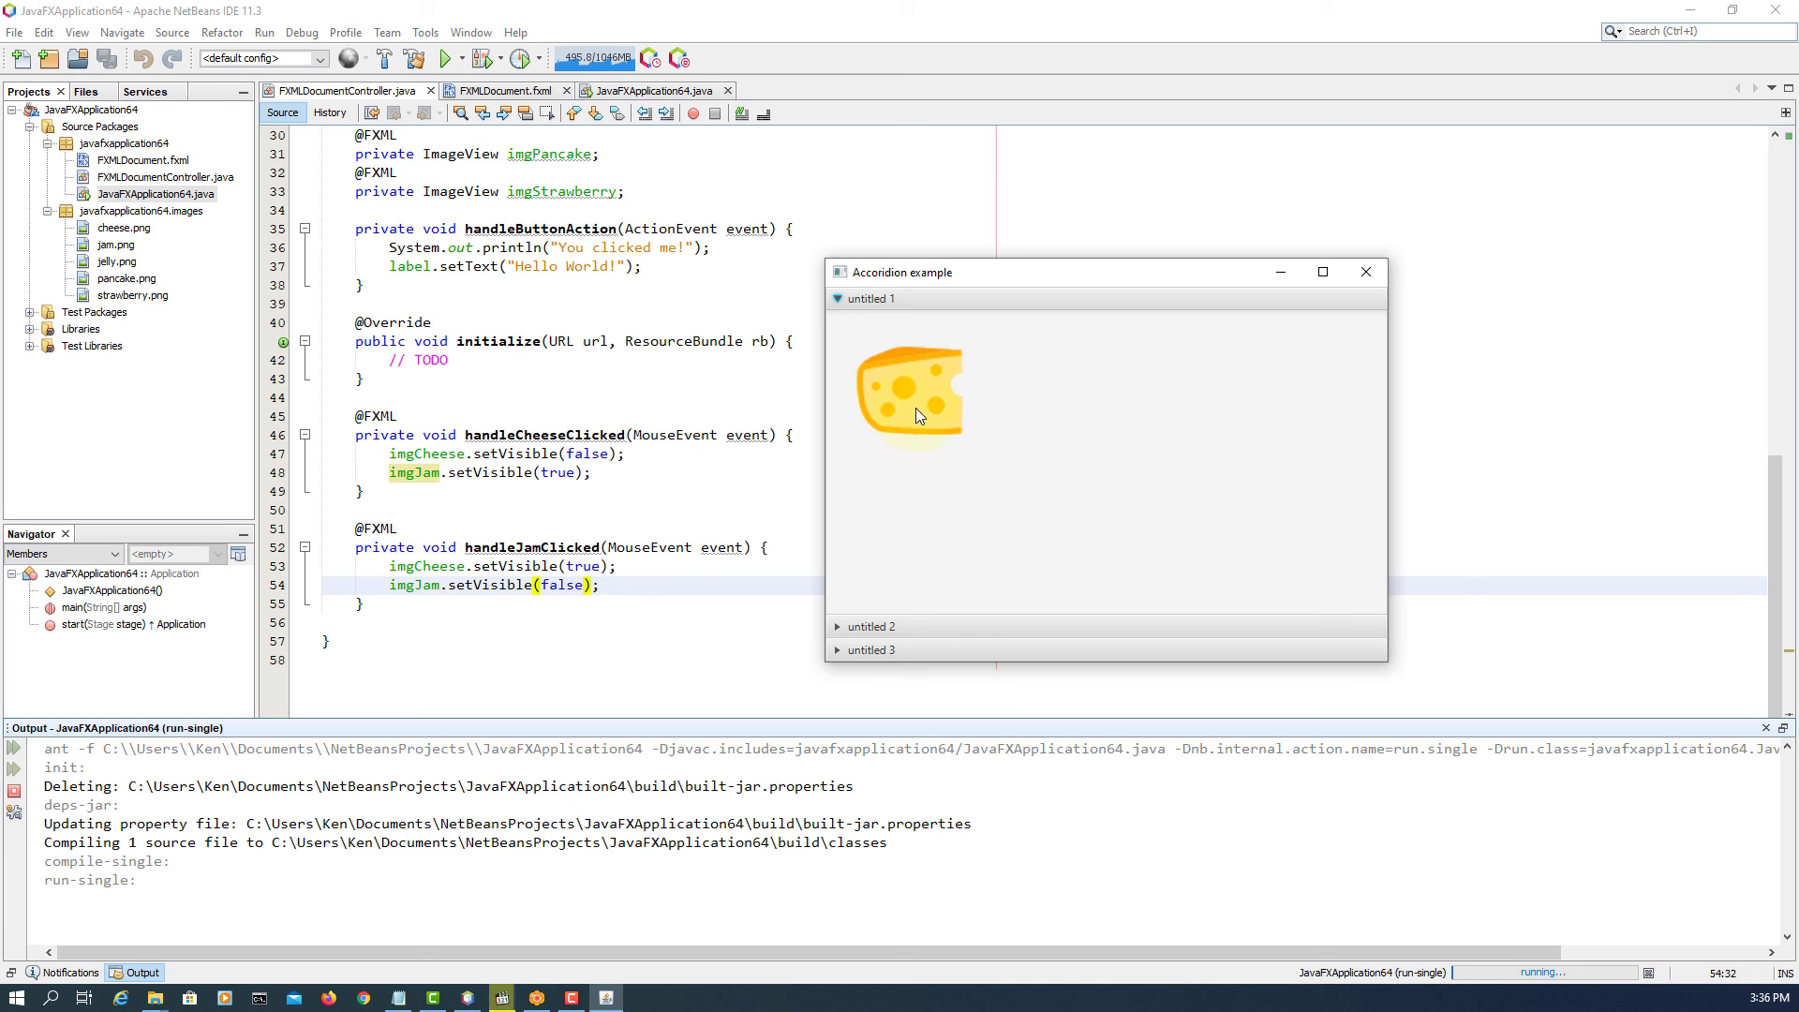
{"action": "mouse_move", "coordinate": [1364, 272]}
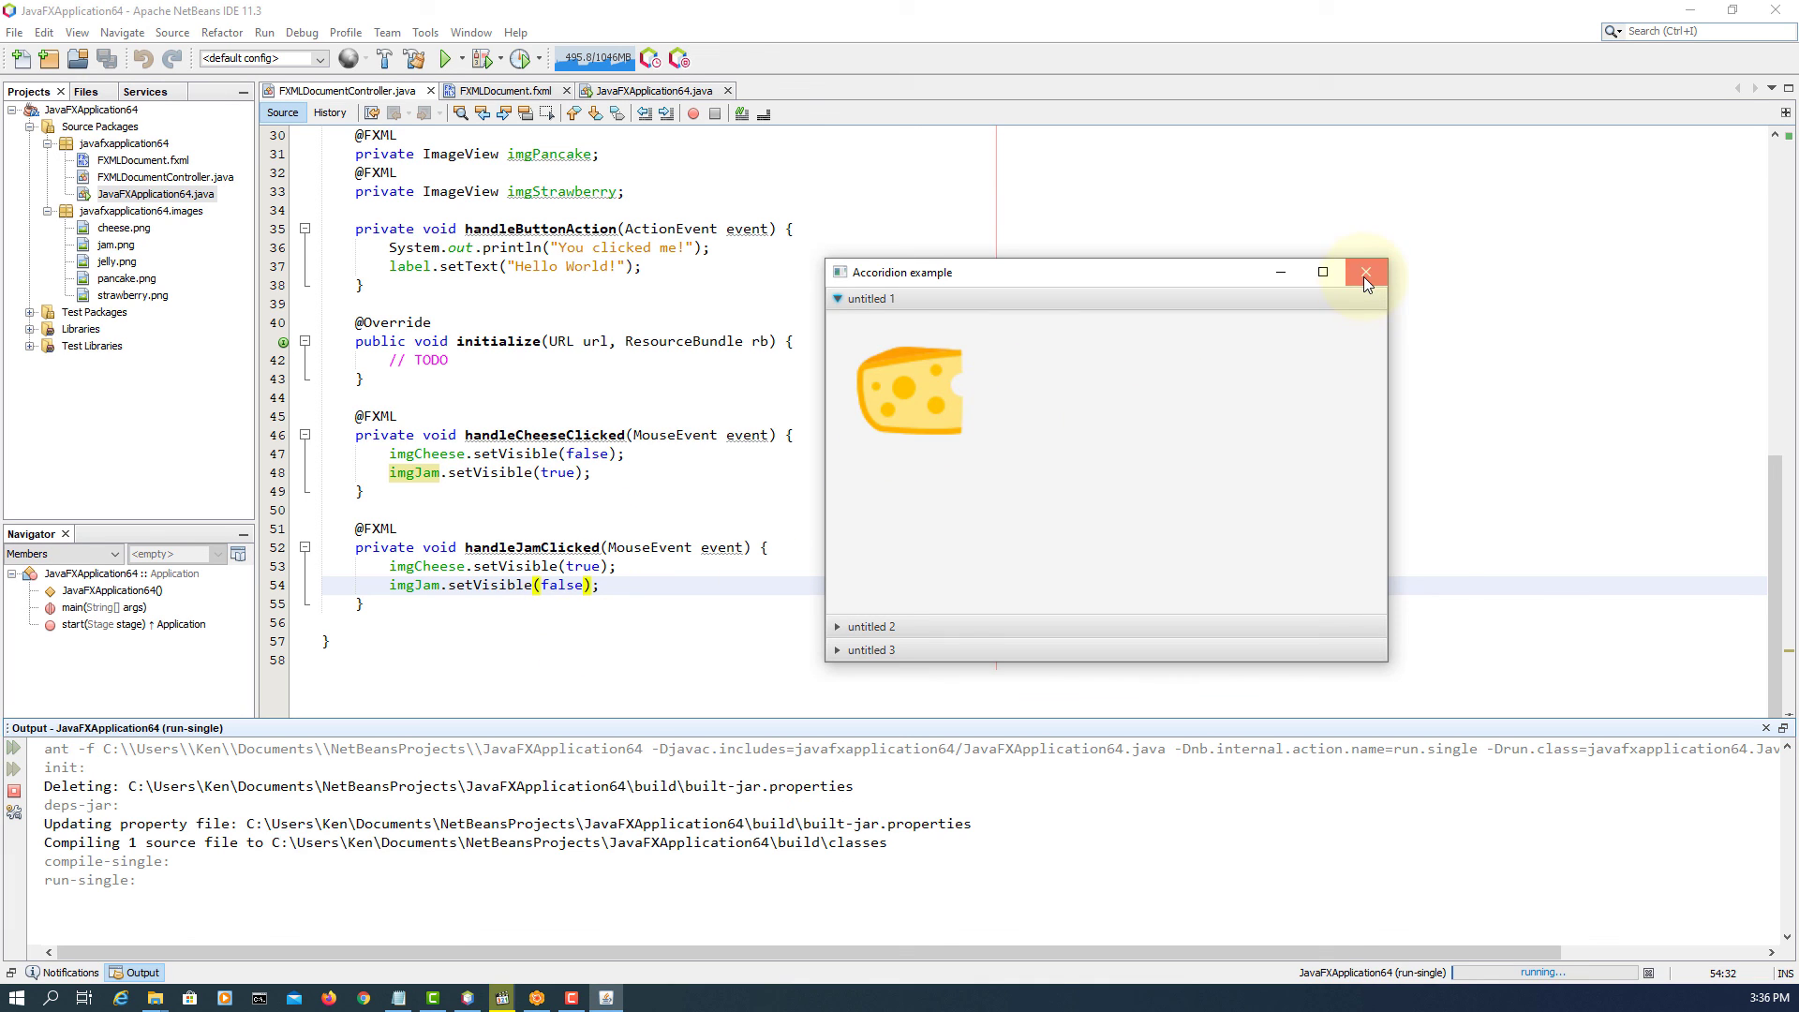